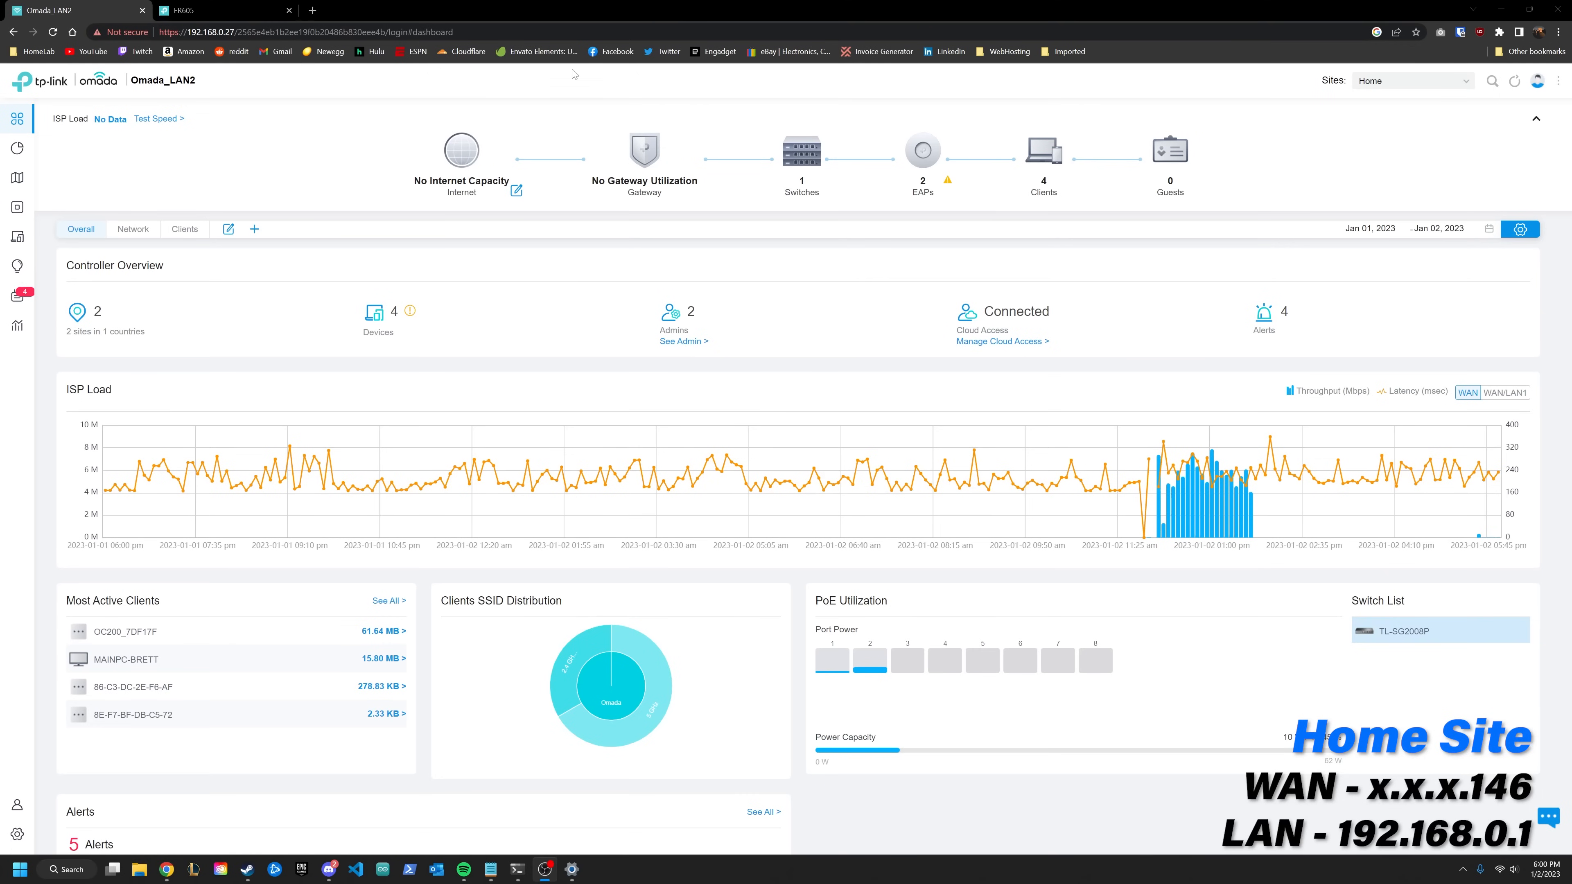
mouse_move(350, 119)
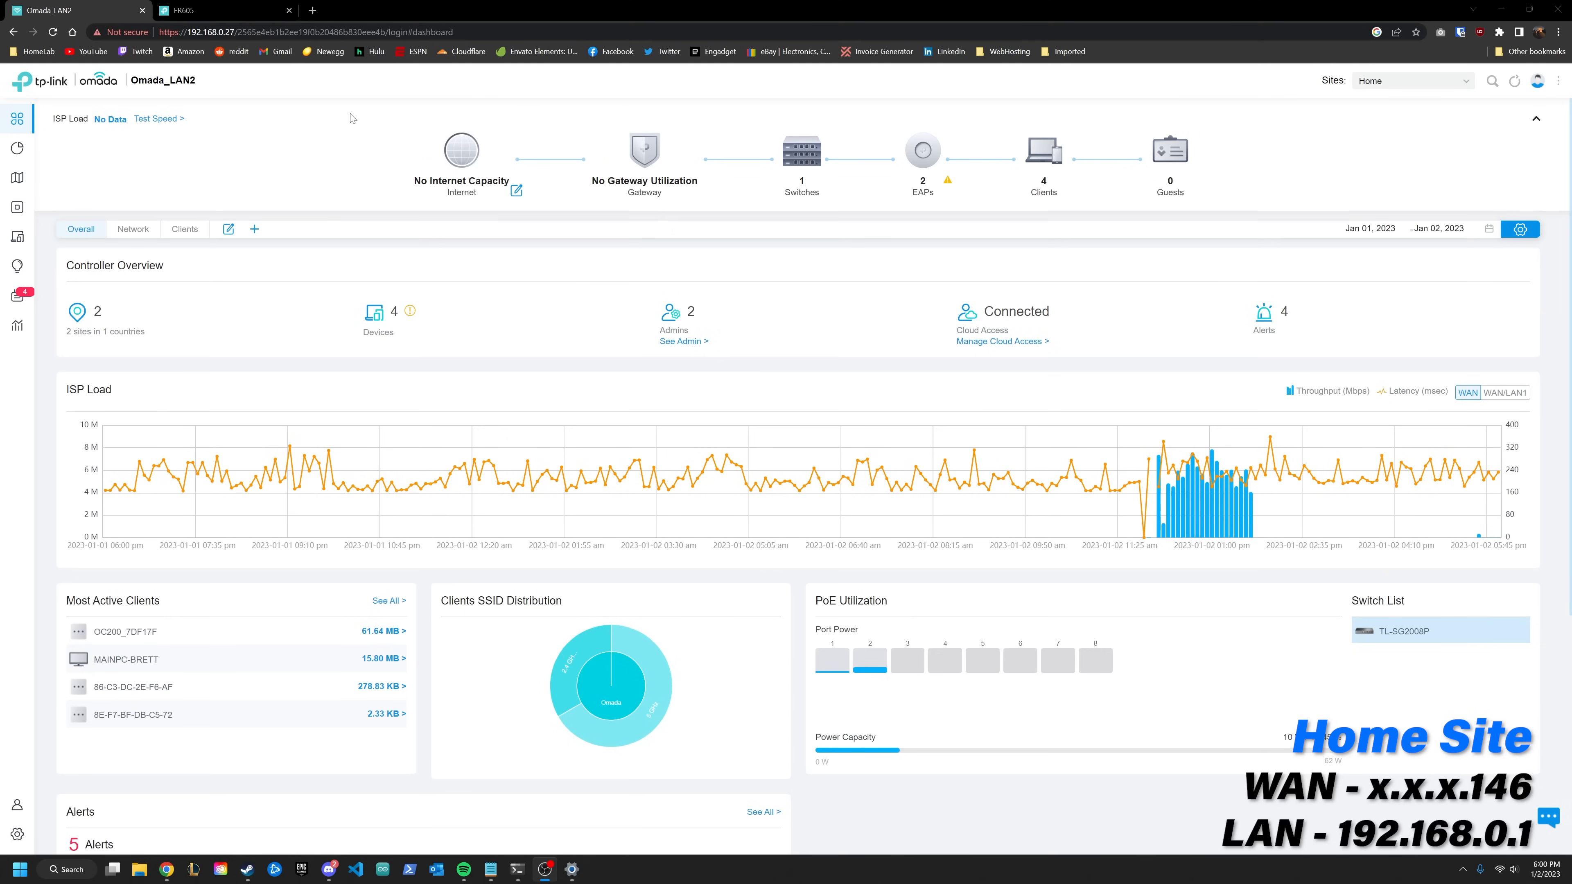
Show the Home site's adopted devices: ER605 gateway, switch and access points.
left_click(17, 118)
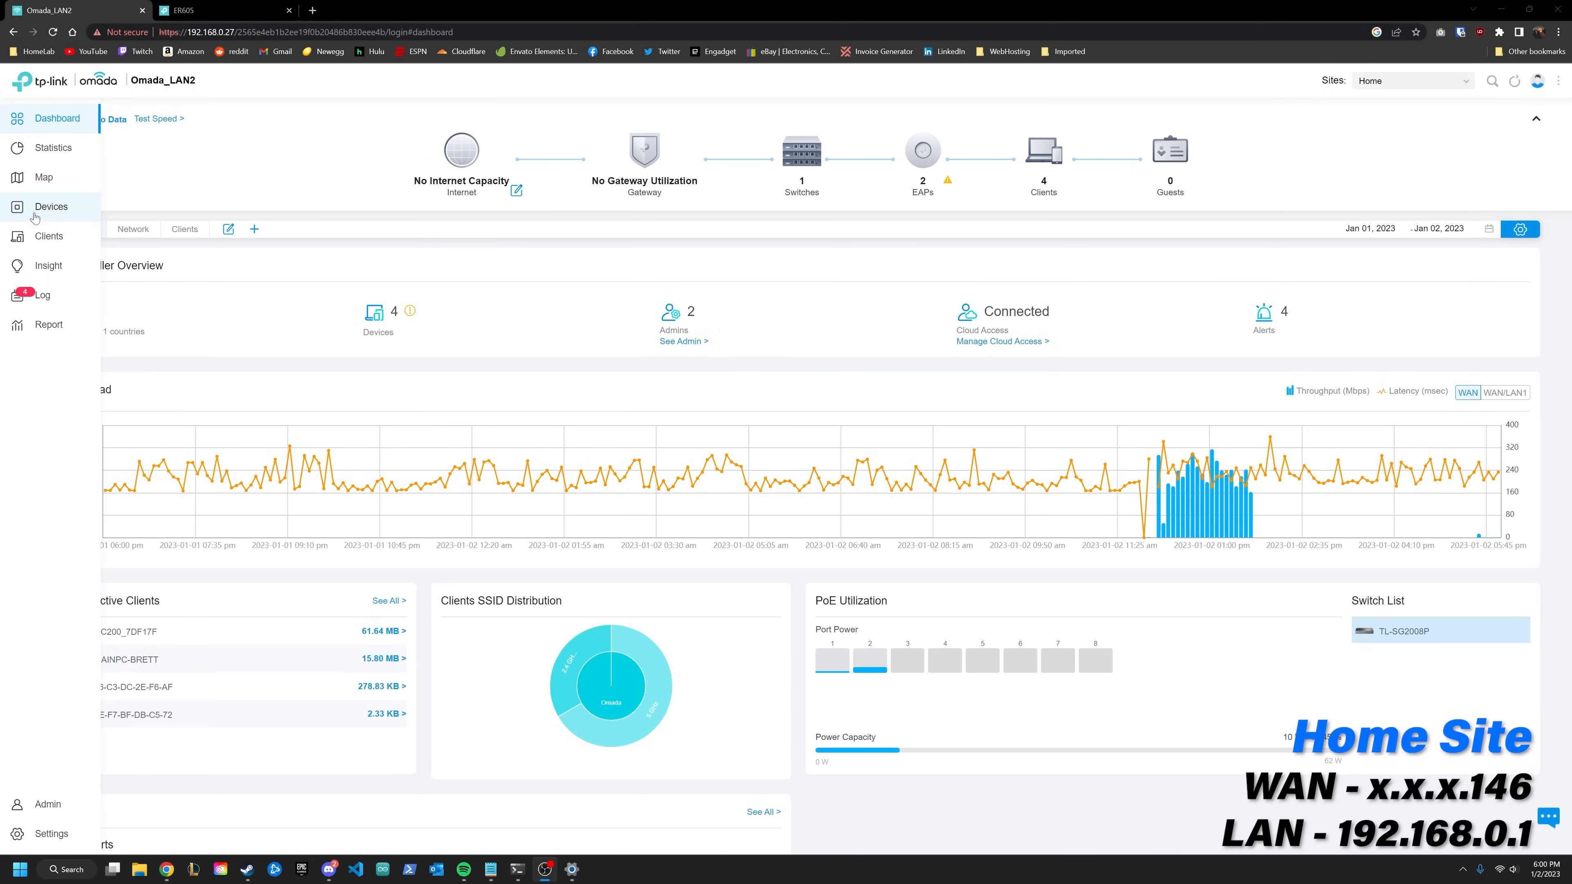
left_click(51, 206)
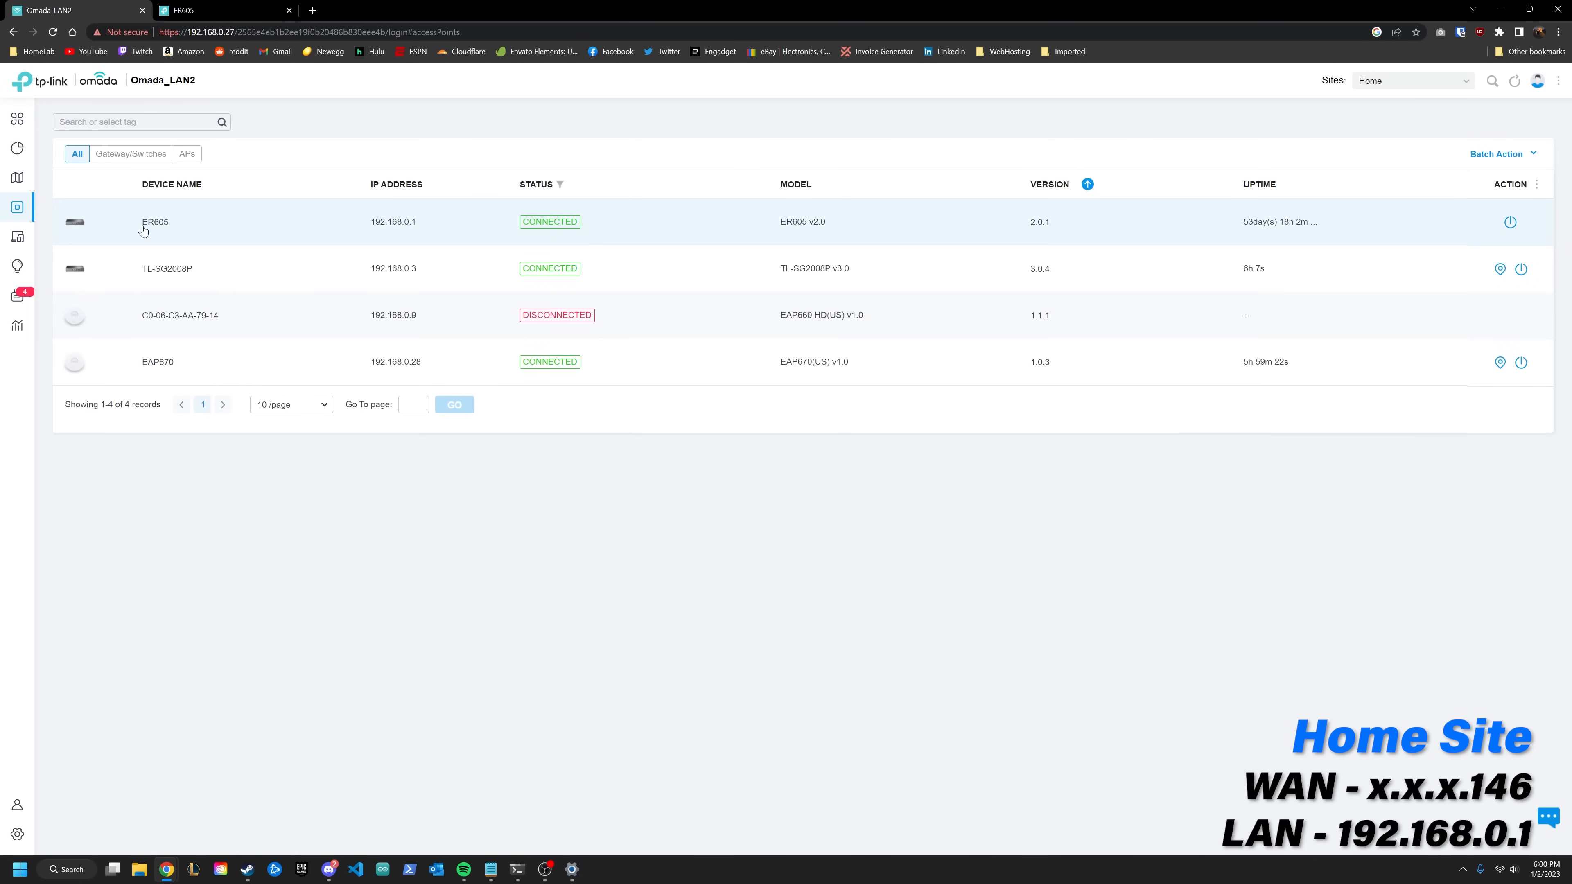
mouse_move(855, 246)
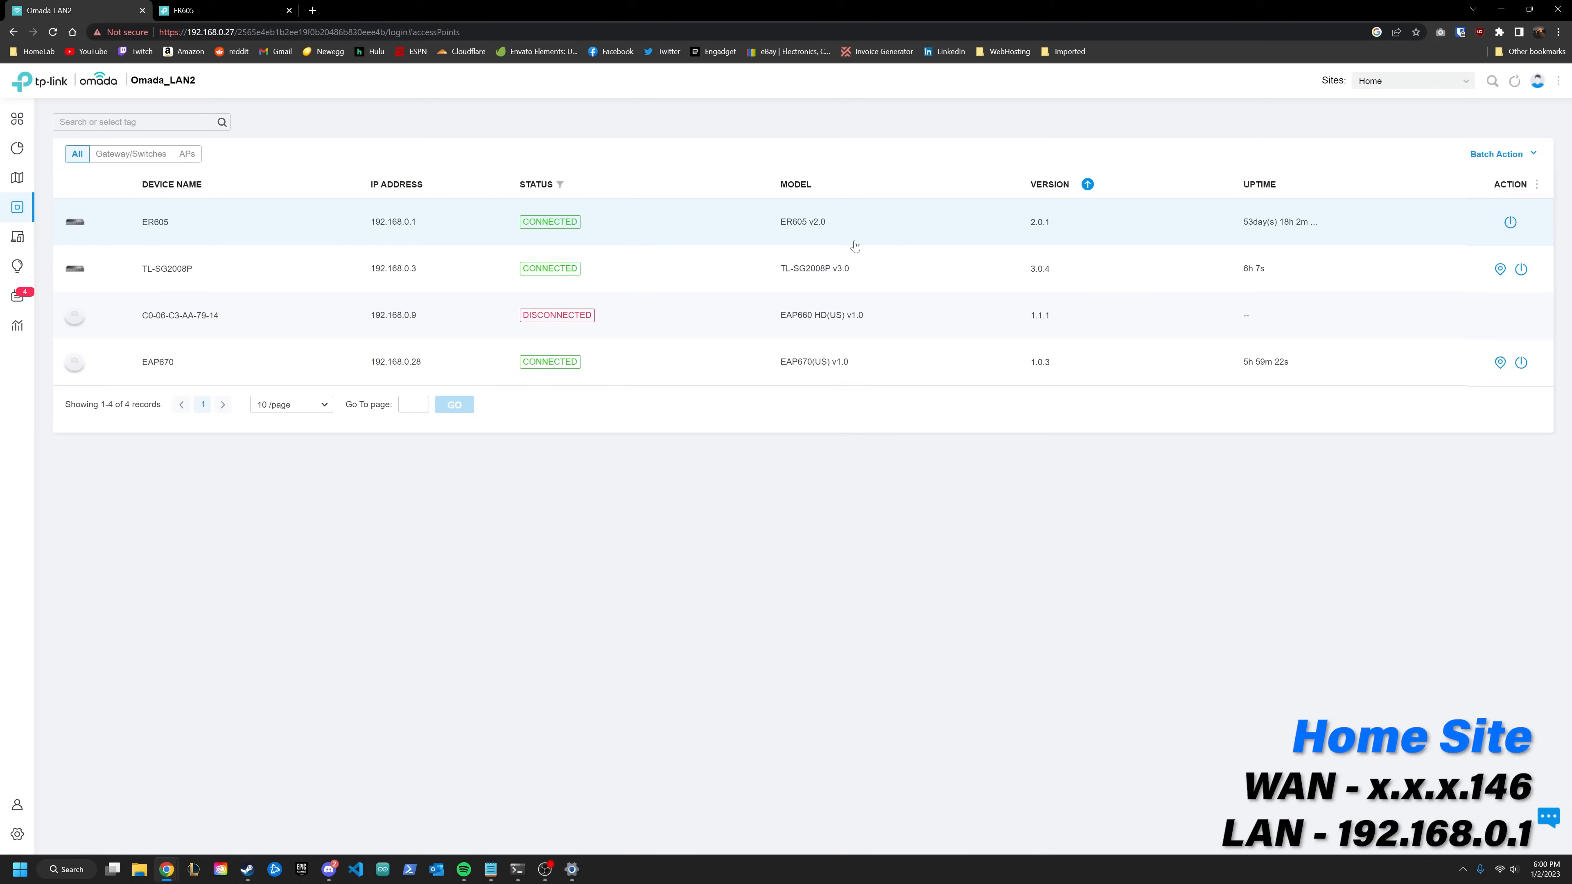
left_click(156, 222)
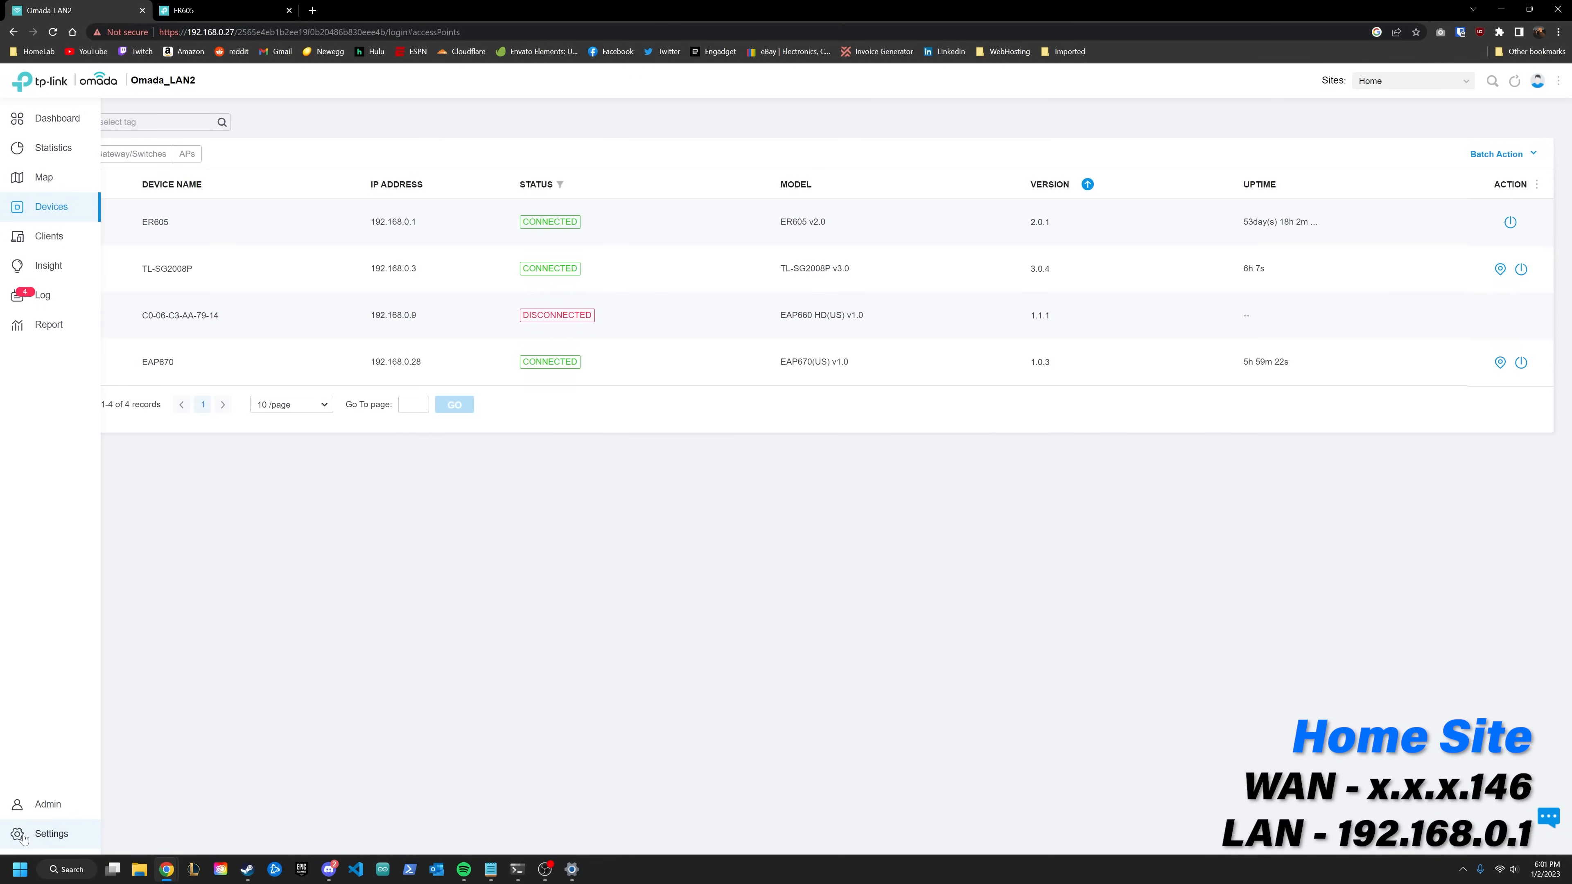
View the Home site's wired networks, including the LAN subnet 192.168.0.1/24.
left_click(51, 834)
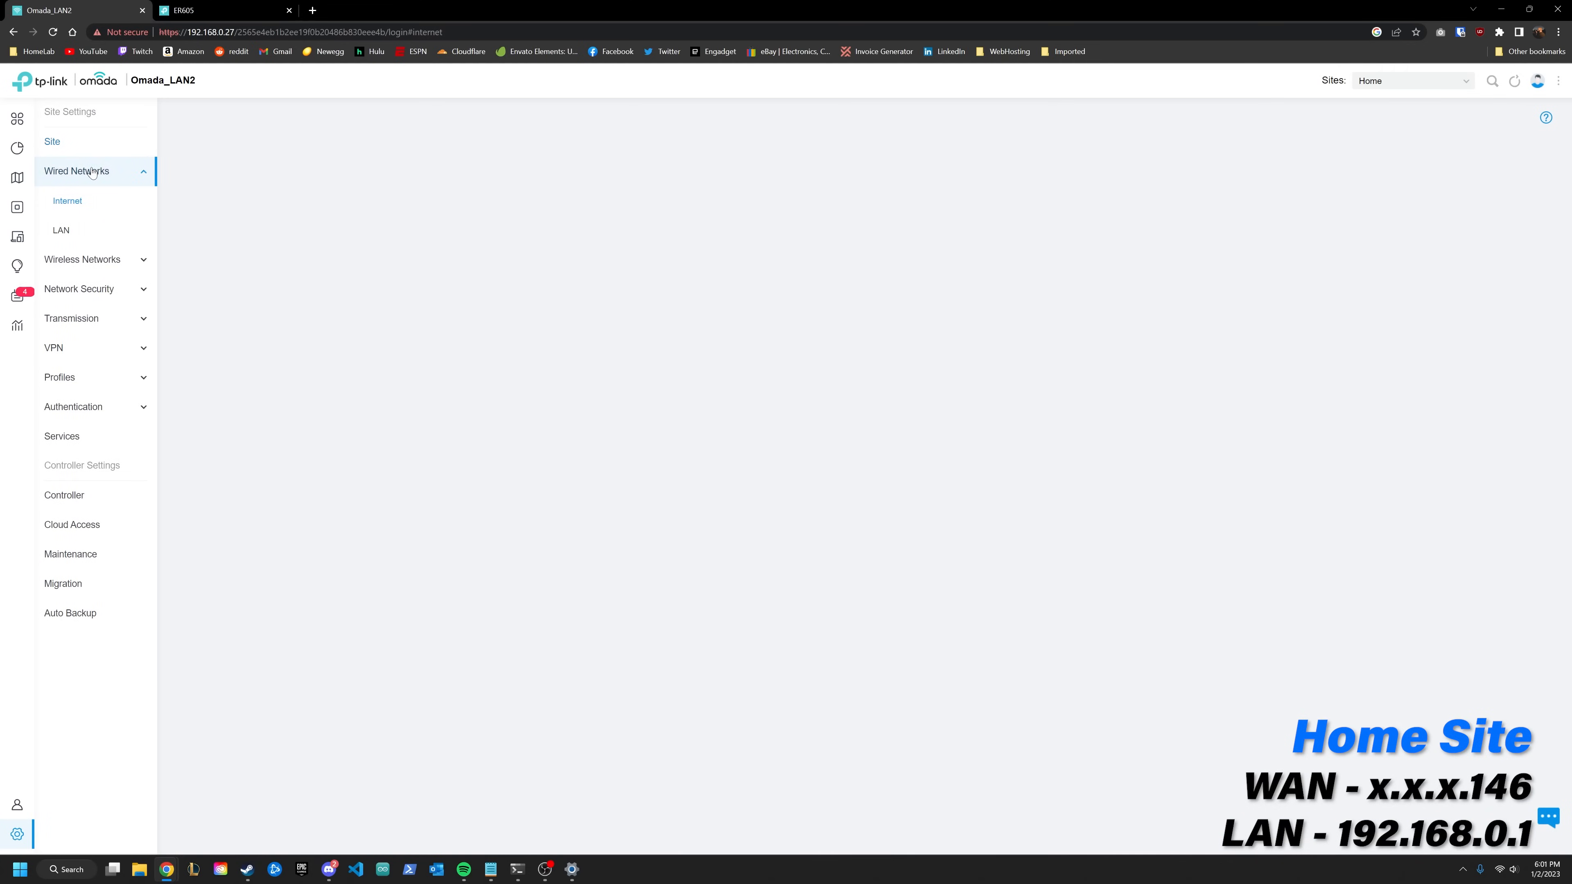
left_click(67, 202)
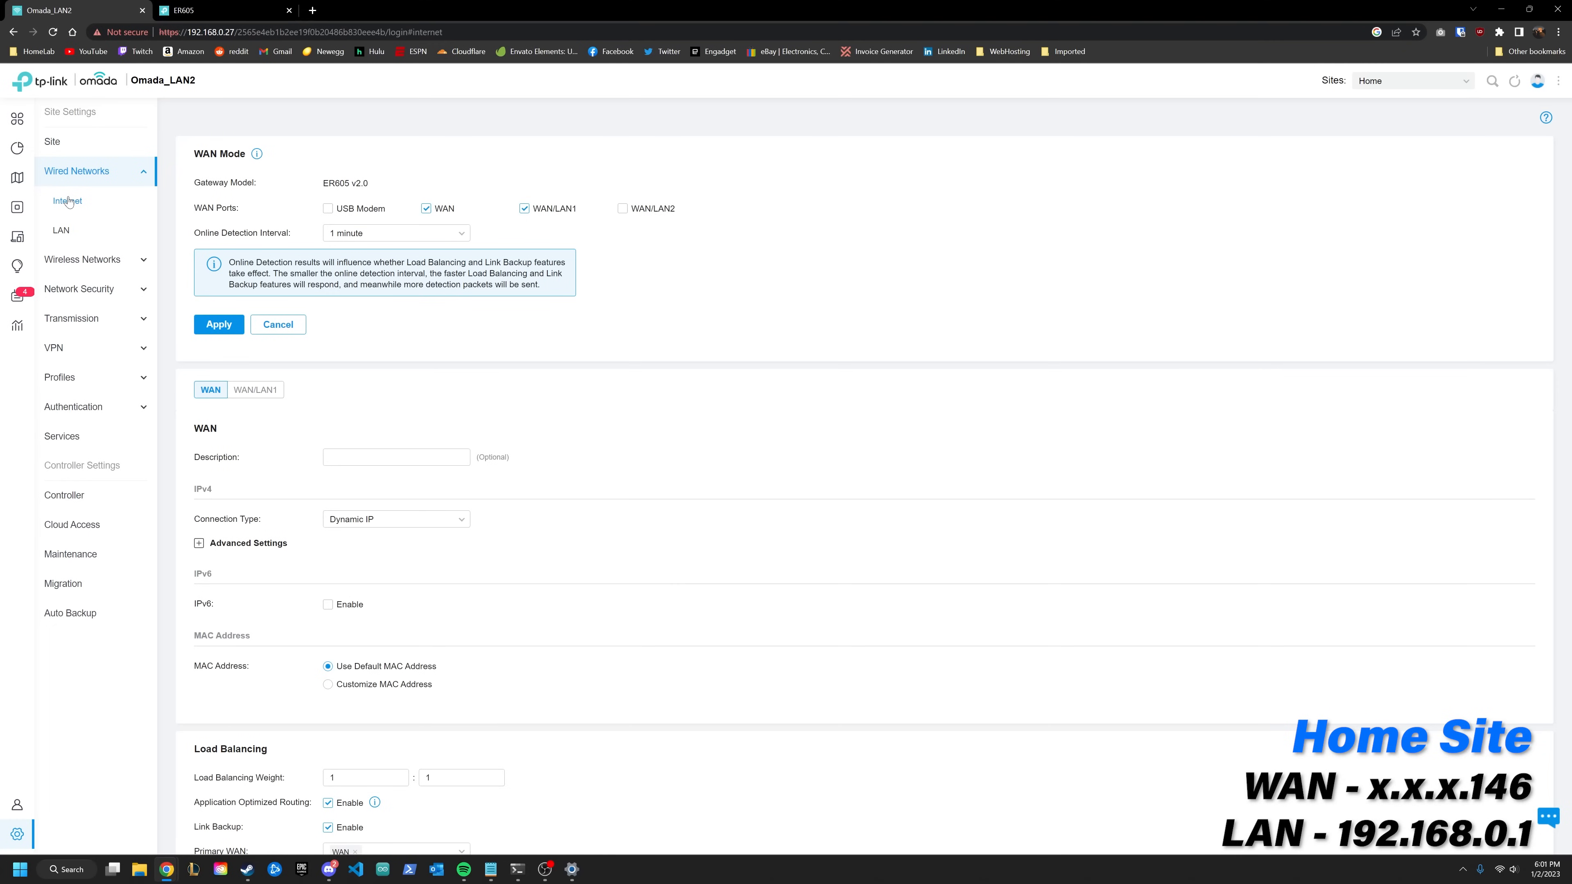
left_click(61, 231)
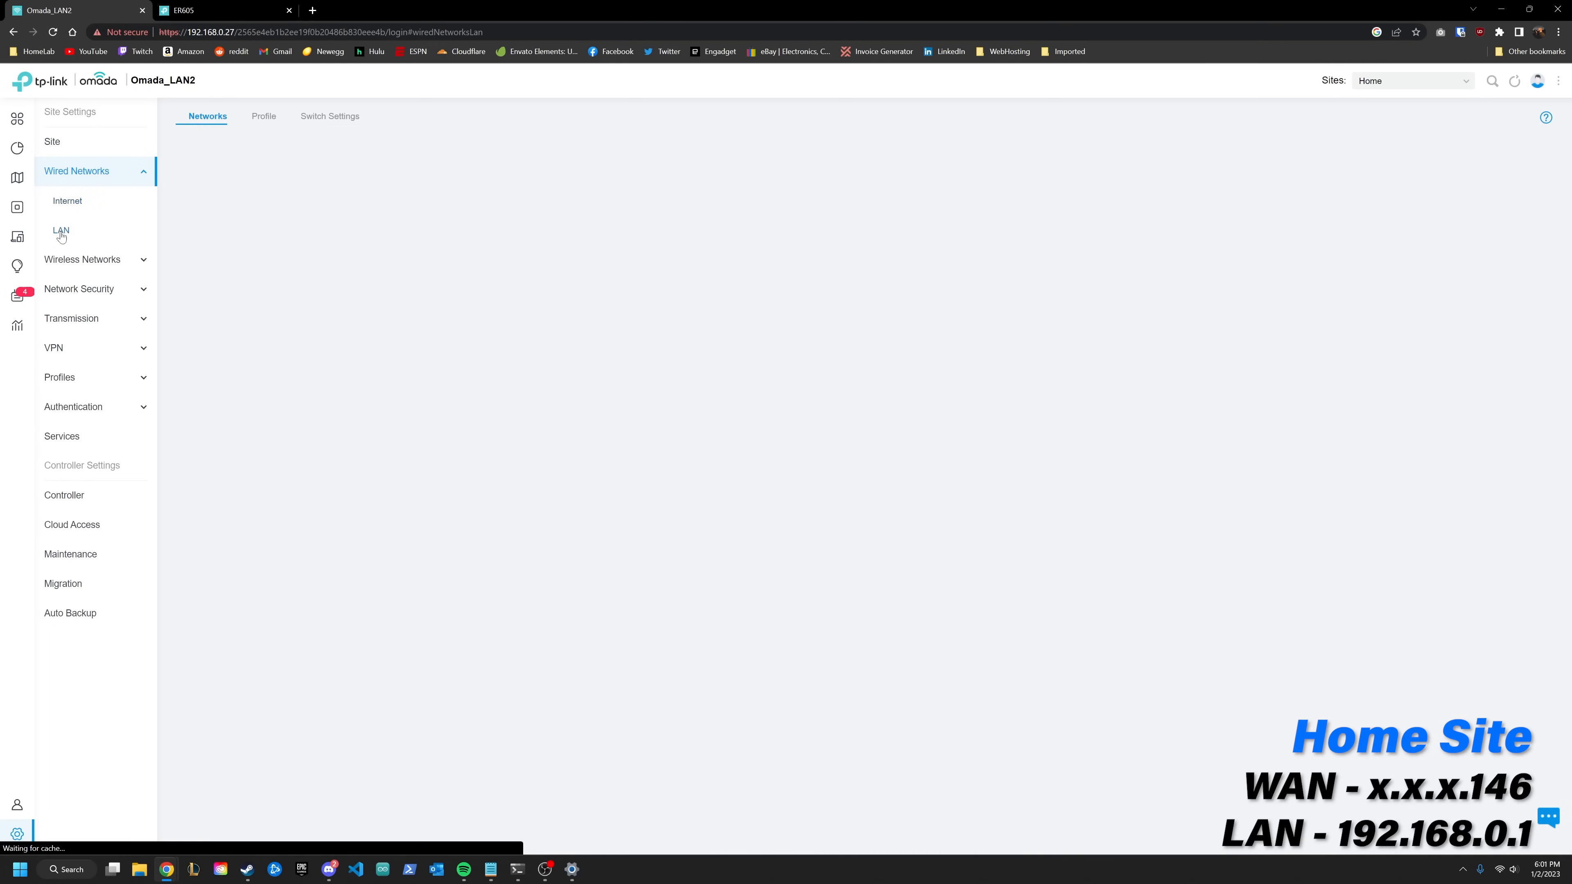
left_click(60, 231)
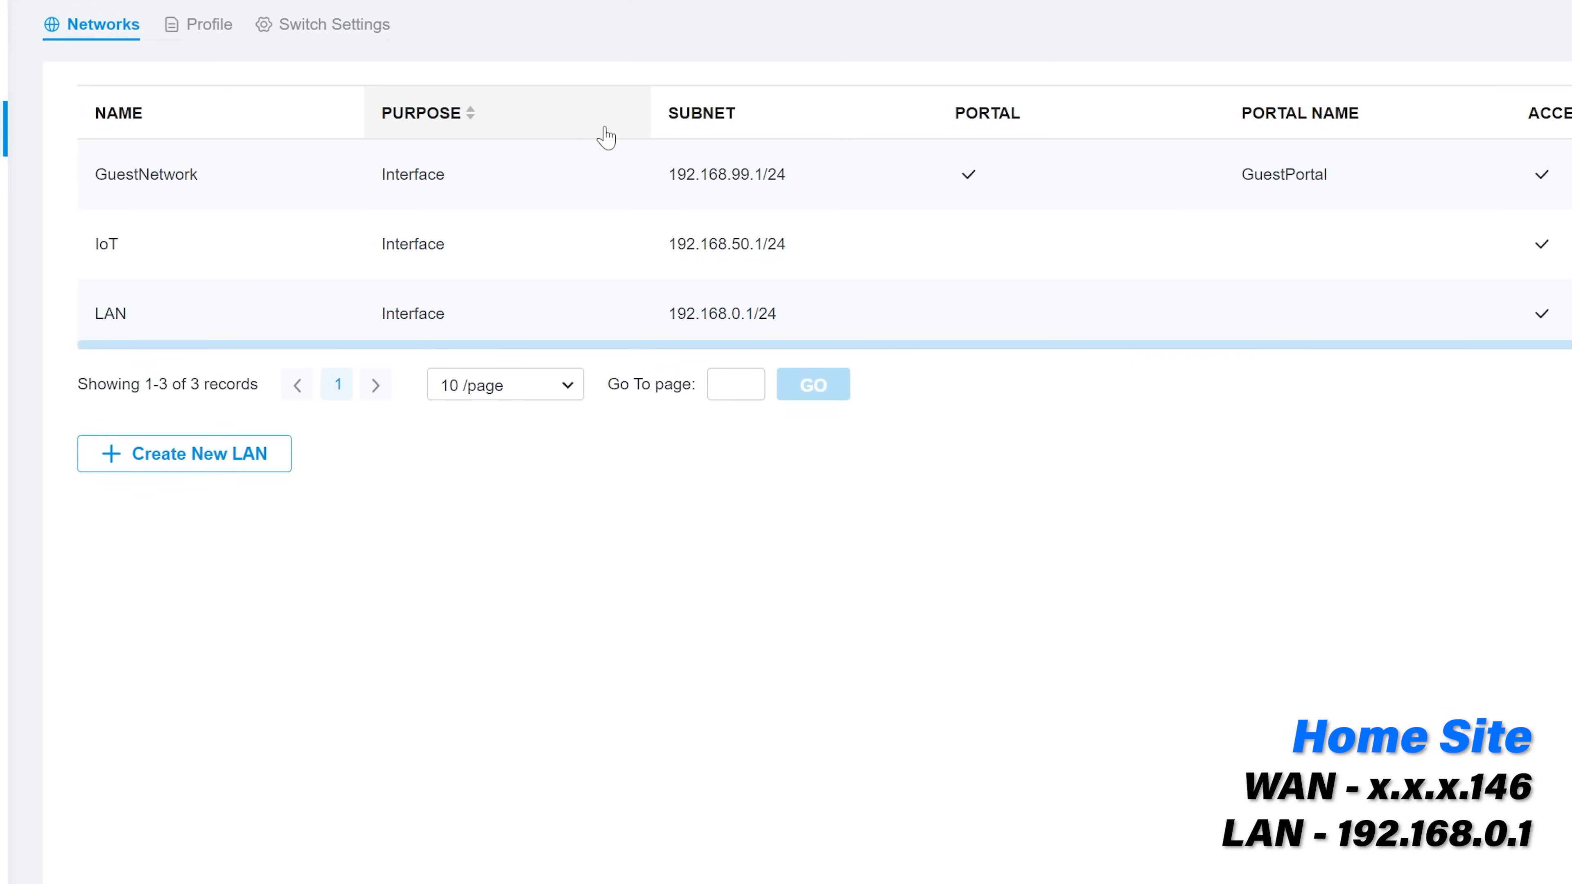
mouse_move(236, 303)
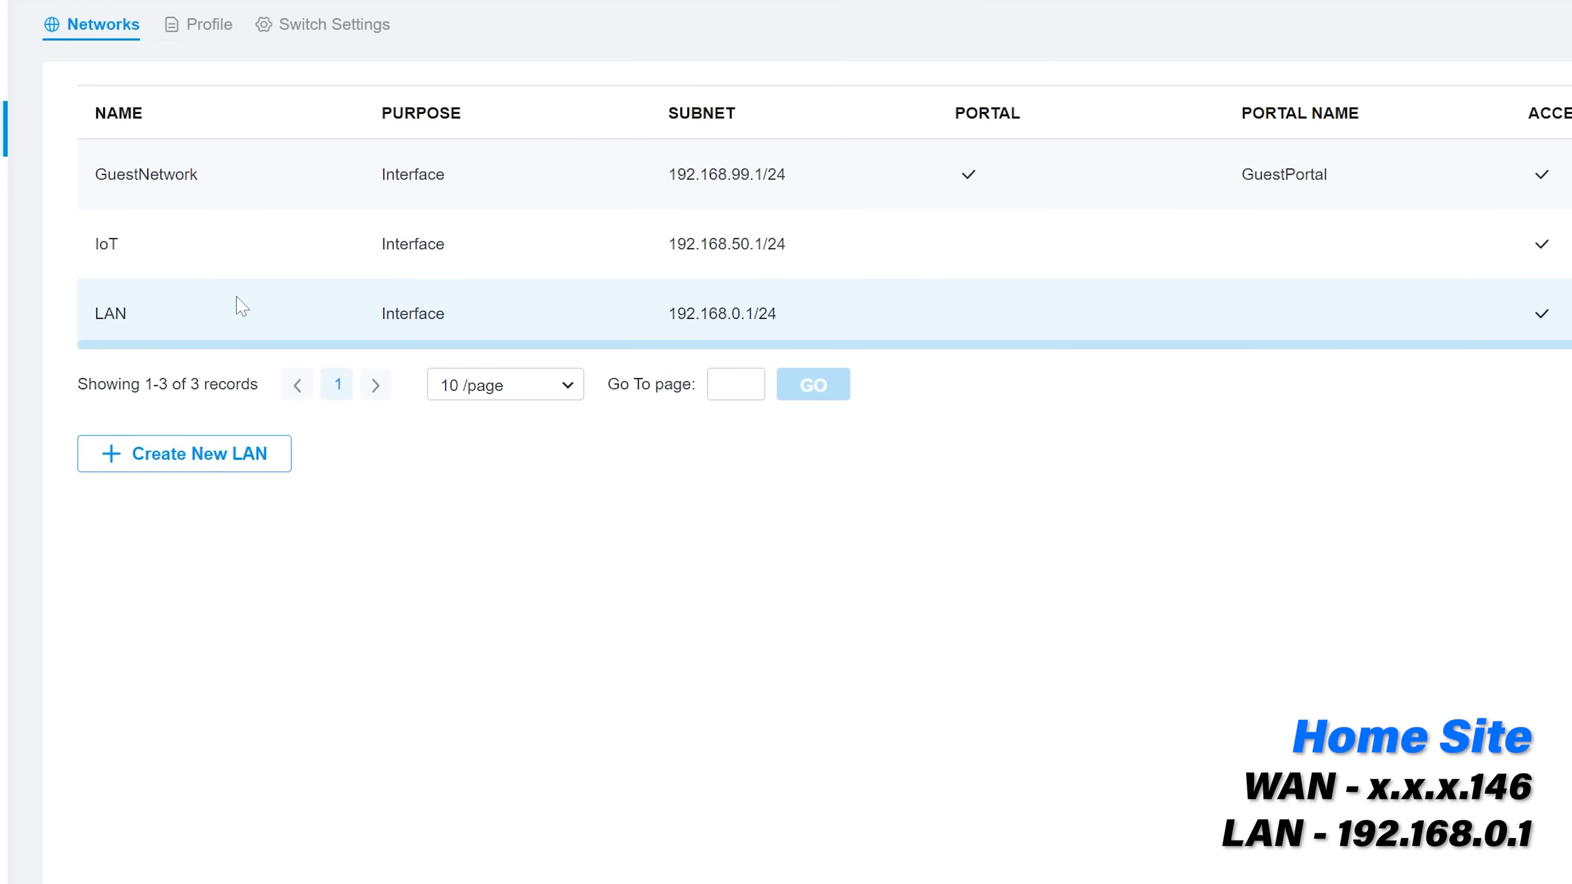
mouse_move(238, 329)
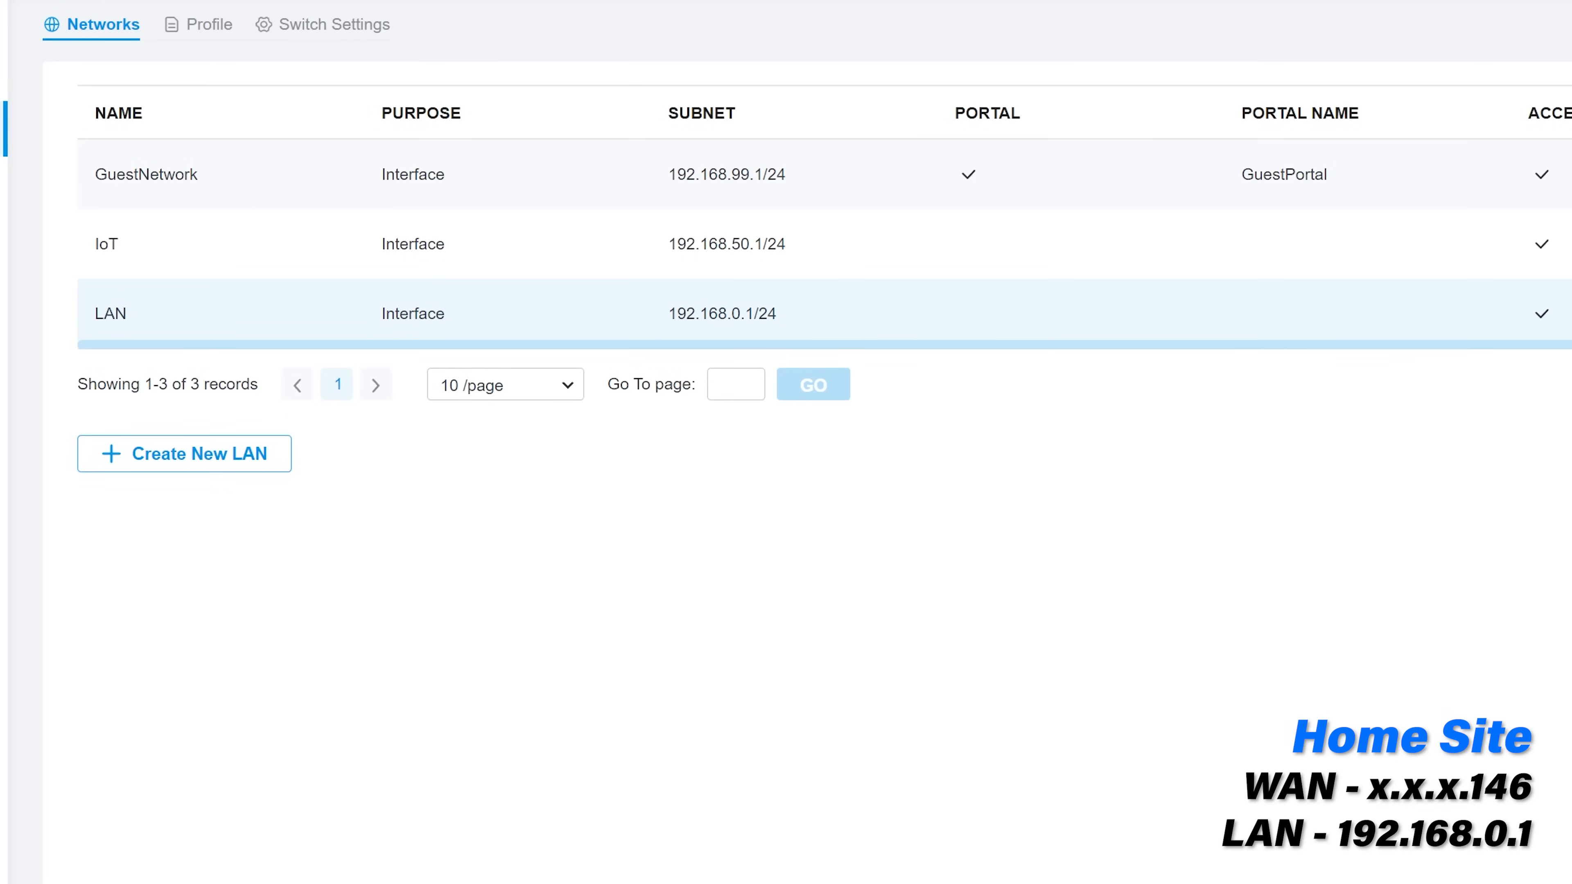
Launch a PowerShell window on the home computer.
double_click(717, 313)
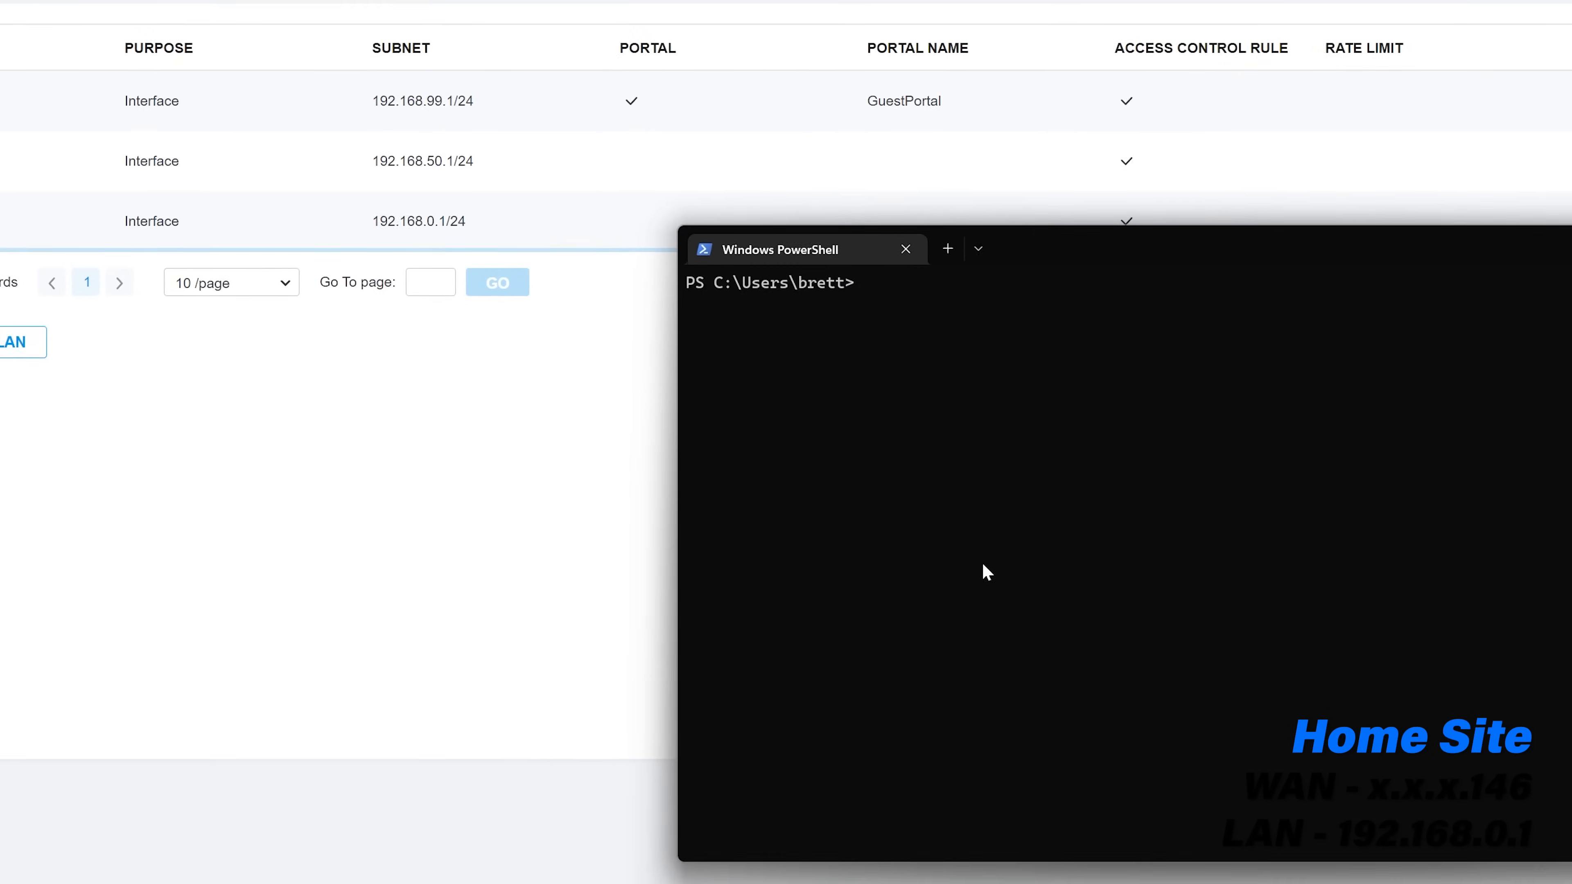
Run ipconfig confirming Wi-Fi at 192.168.0.8 with gateway 192.168.0.1, then close the shell.
type("ipc")
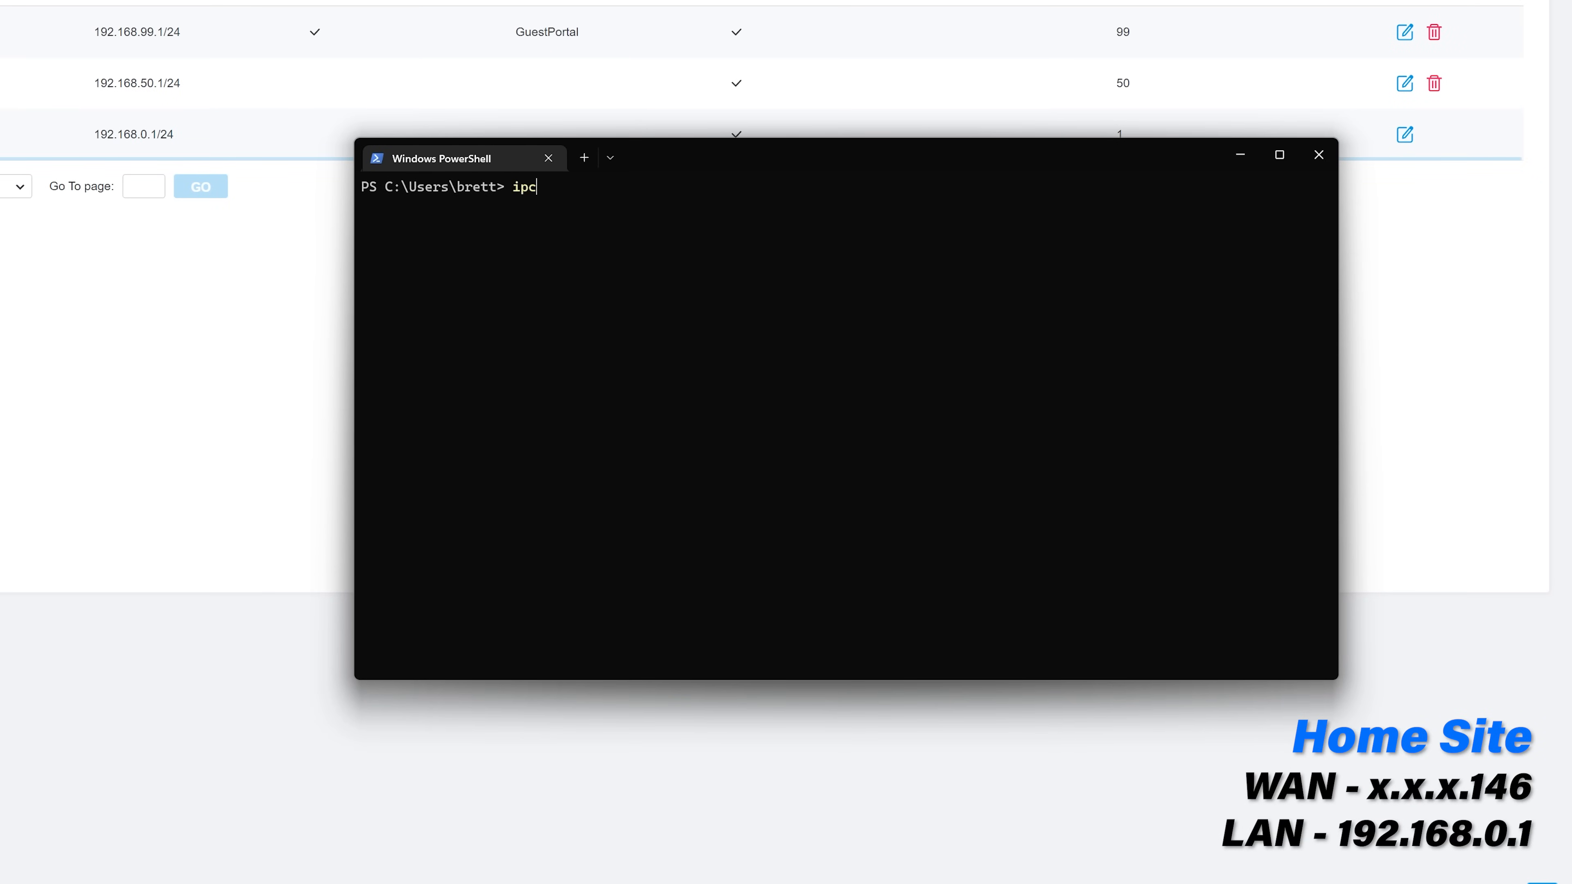
key("Enter")
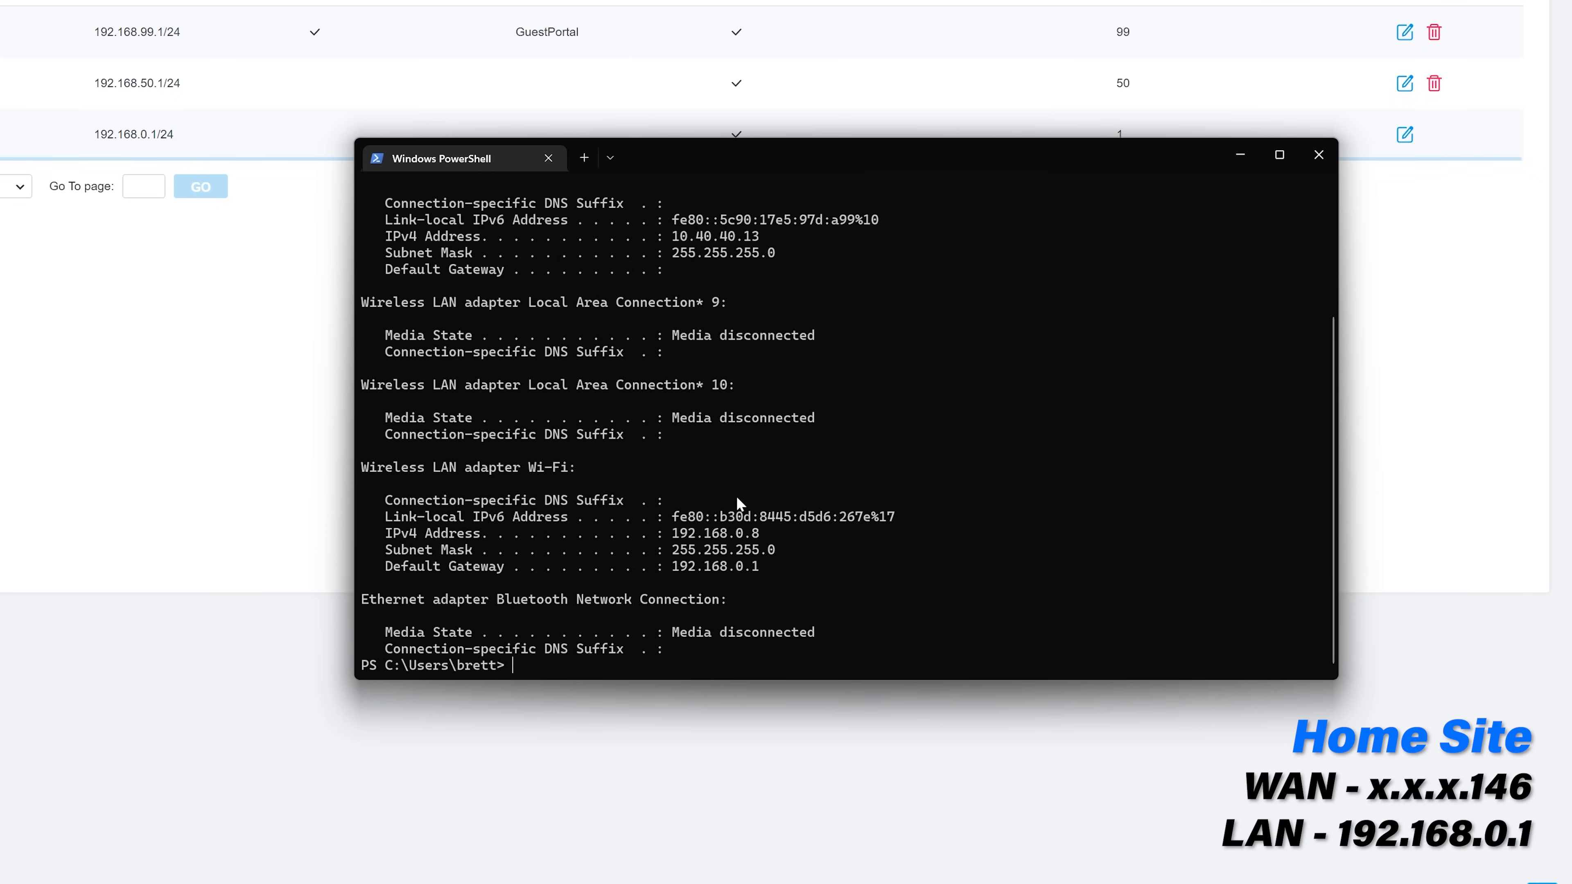
mouse_move(767, 542)
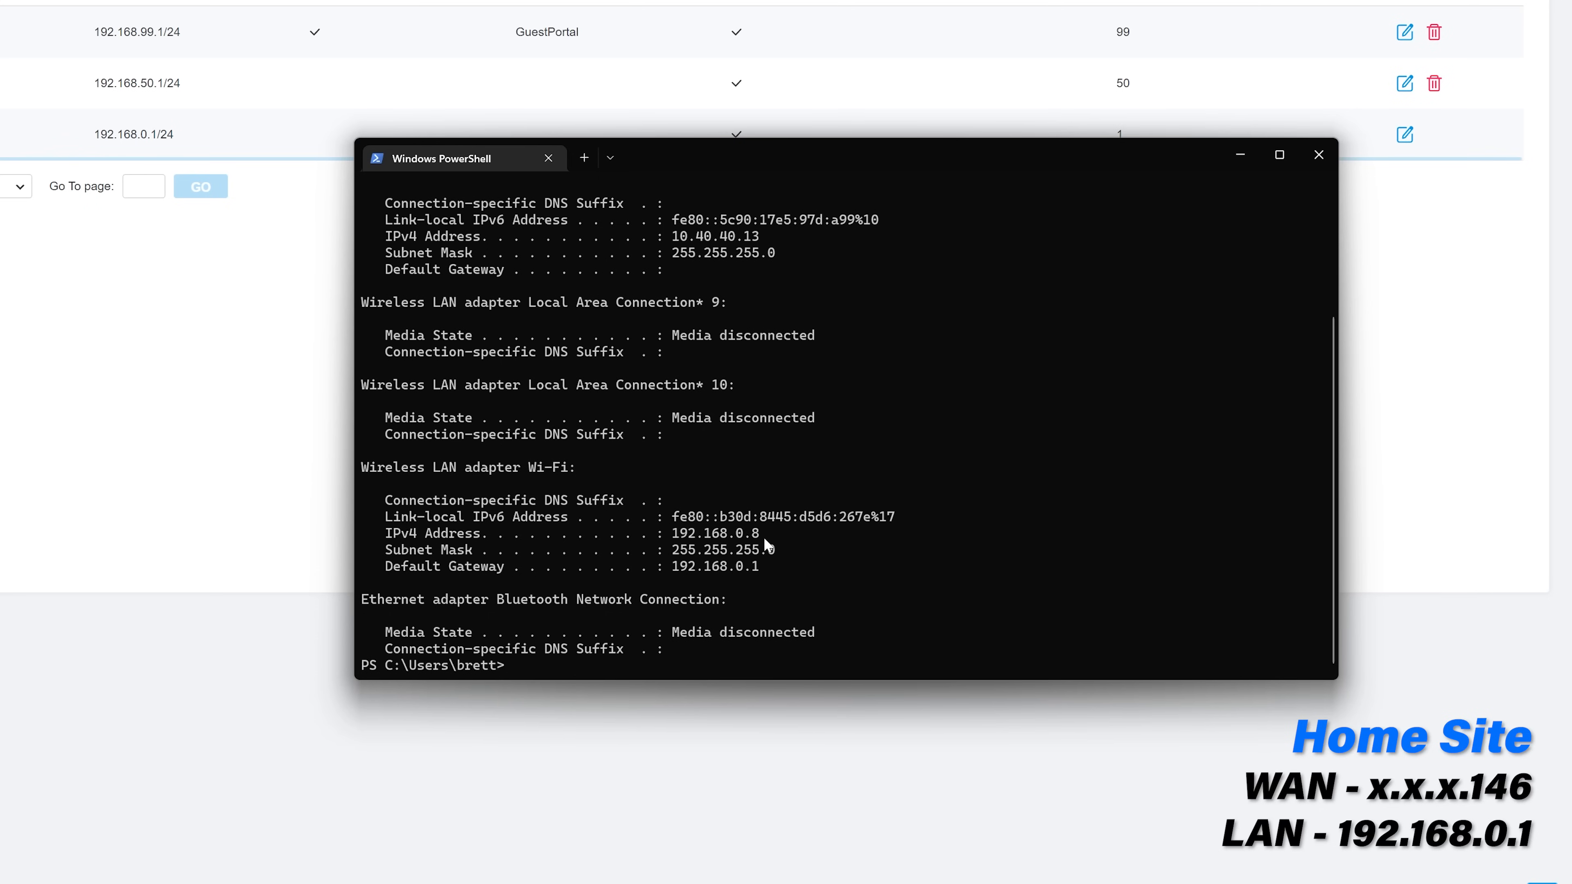
double_click(730, 533)
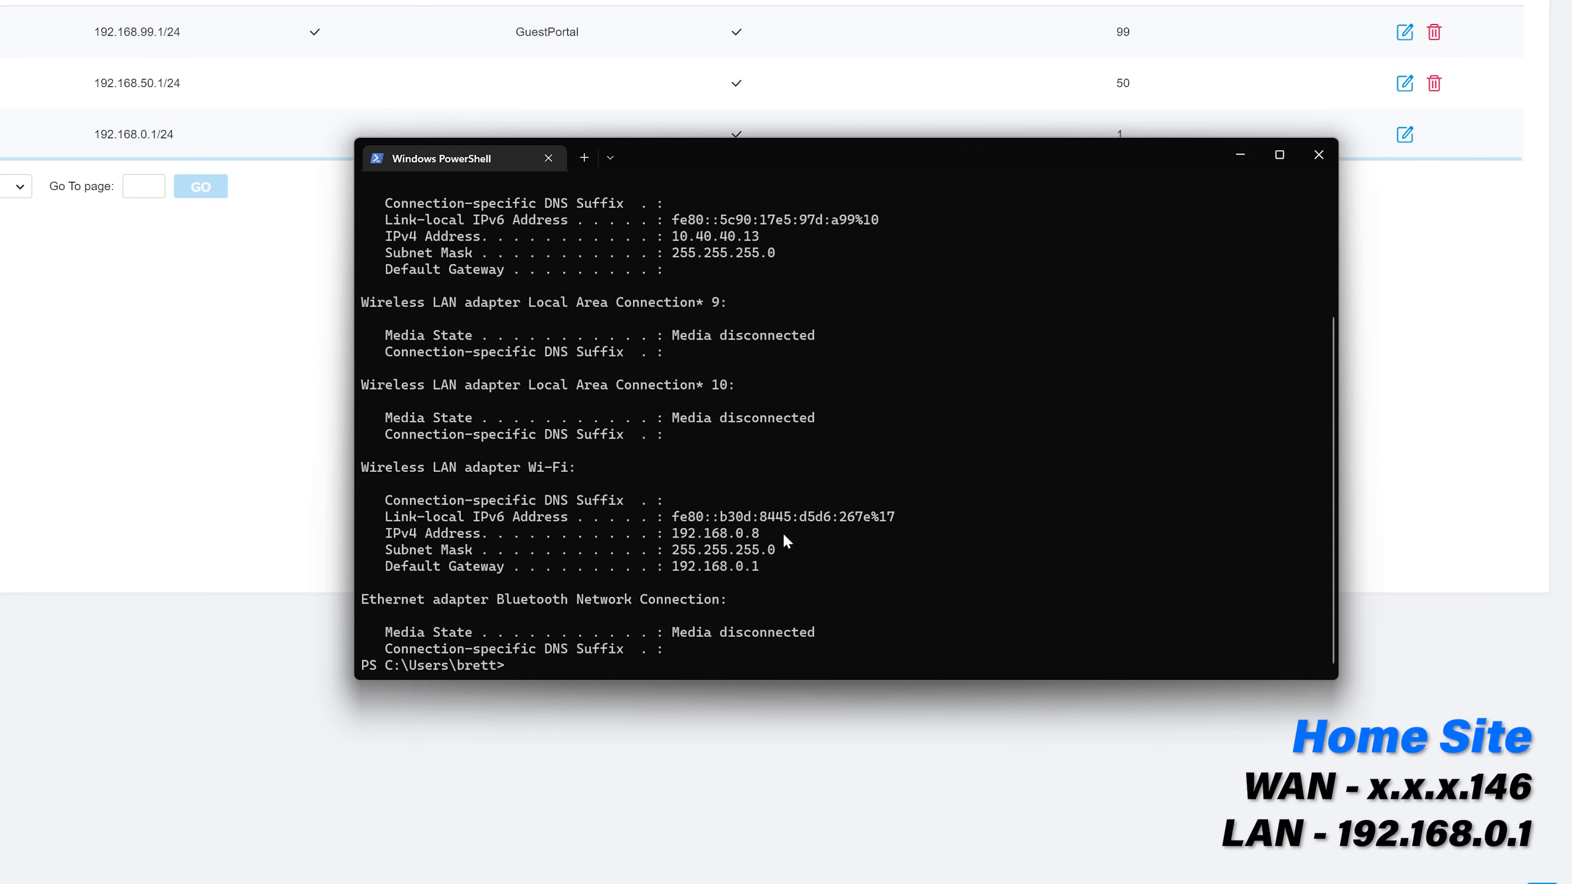
mouse_move(737, 546)
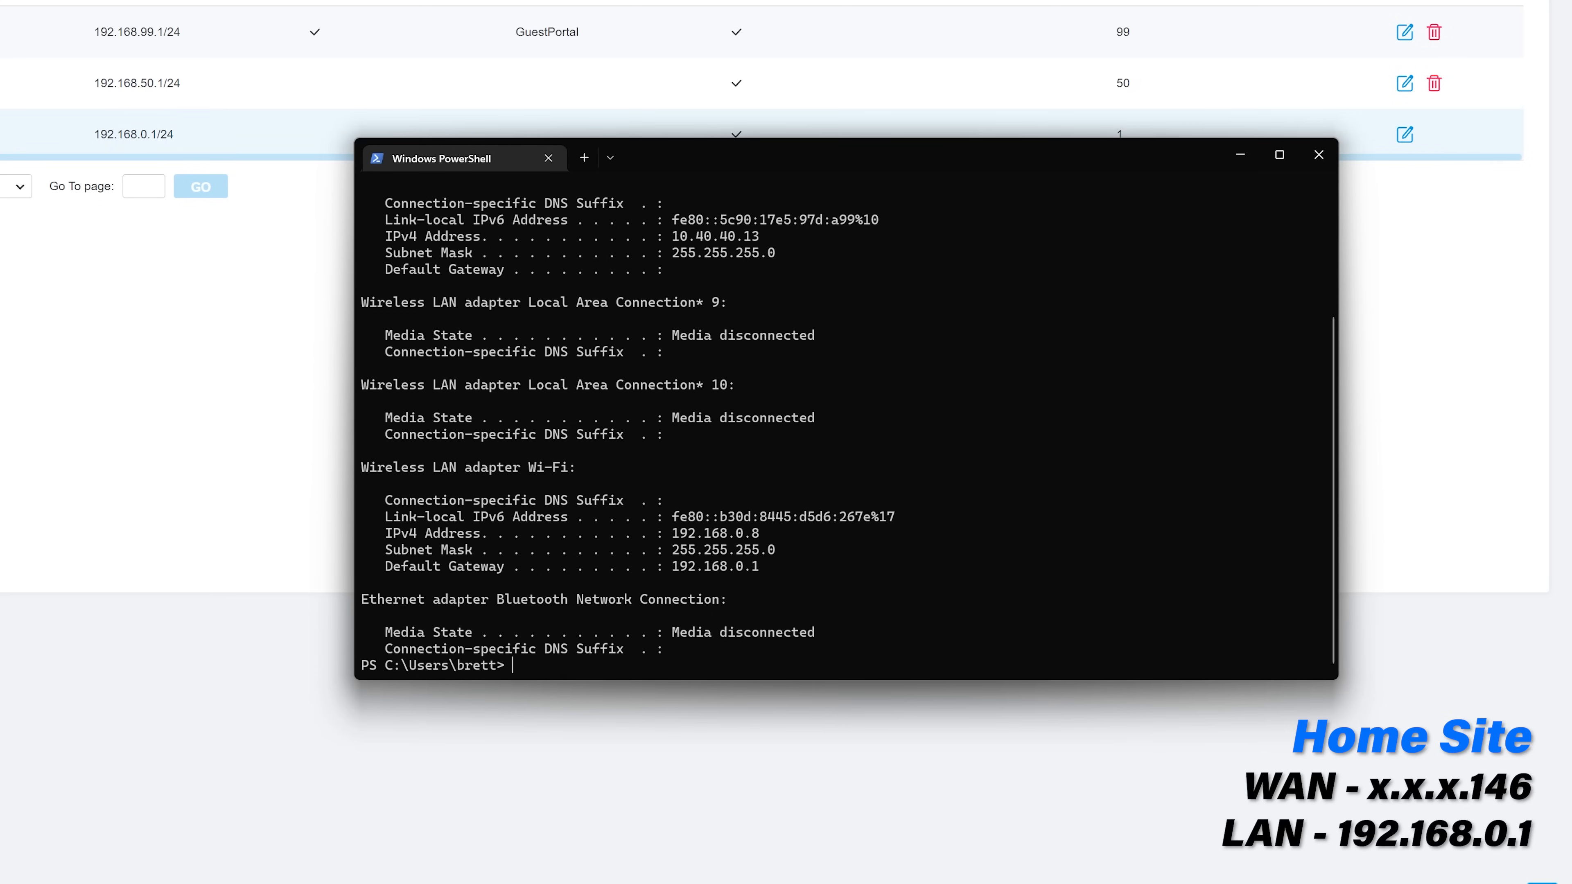
left_click(1319, 154)
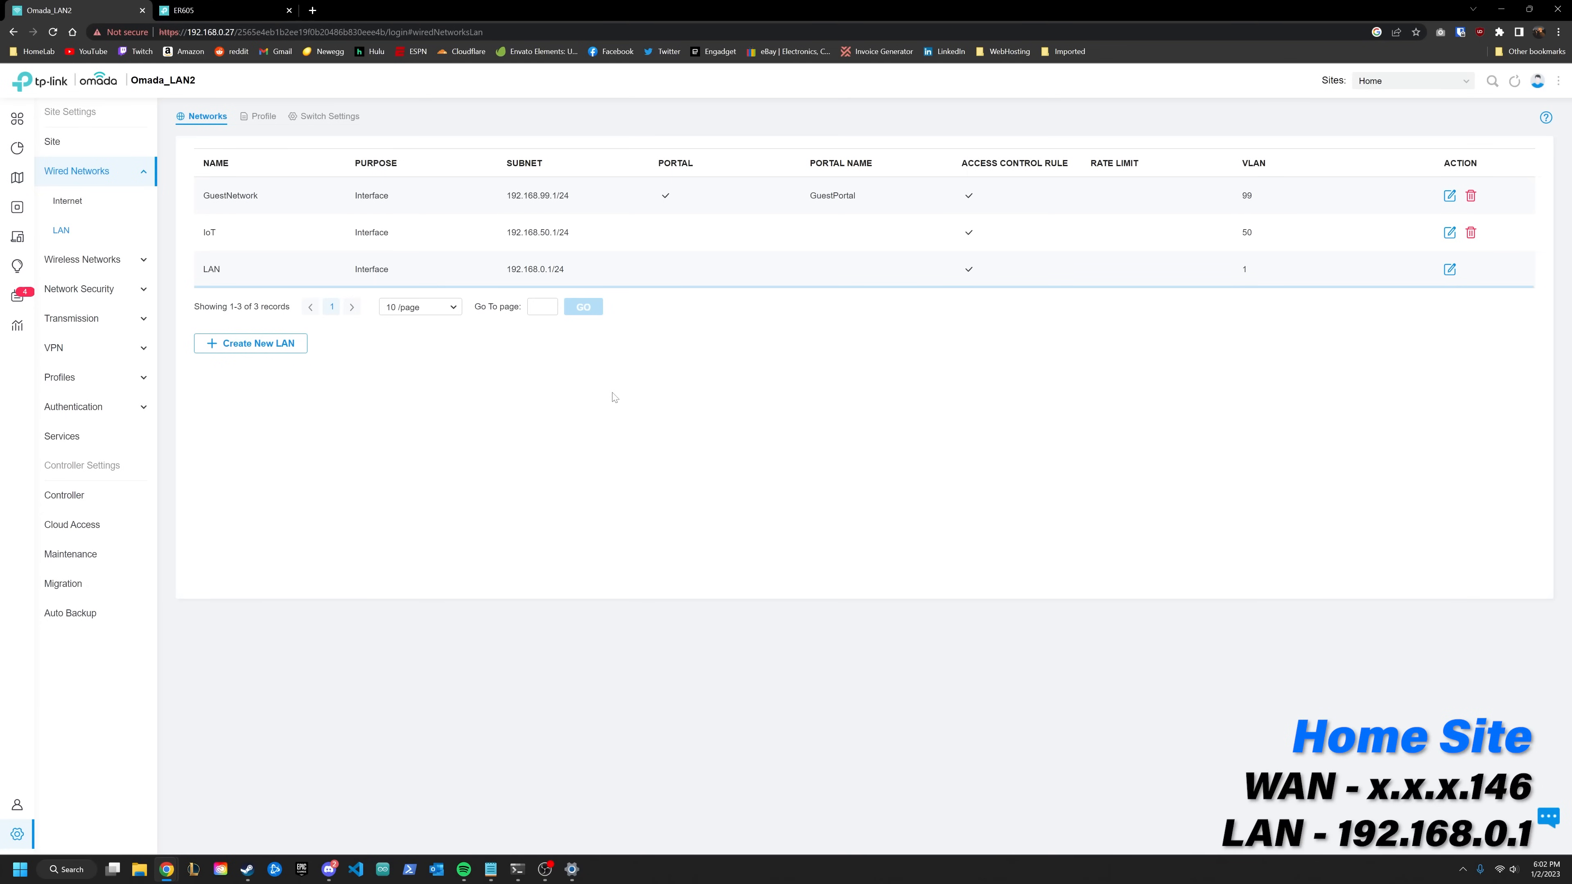
mouse_move(347, 699)
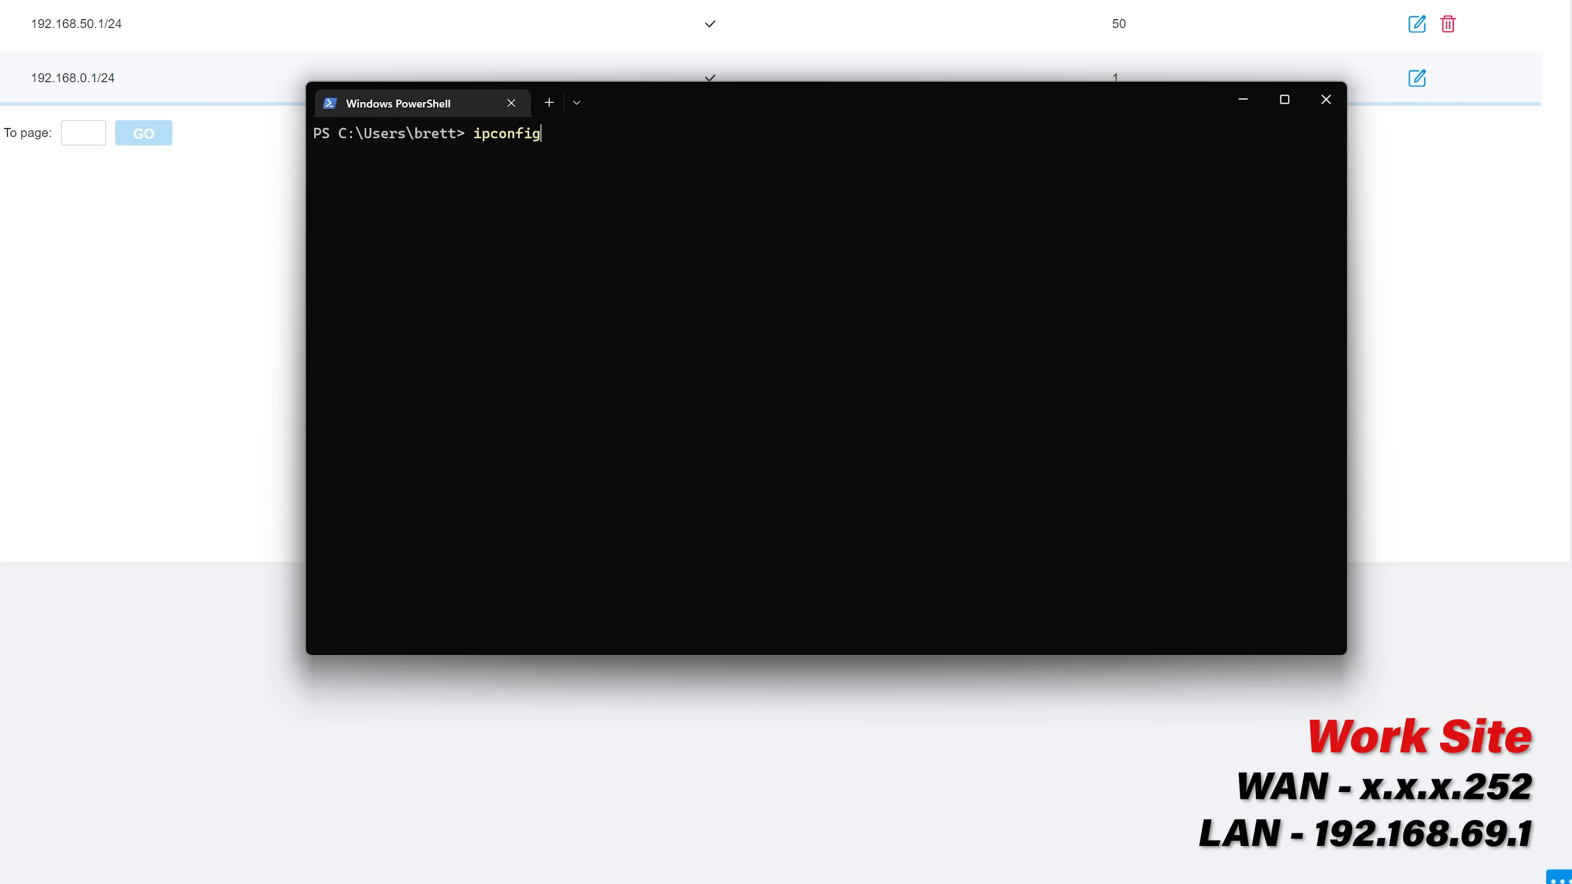
Run ipconfig on the work computer, showing Ethernet 3 at 192.168.69.100 with gateway 192.168.69.1.
key("Enter")
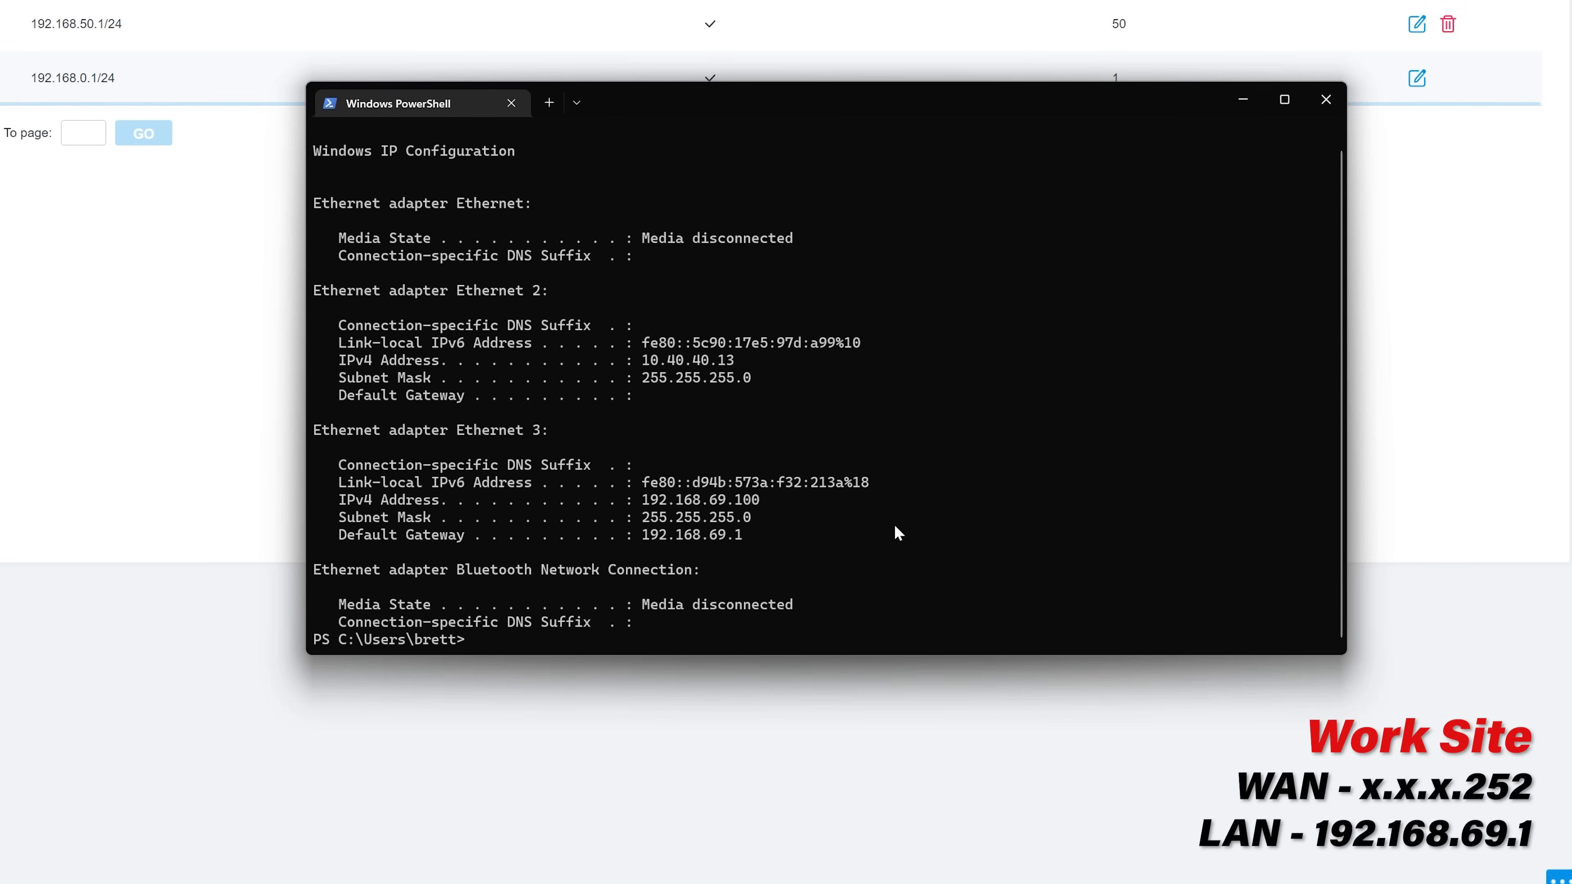
mouse_move(757, 511)
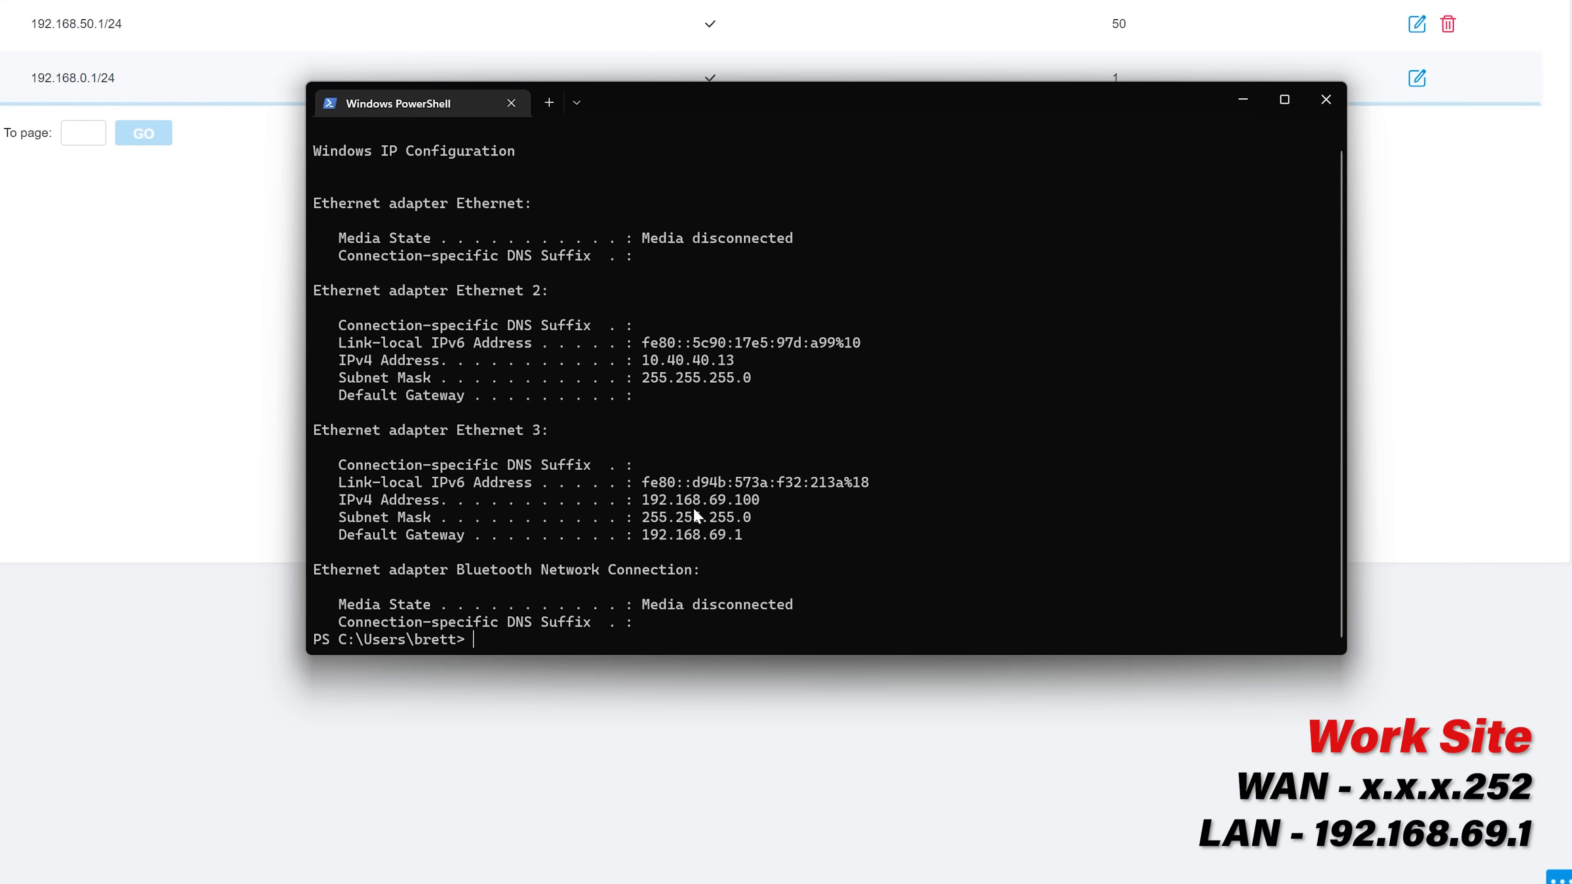
mouse_move(735, 507)
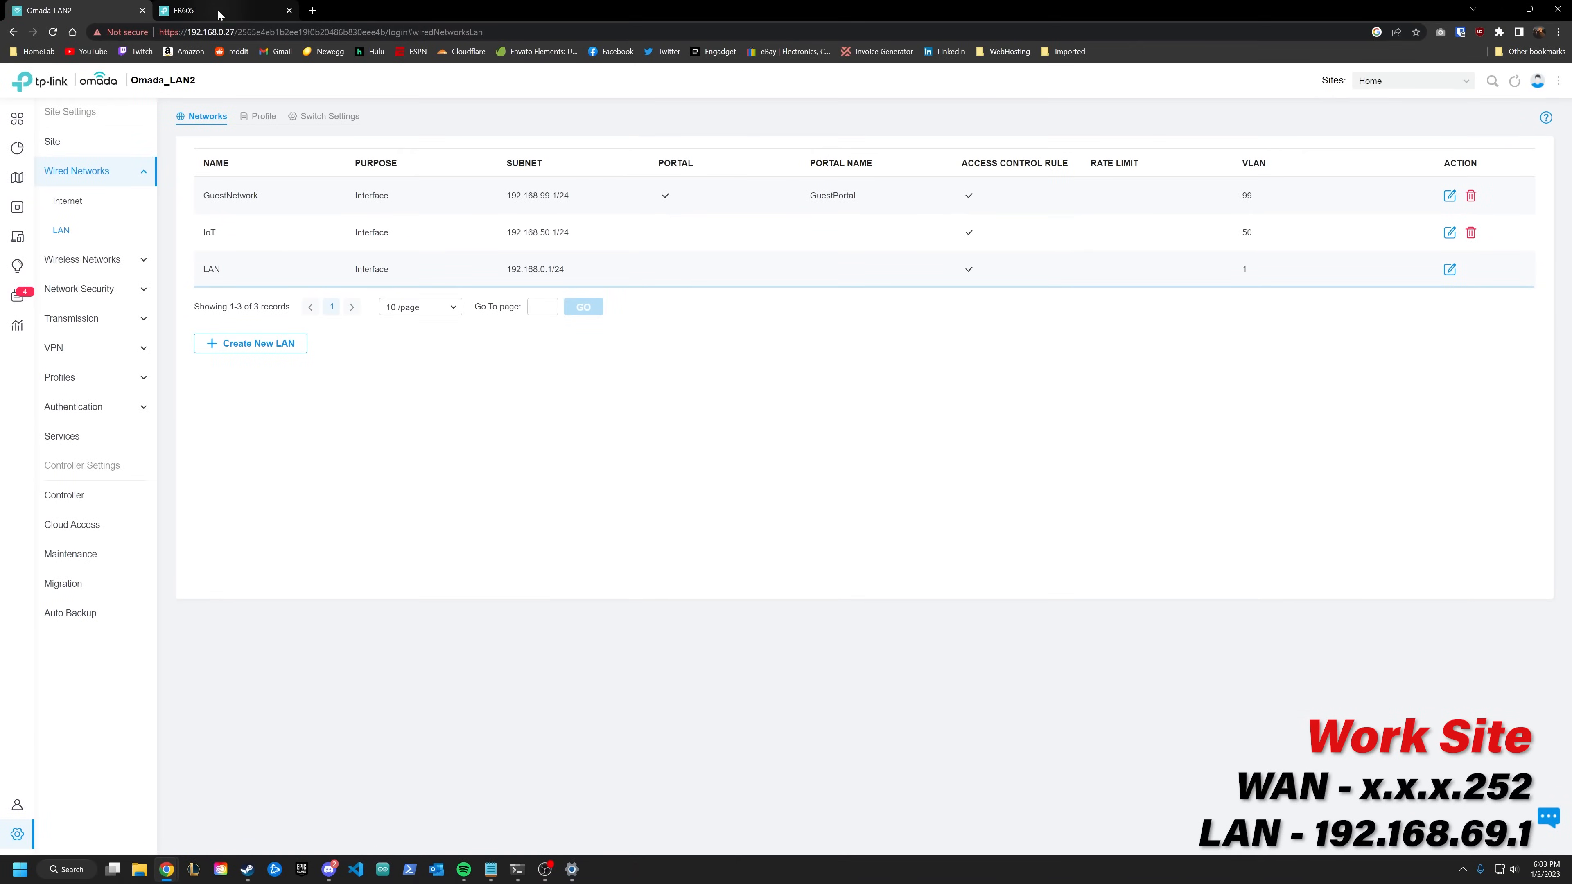
Log in to the ER605 work router at 192.168.69.1 and view its System Status.
left_click(188, 11)
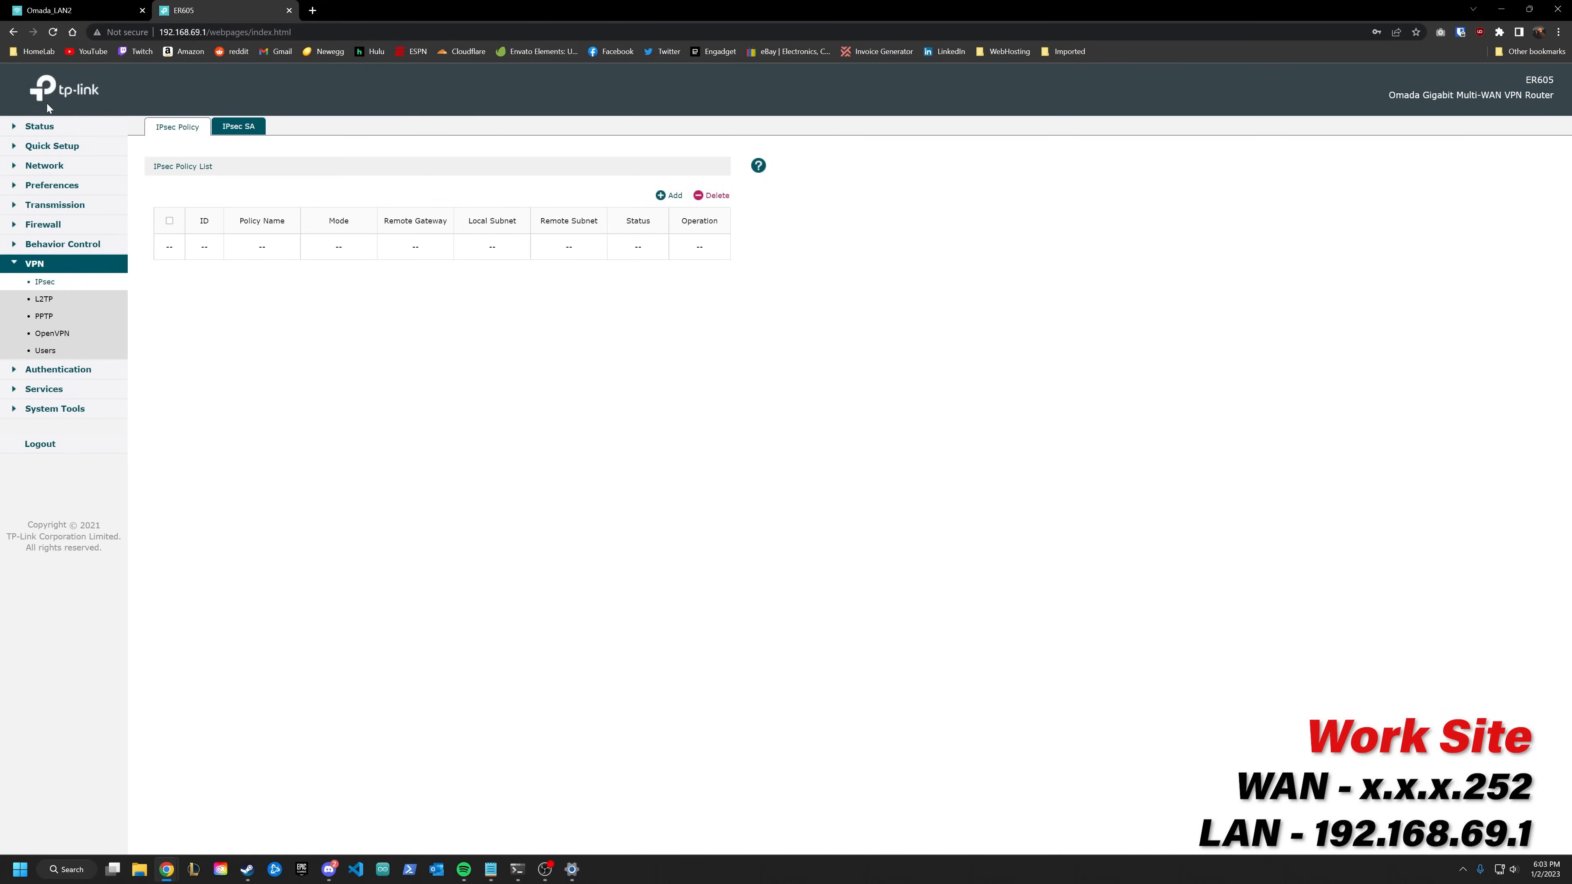
mouse_move(50, 105)
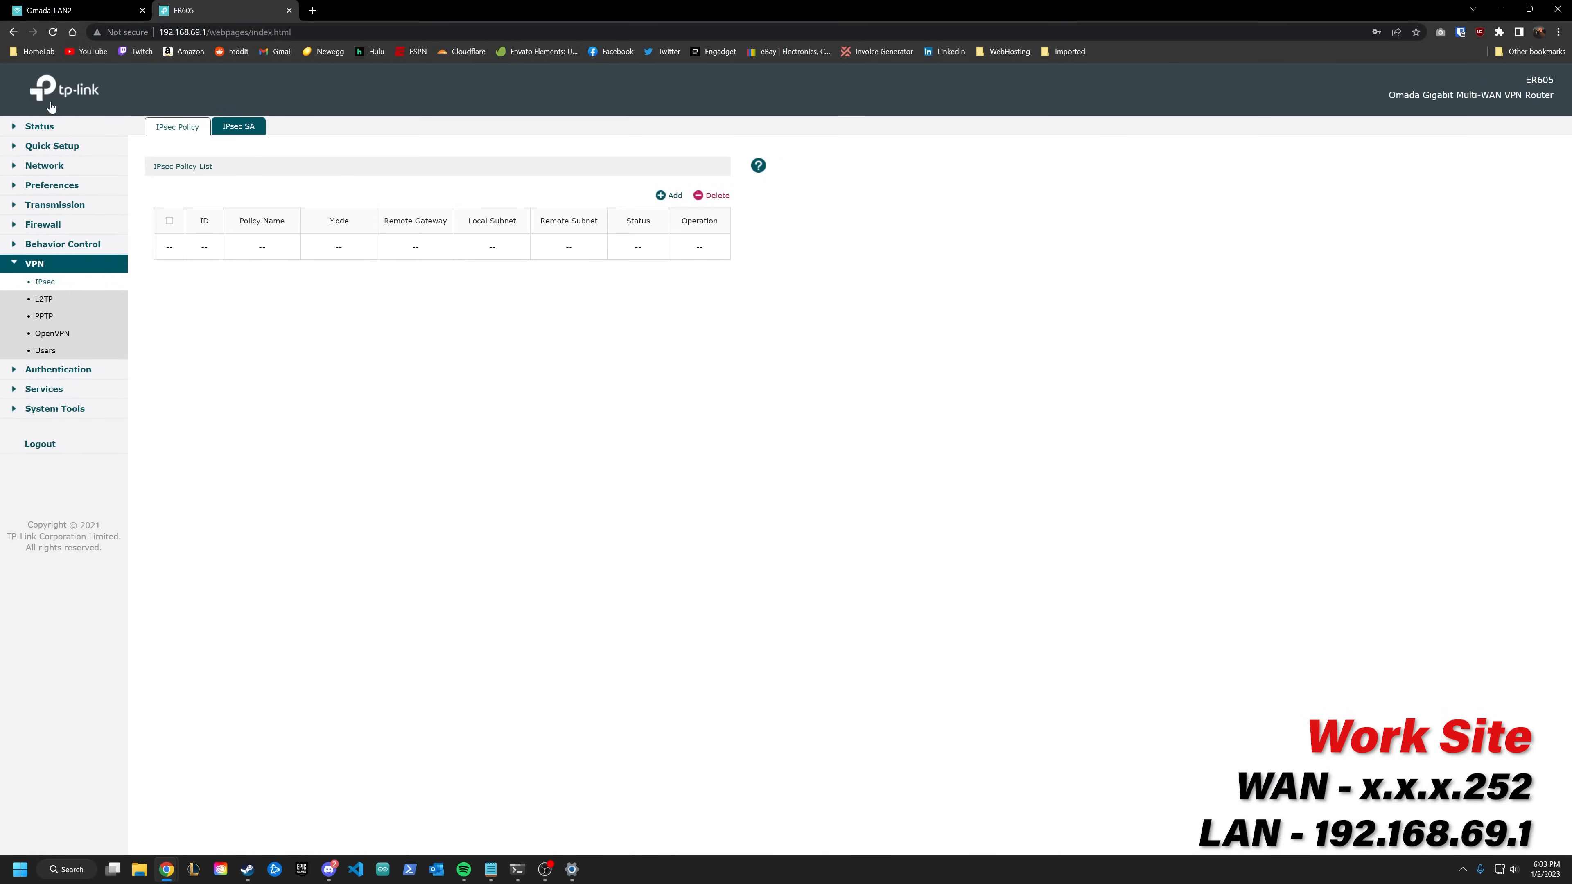
left_click(40, 126)
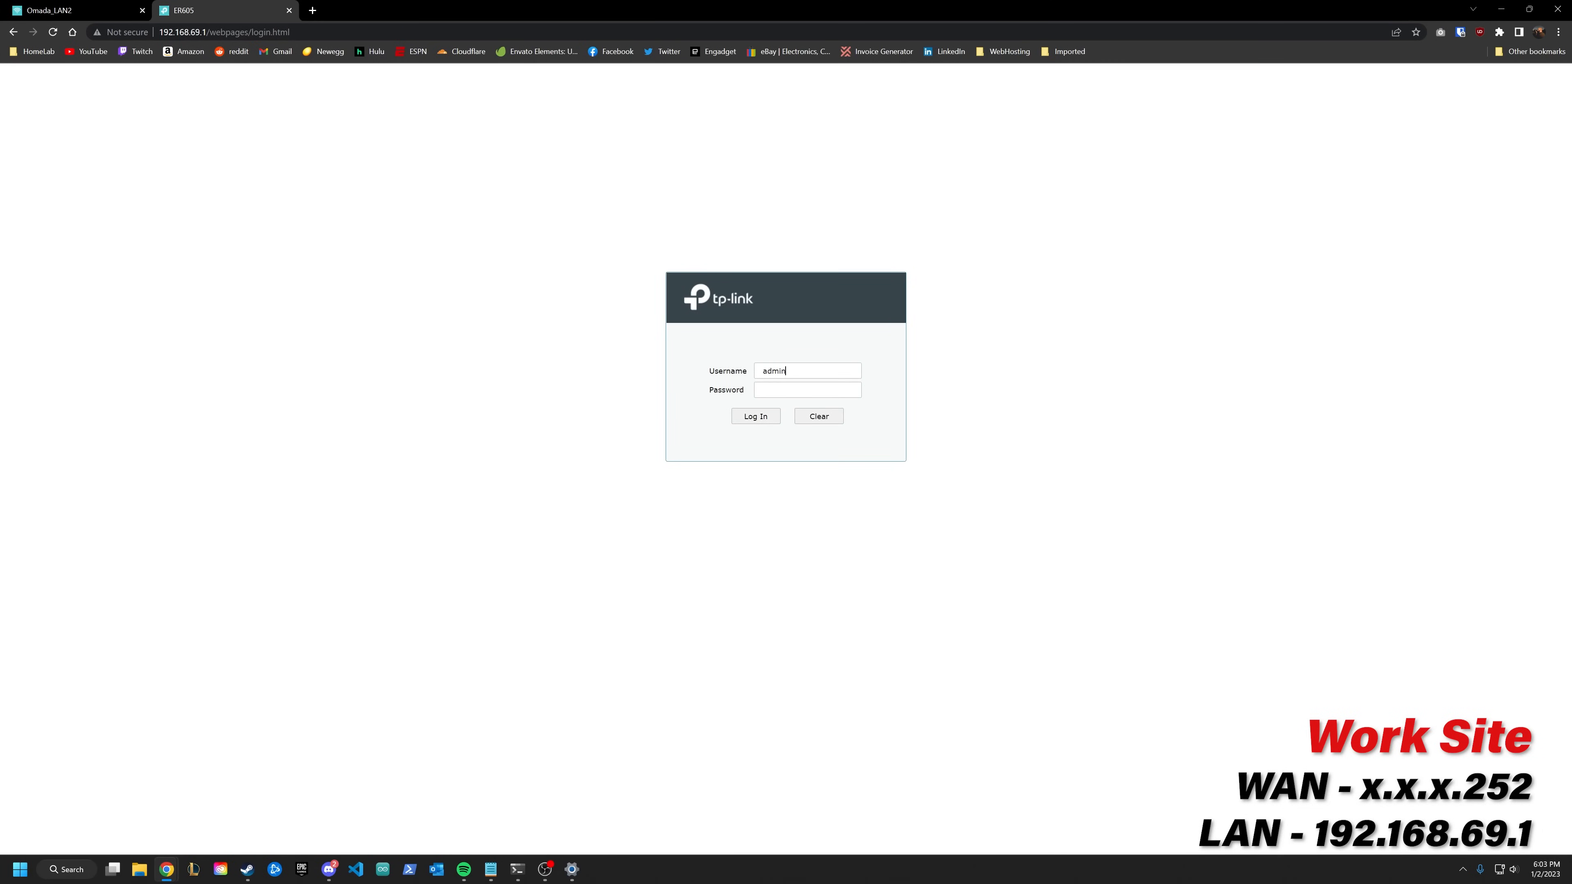
mouse_move(866, 280)
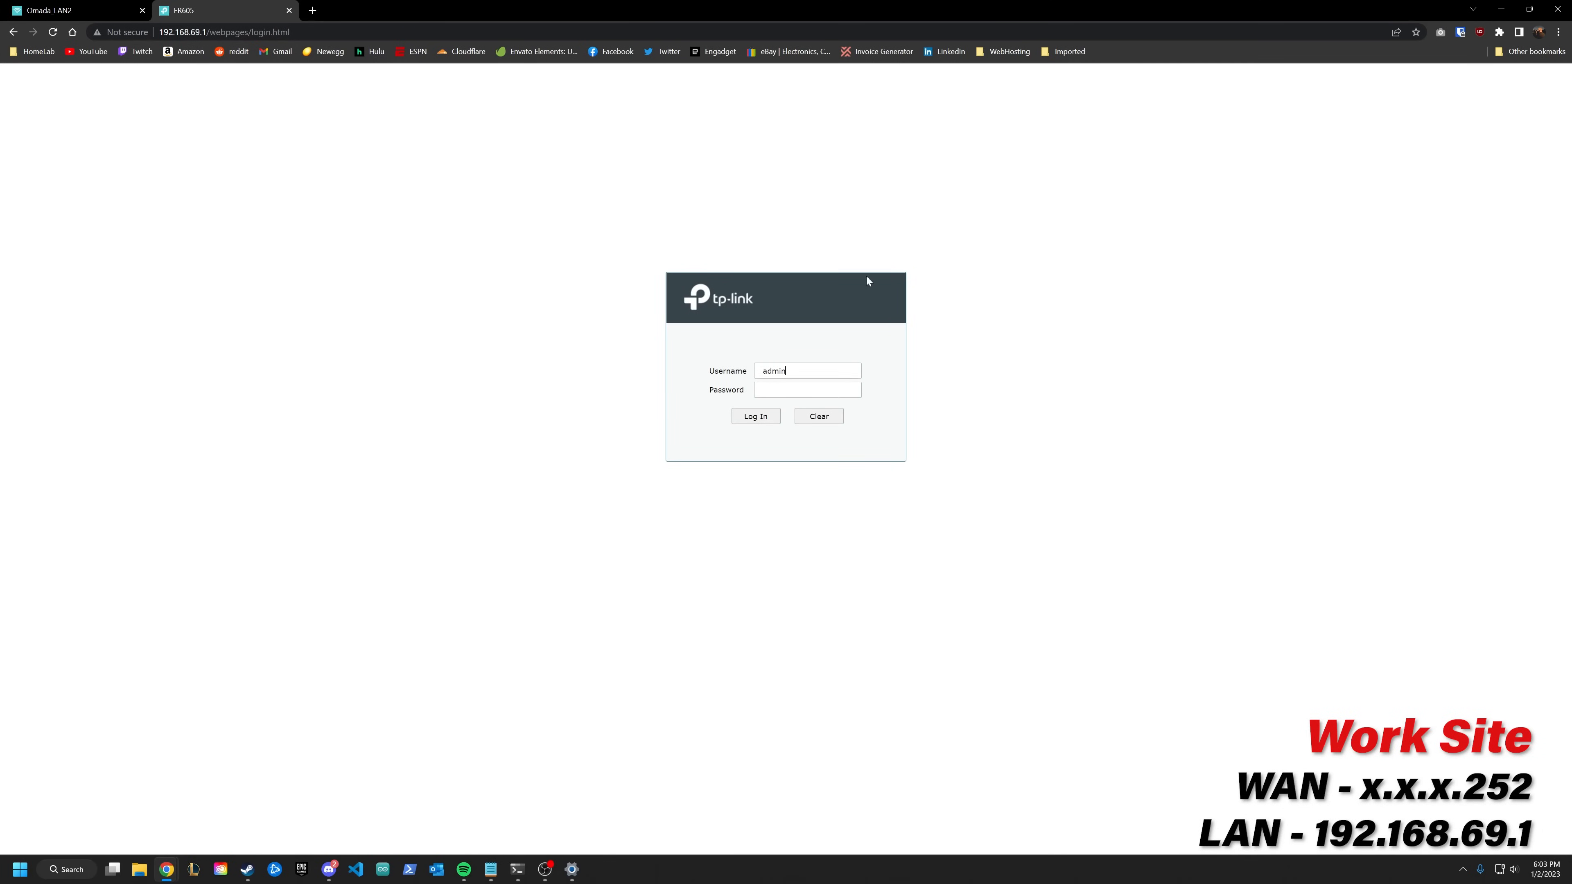
left_click(807, 390)
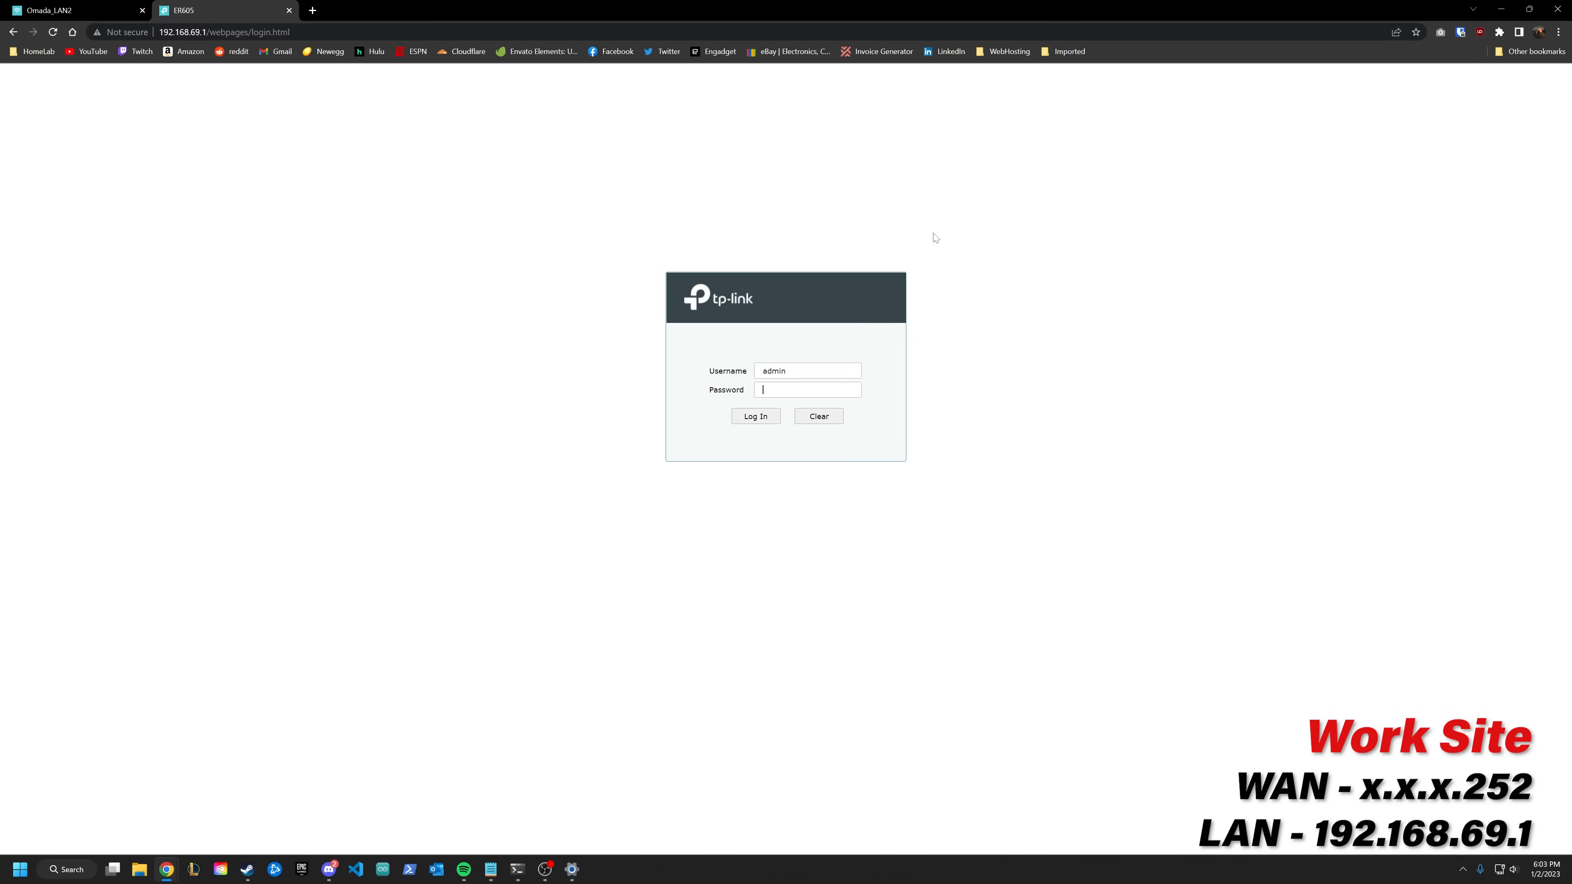
left_click(756, 416)
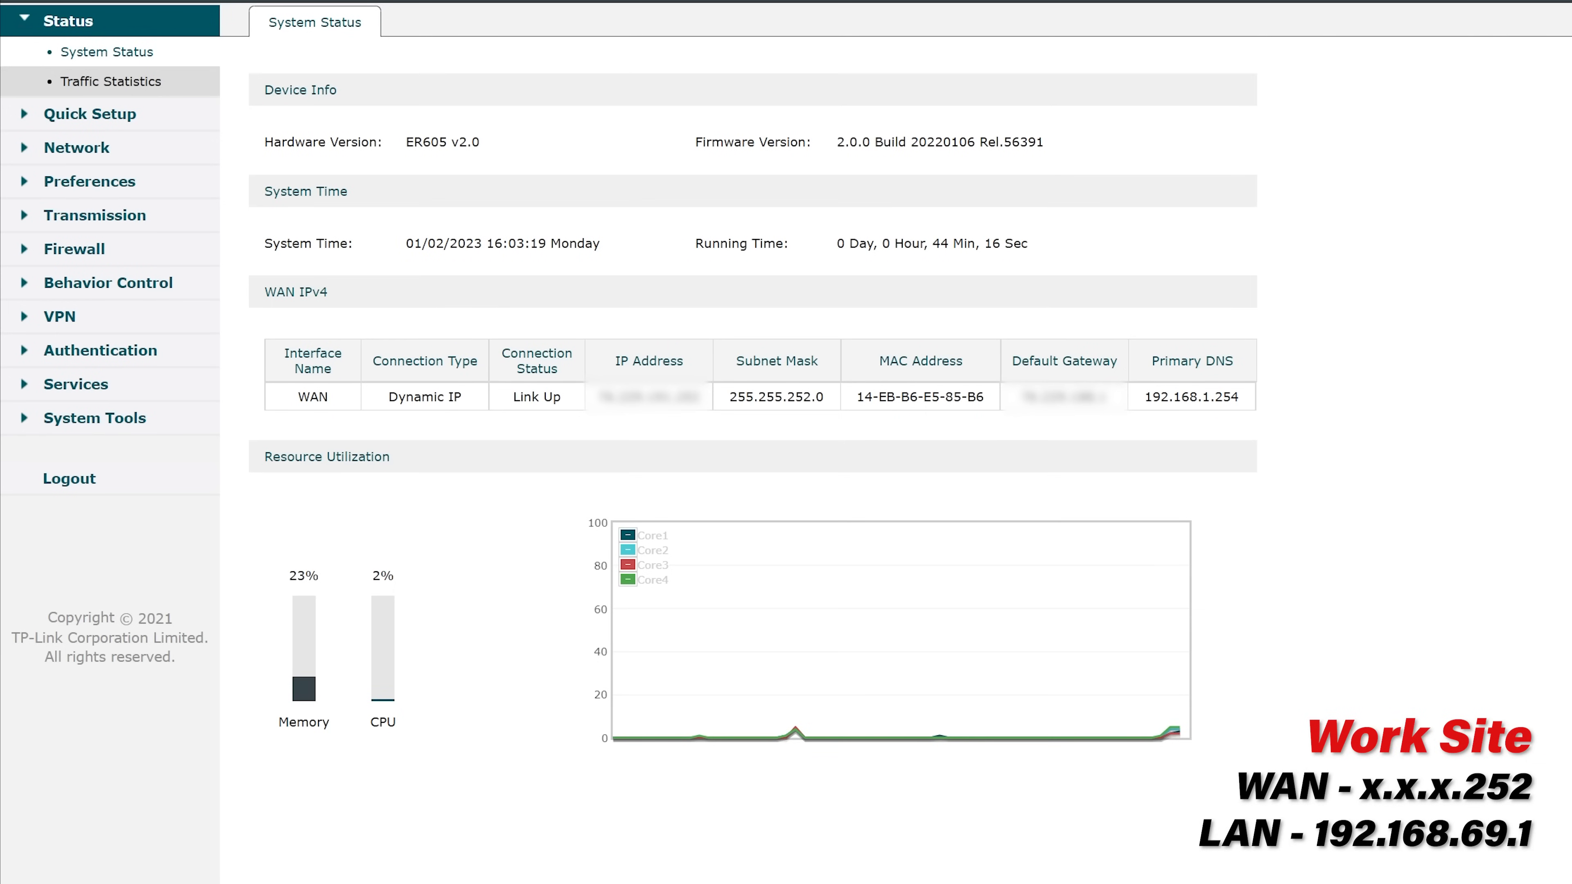
mouse_move(1001, 300)
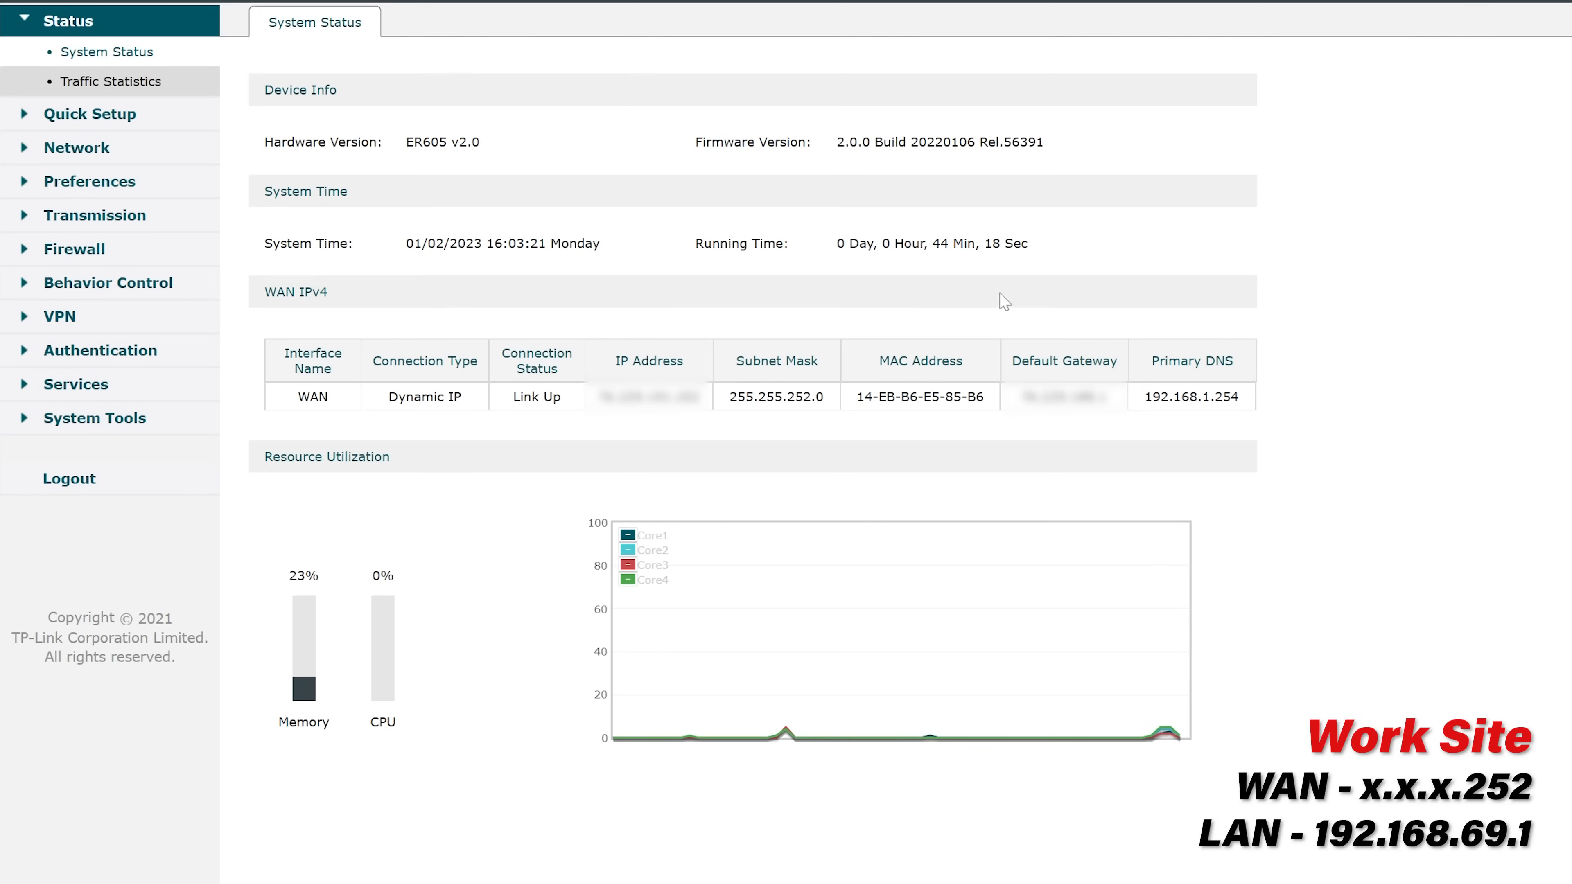
mouse_move(642, 420)
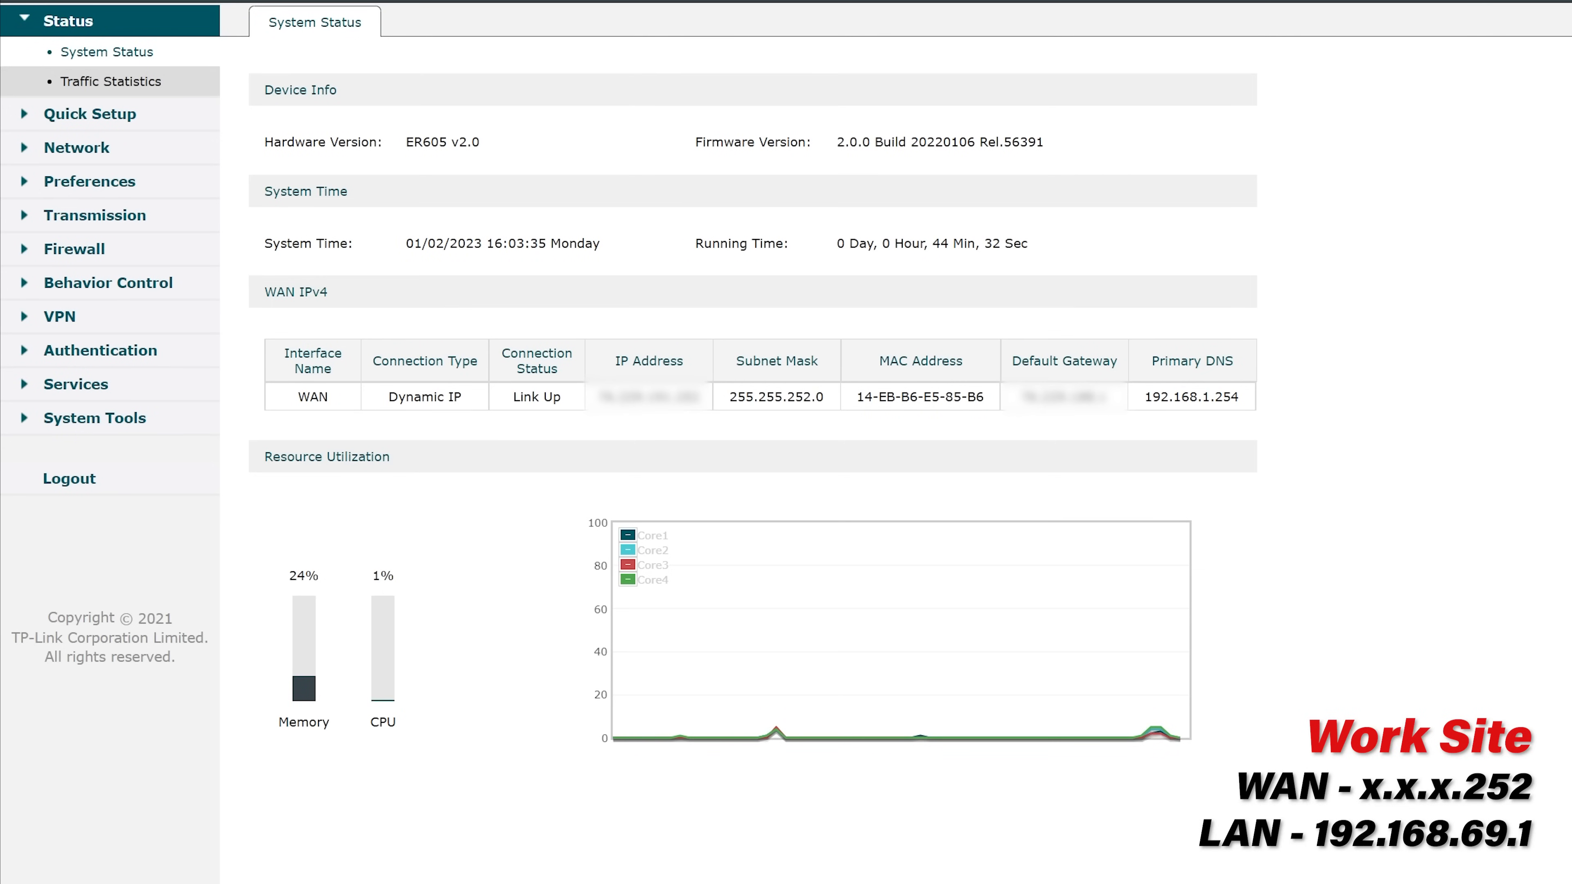
left_click(76, 141)
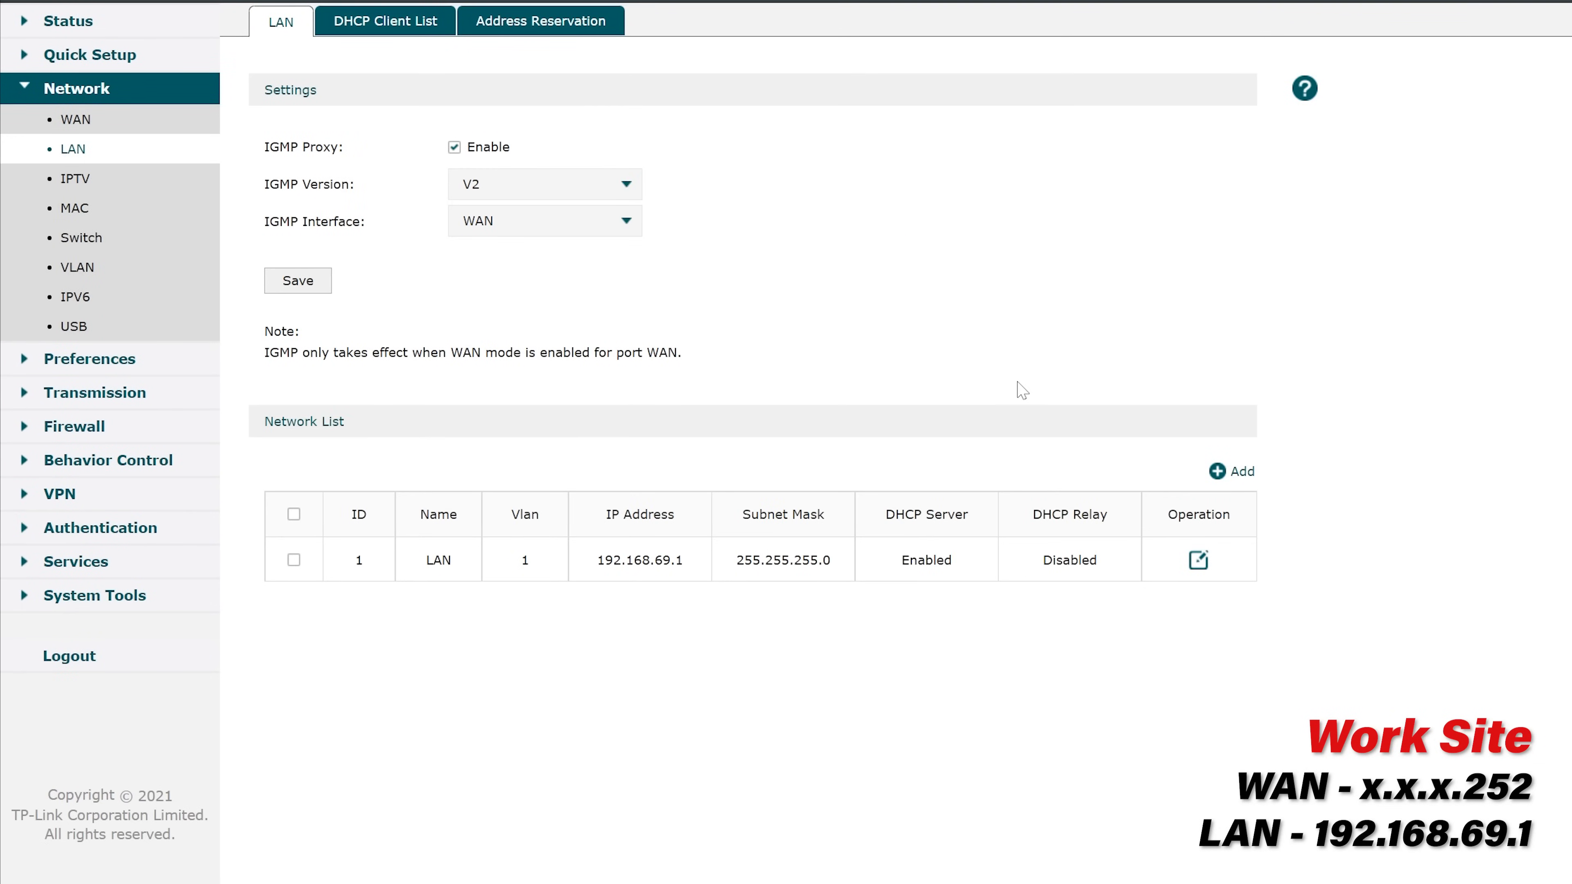
mouse_move(690, 572)
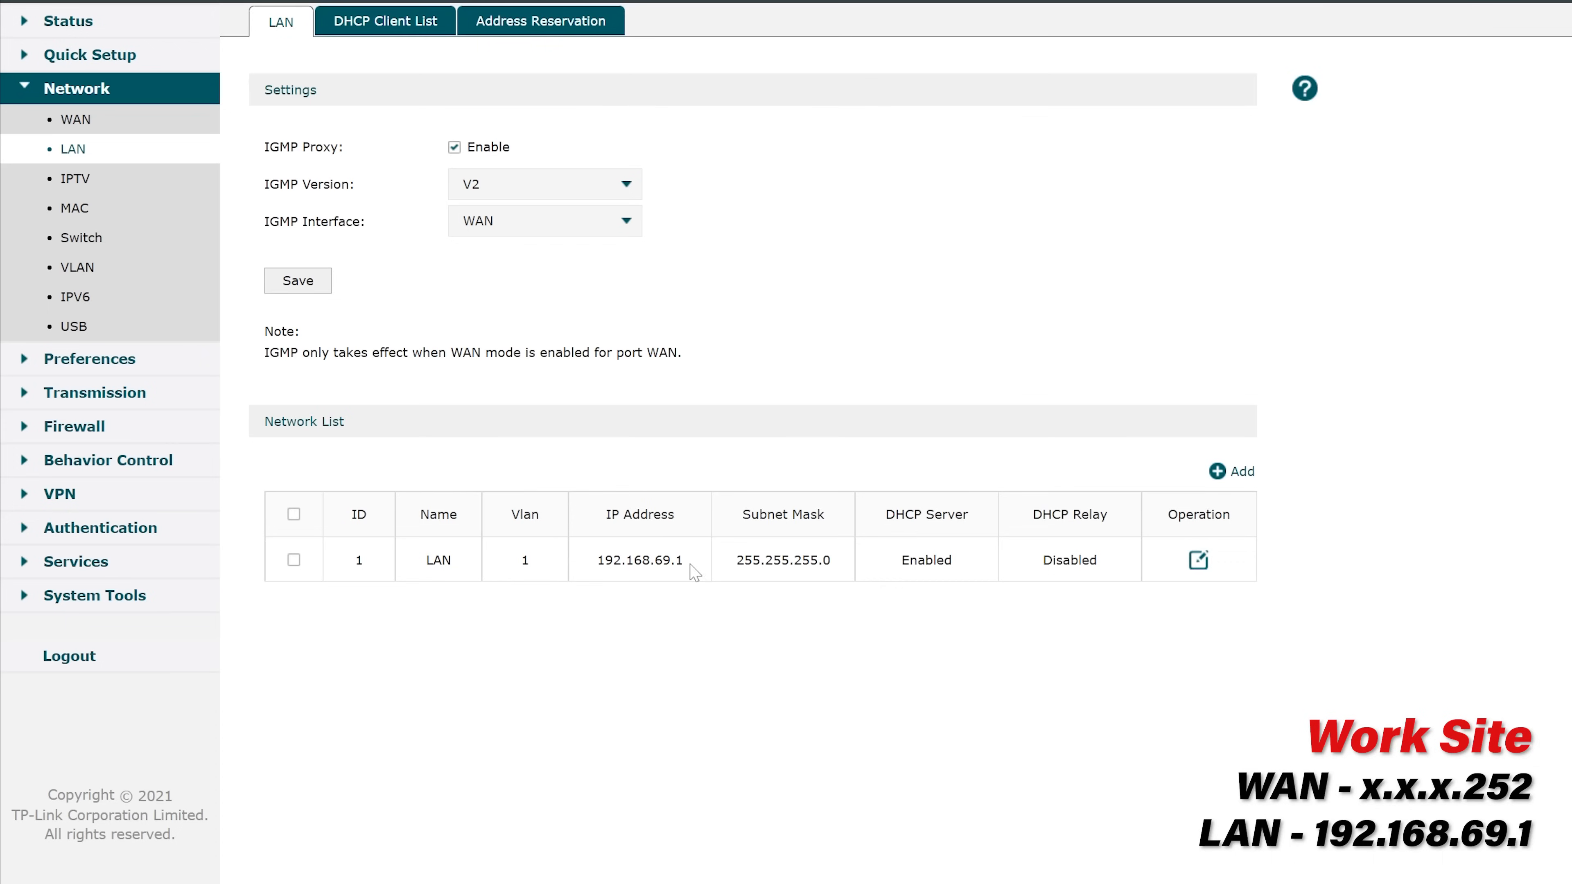
mouse_move(670, 581)
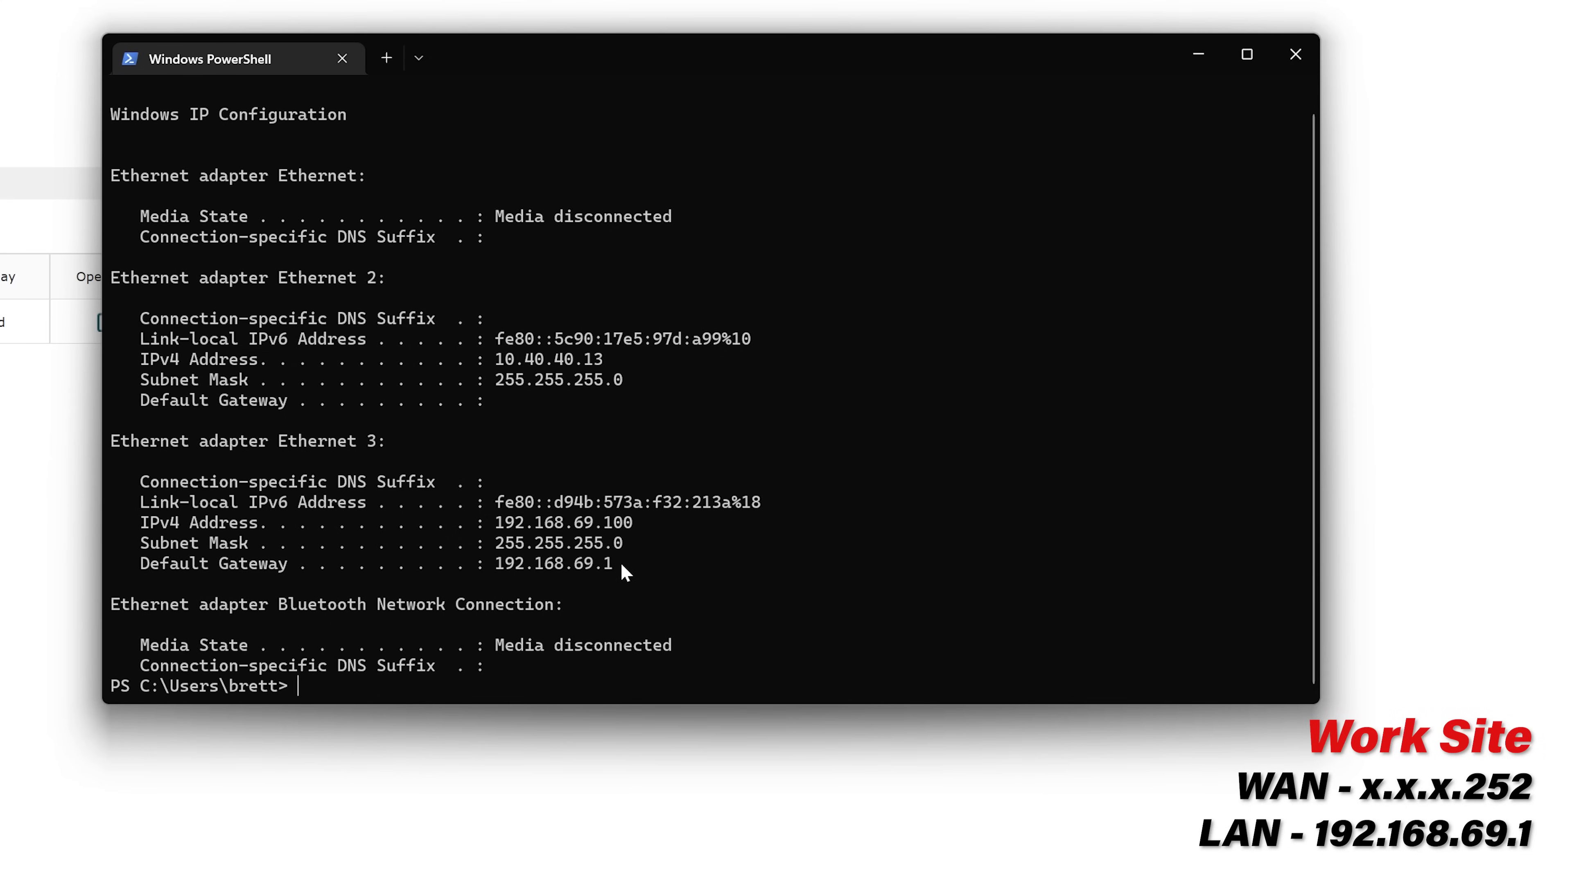
double_click(564, 523)
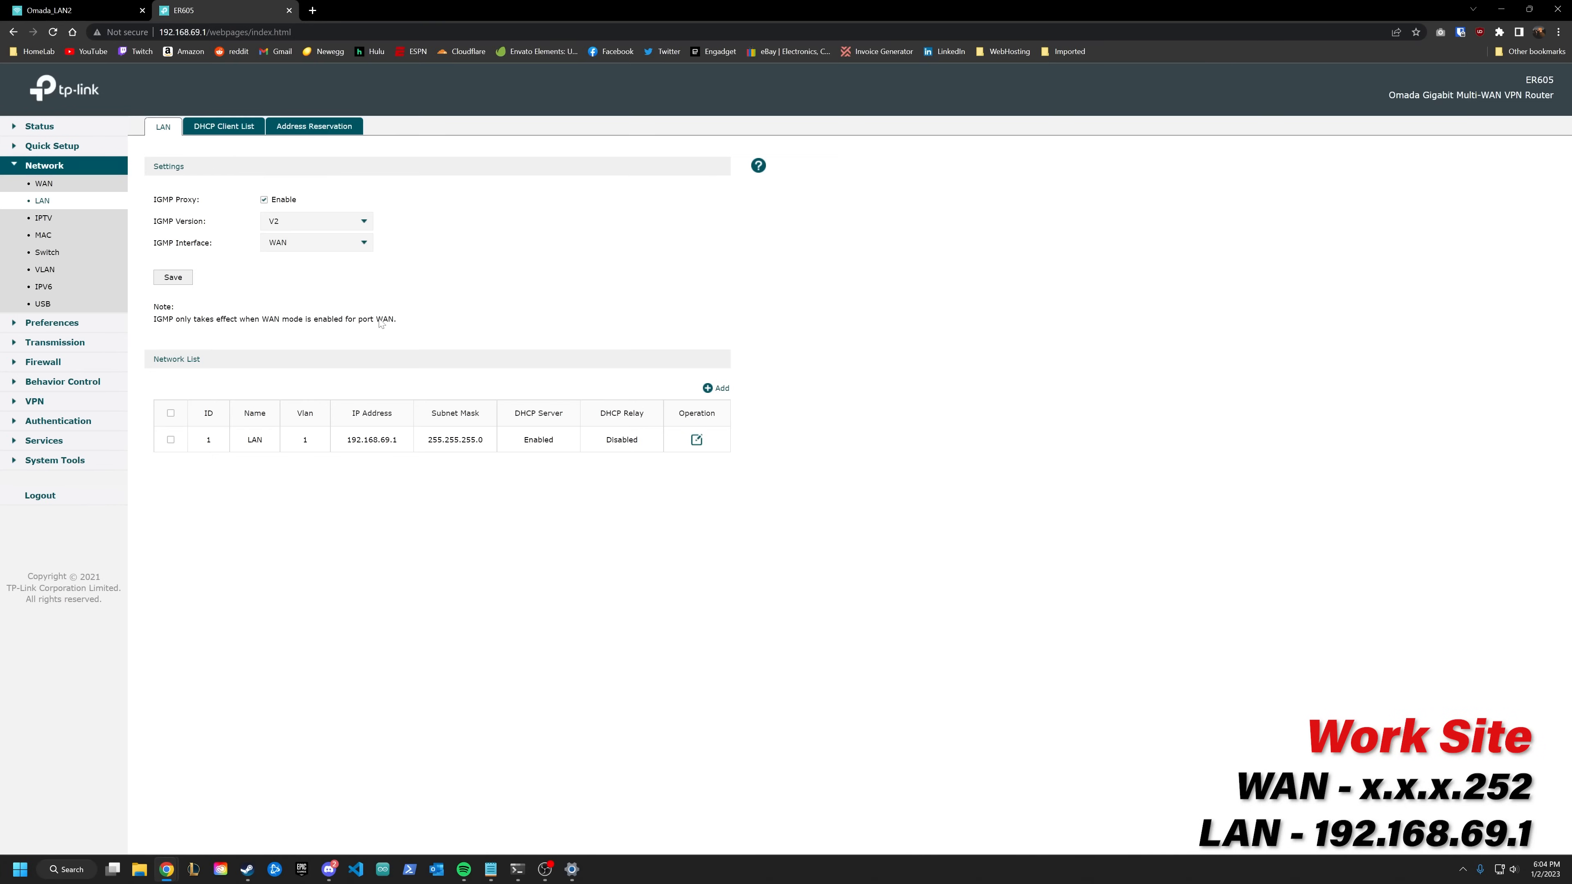
mouse_move(470, 300)
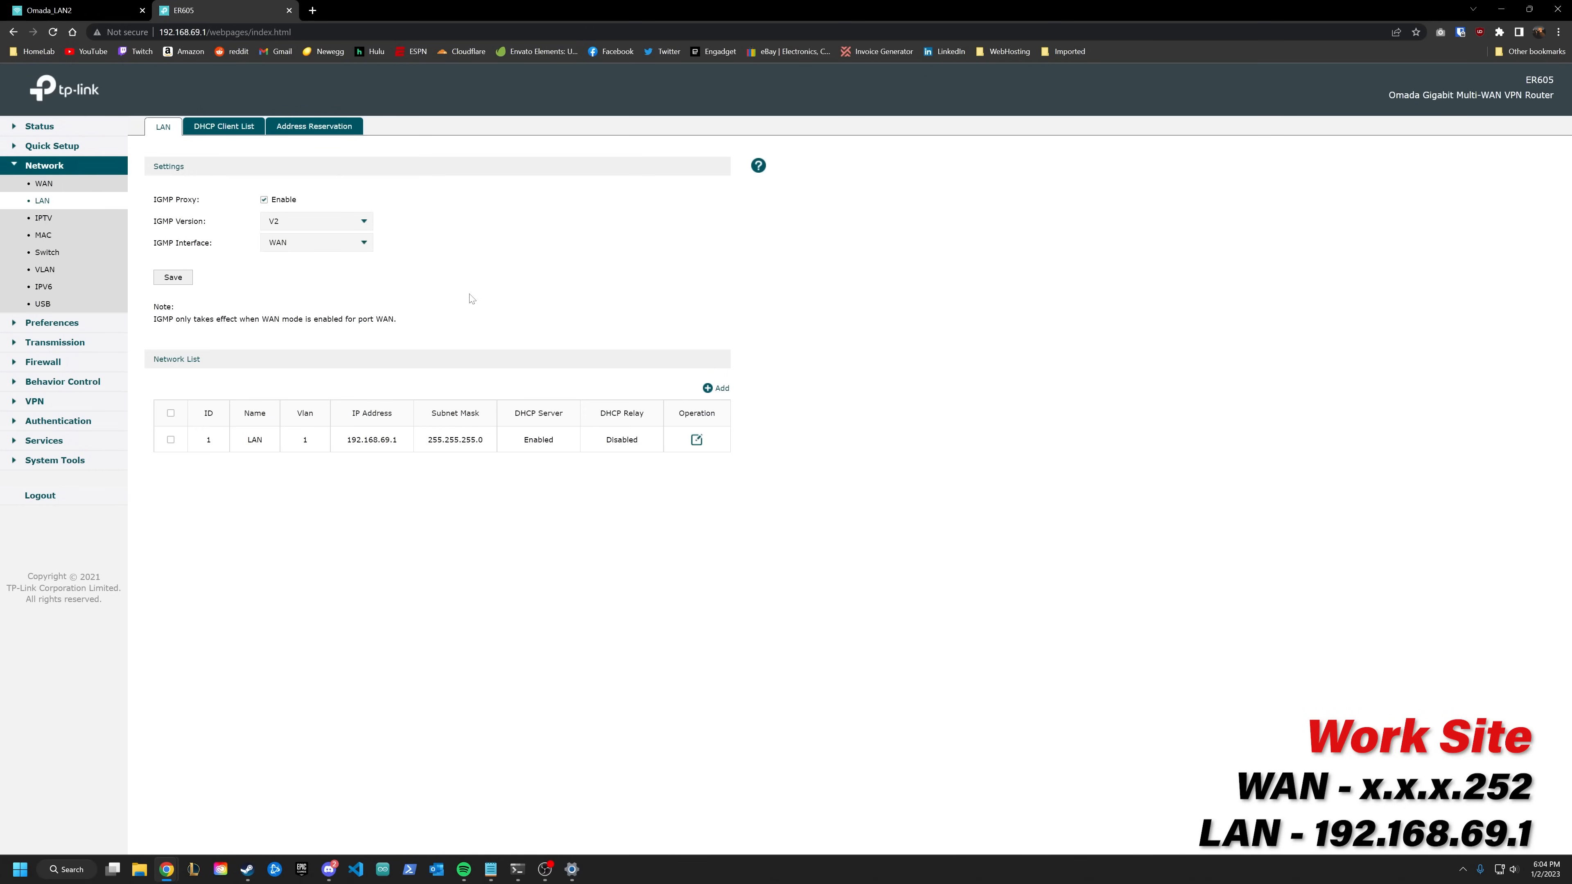
mouse_move(35, 295)
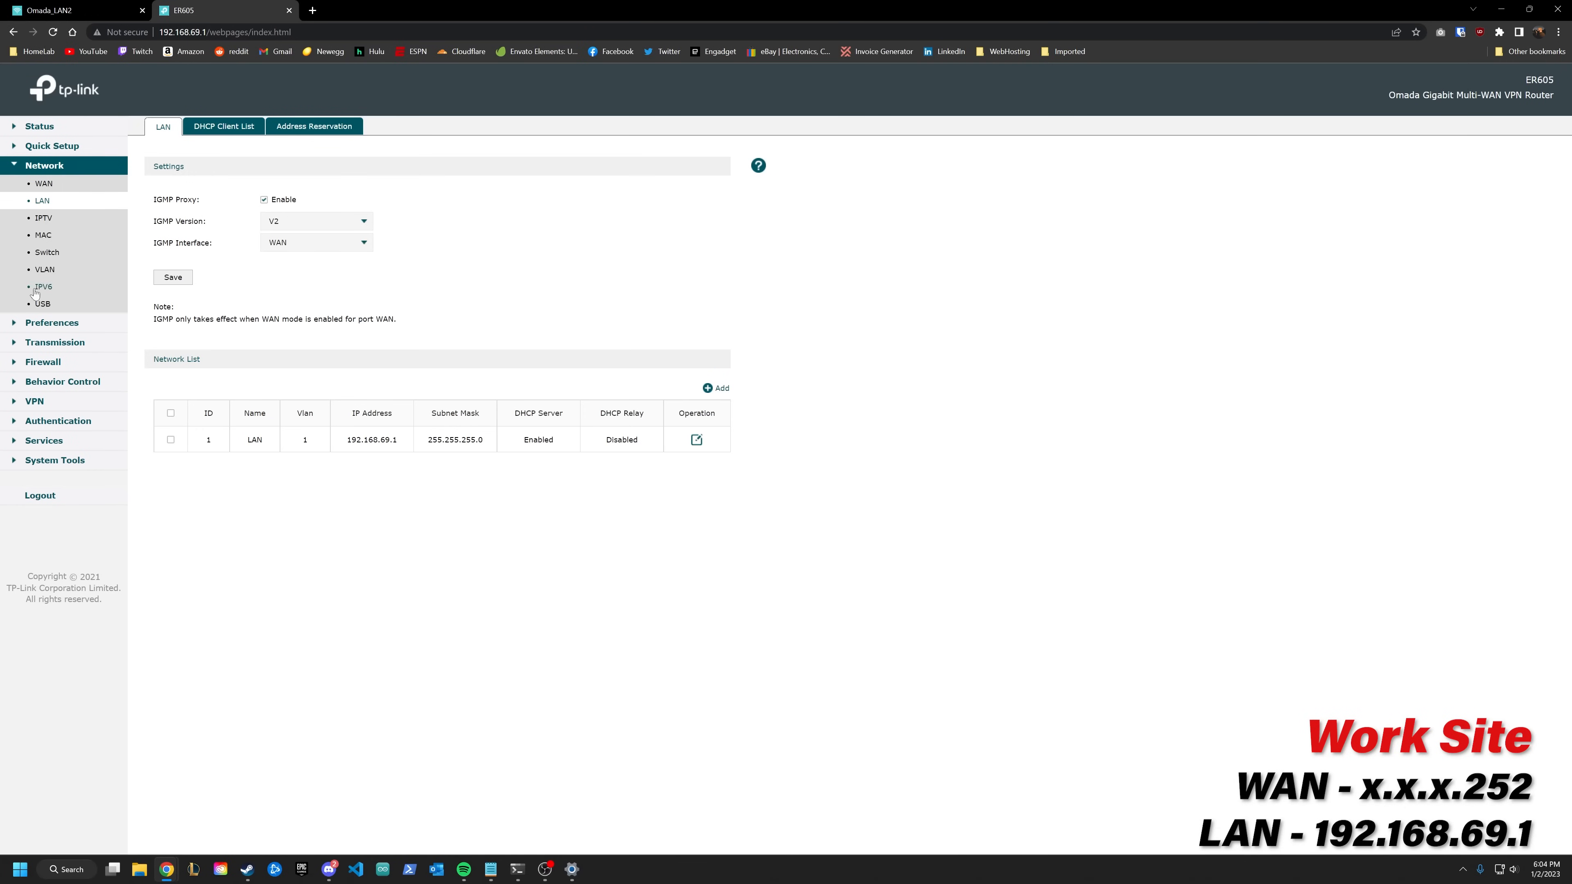
mouse_move(35, 292)
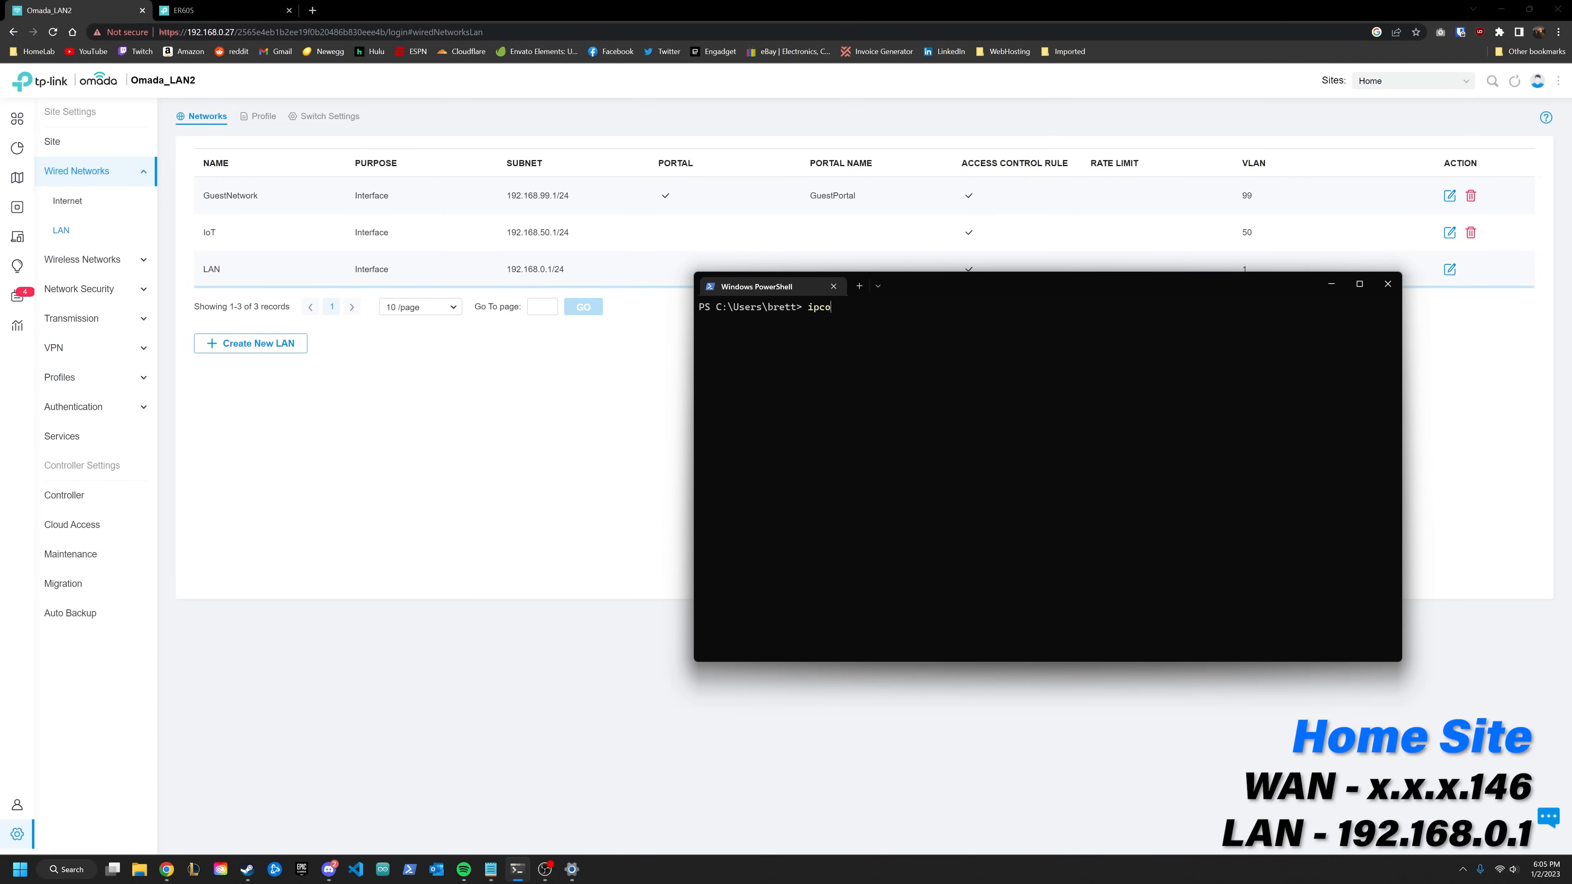
Go to the Home site's VPN settings and start a new VPN policy.
key("Enter")
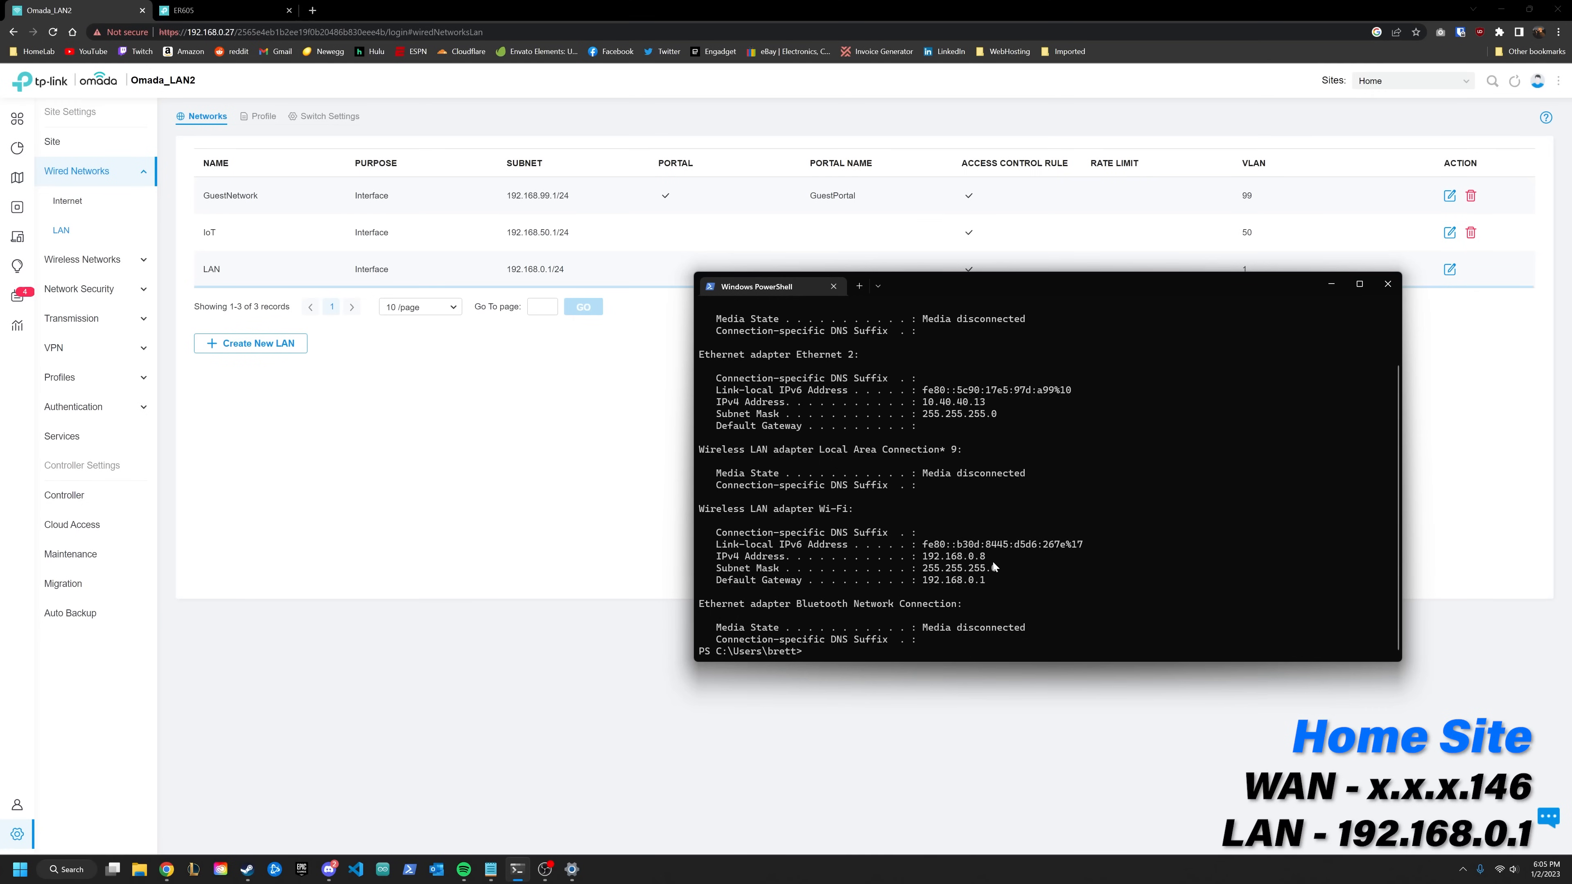
mouse_move(983, 589)
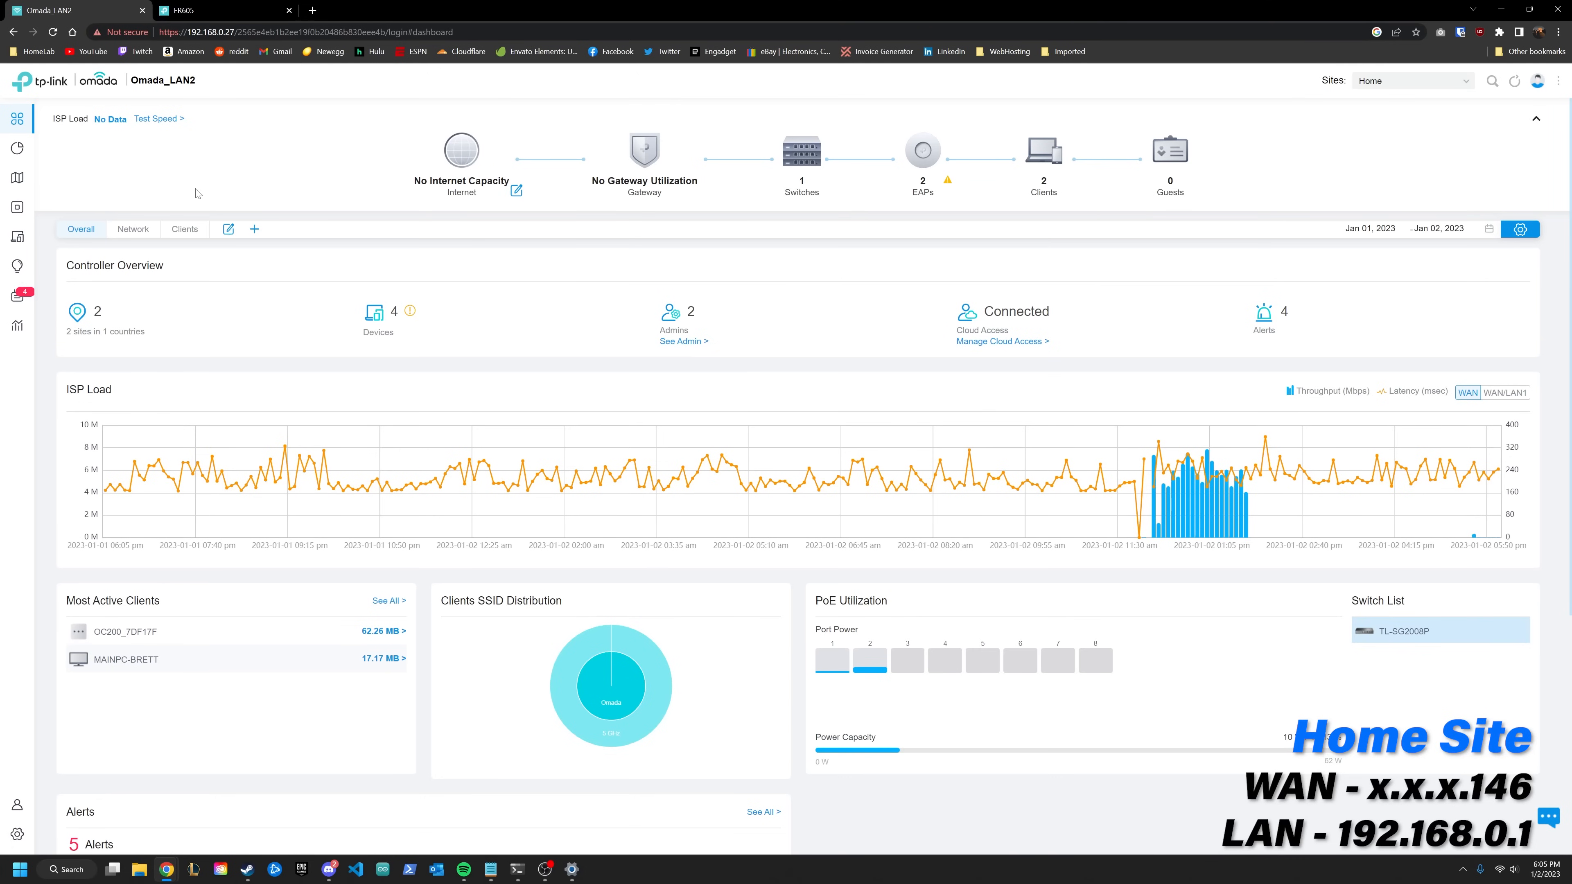
mouse_move(127, 342)
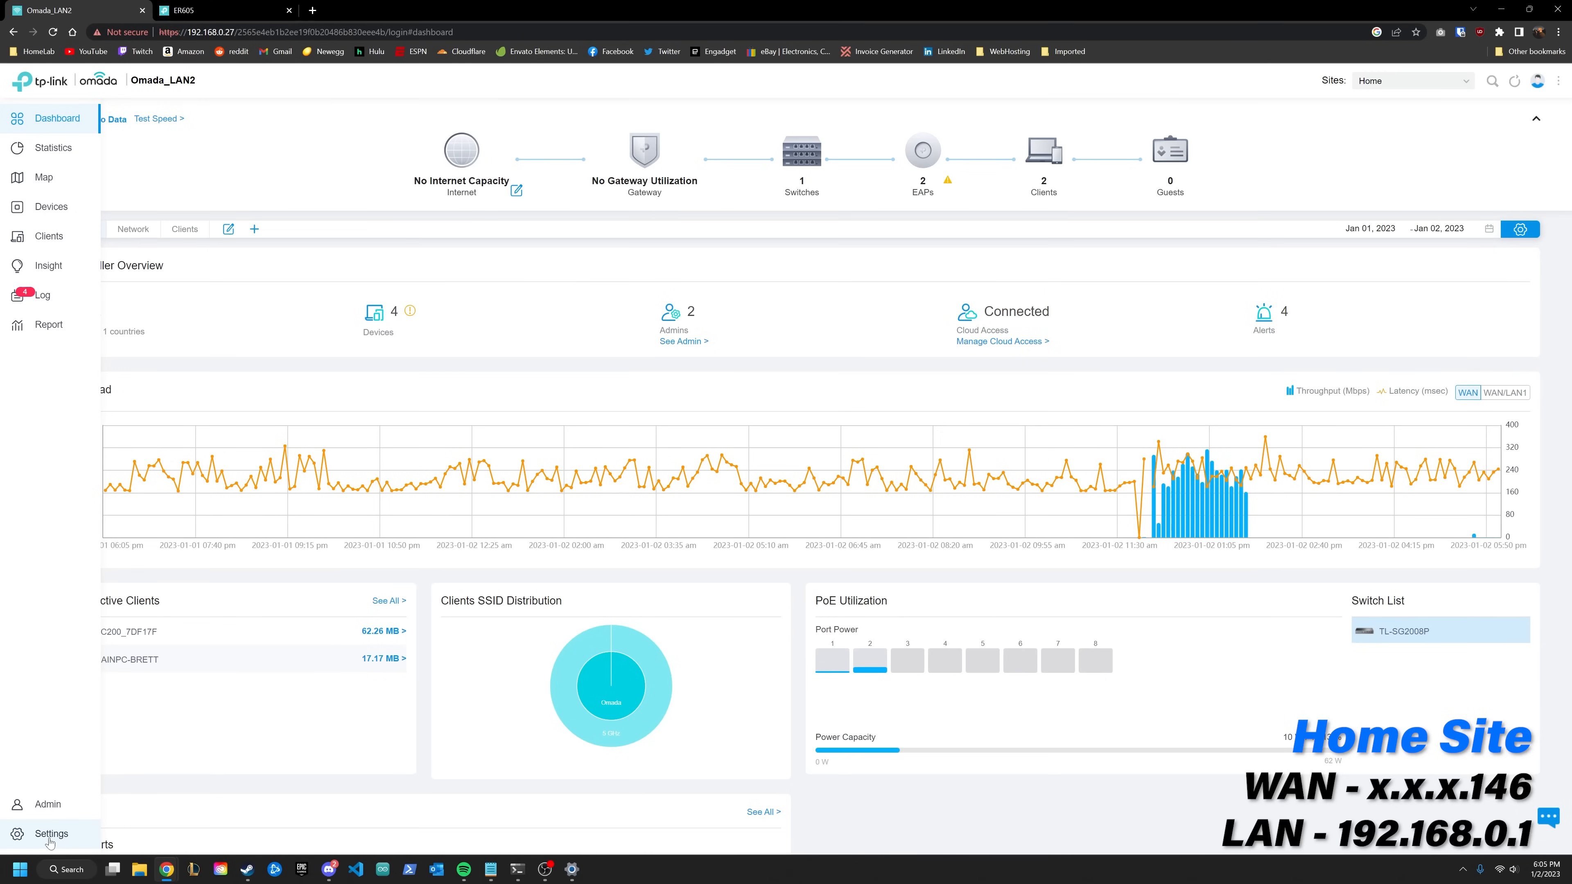
left_click(52, 834)
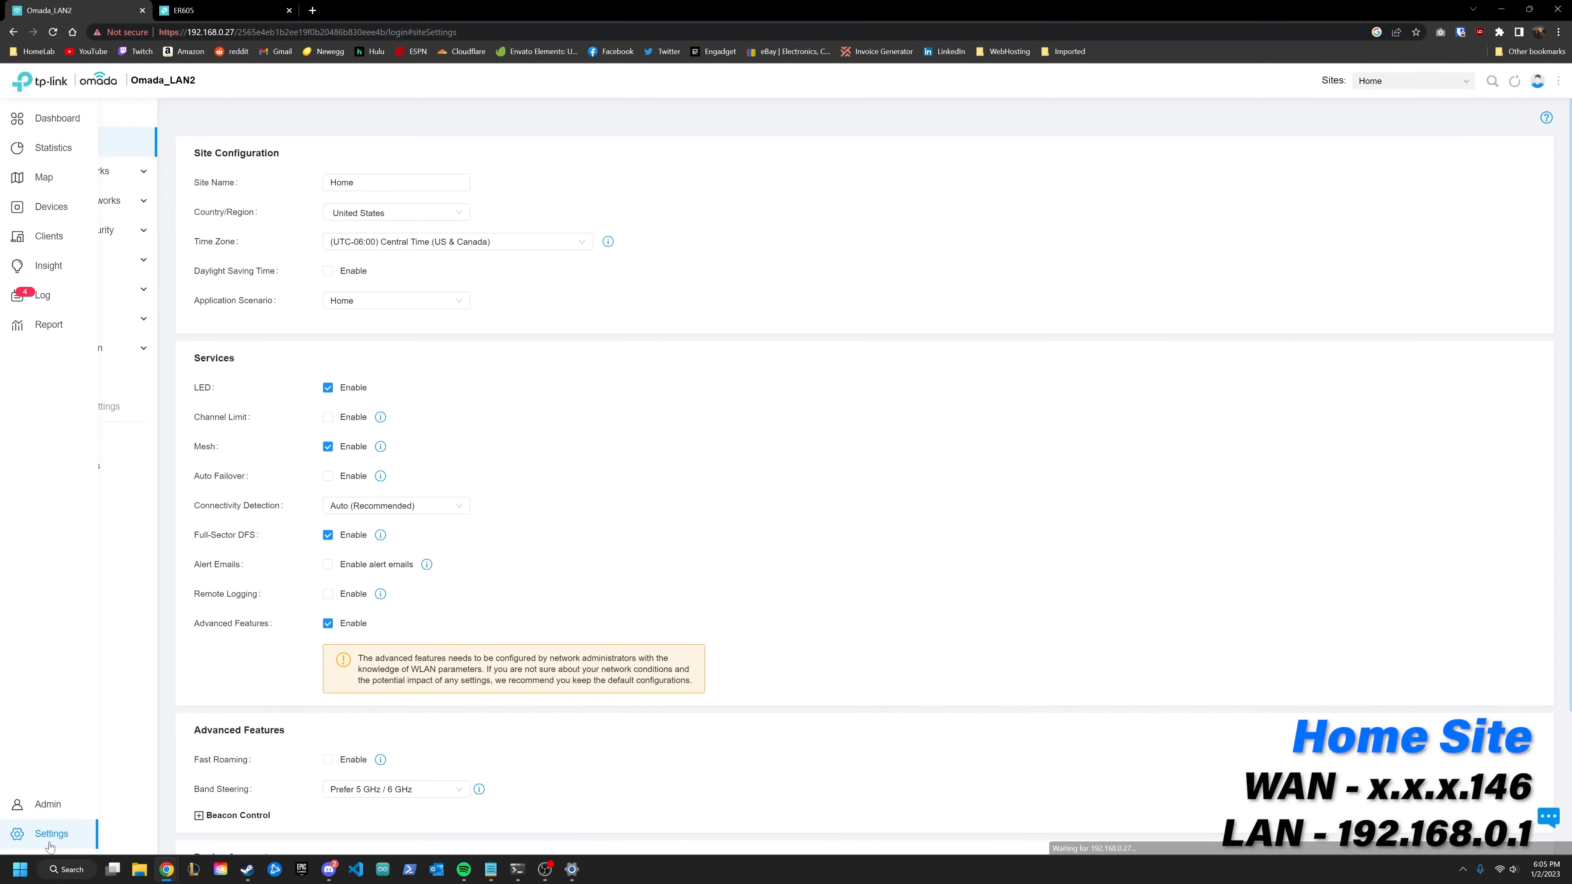
left_click(54, 288)
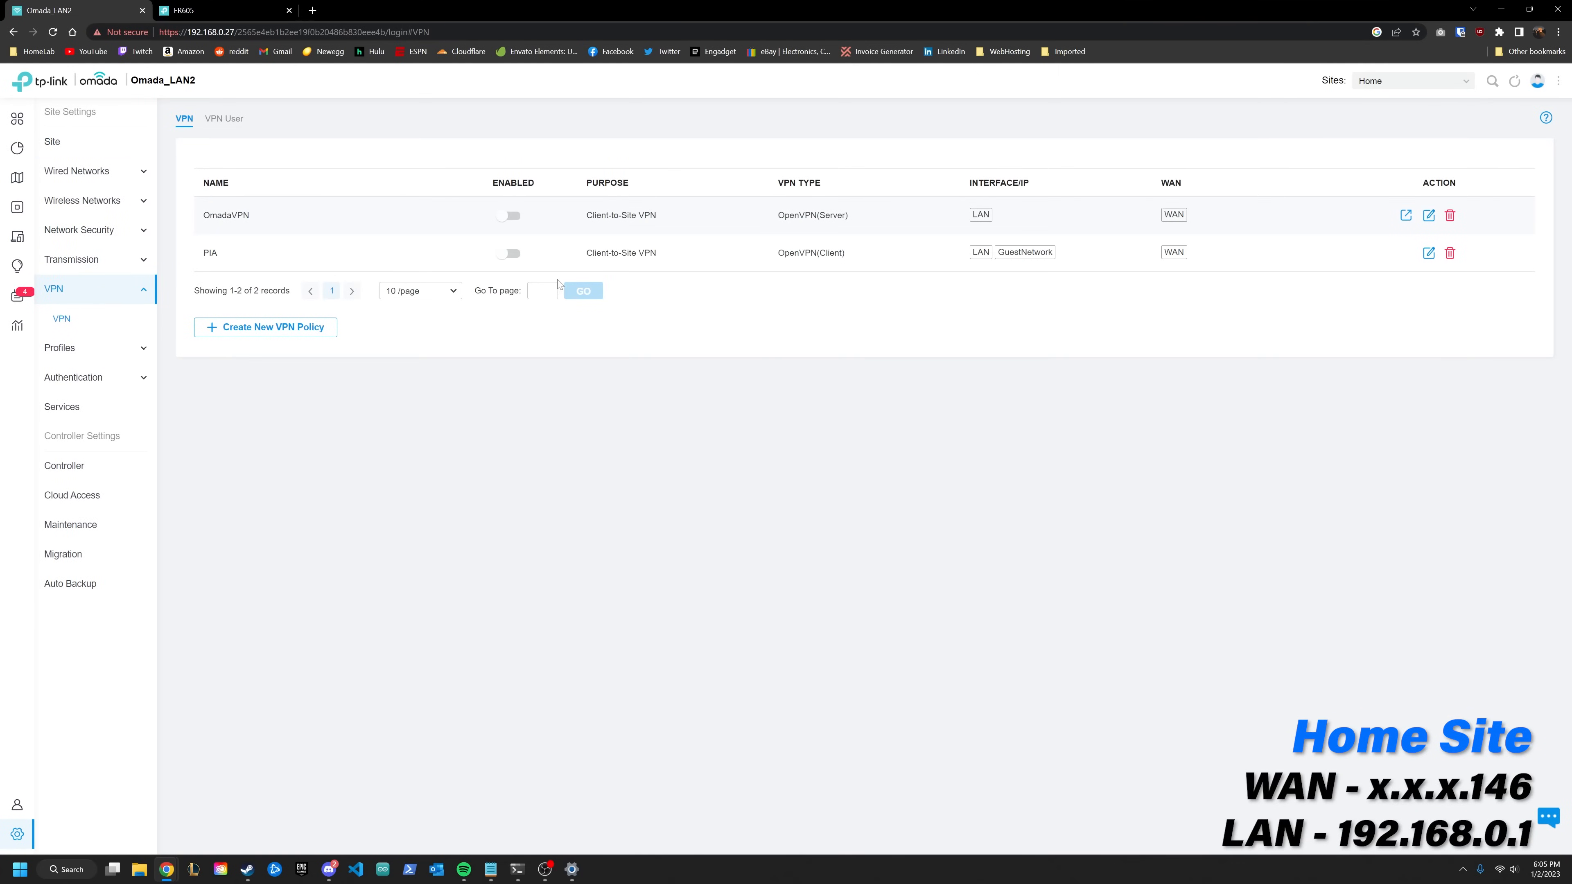
left_click(265, 328)
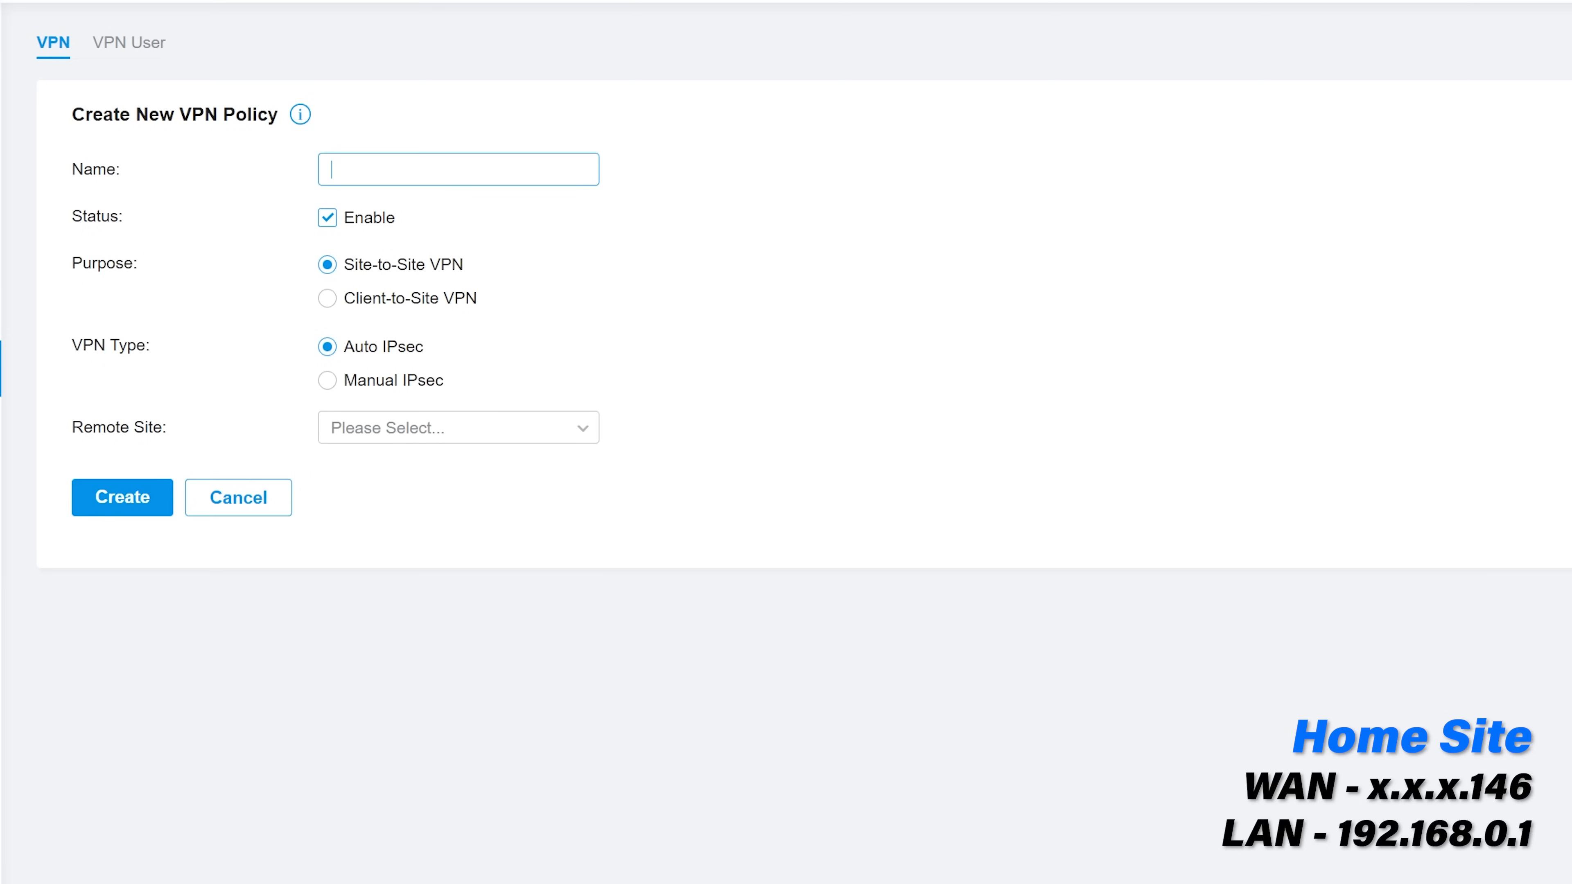
Name the site-to-site policy site2site and choose the Manual IPsec type.
type("site2site")
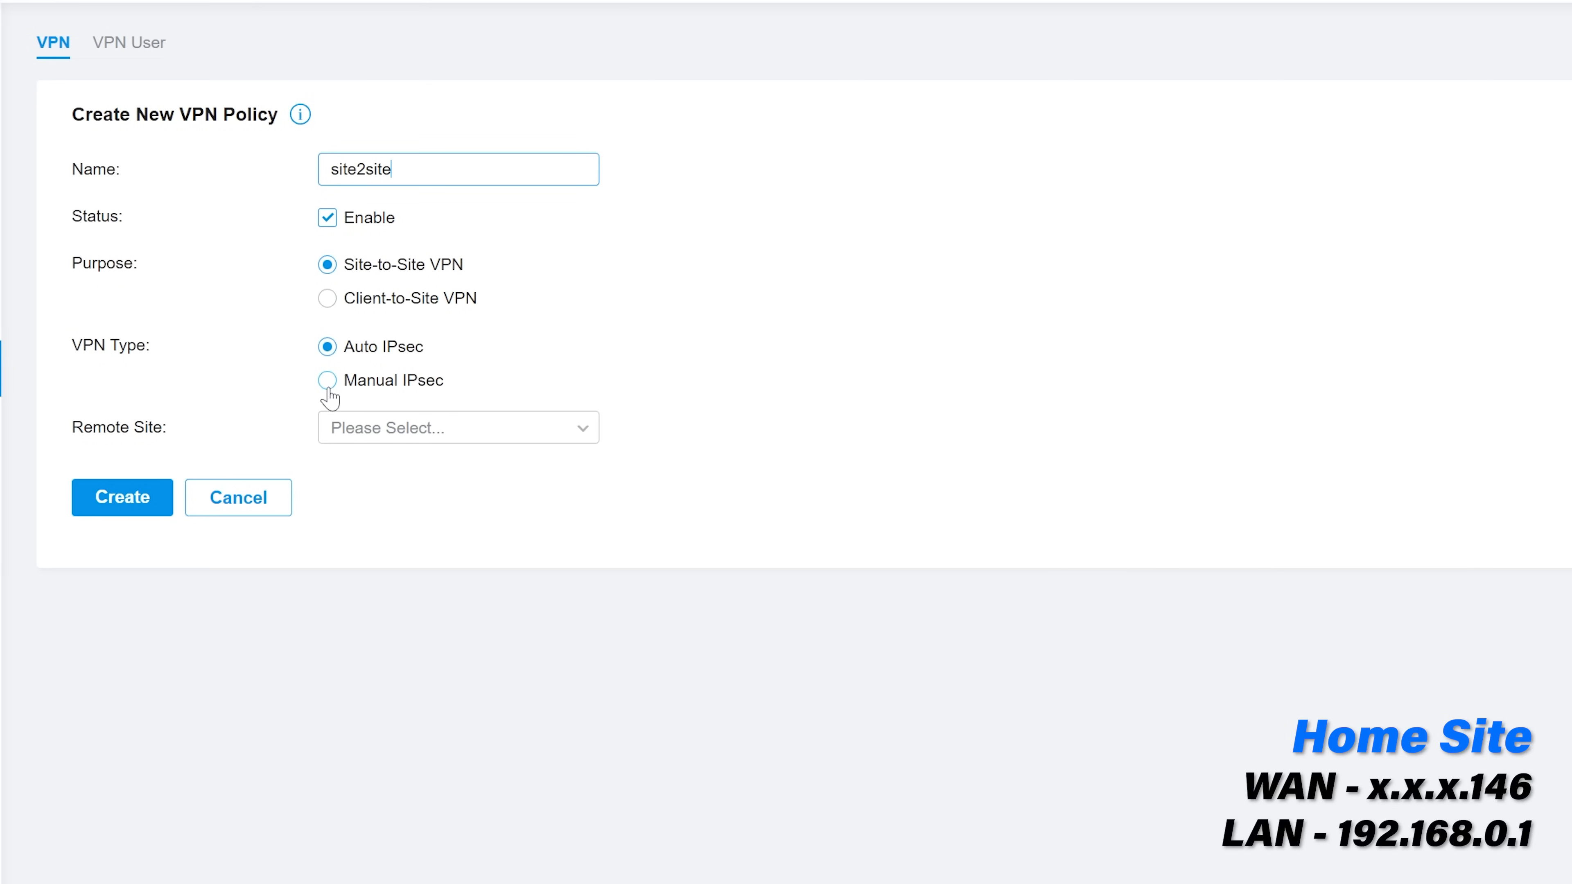
left_click(327, 380)
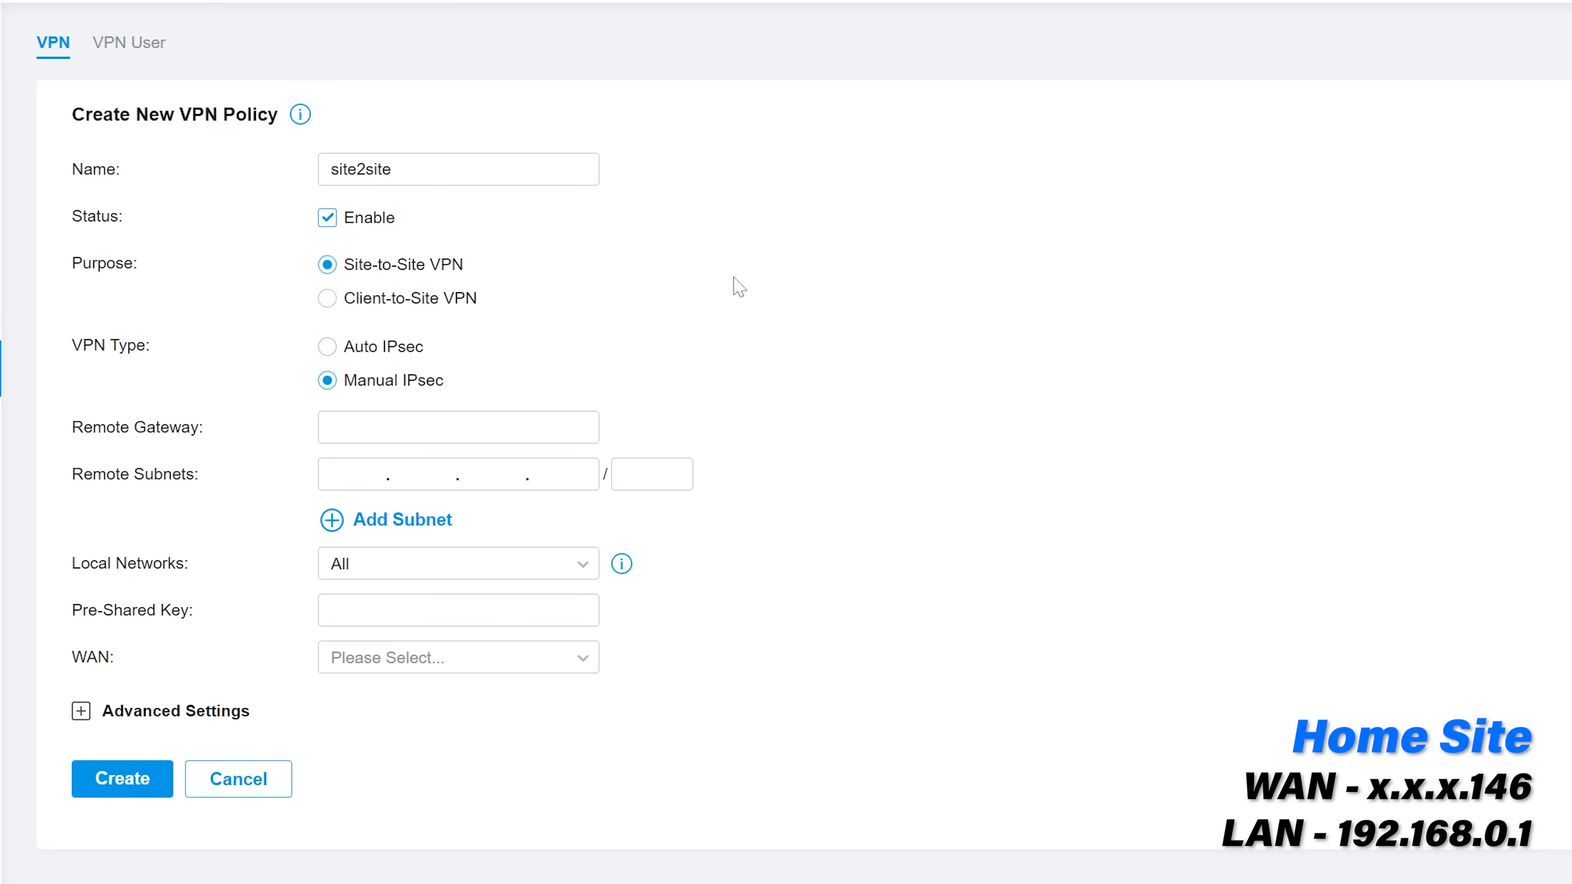
left_click(455, 426)
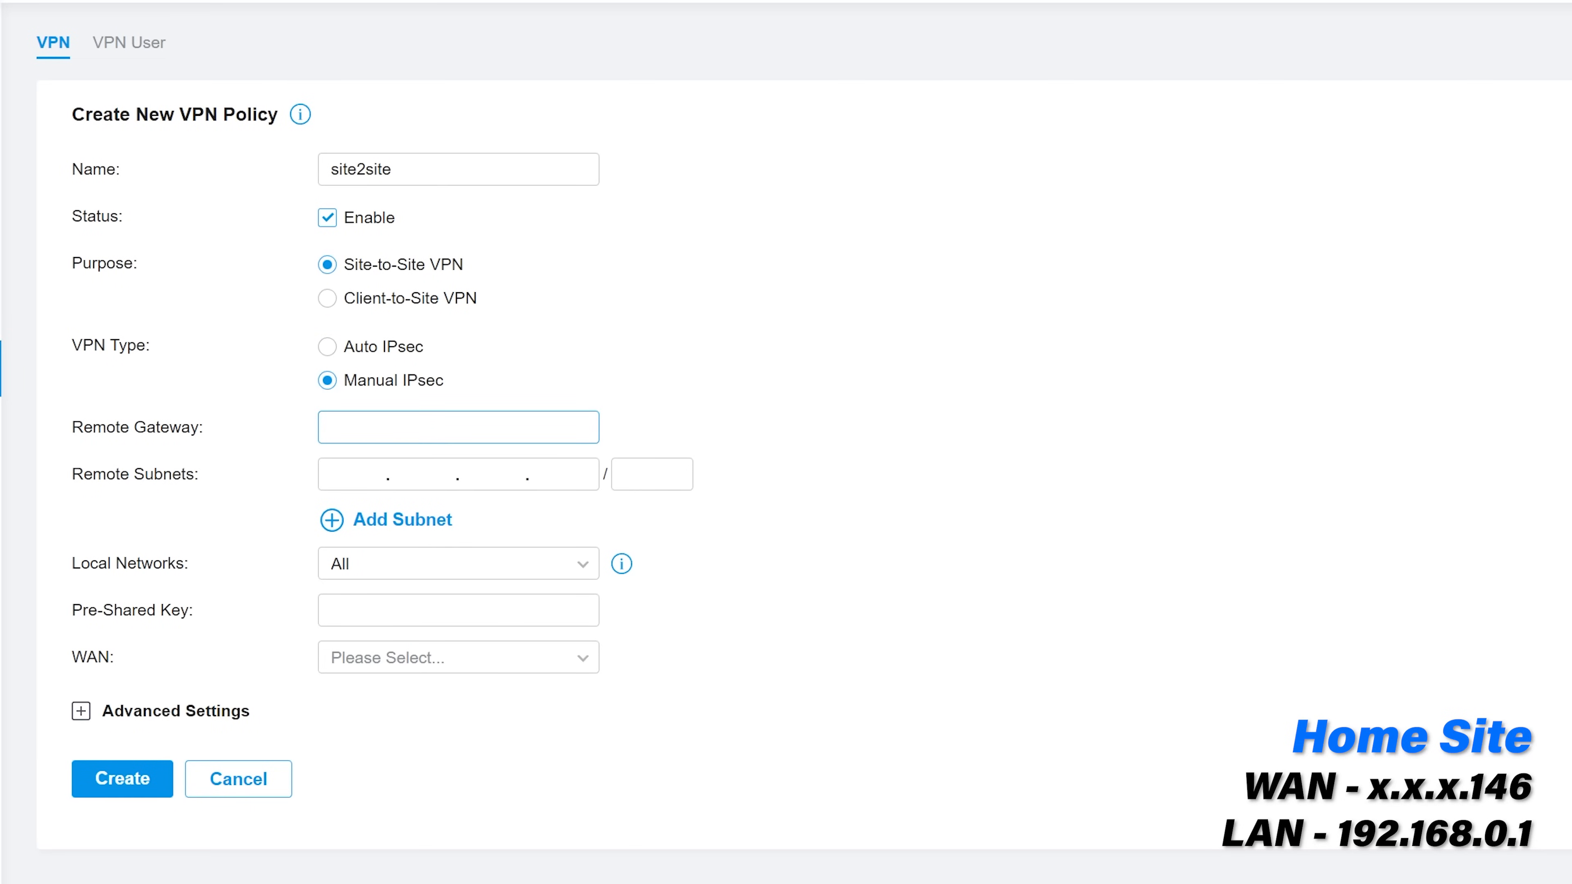
Enter the work router's WAN IP as remote gateway and 192.168.69.1/24 as remote subnet.
left_click(457, 428)
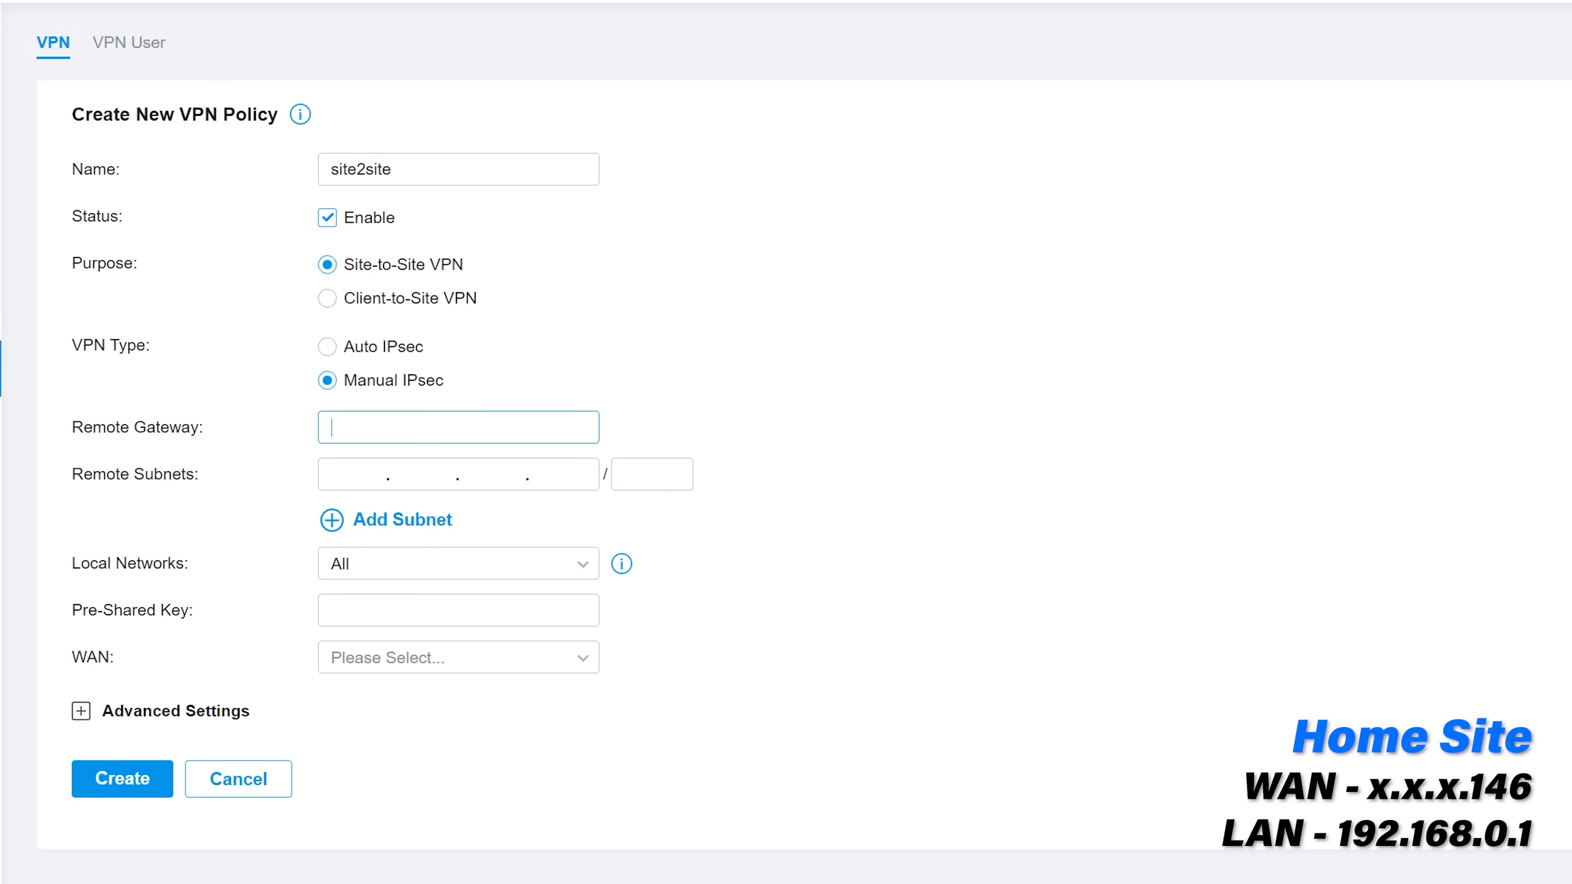
mouse_move(218, 492)
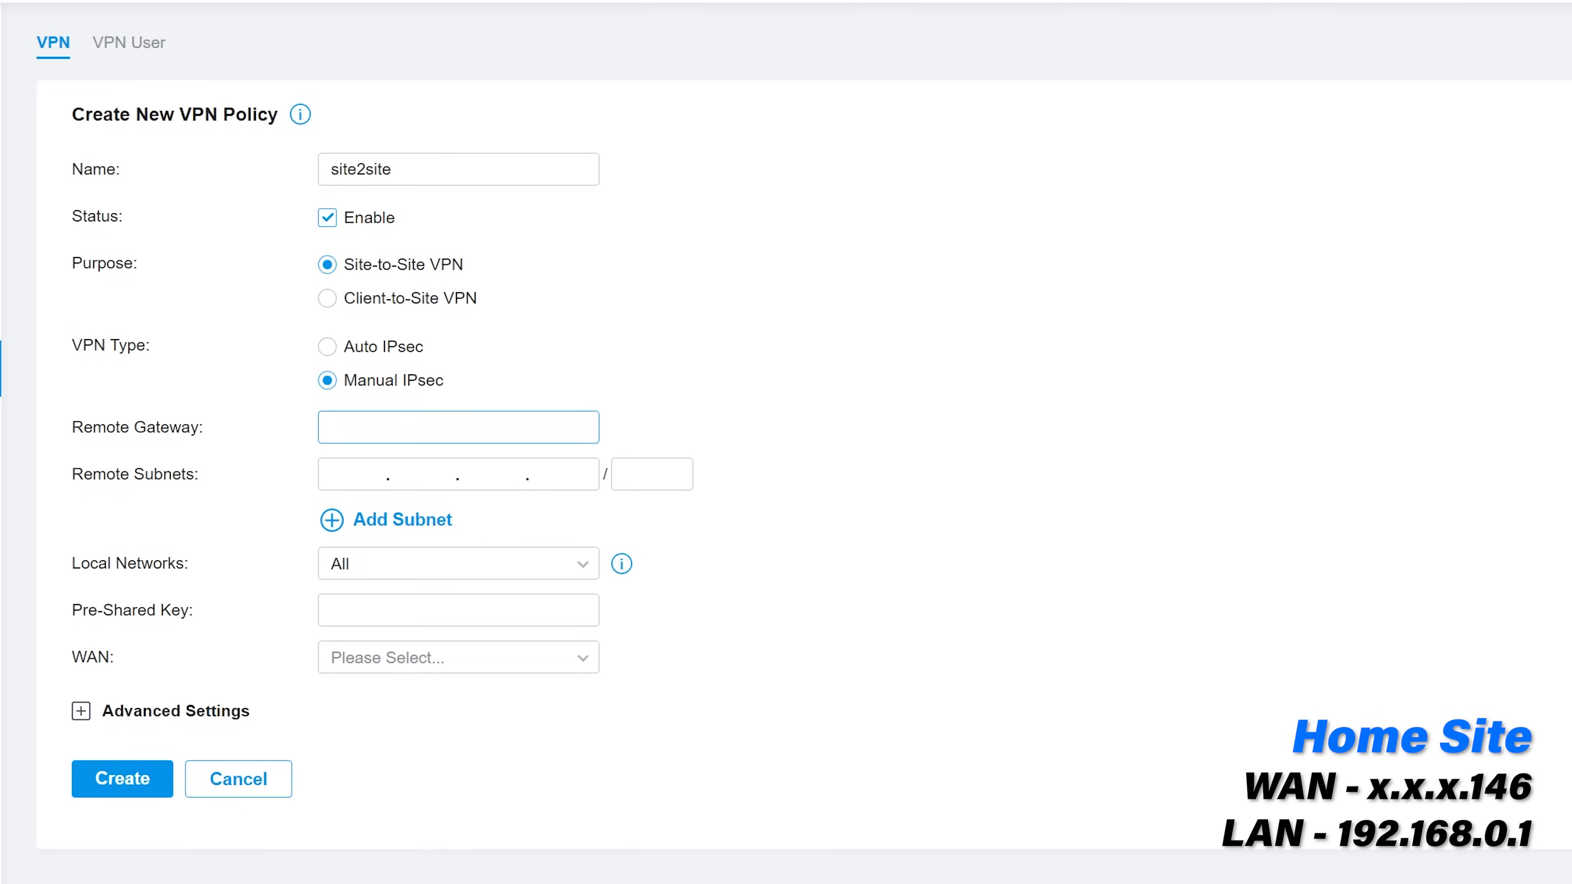
left_click(457, 428)
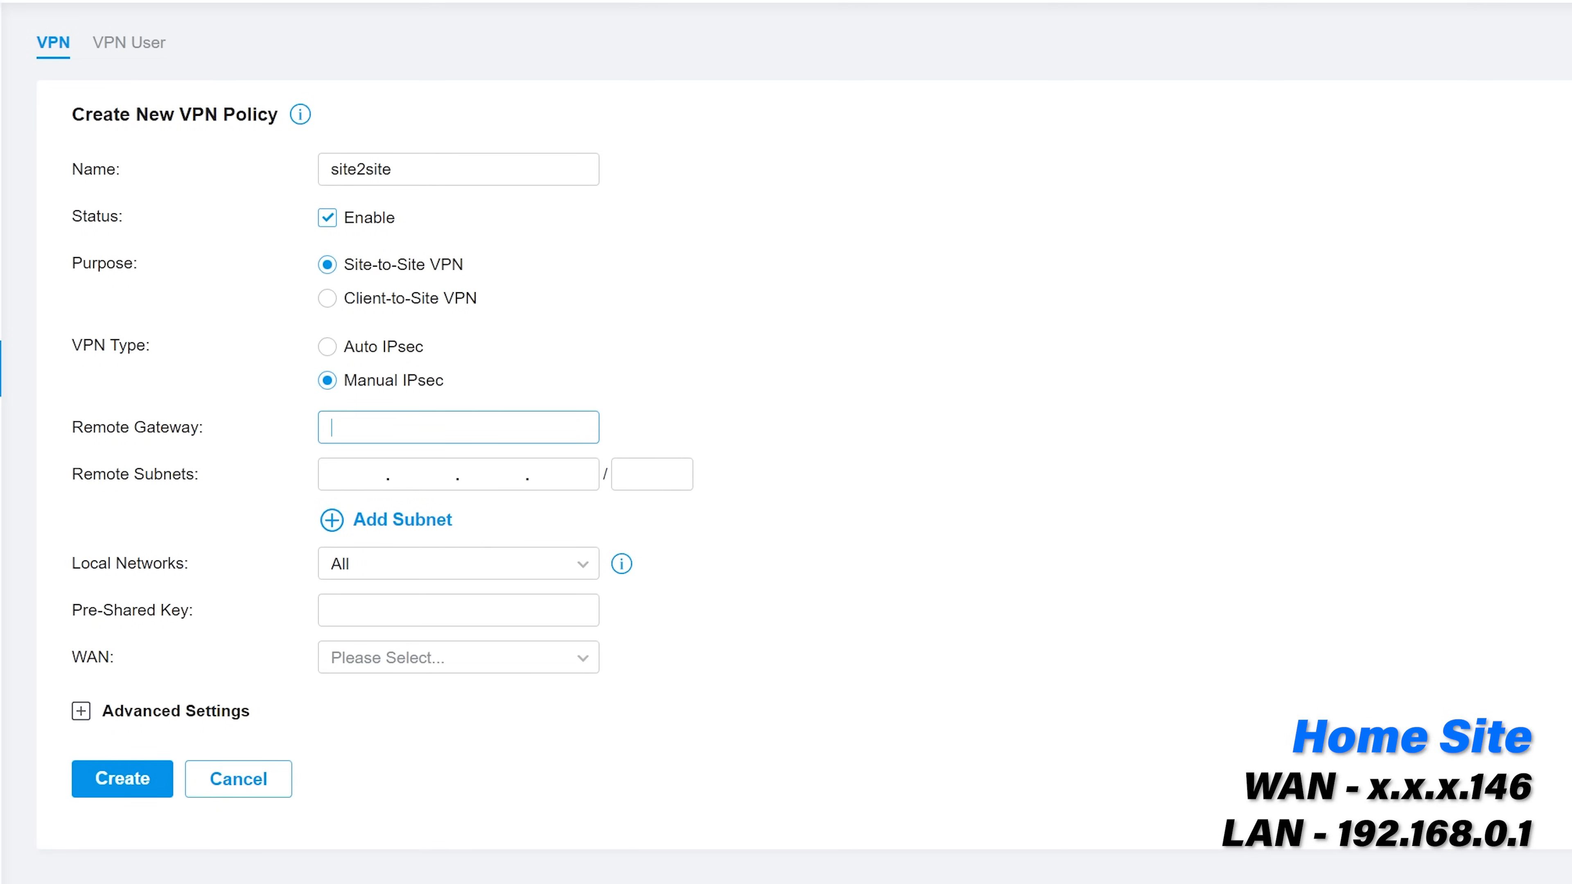
mouse_move(1040, 398)
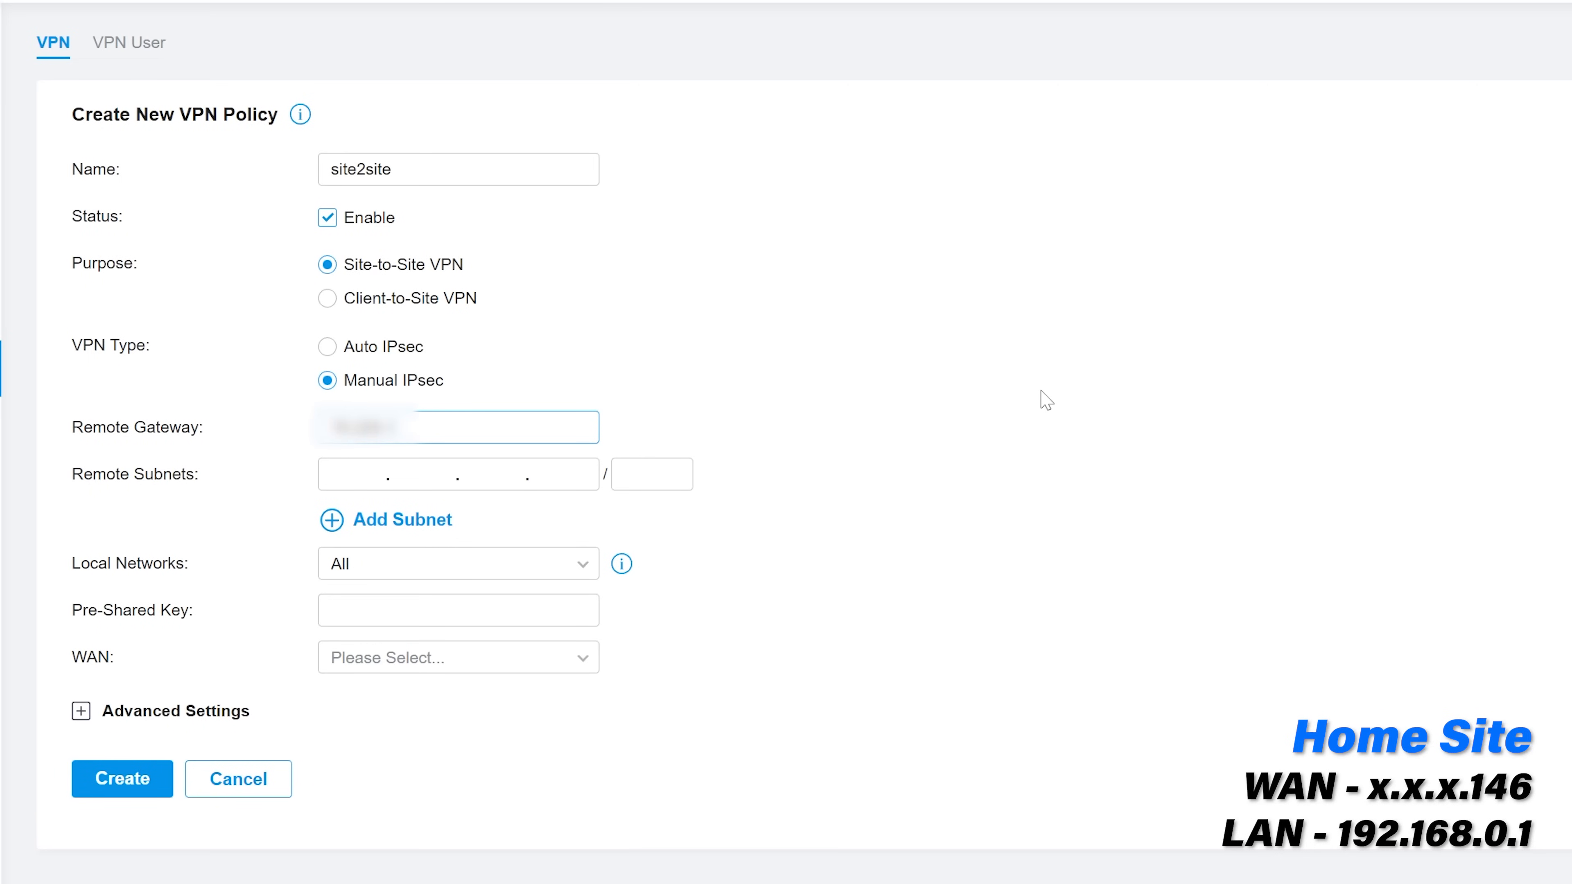
left_click(352, 478)
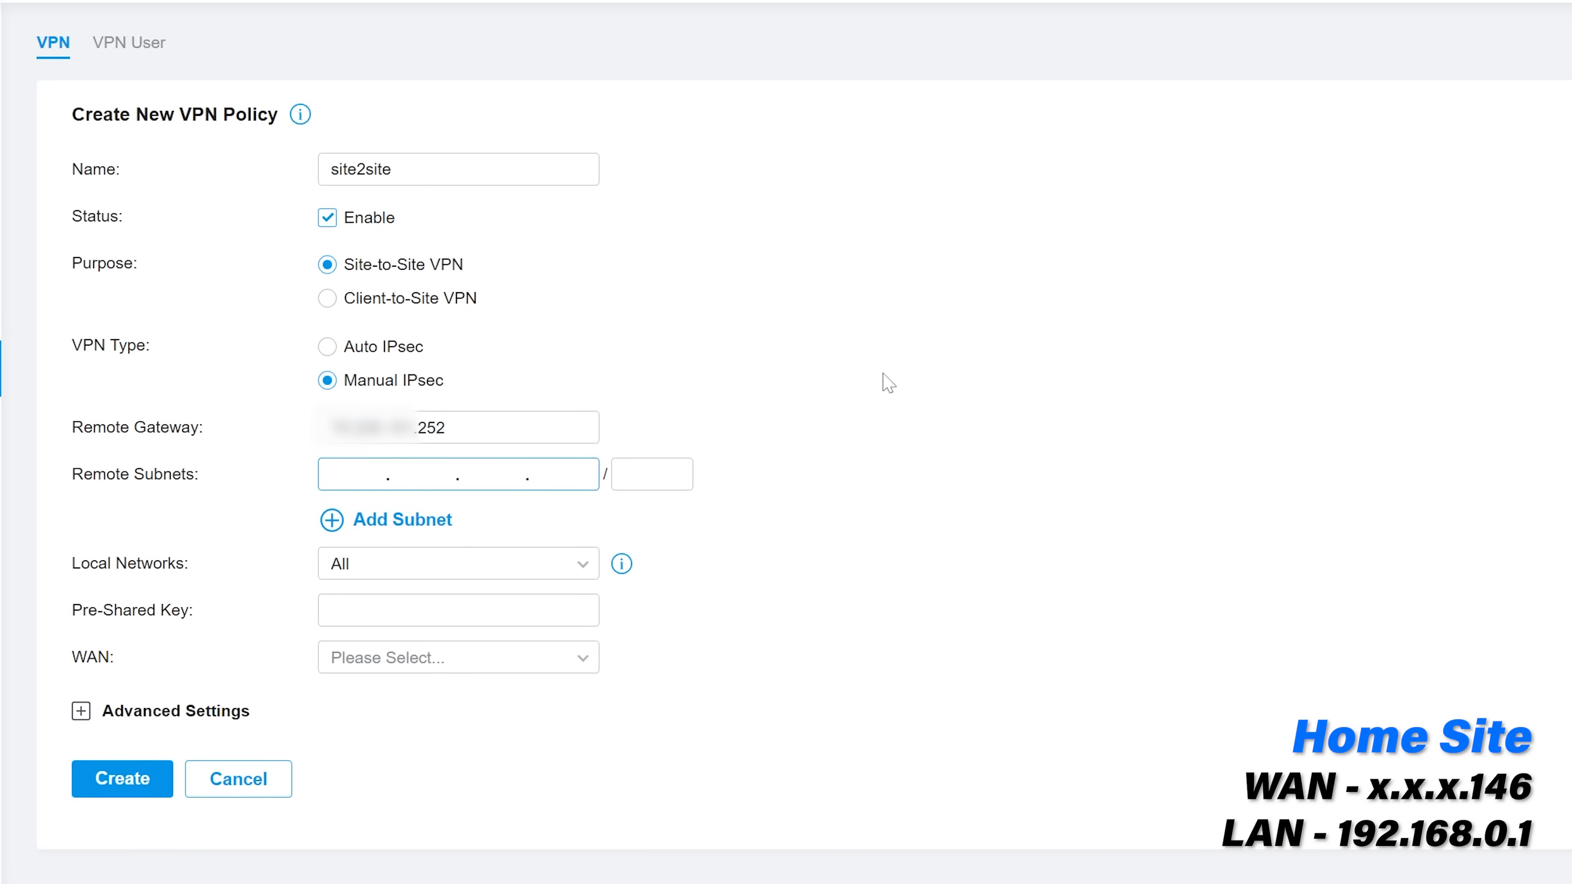
type("192.168")
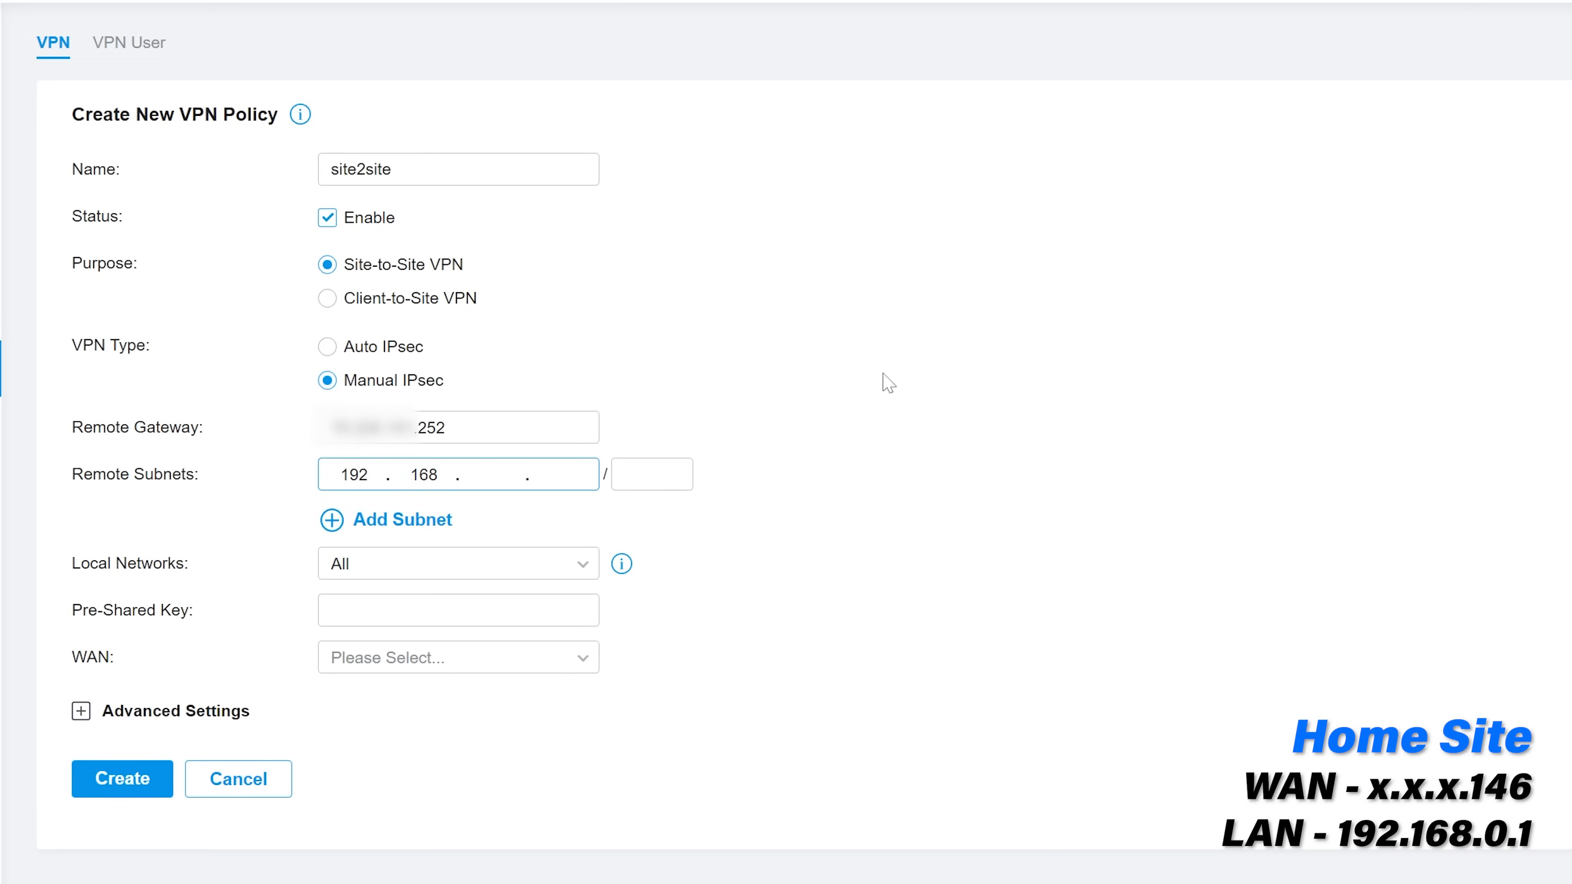
type("69\t1")
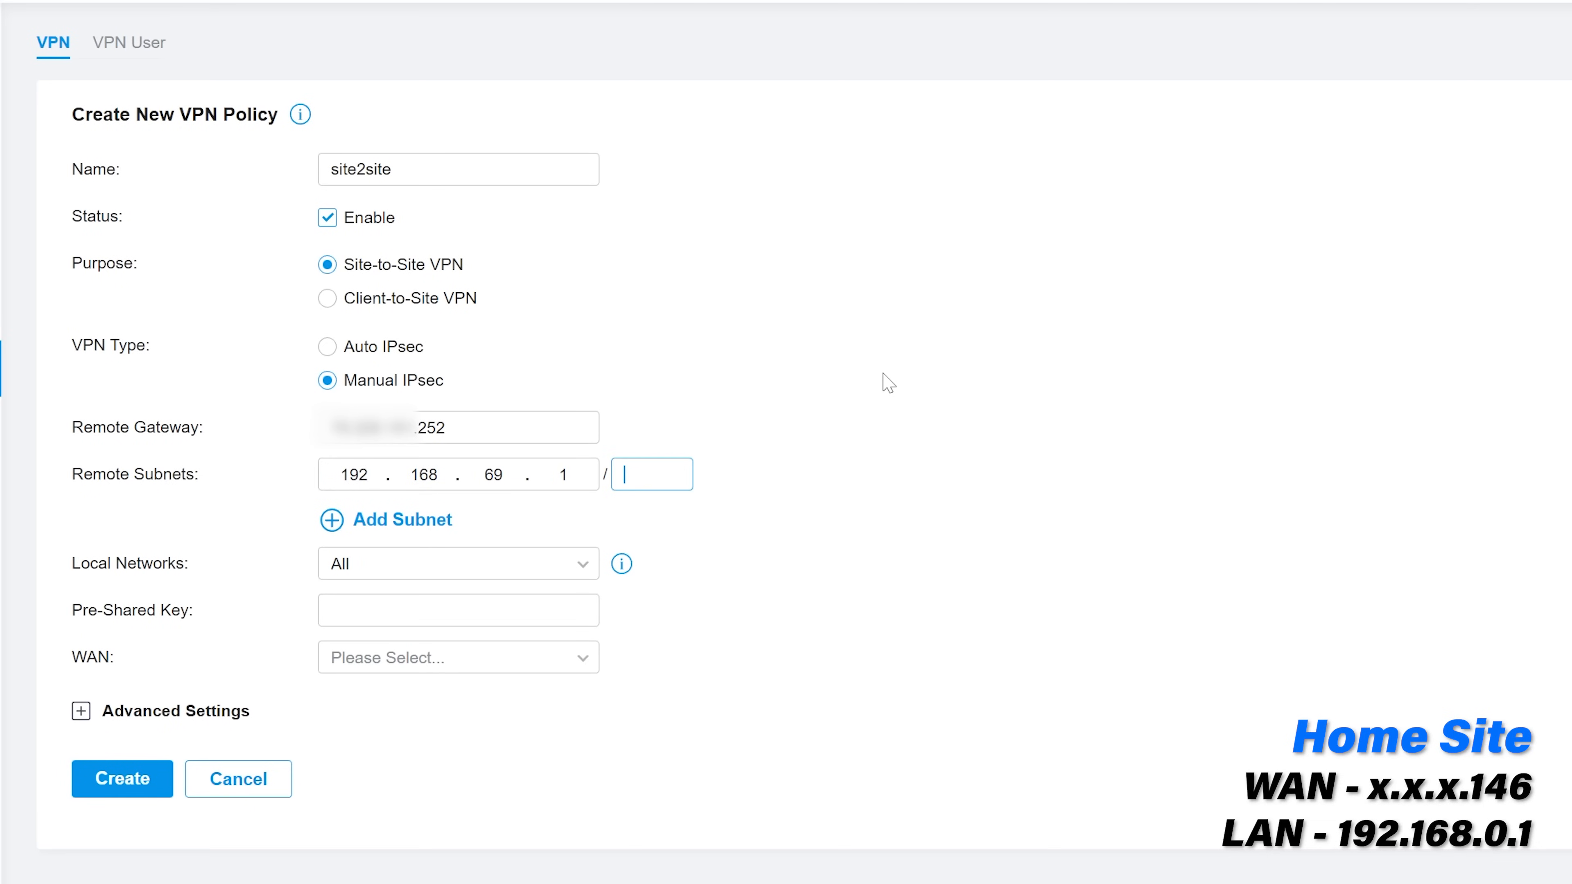
type("24")
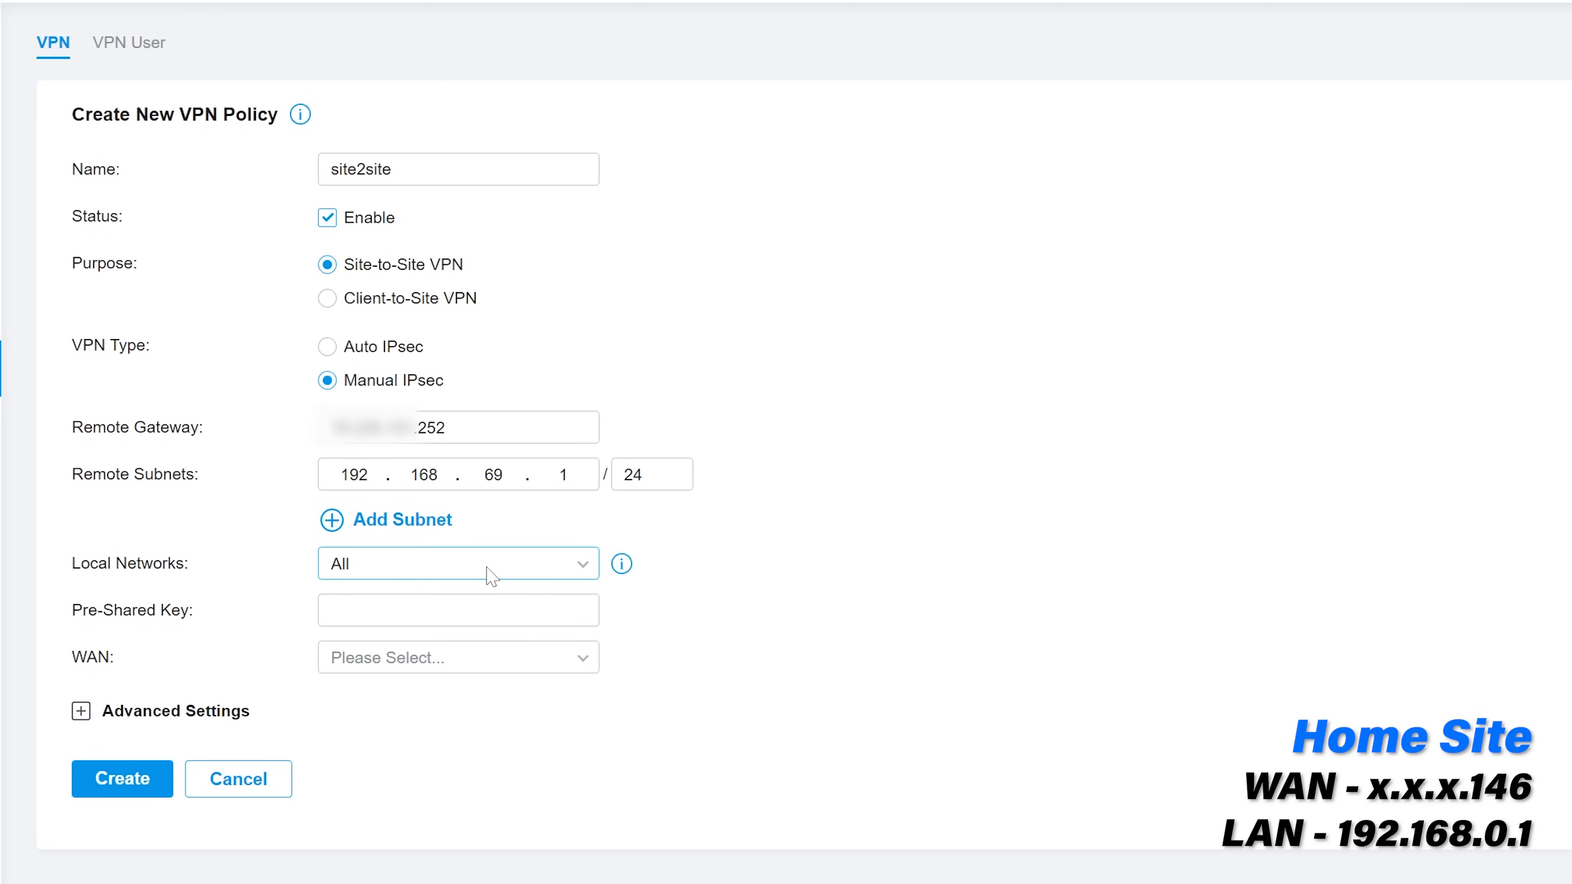
mouse_move(449, 577)
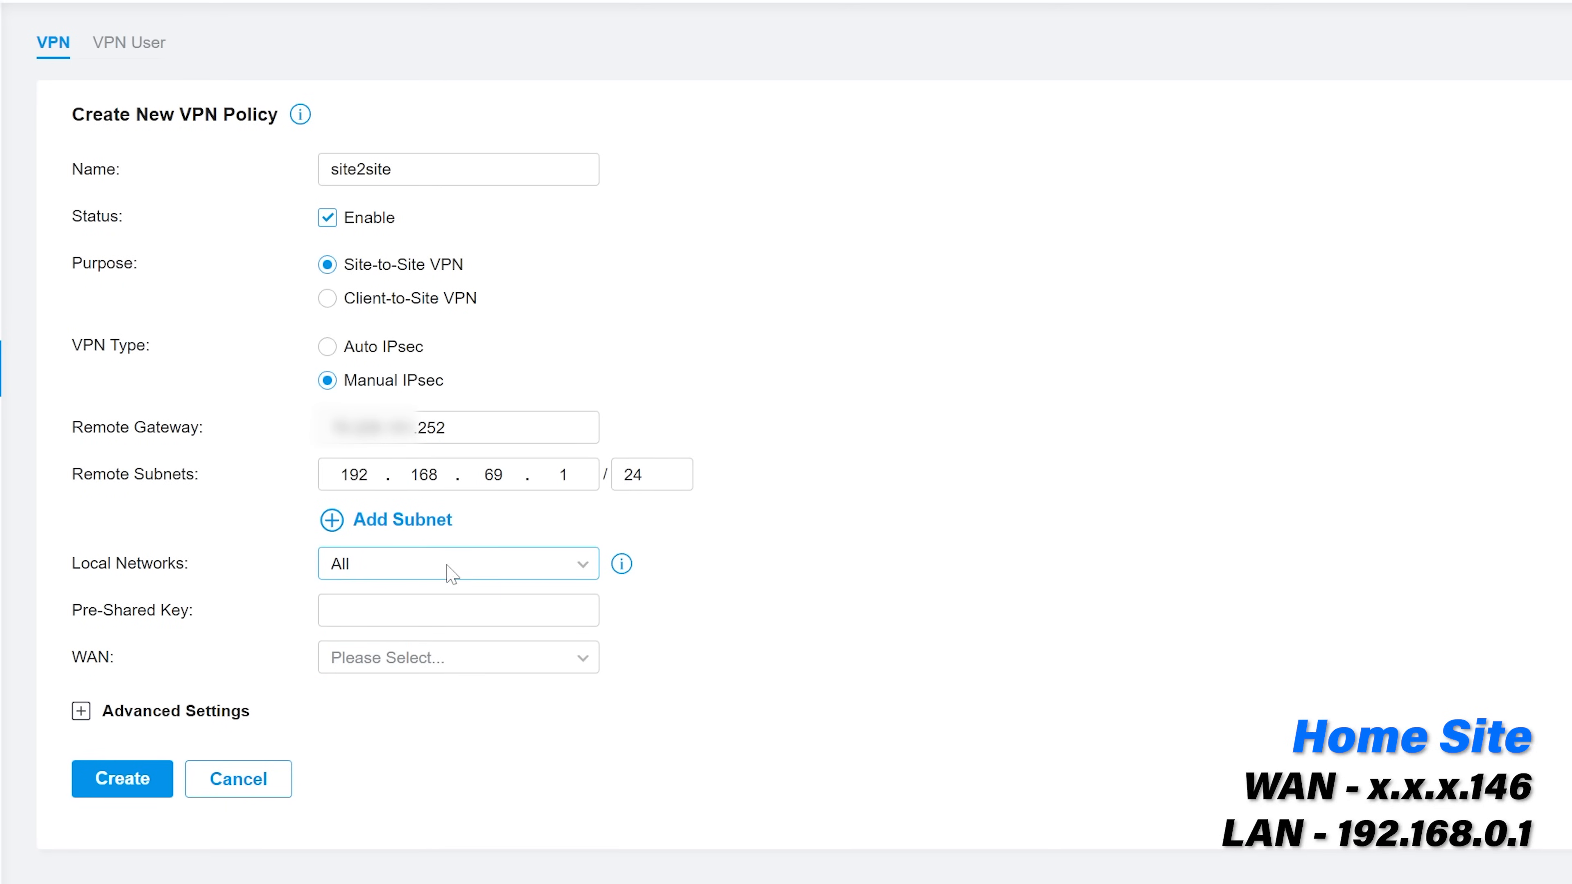
left_click(345, 652)
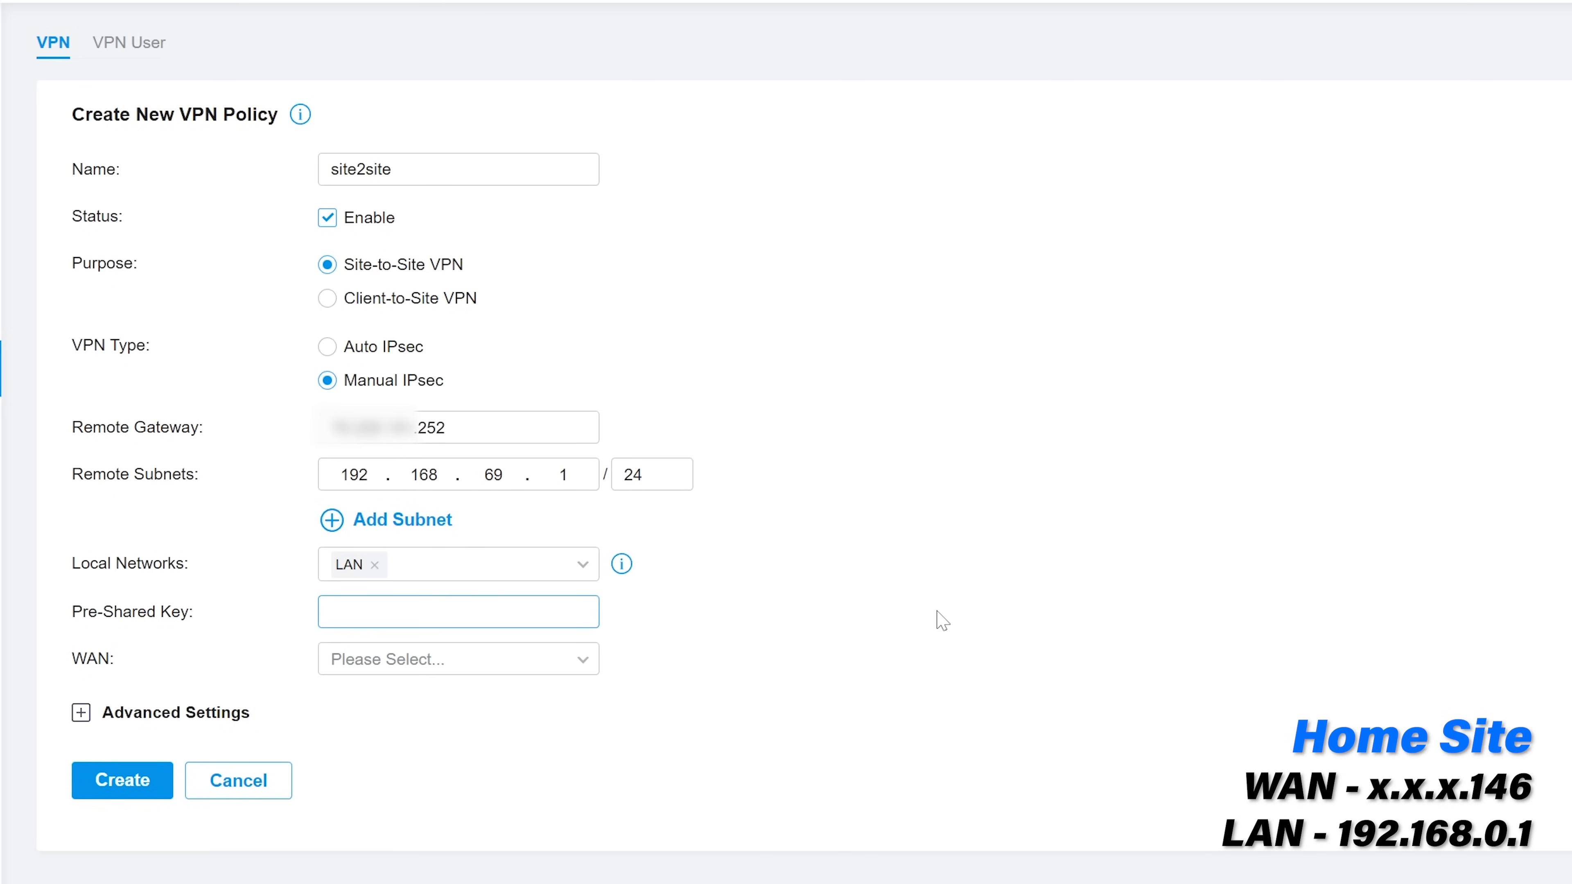
left_click(457, 612)
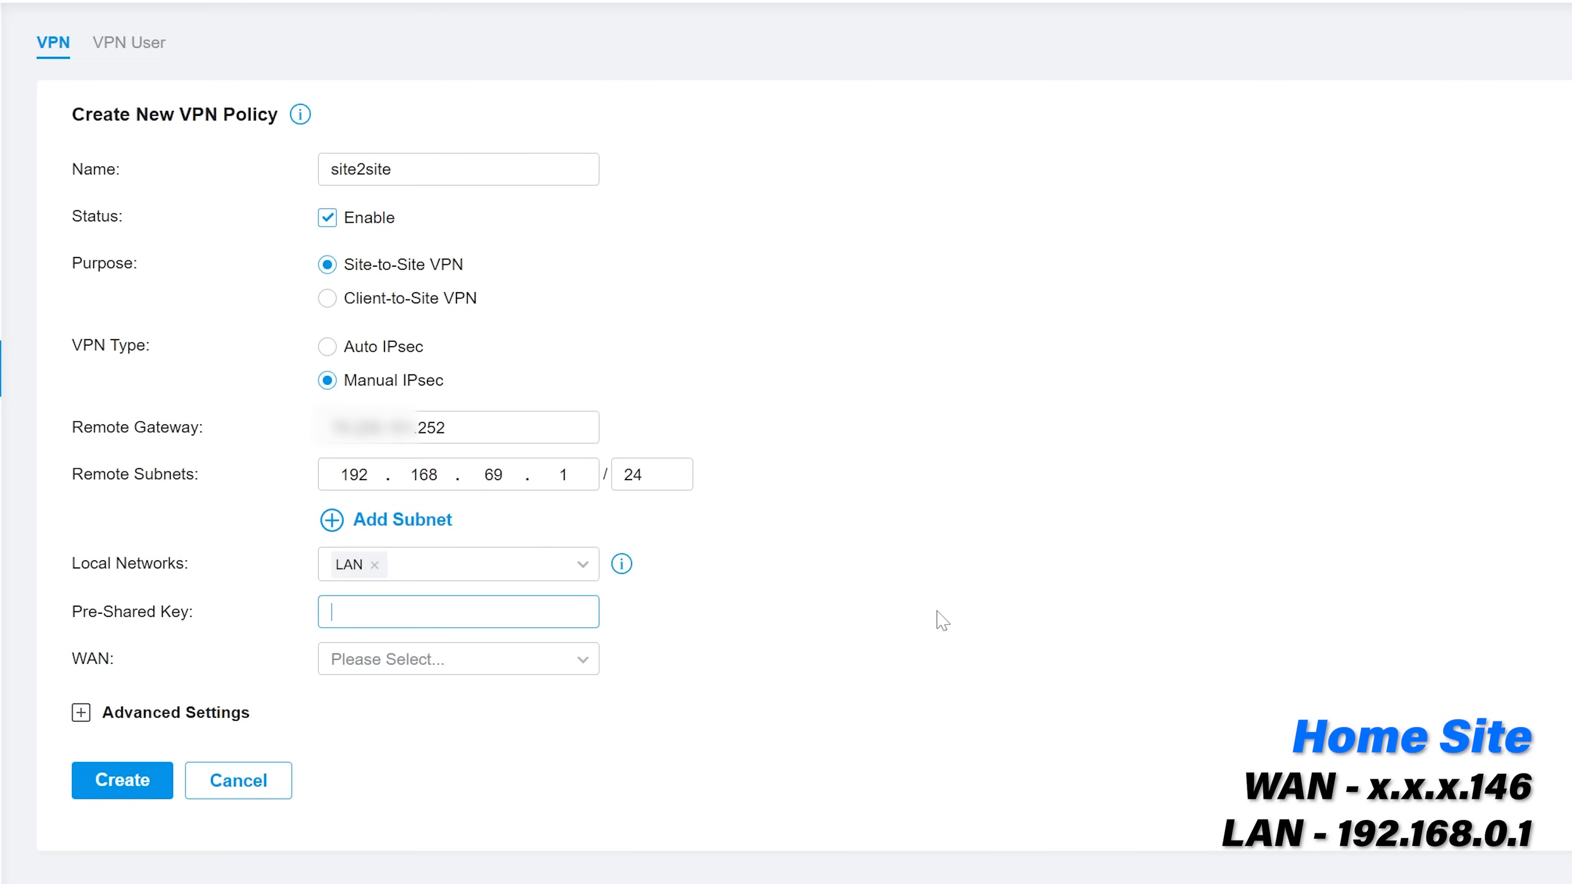
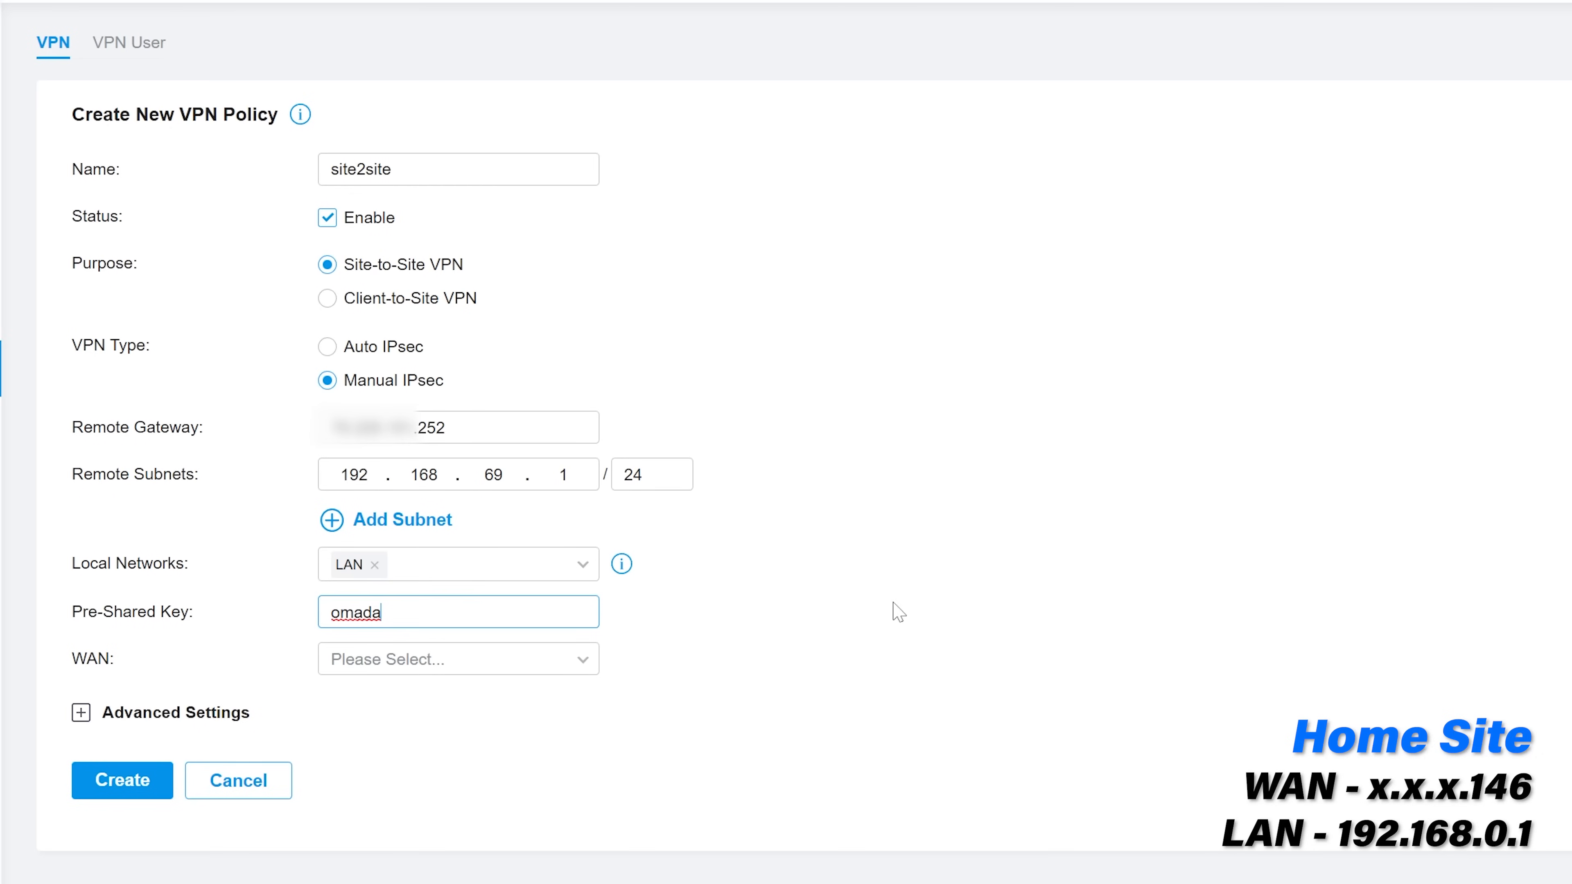
mouse_move(840, 492)
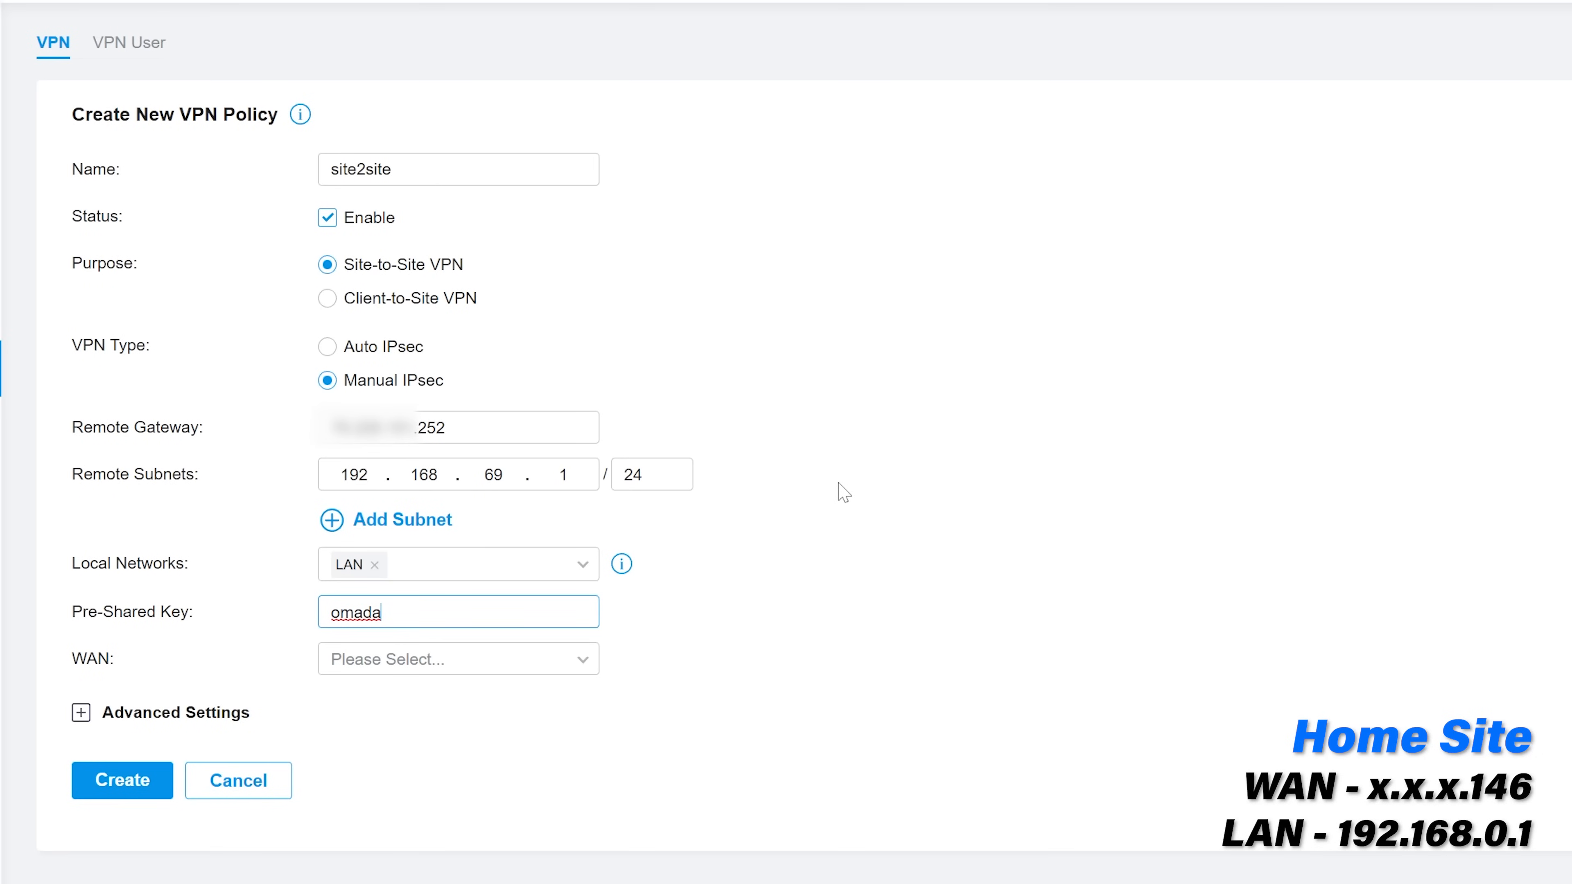
mouse_move(1184, 615)
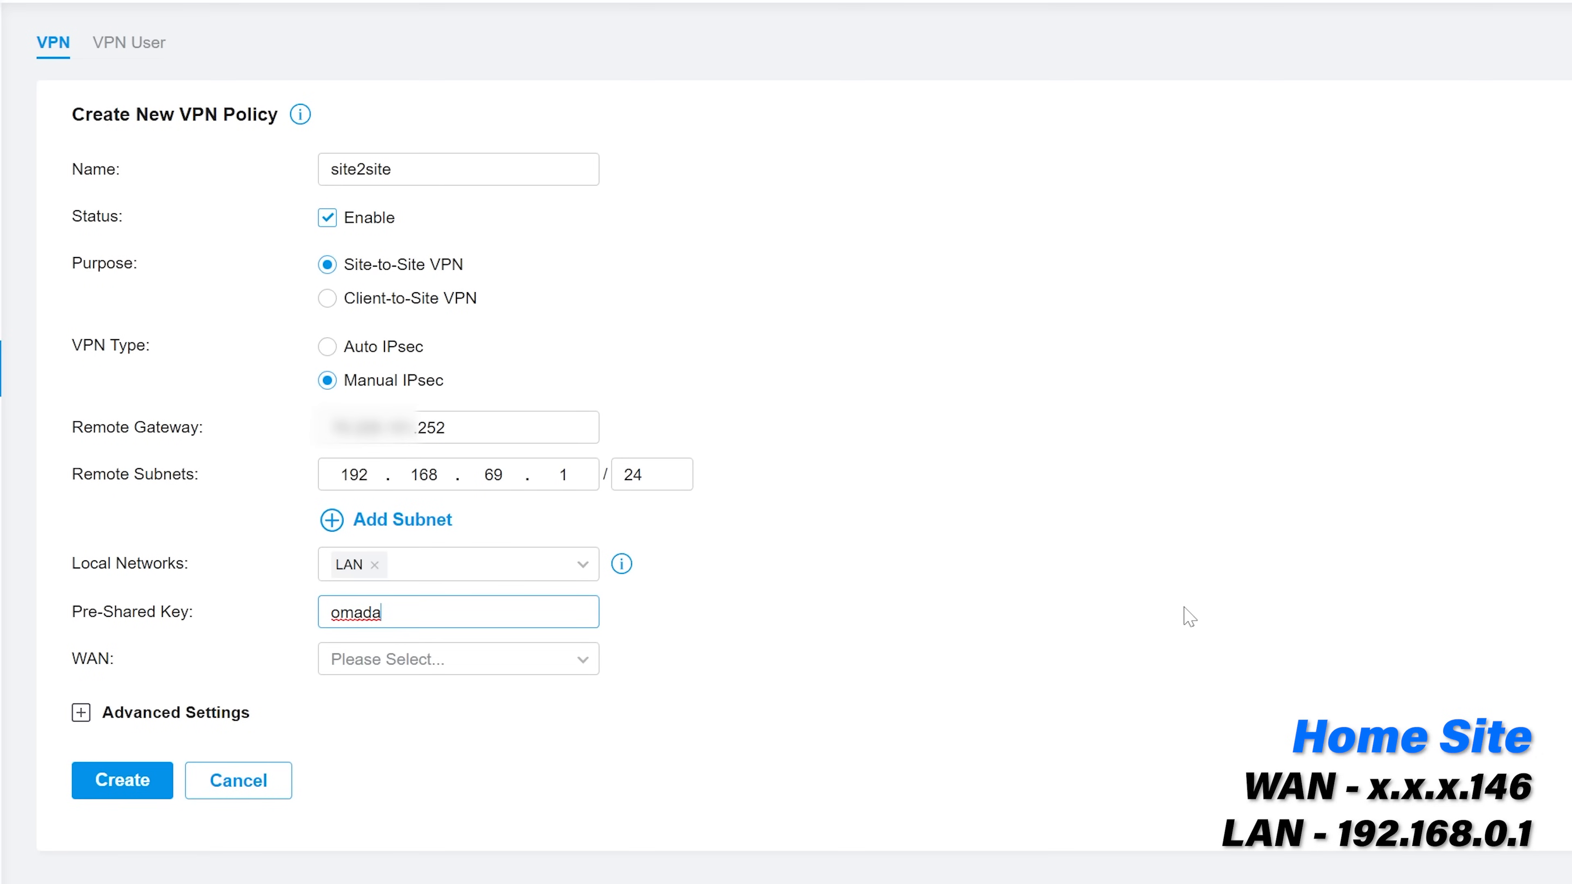
mouse_move(1171, 614)
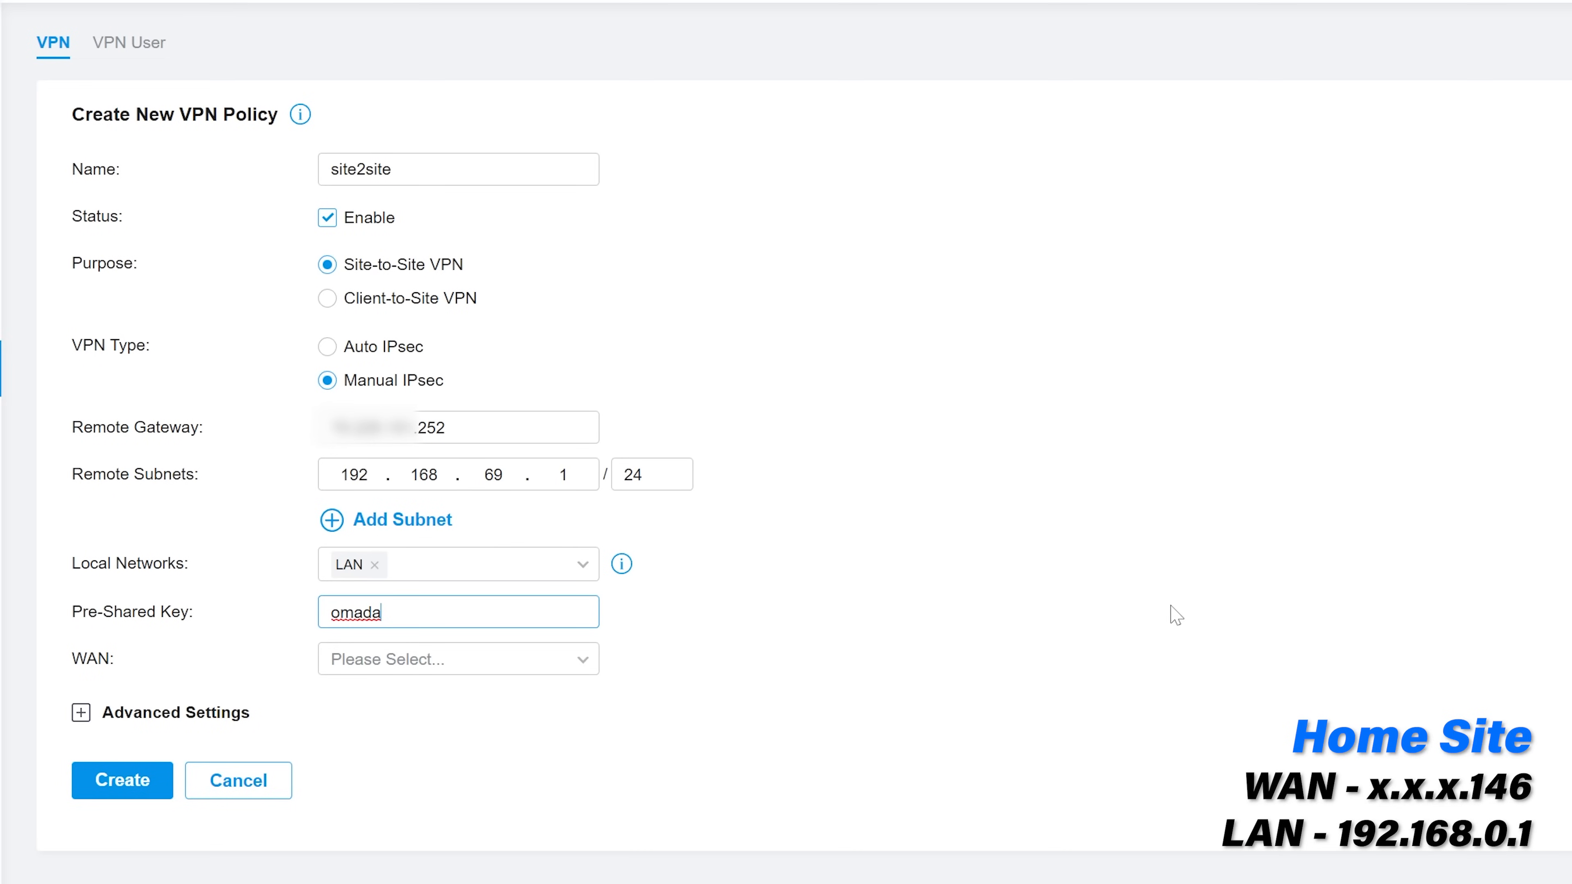
left_click(457, 660)
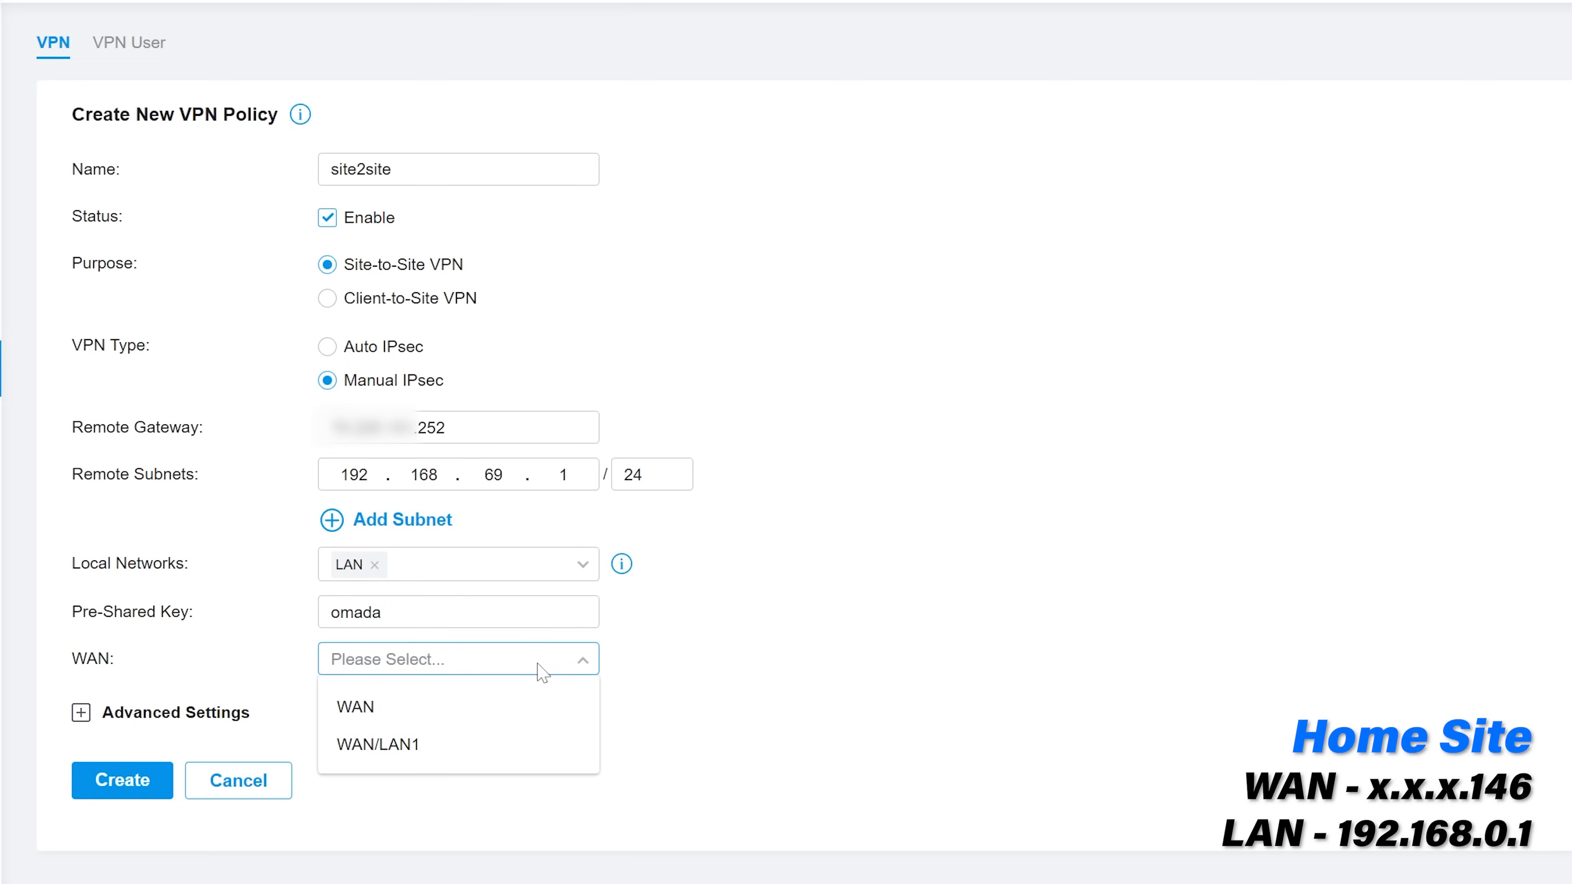
mouse_move(378, 710)
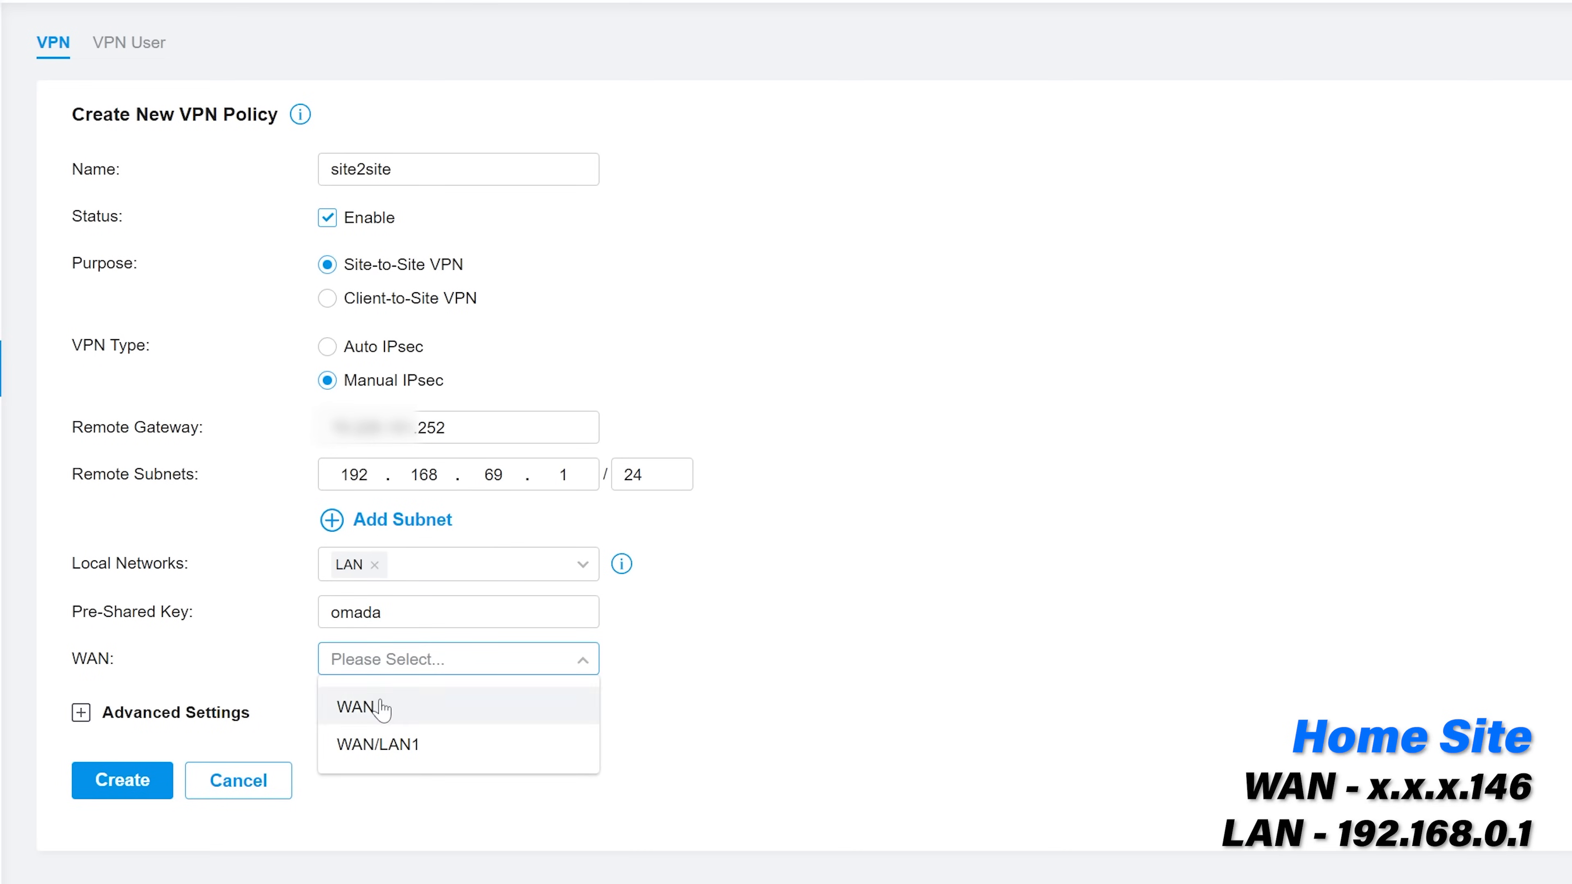
left_click(354, 707)
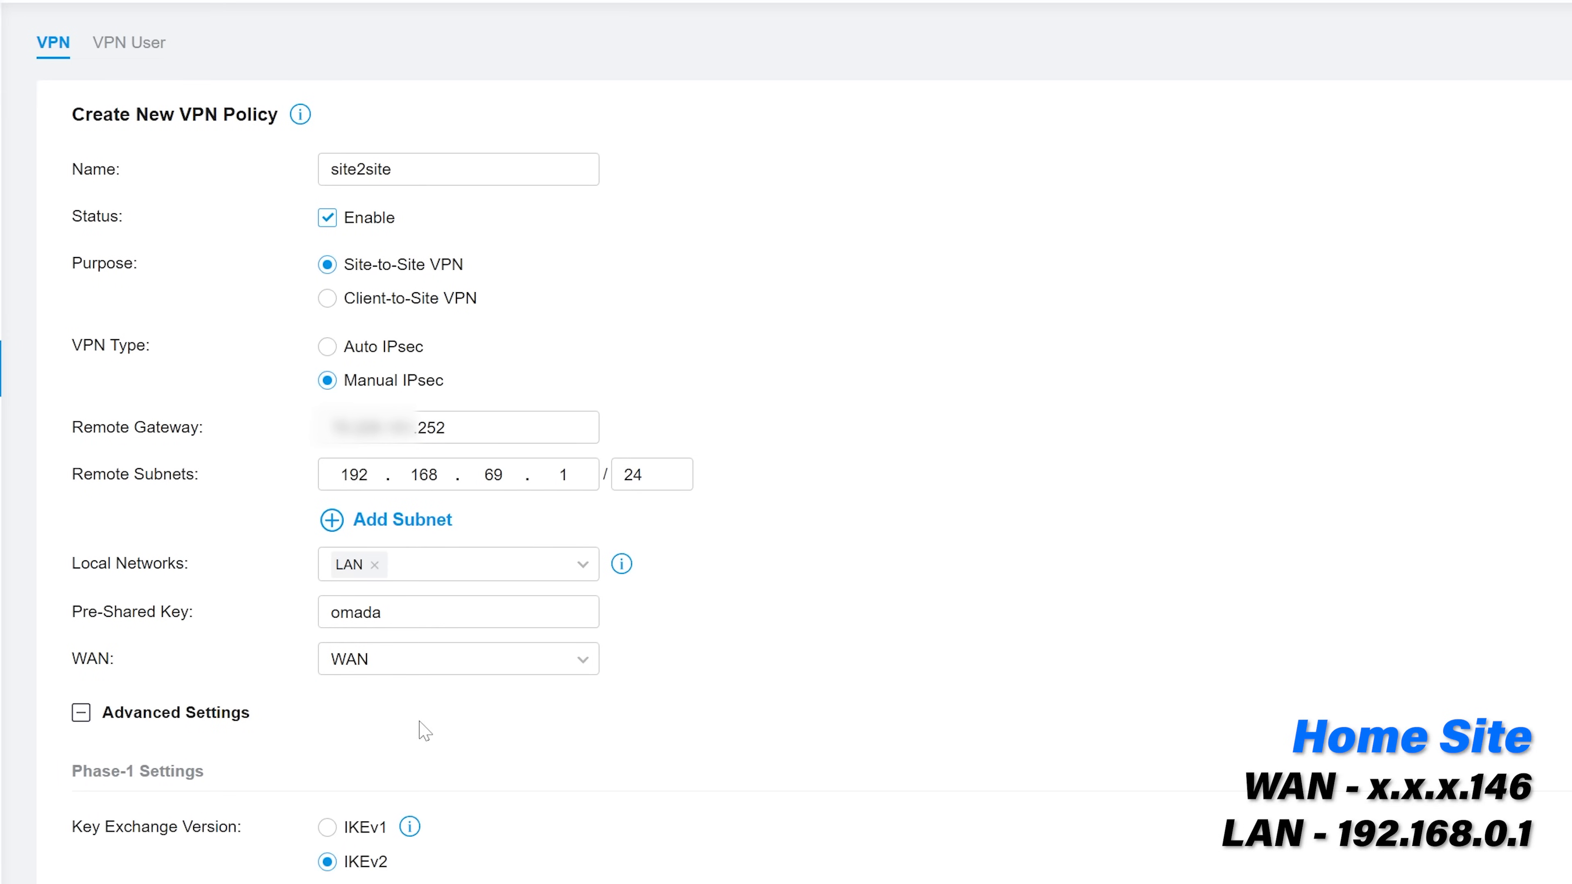
mouse_move(711, 711)
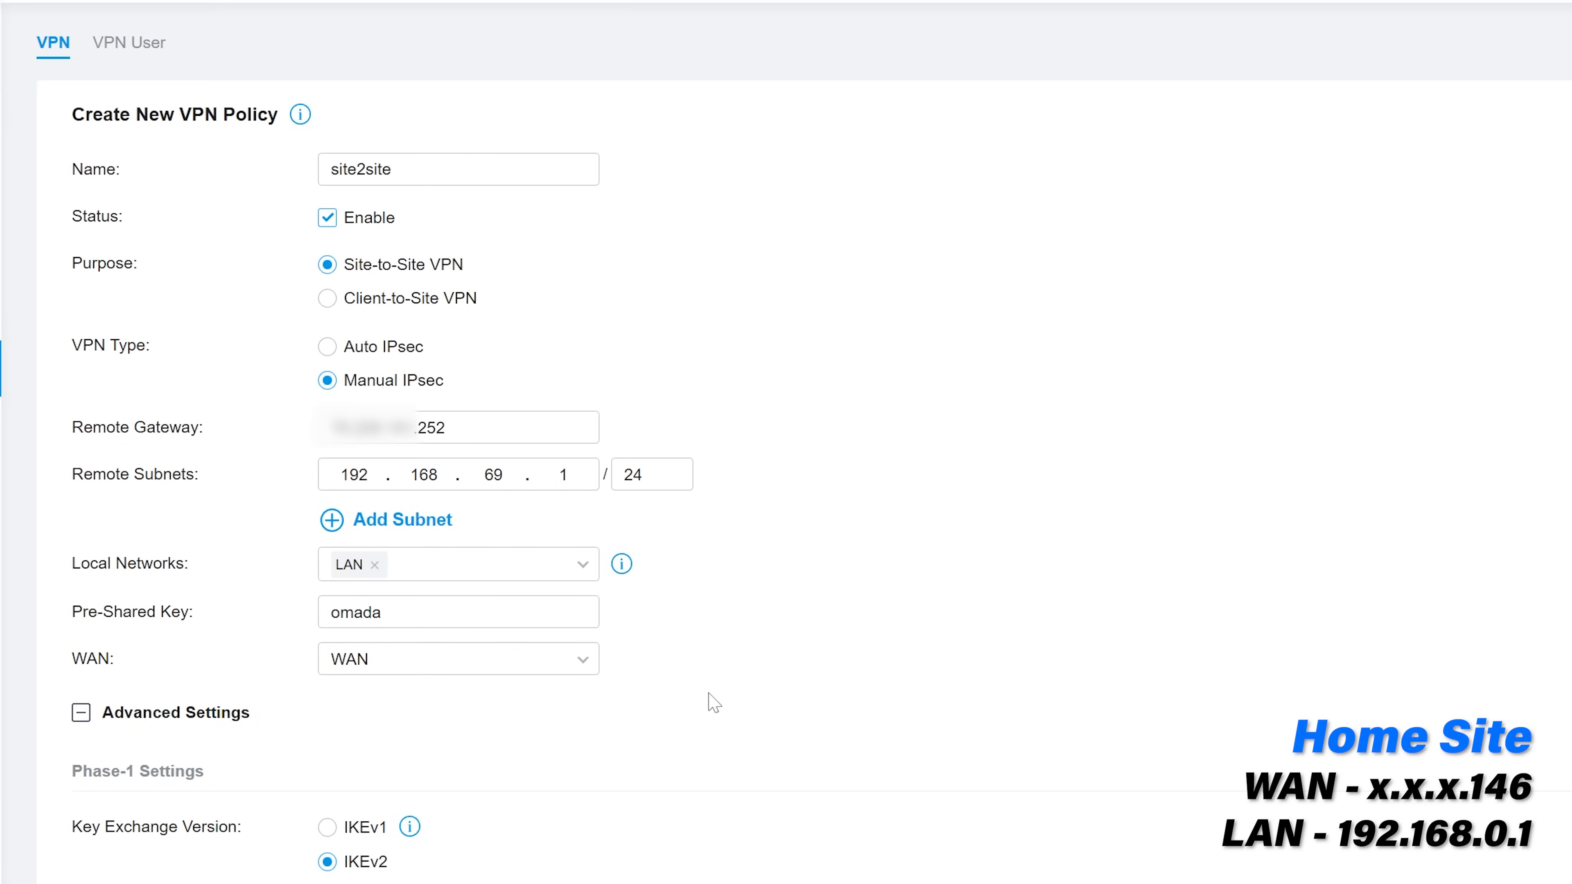
Switch the Phase-1 key exchange version to IKEv1.
scroll("down", 3)
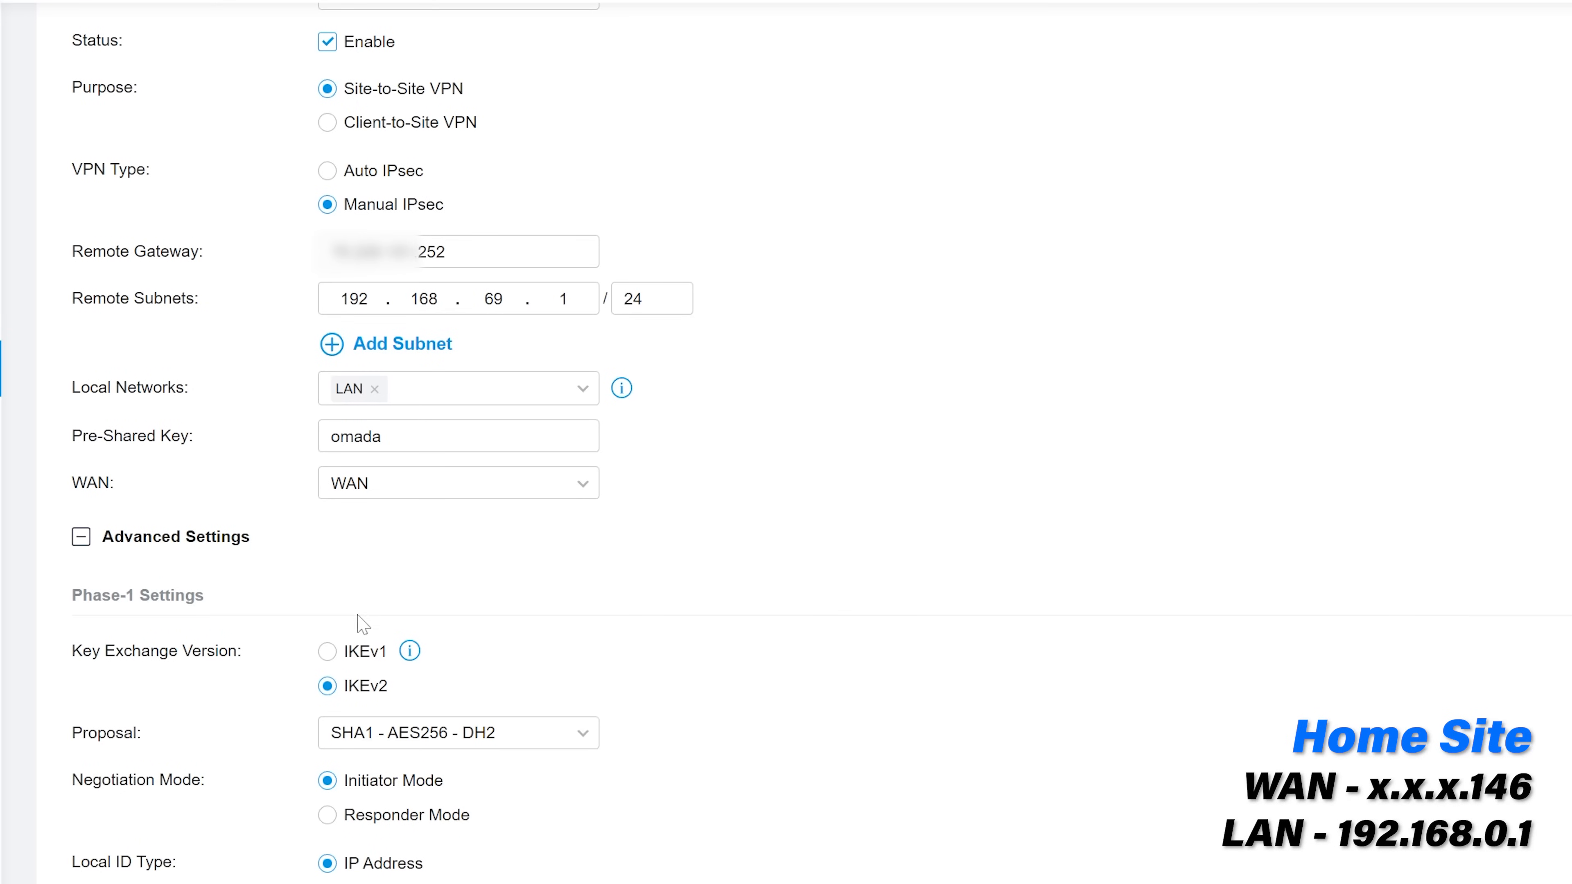
left_click(326, 651)
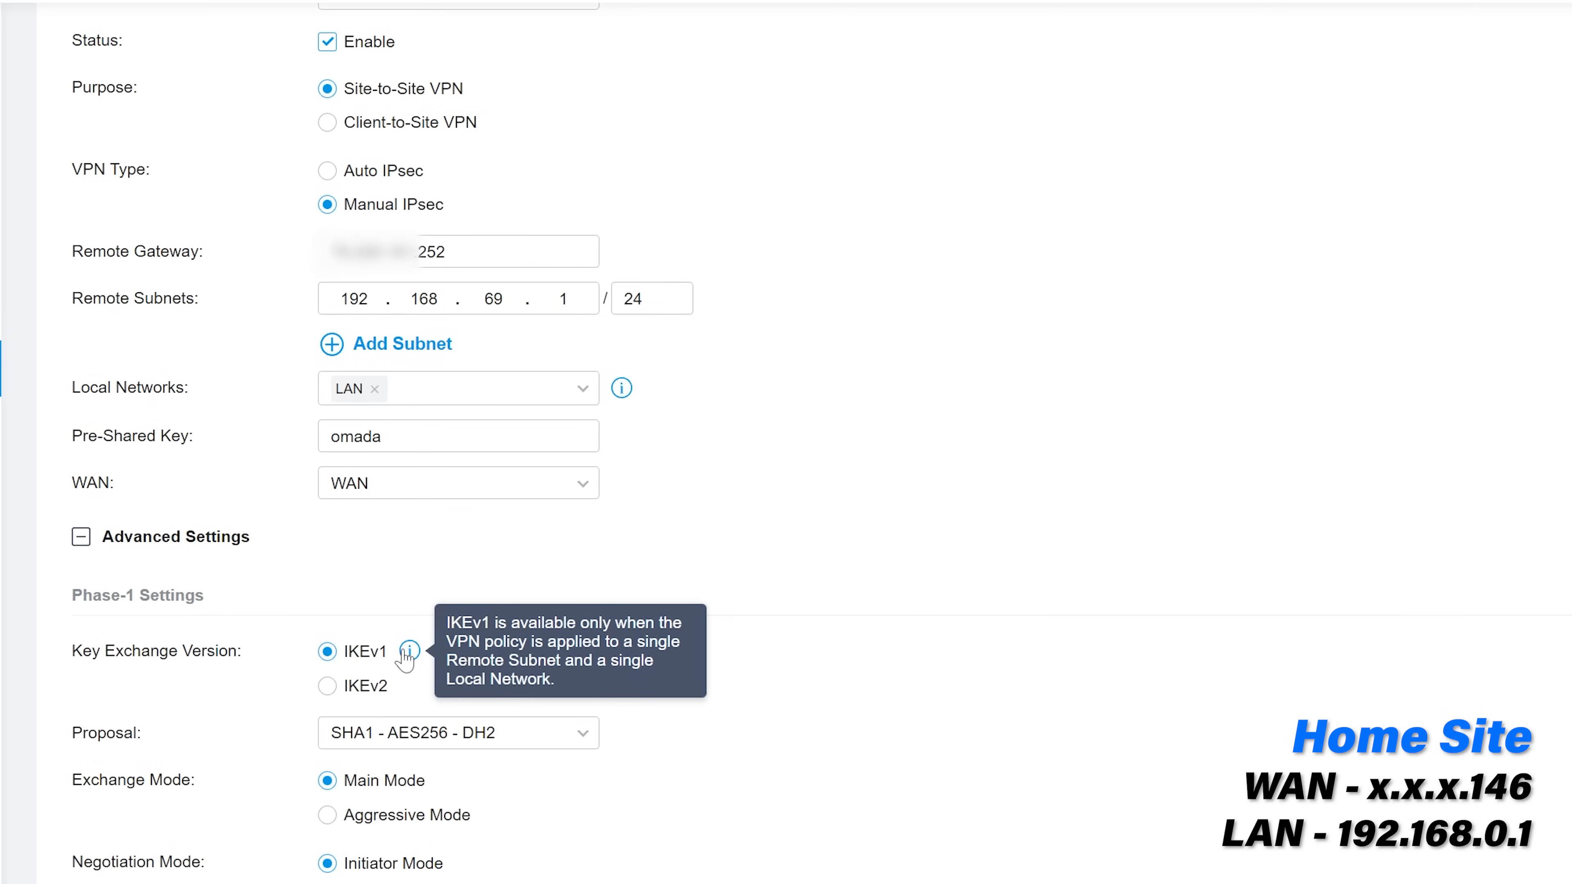
mouse_move(376, 668)
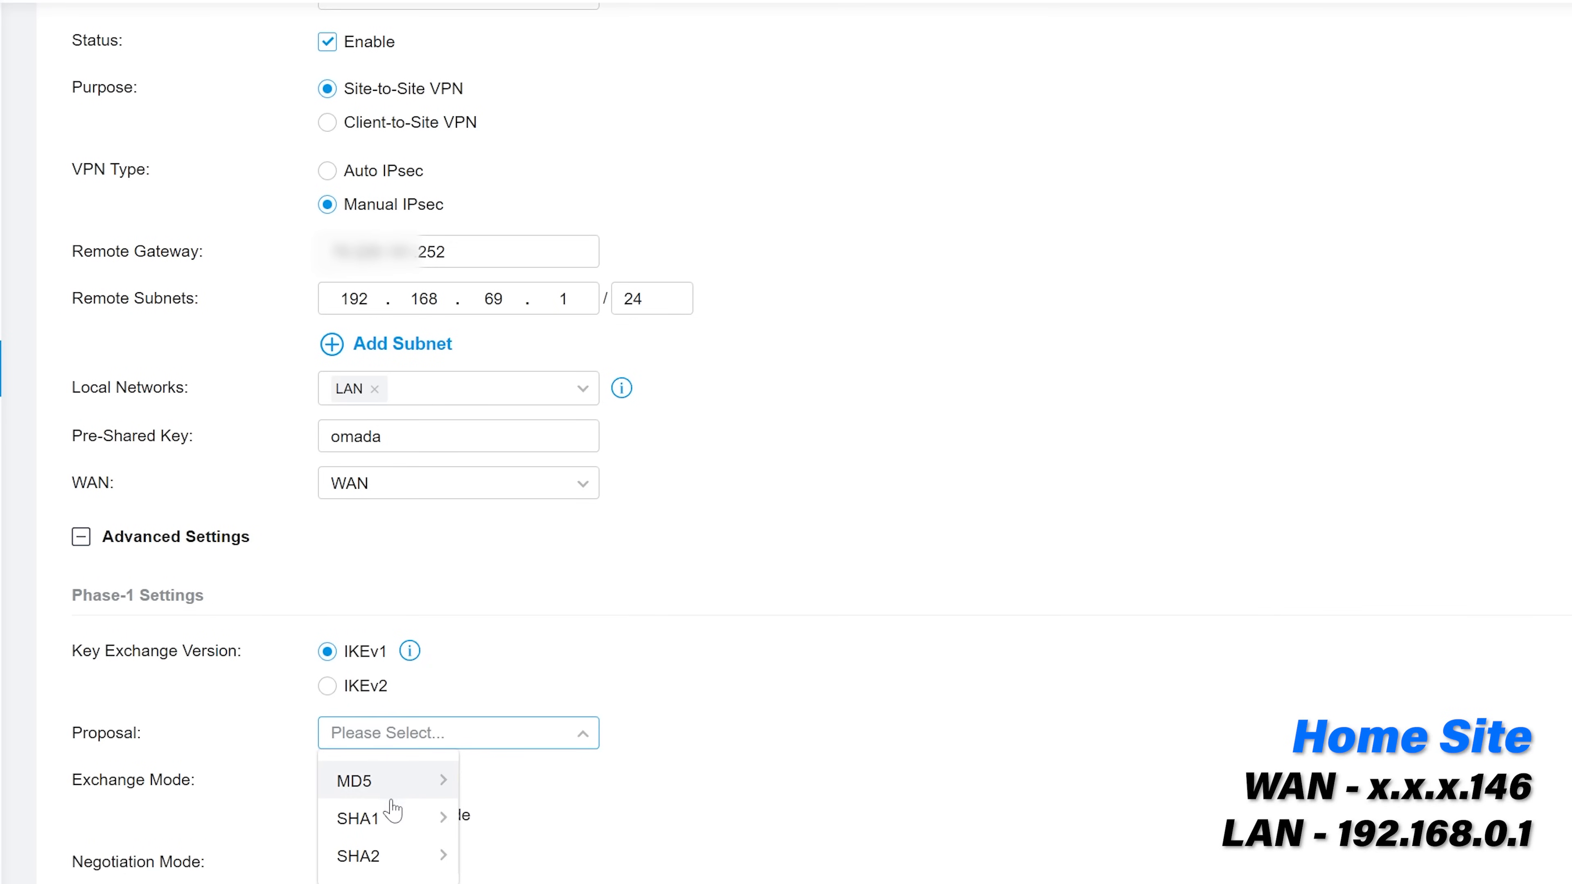
mouse_move(357, 822)
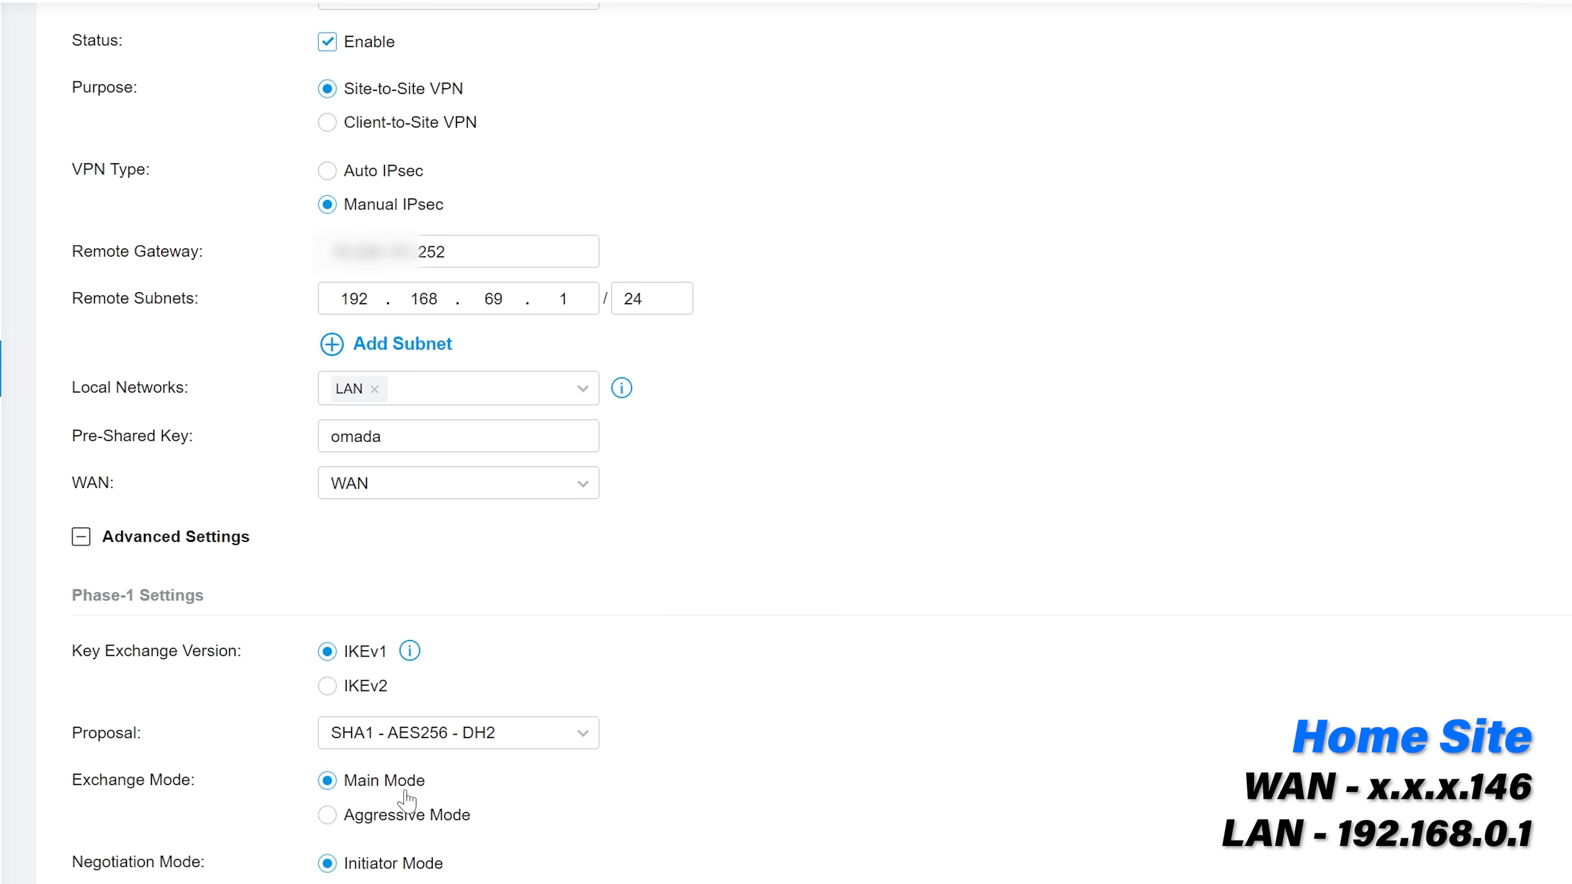
mouse_move(404, 798)
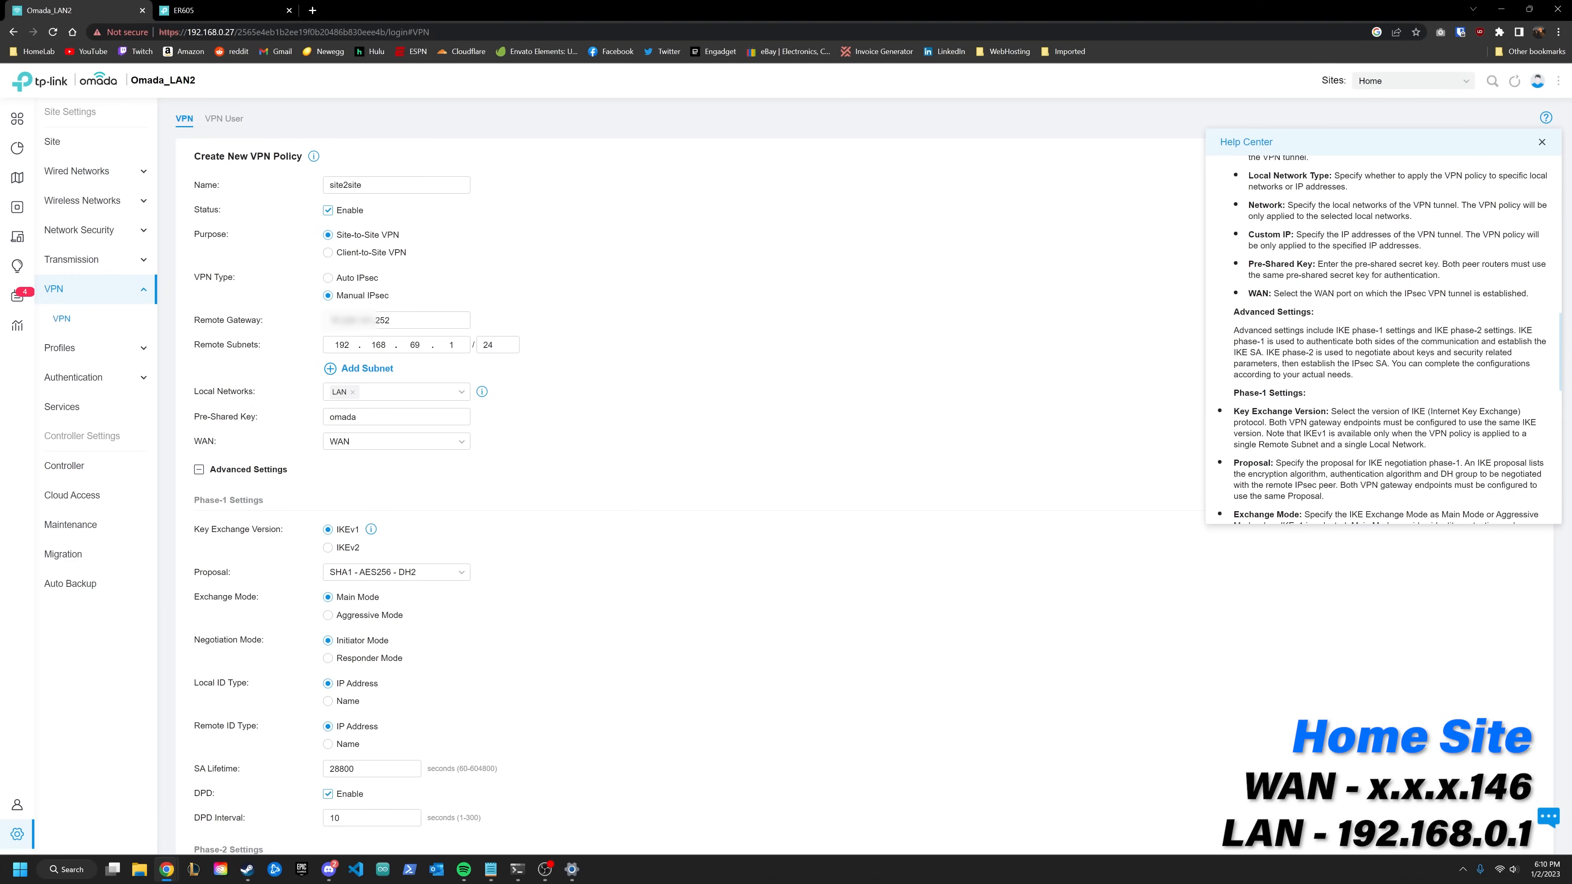
mouse_move(528, 492)
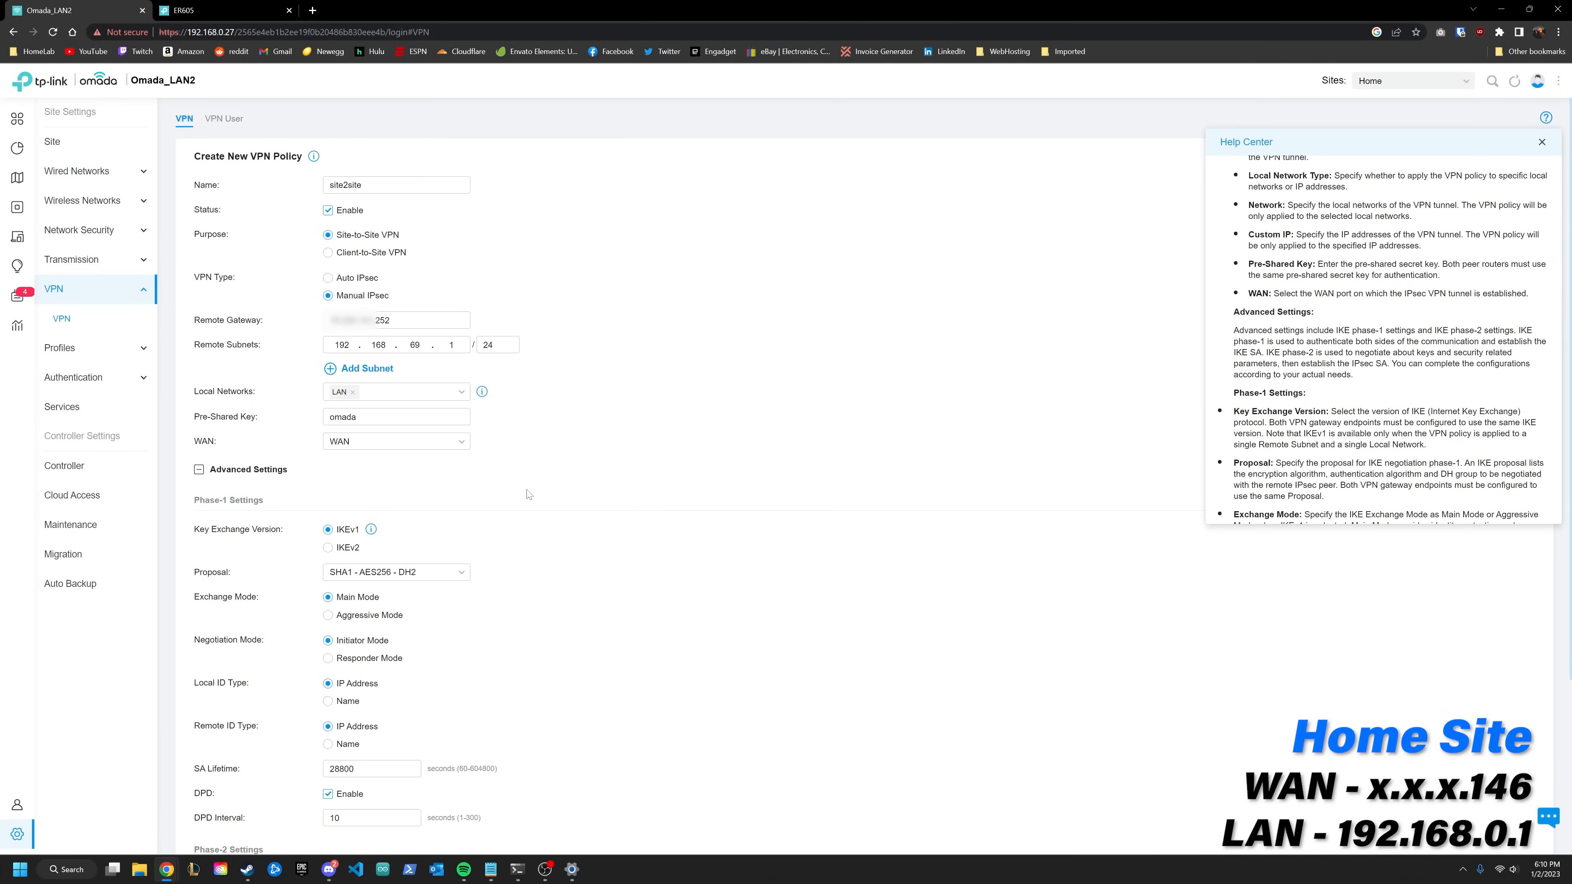
scroll("down", 3)
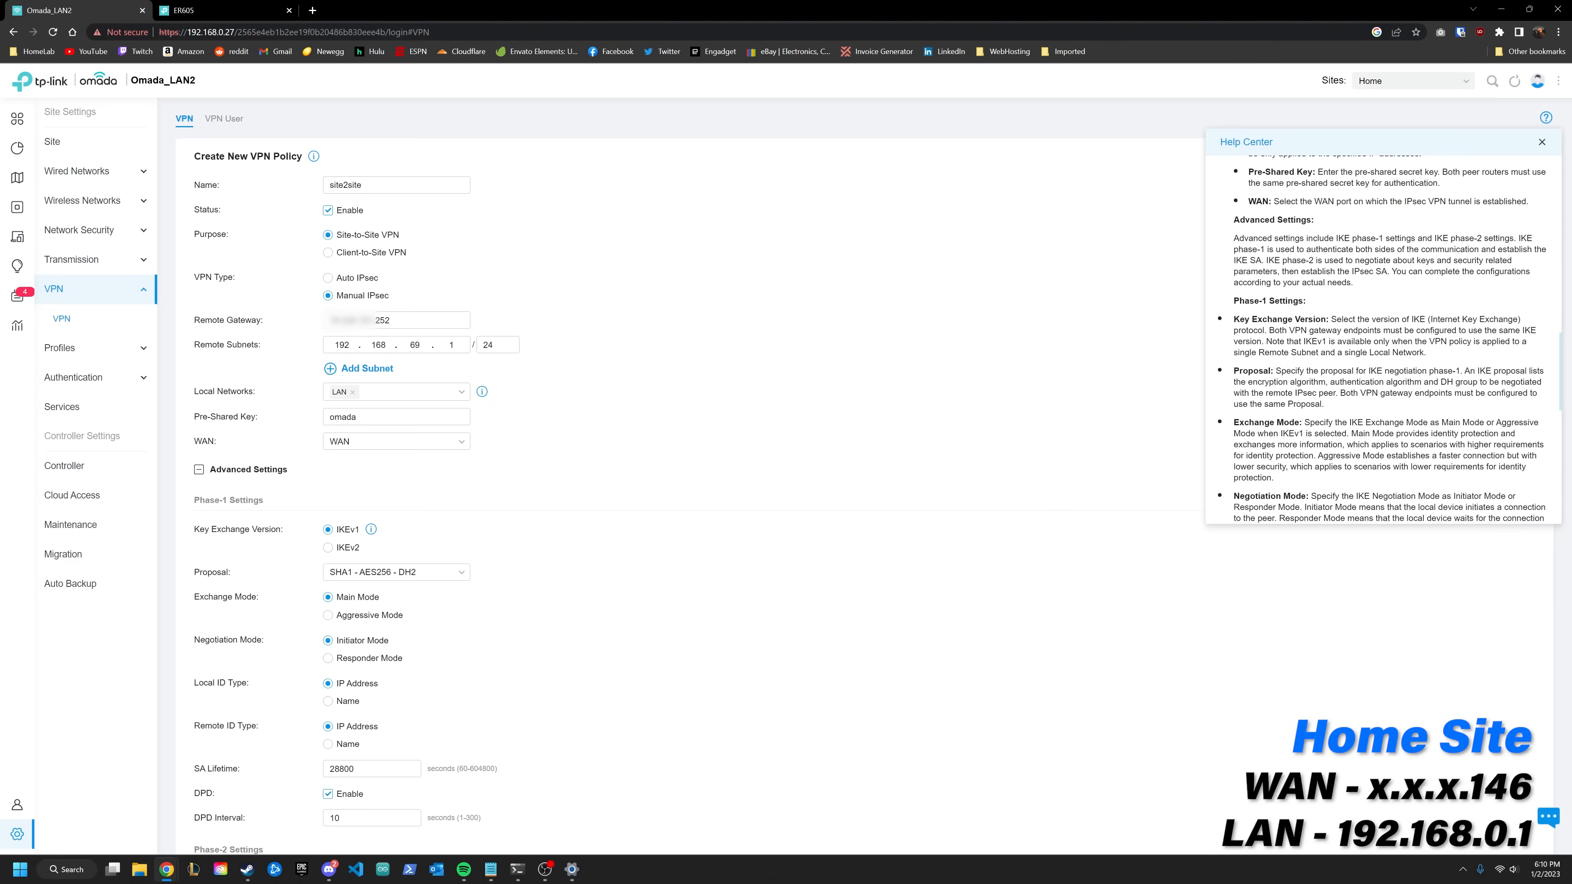
mouse_move(1045, 486)
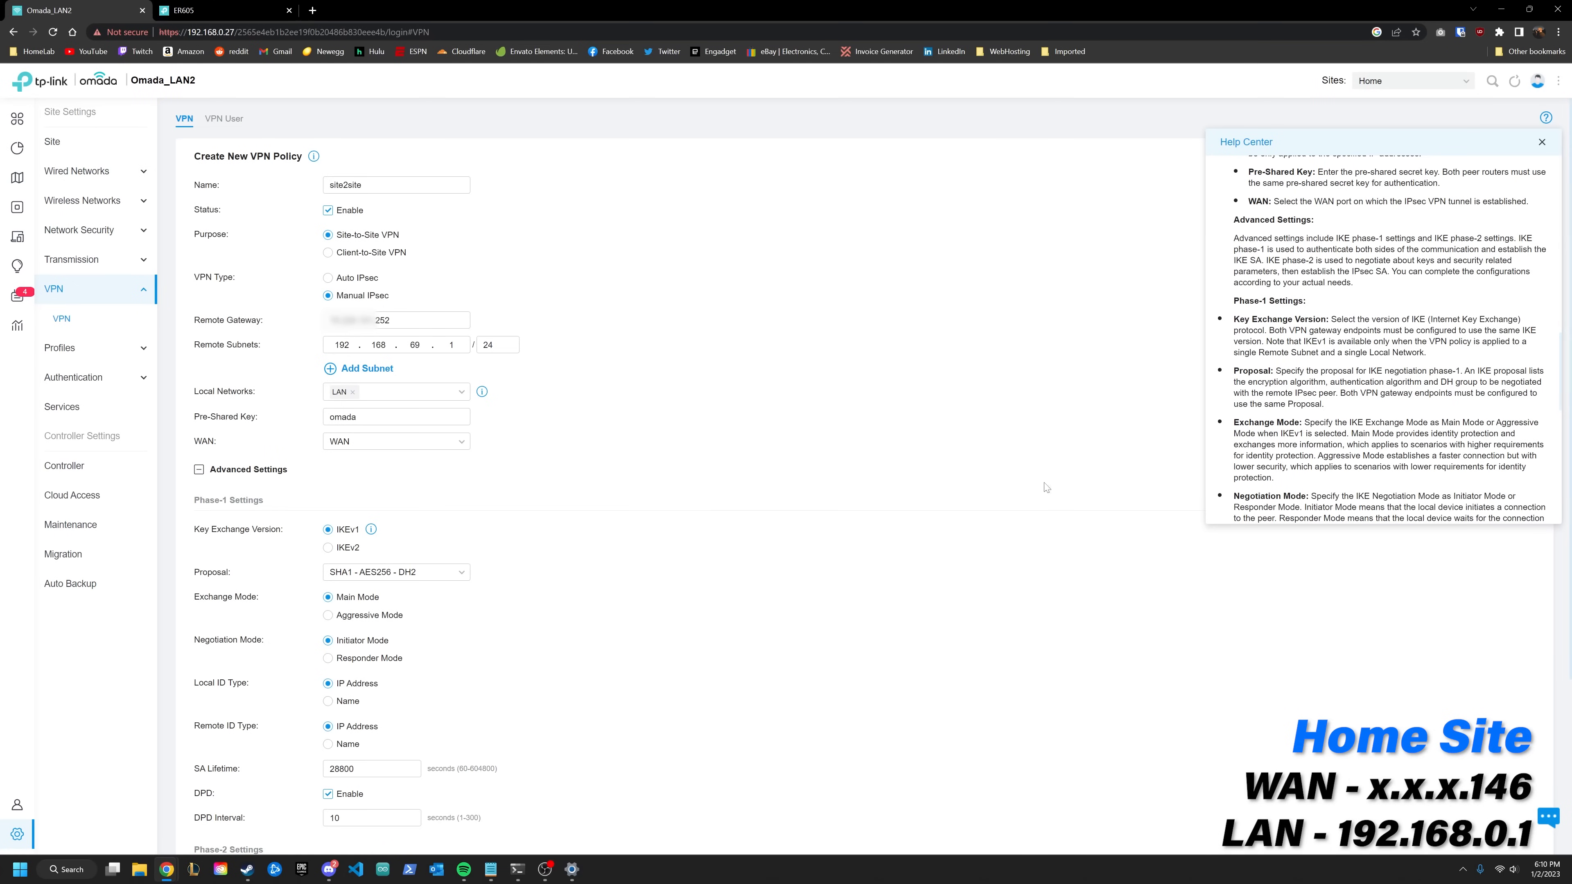
mouse_move(556, 660)
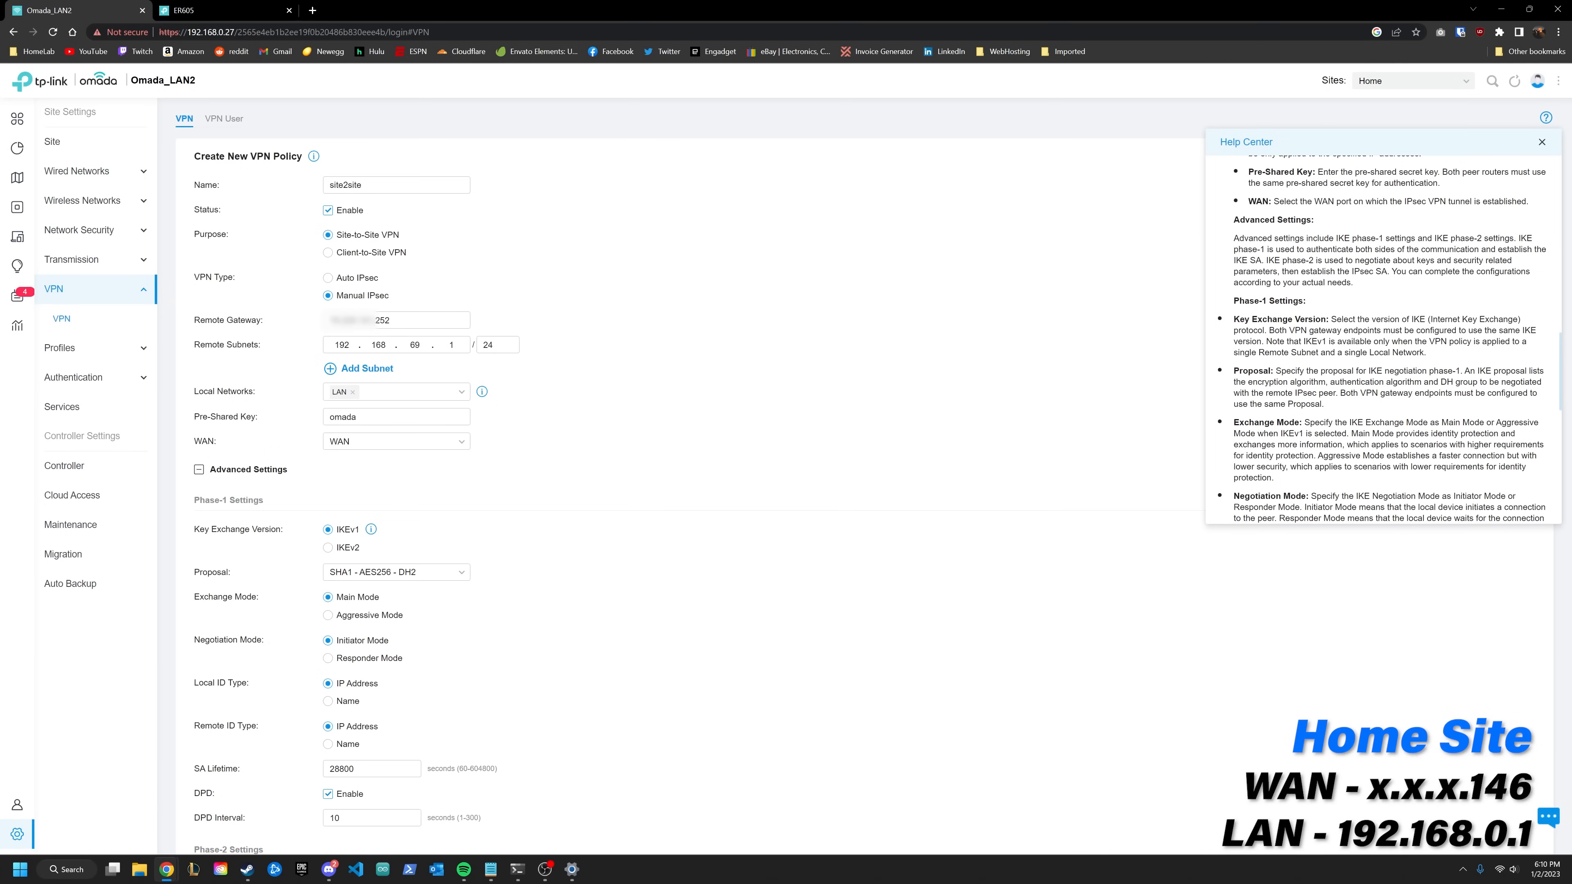
scroll("down", 3)
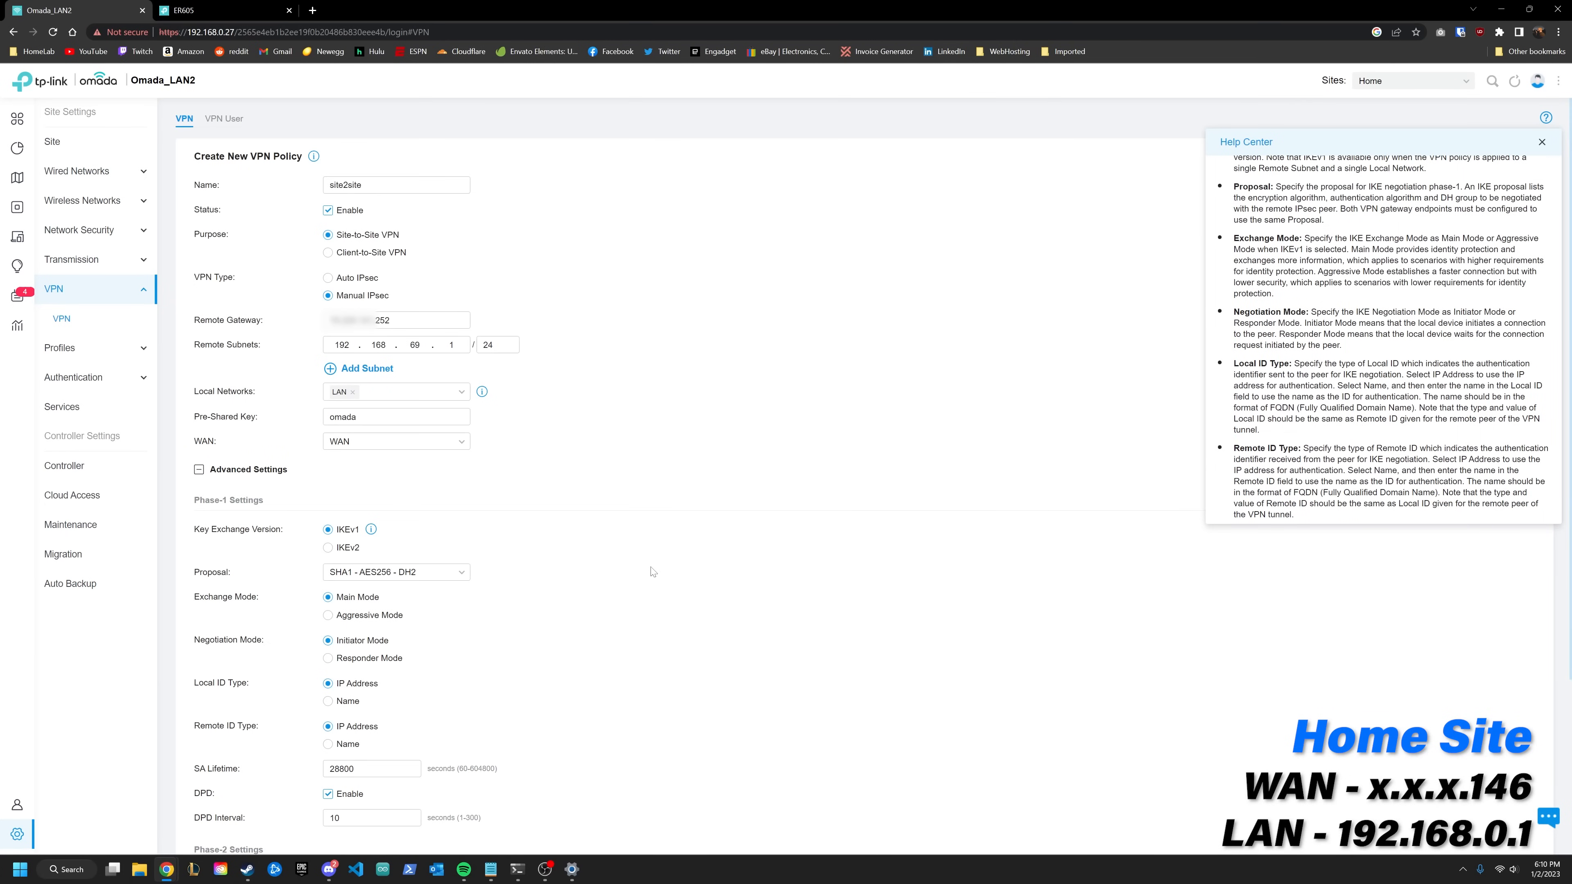
mouse_move(575, 664)
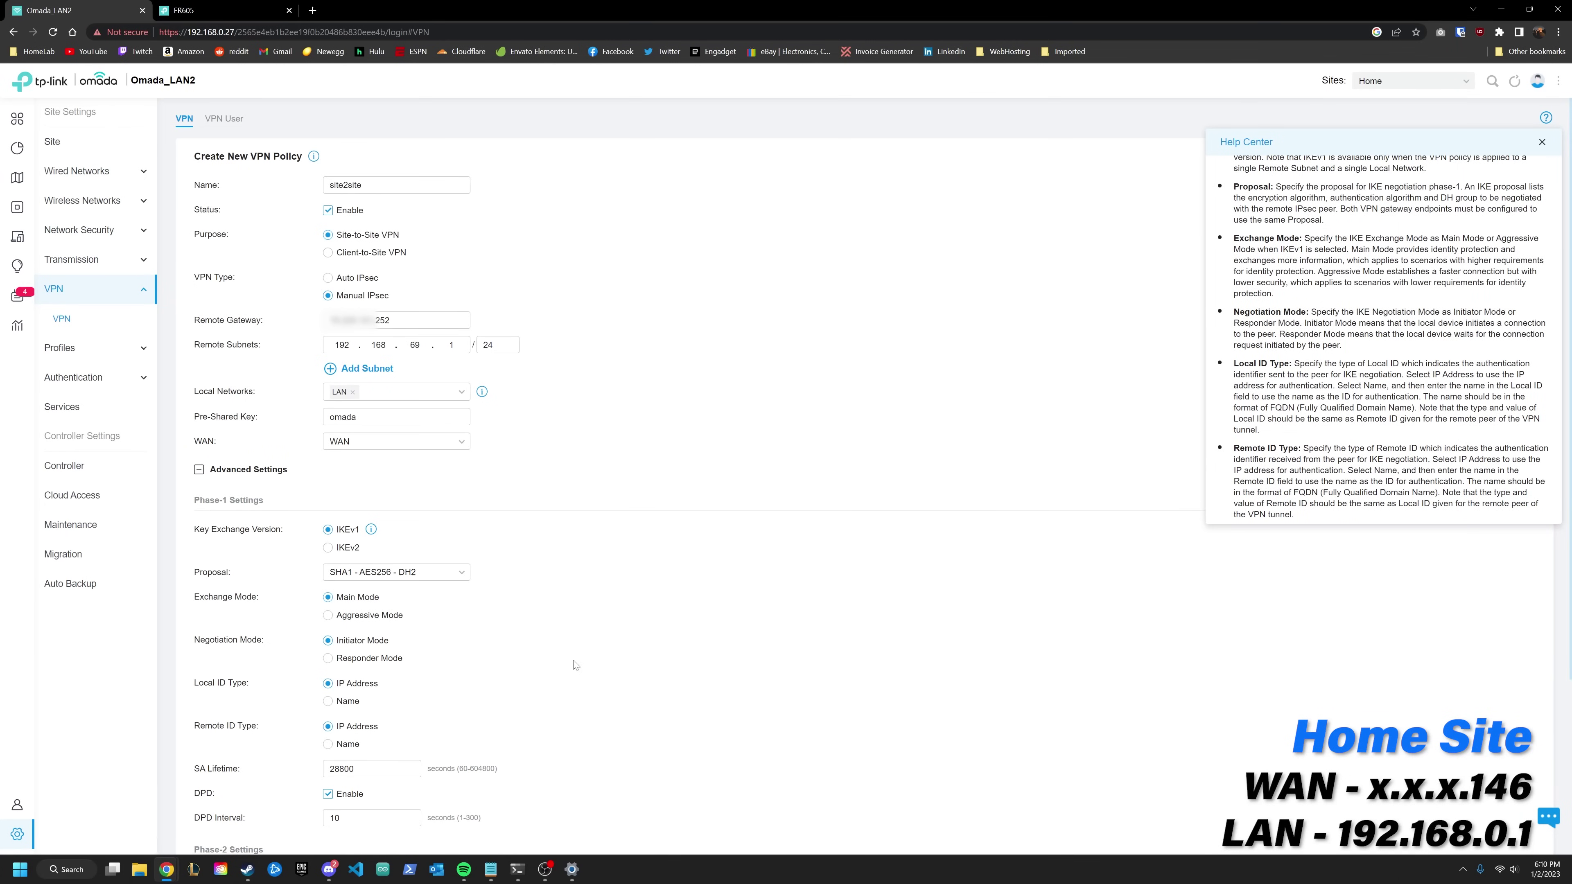
mouse_move(418, 712)
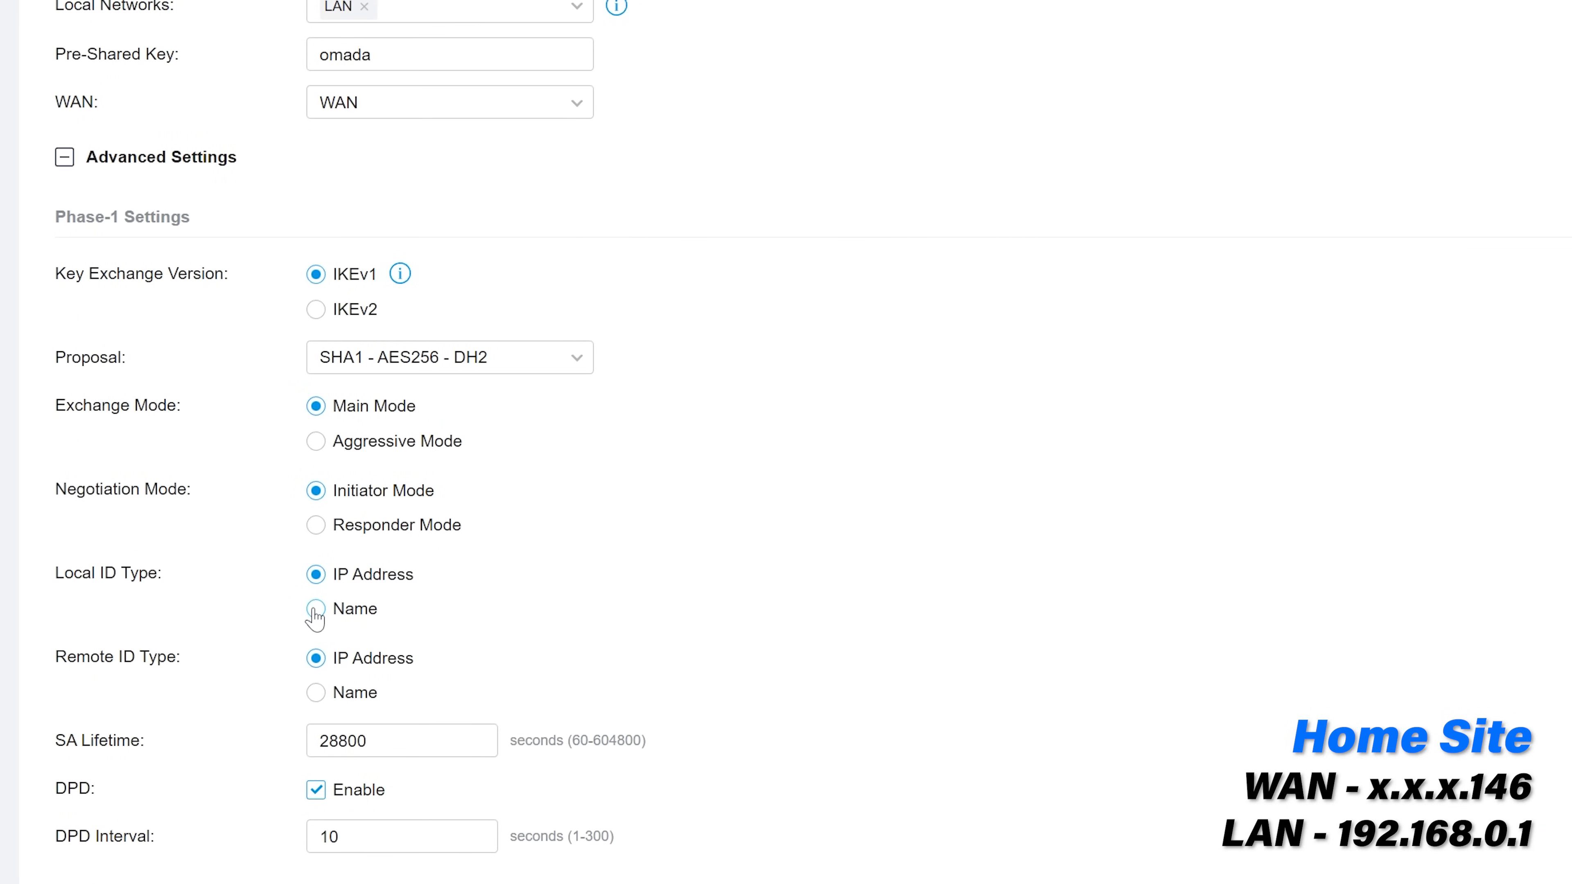
Set Phase-1 Local ID to name HomeSite and Remote ID to name WorkSite.
left_click(317, 609)
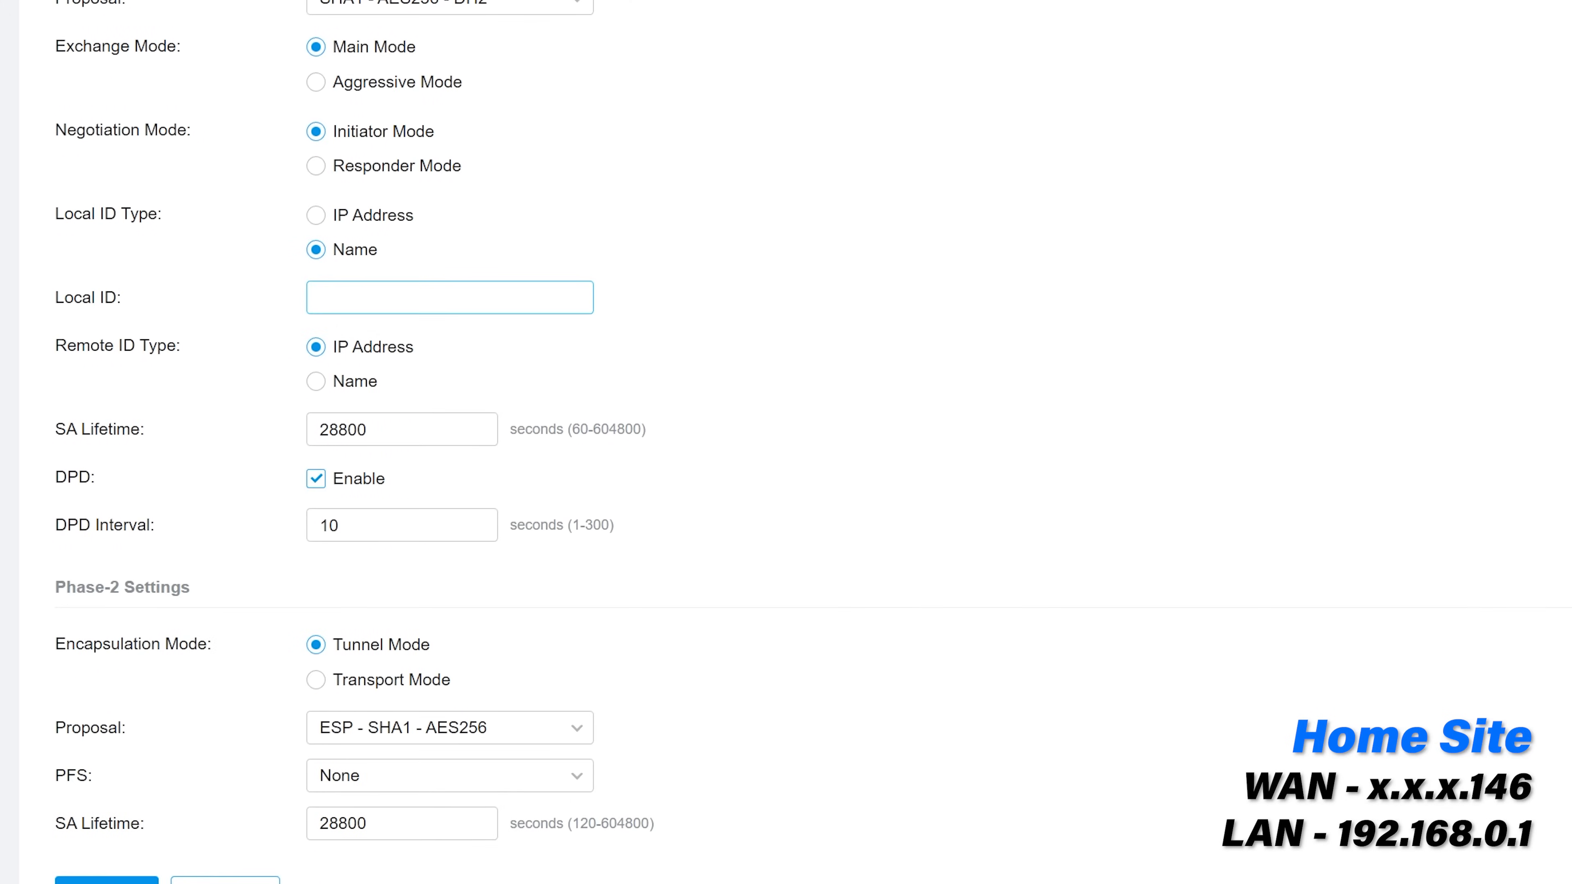
left_click(448, 309)
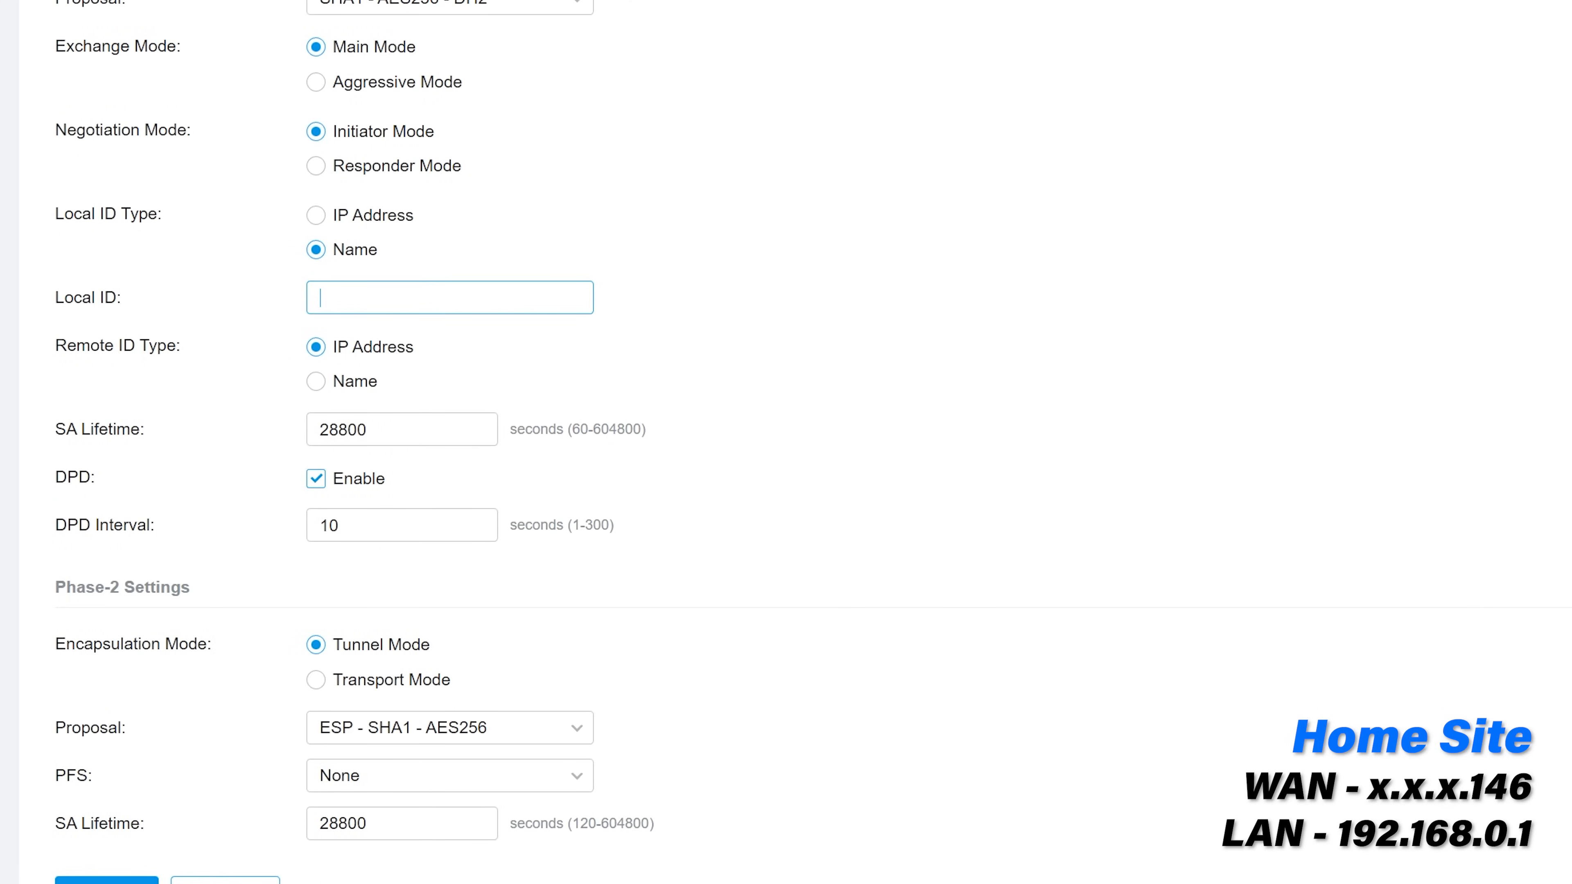
type("HomeSite")
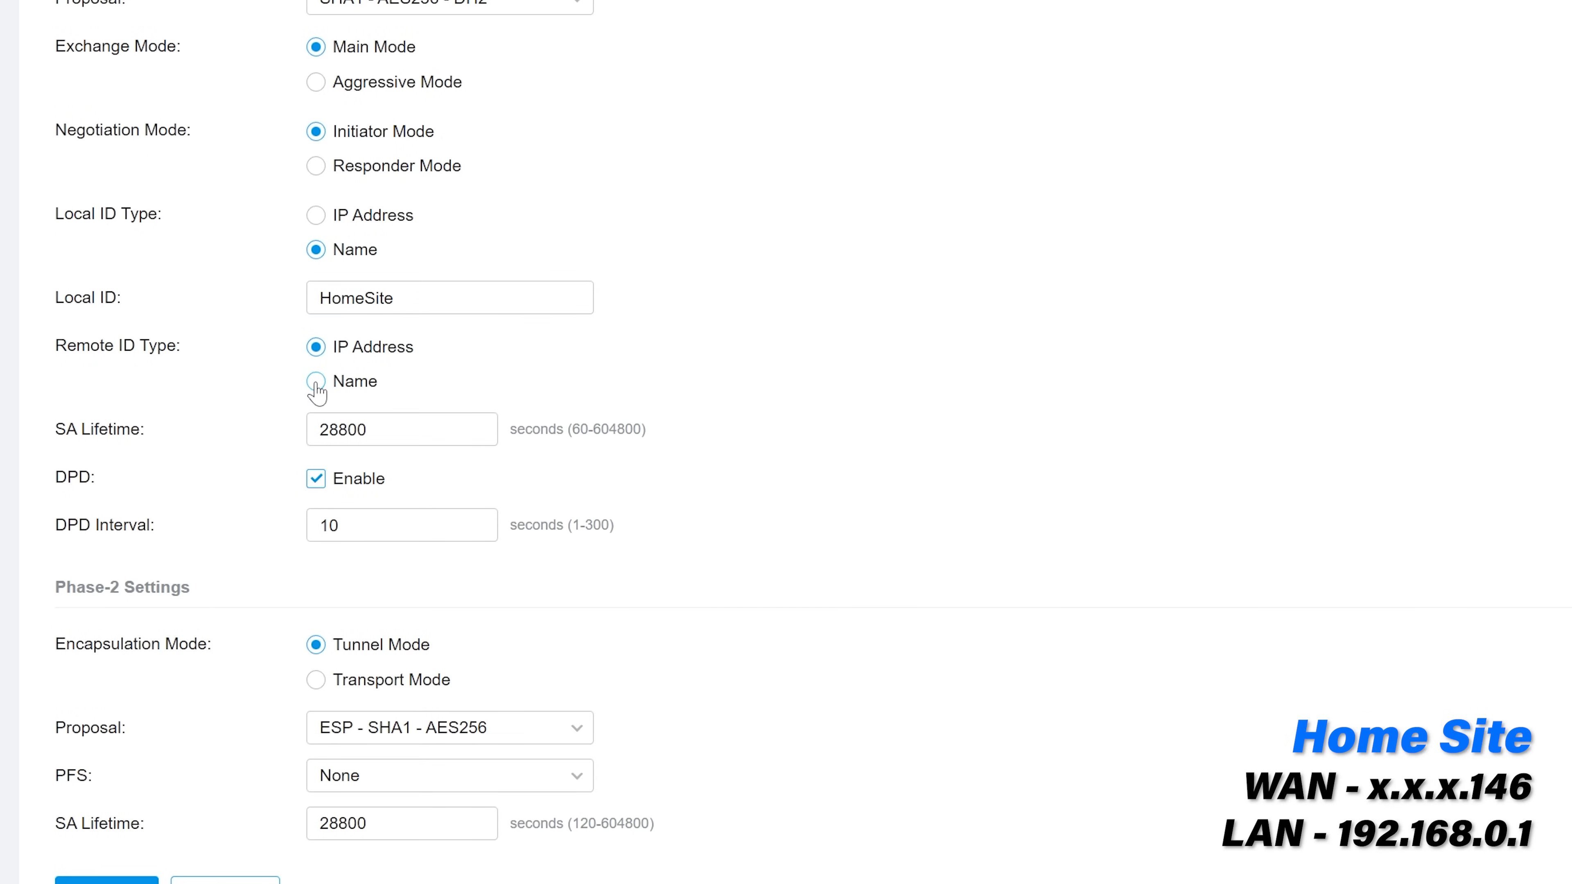
left_click(316, 381)
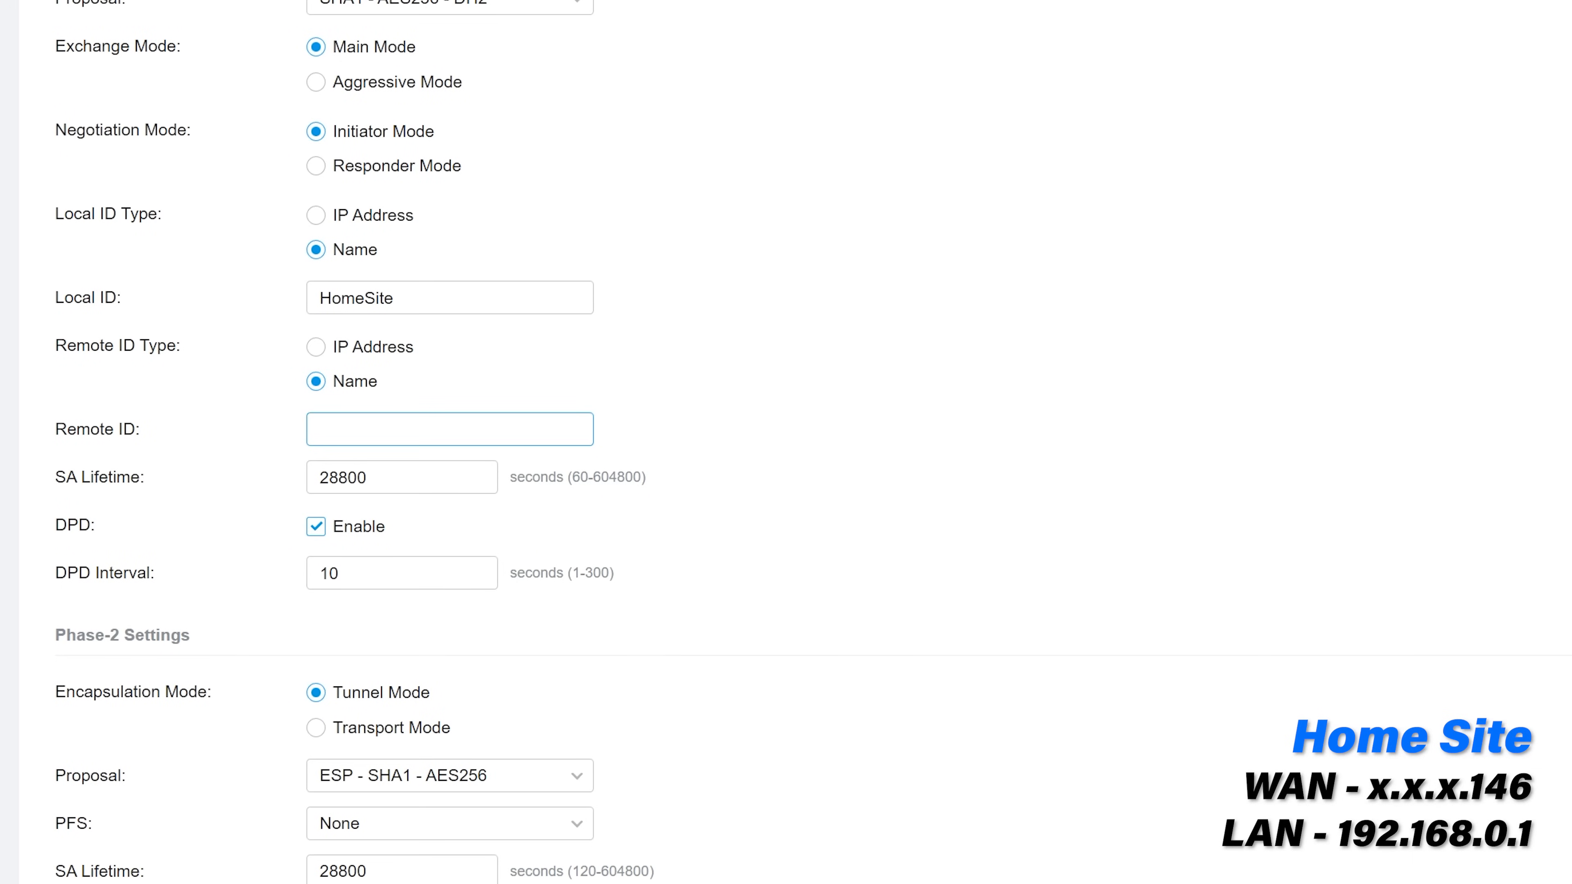
type("WorkSite")
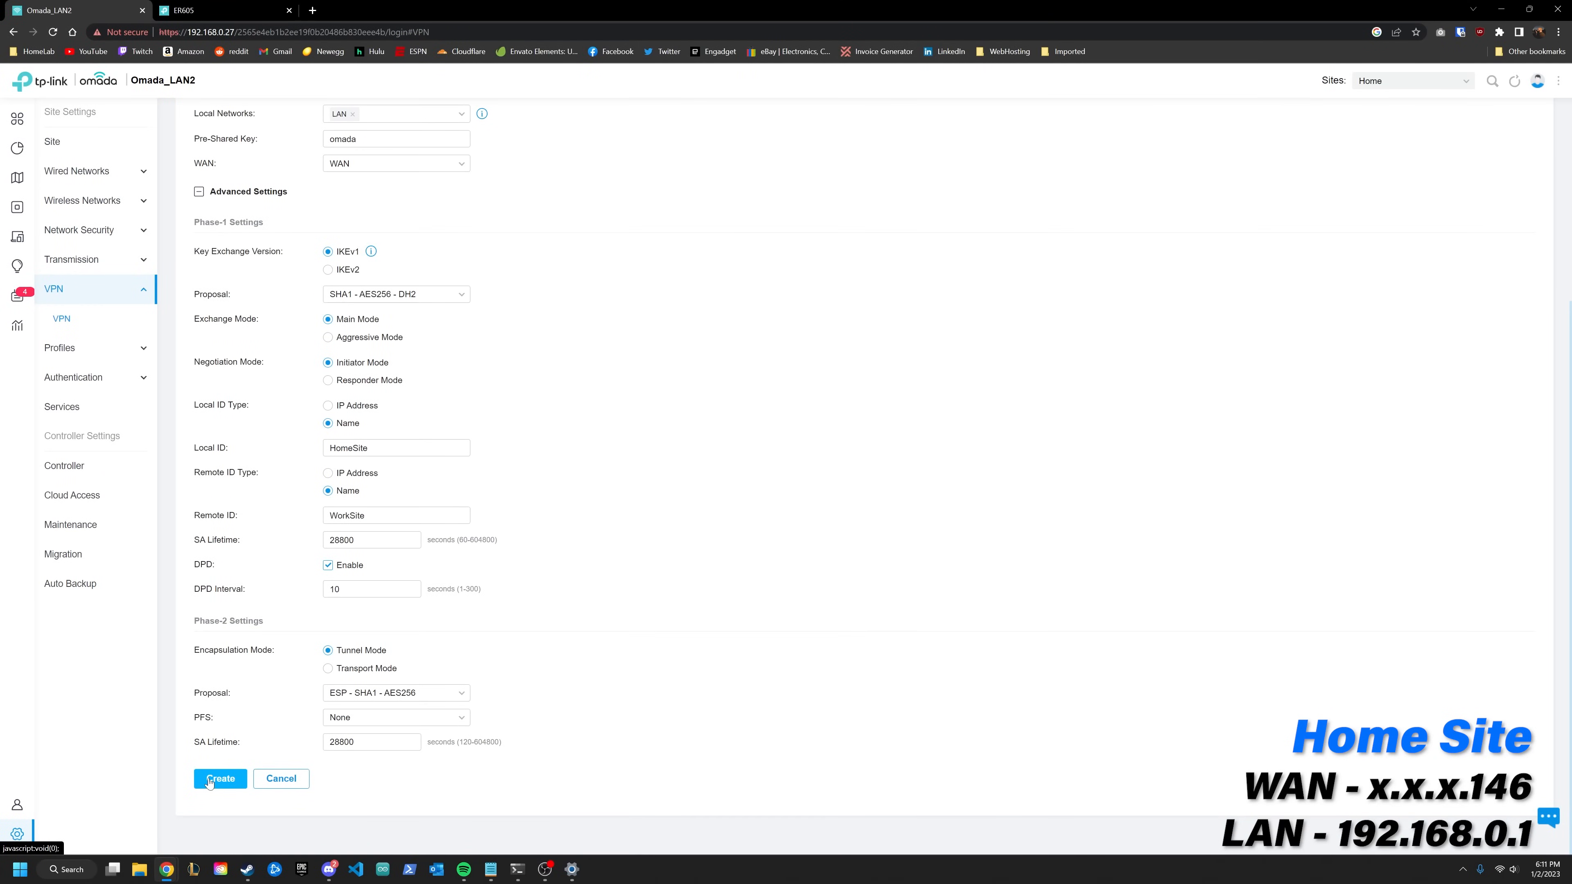
Create the site2site VPN policy, then run ipconfig in PowerShell and close it.
left_click(221, 779)
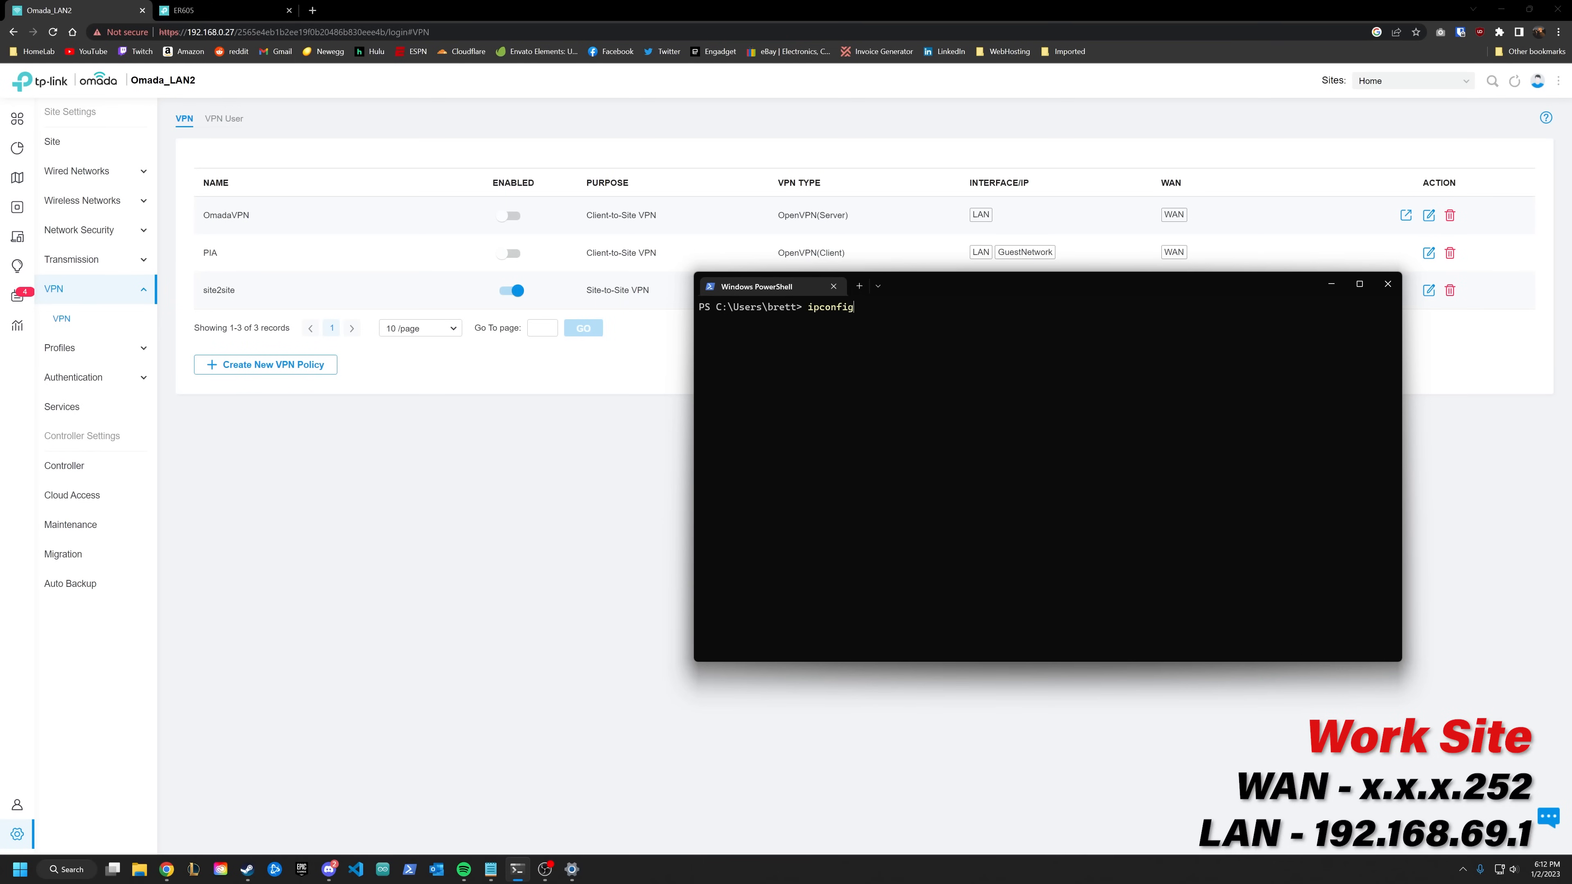
key("Enter")
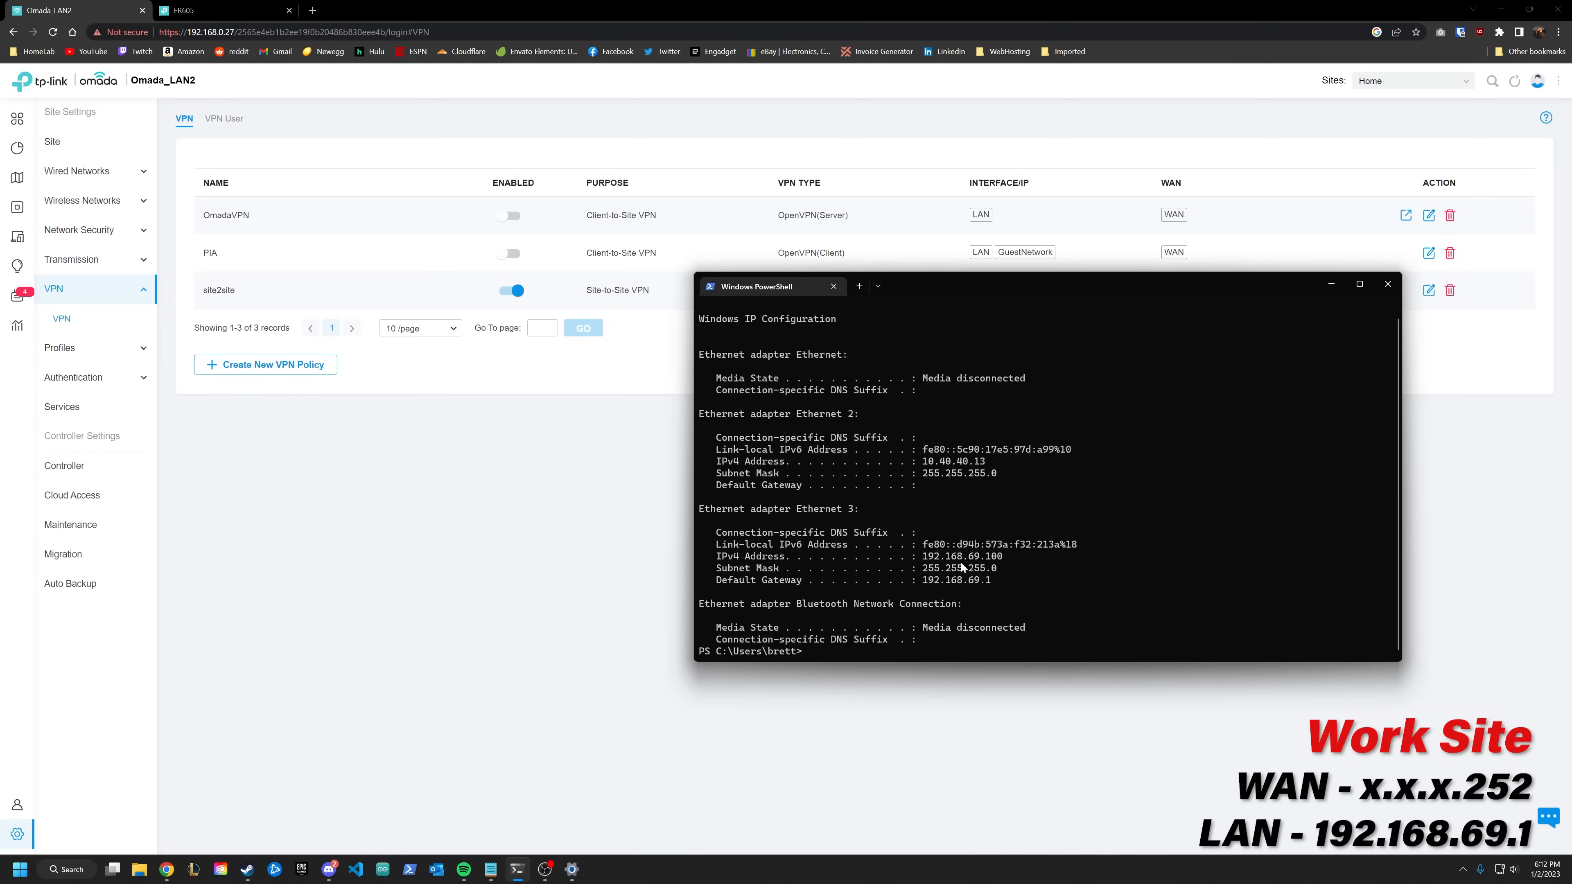
double_click(977, 557)
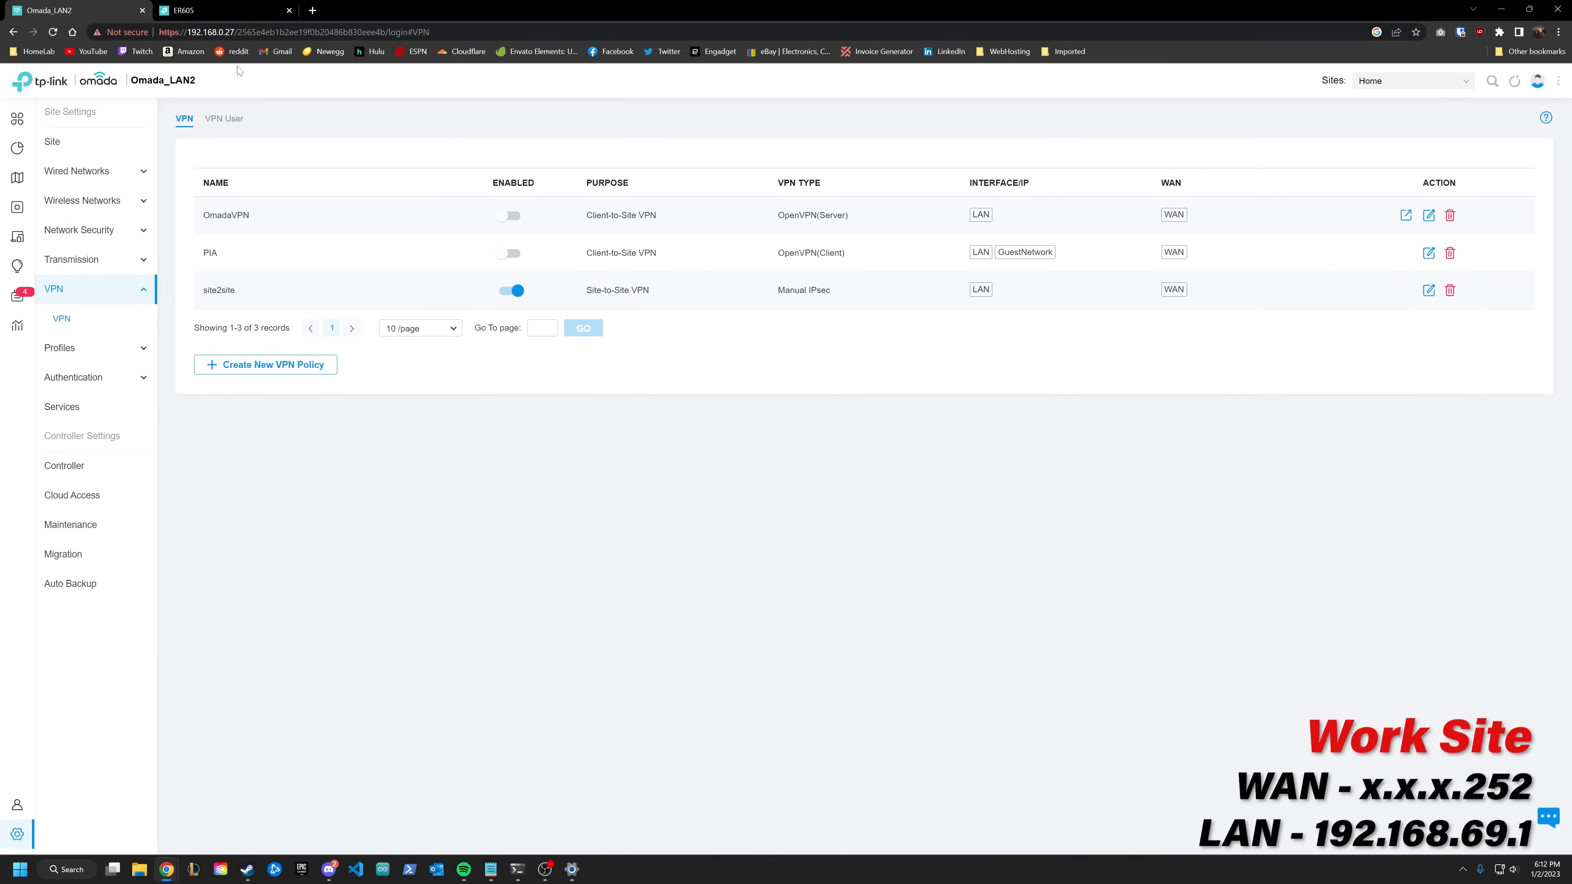
On the work ER605 router, go to VPN > IPsec and add a new IPsec policy.
left_click(184, 11)
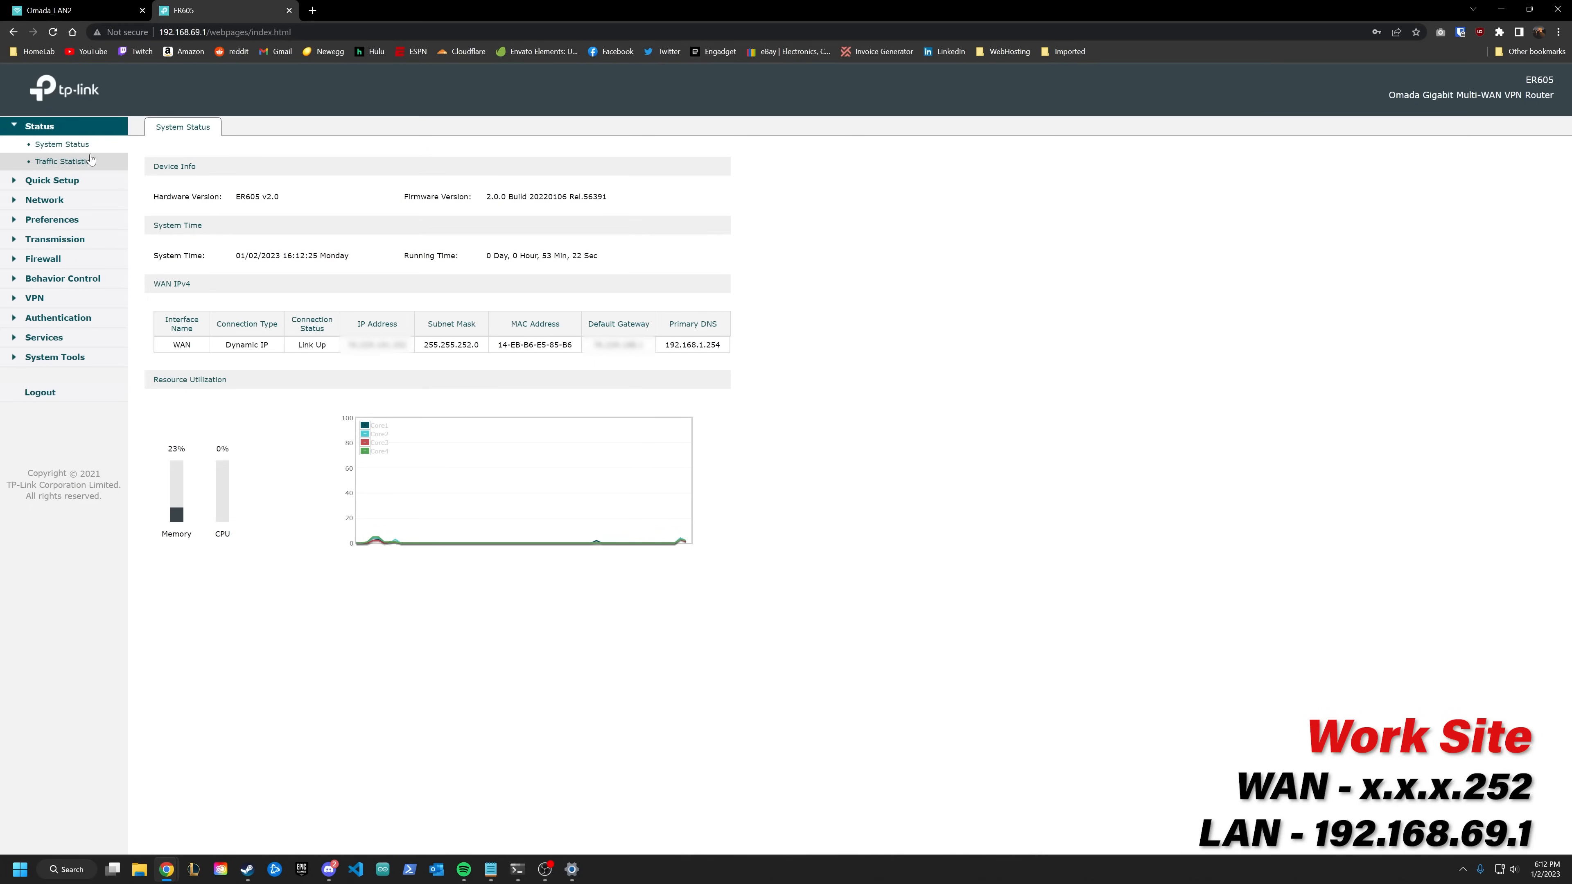
mouse_move(43, 298)
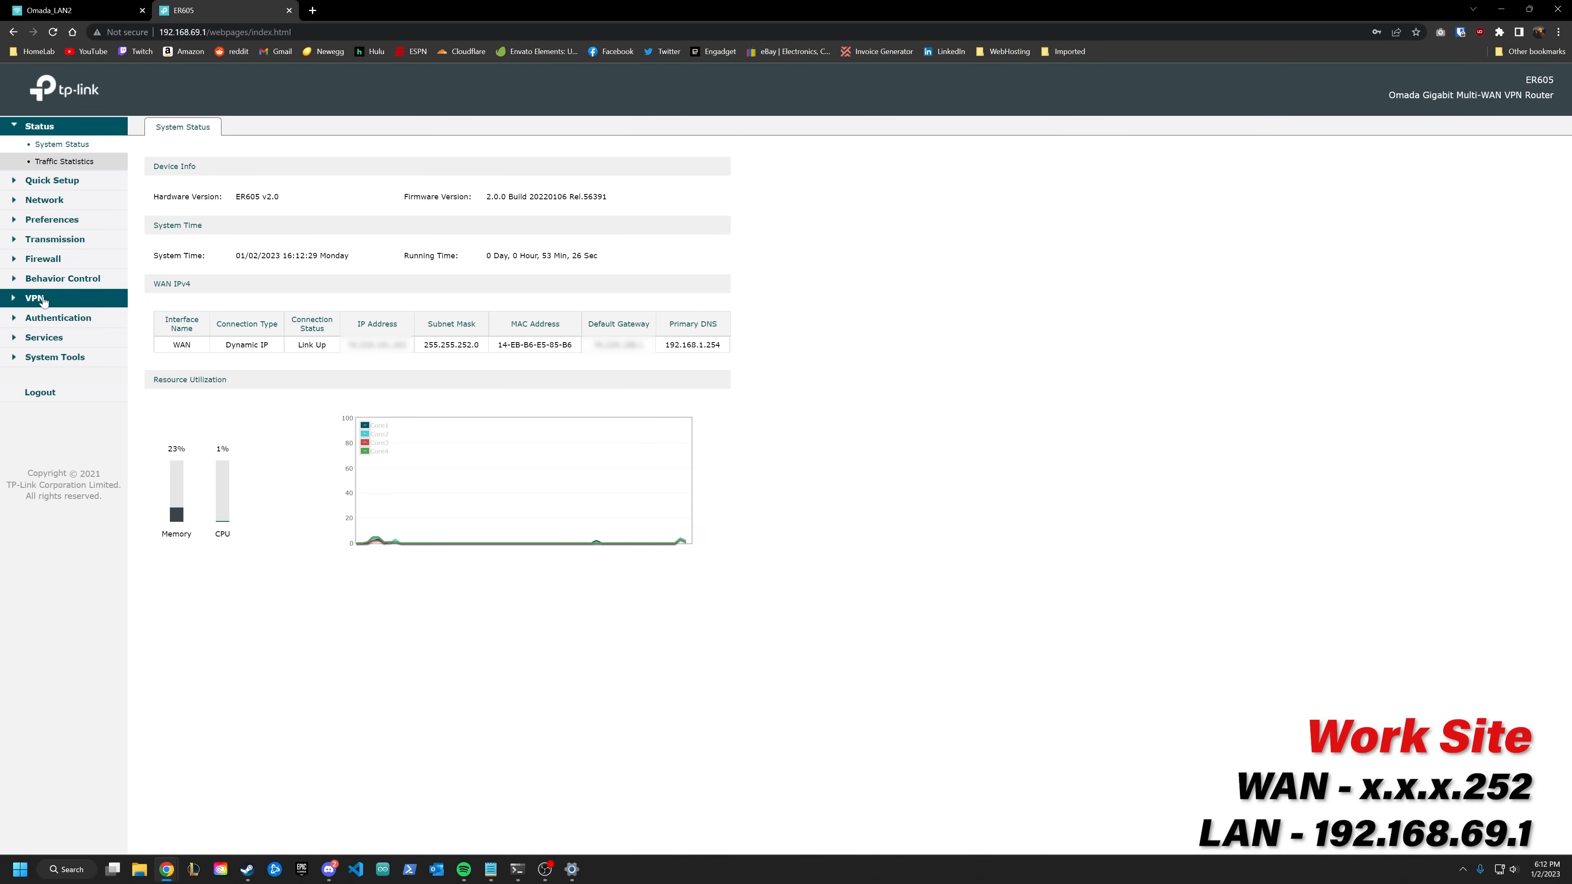
left_click(34, 298)
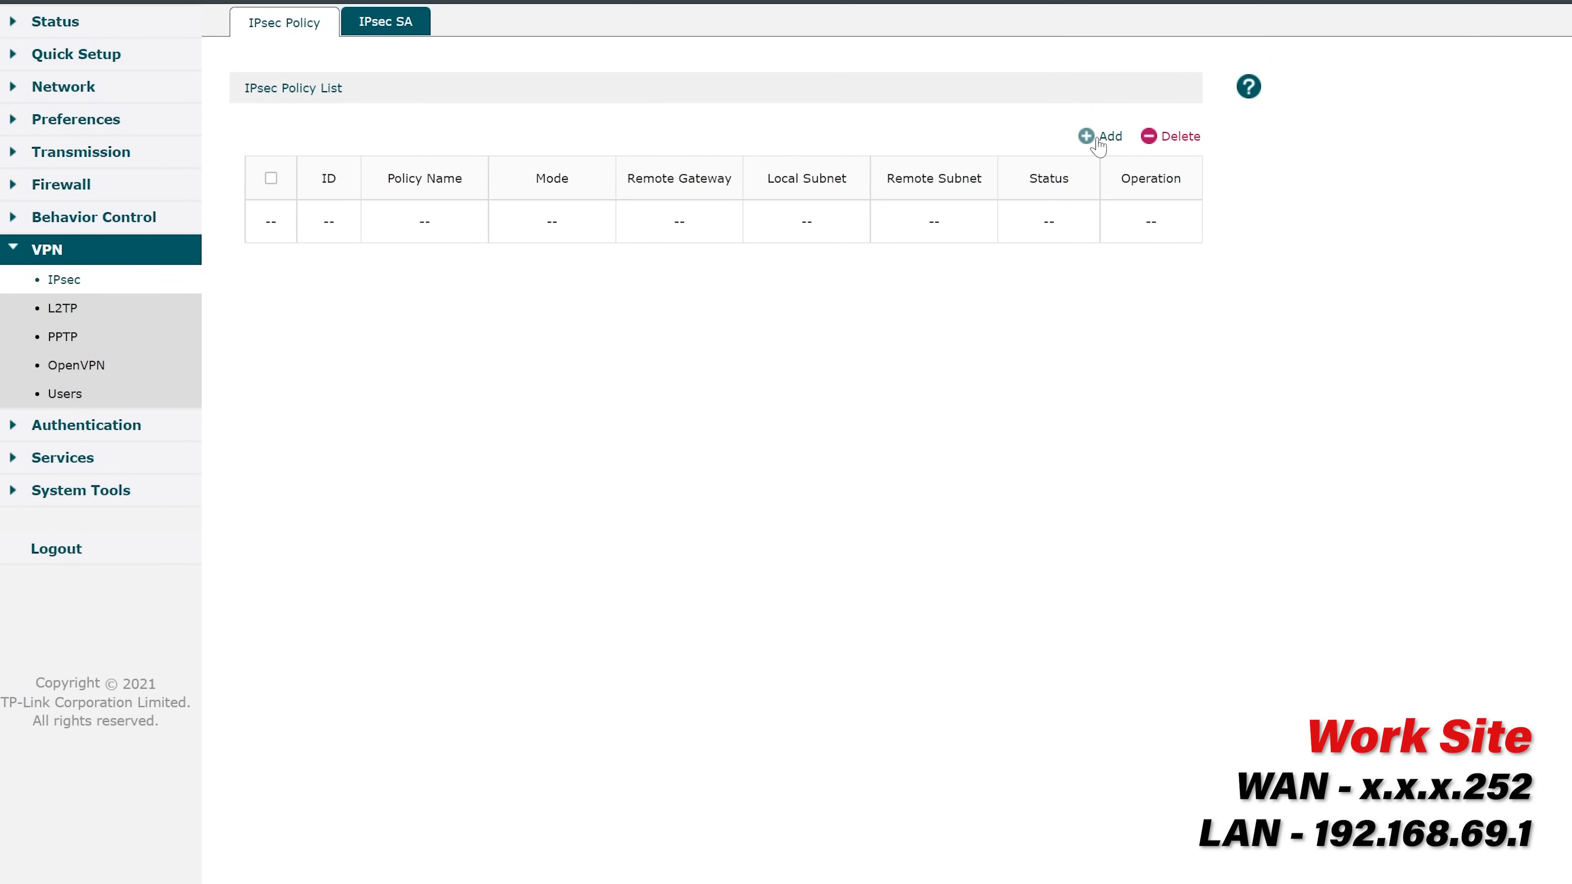
left_click(1086, 136)
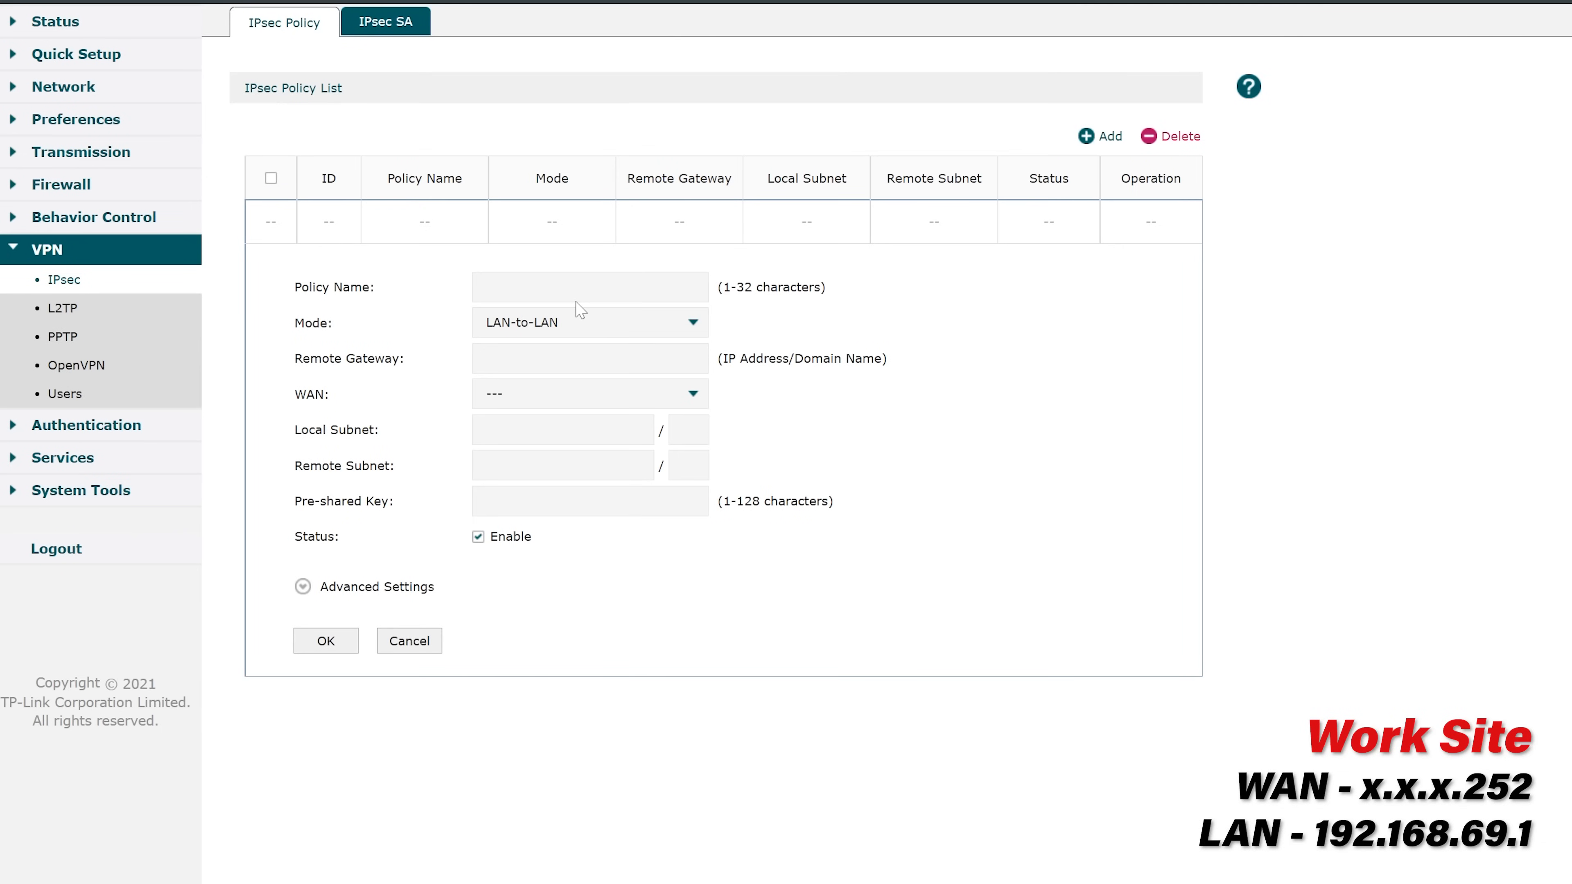
Name the policy site2site and enter the remote gateway address on WAN.
left_click(589, 286)
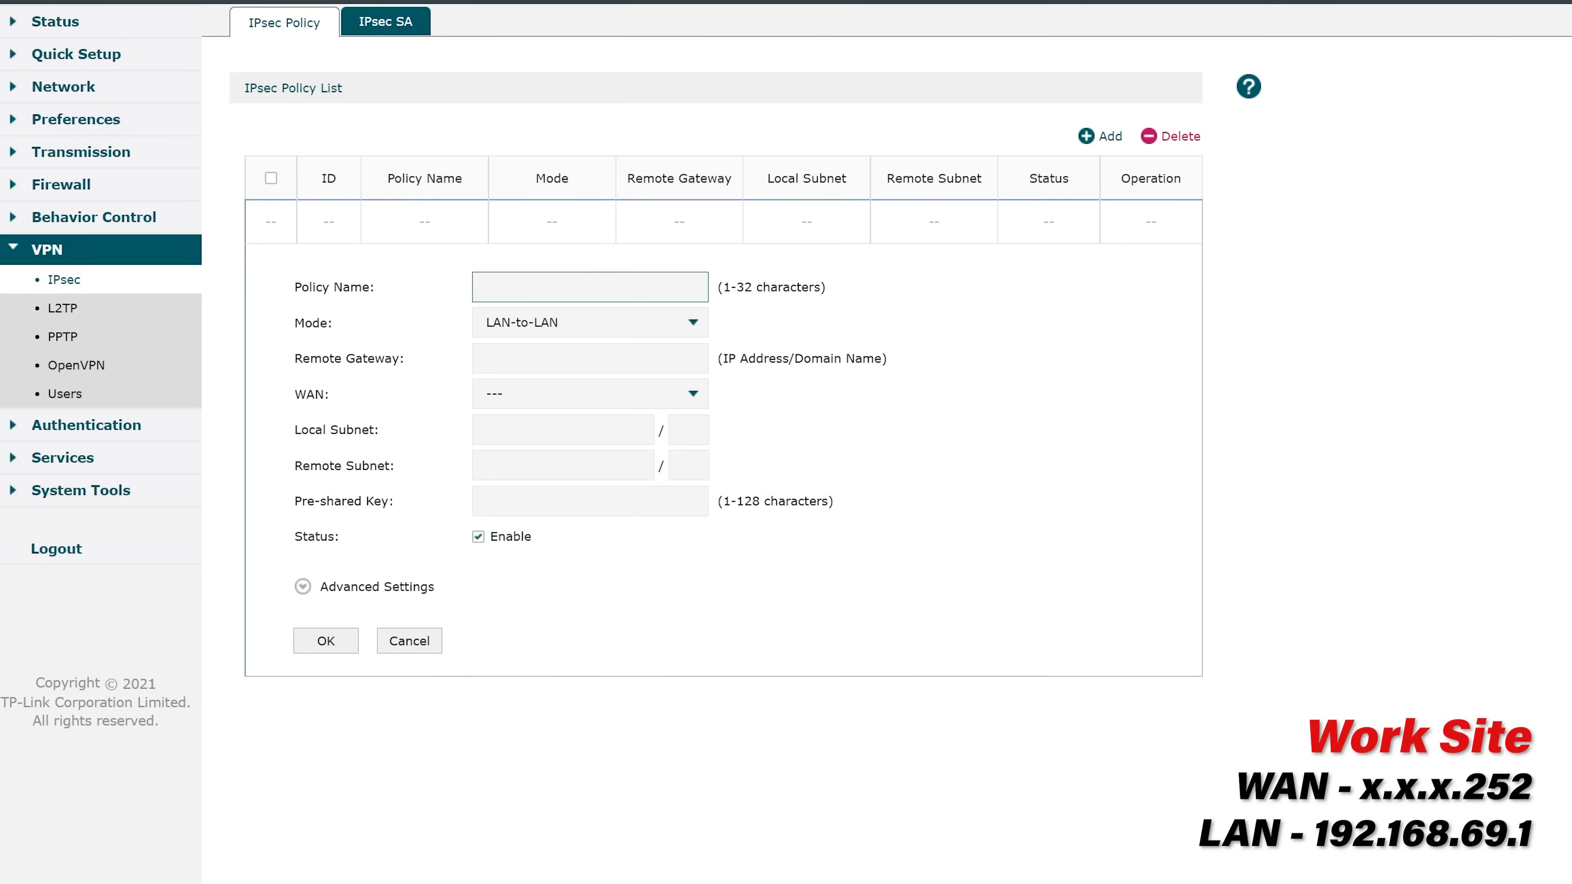
type("site2site")
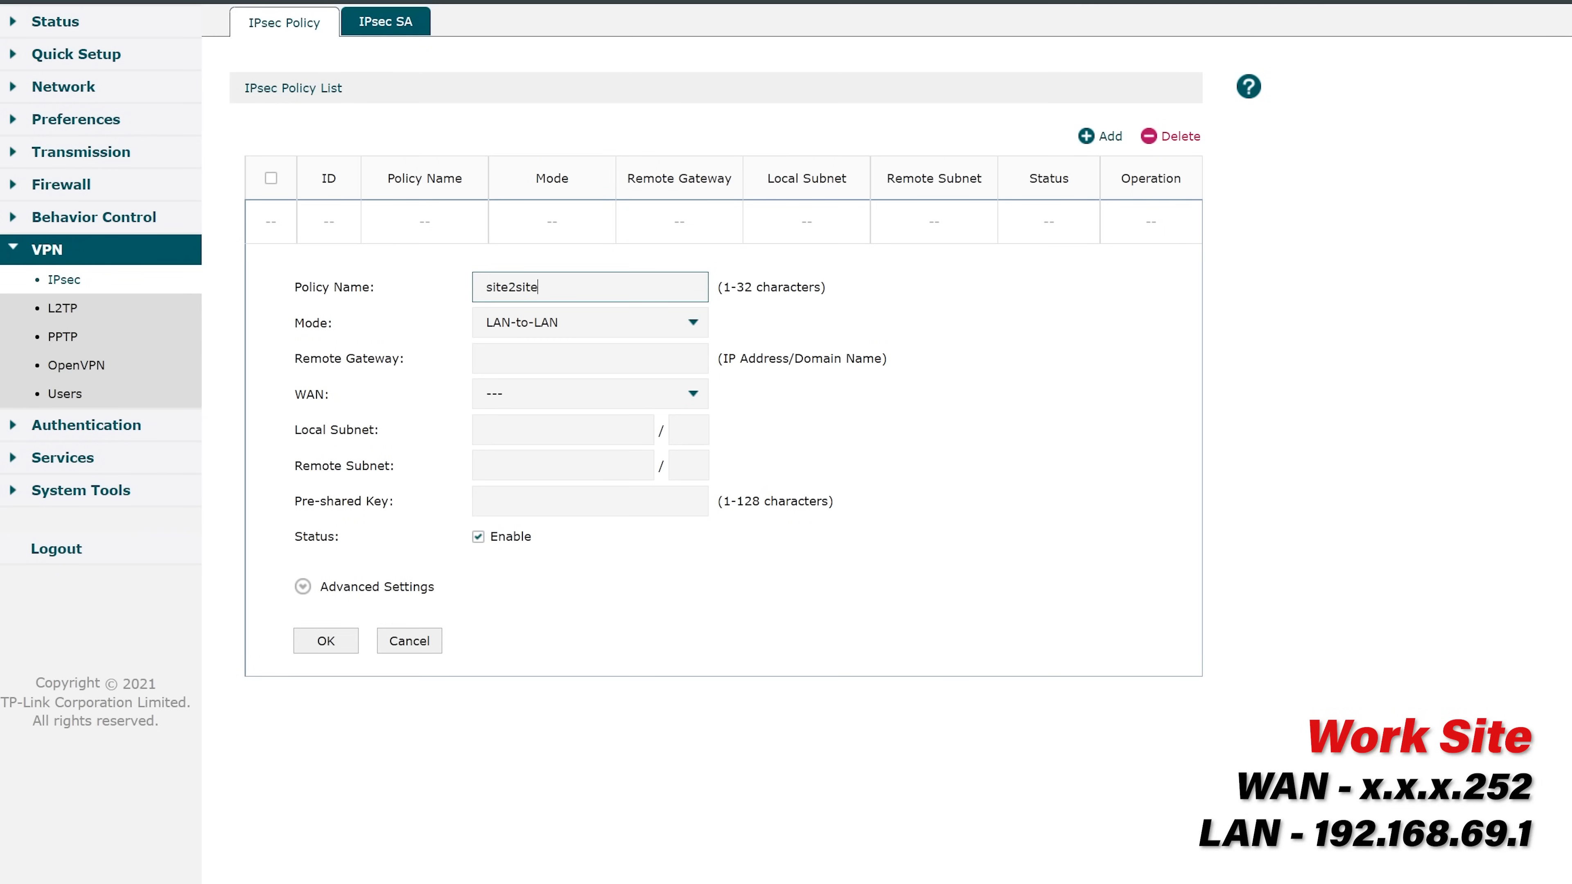
mouse_move(544, 334)
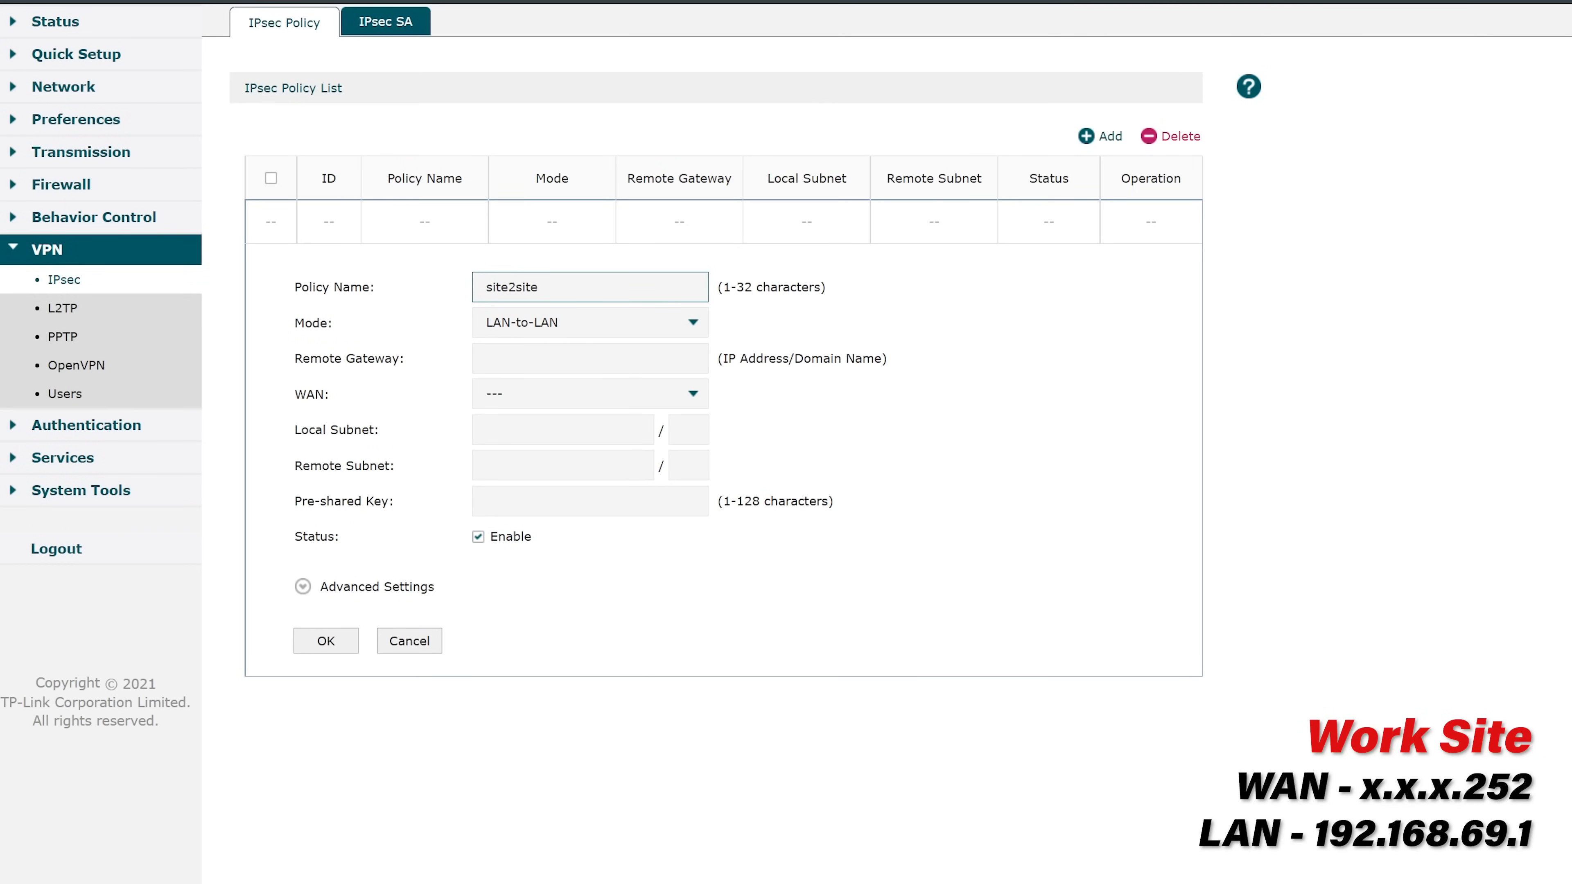
left_click(590, 358)
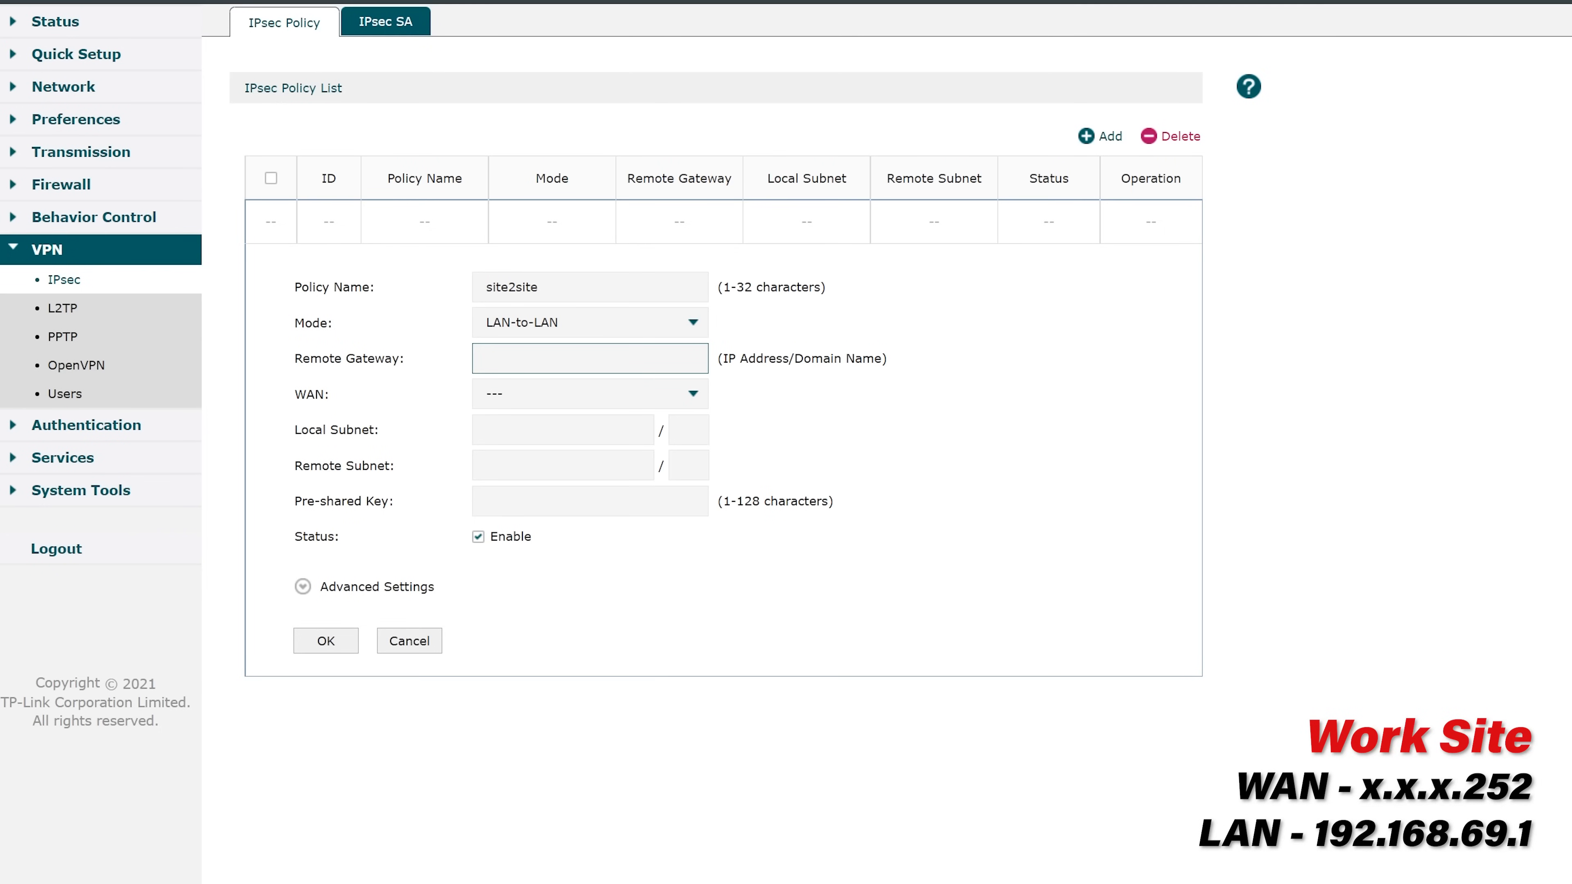
left_click(589, 358)
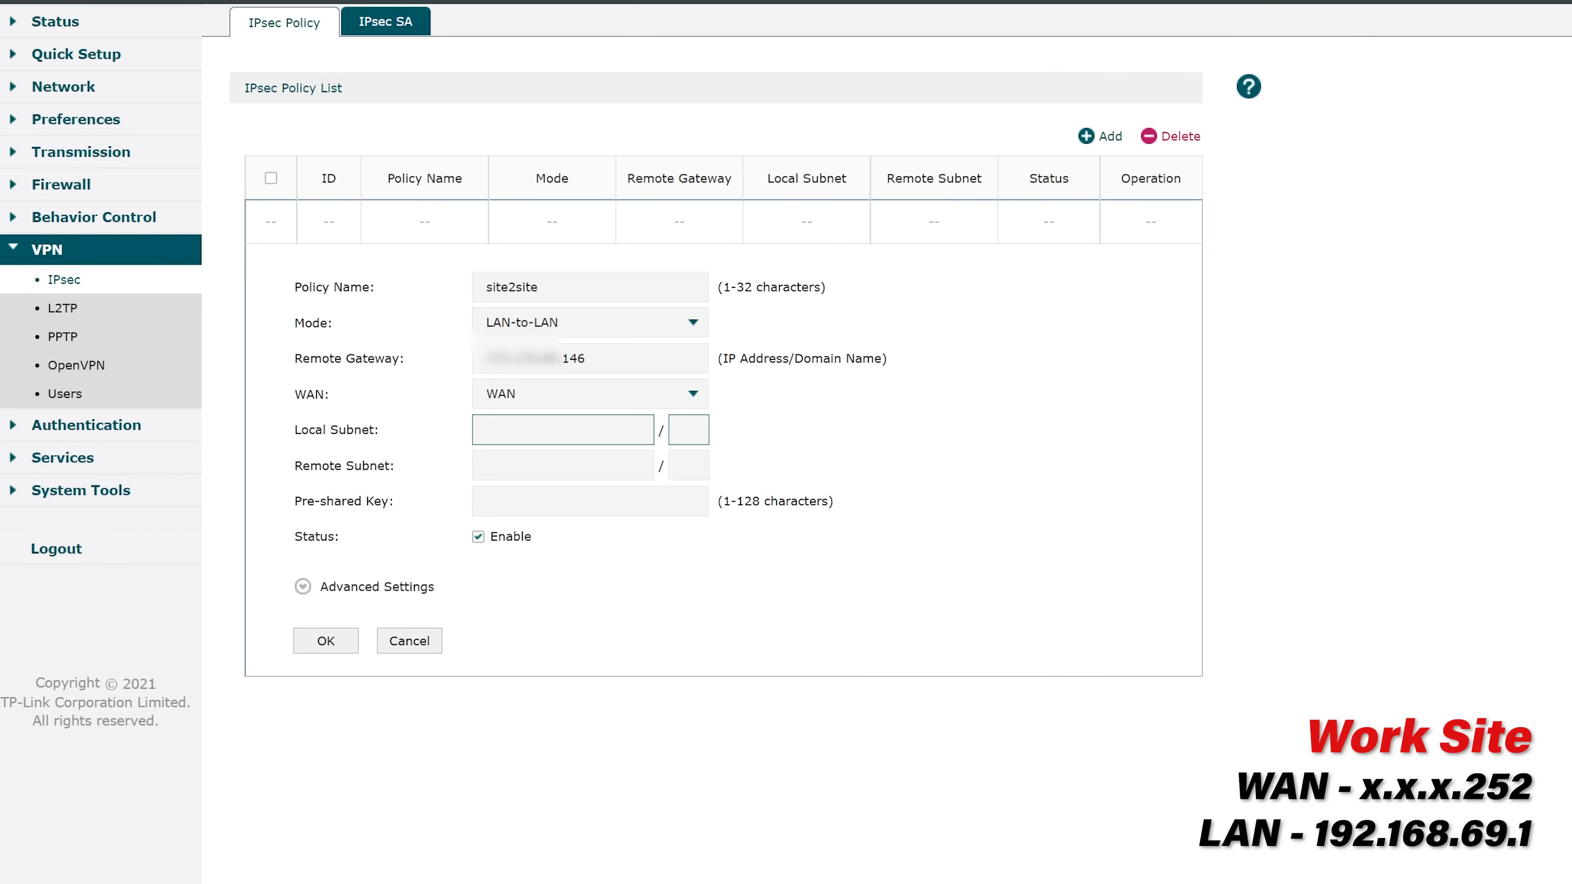
left_click(561, 430)
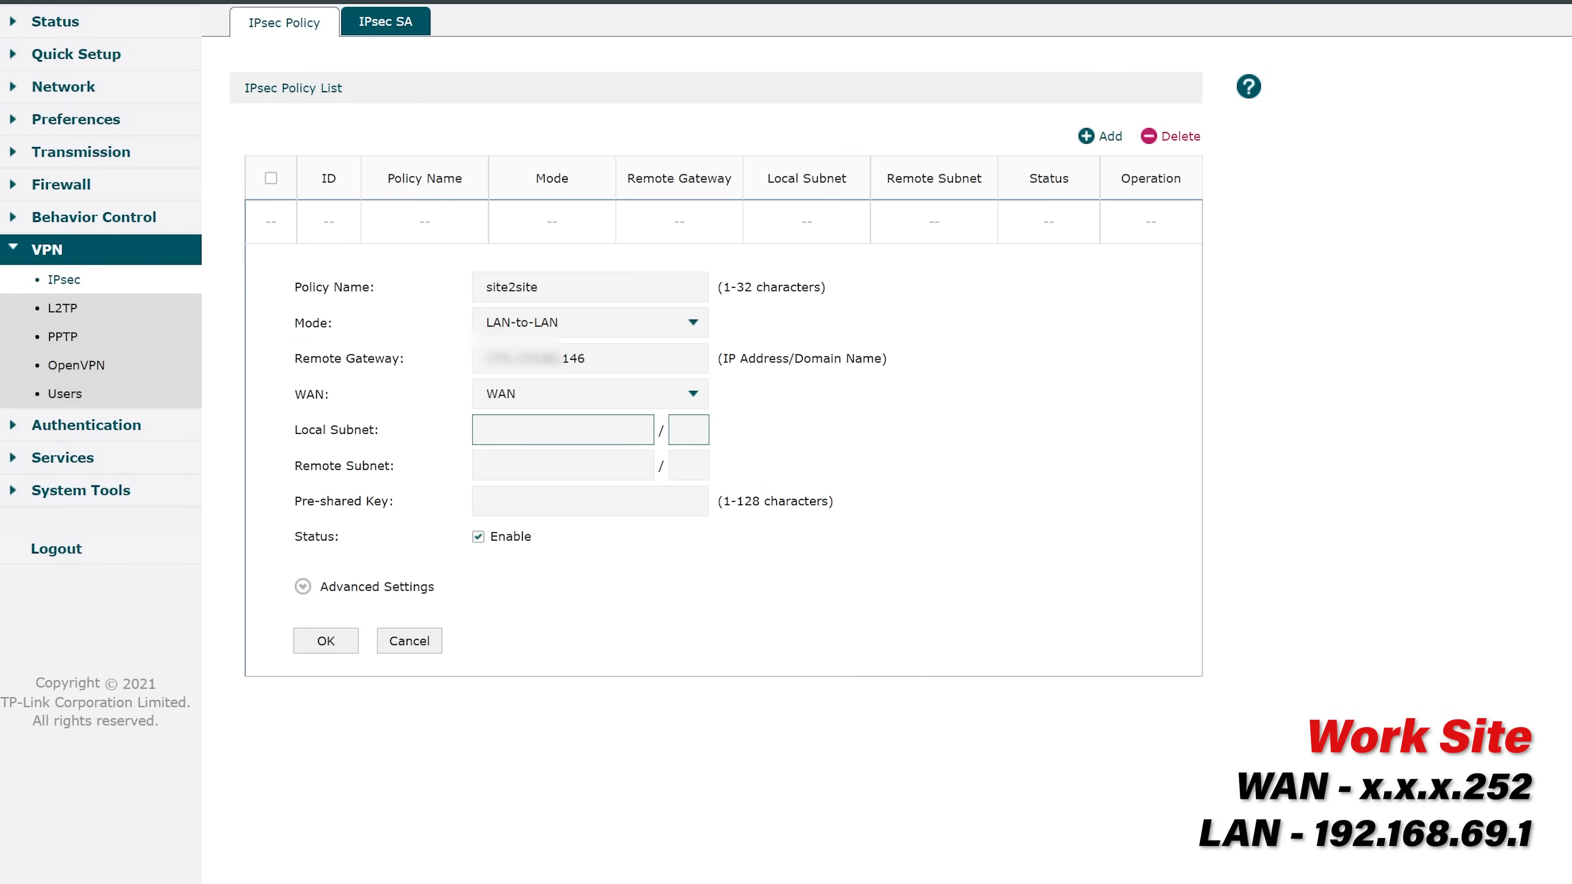
type("192.168.69.")
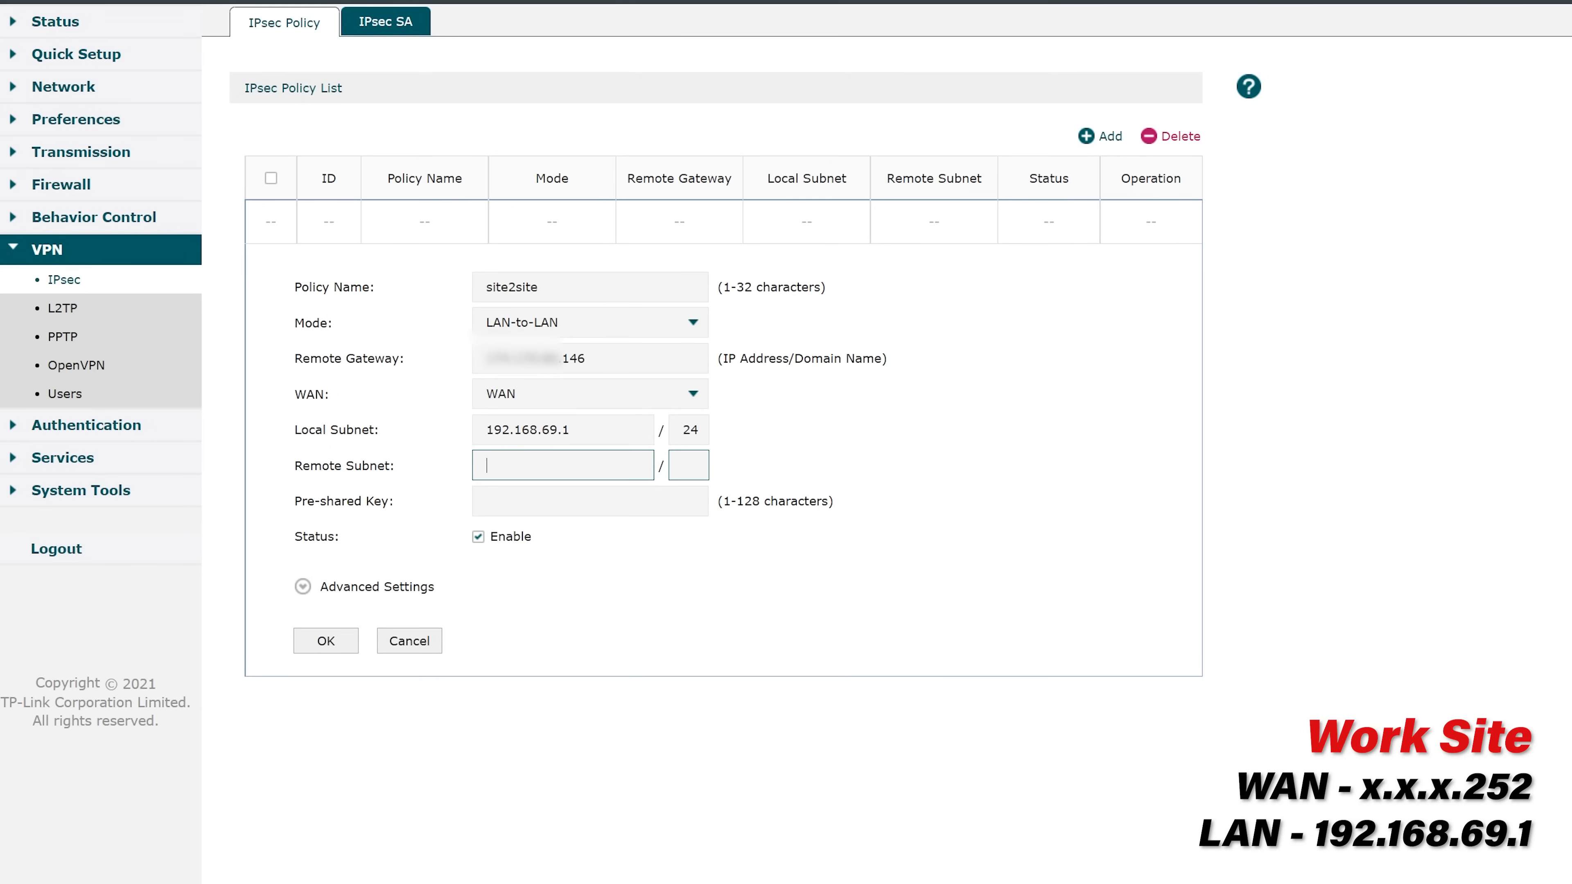
type("192.168.0.1")
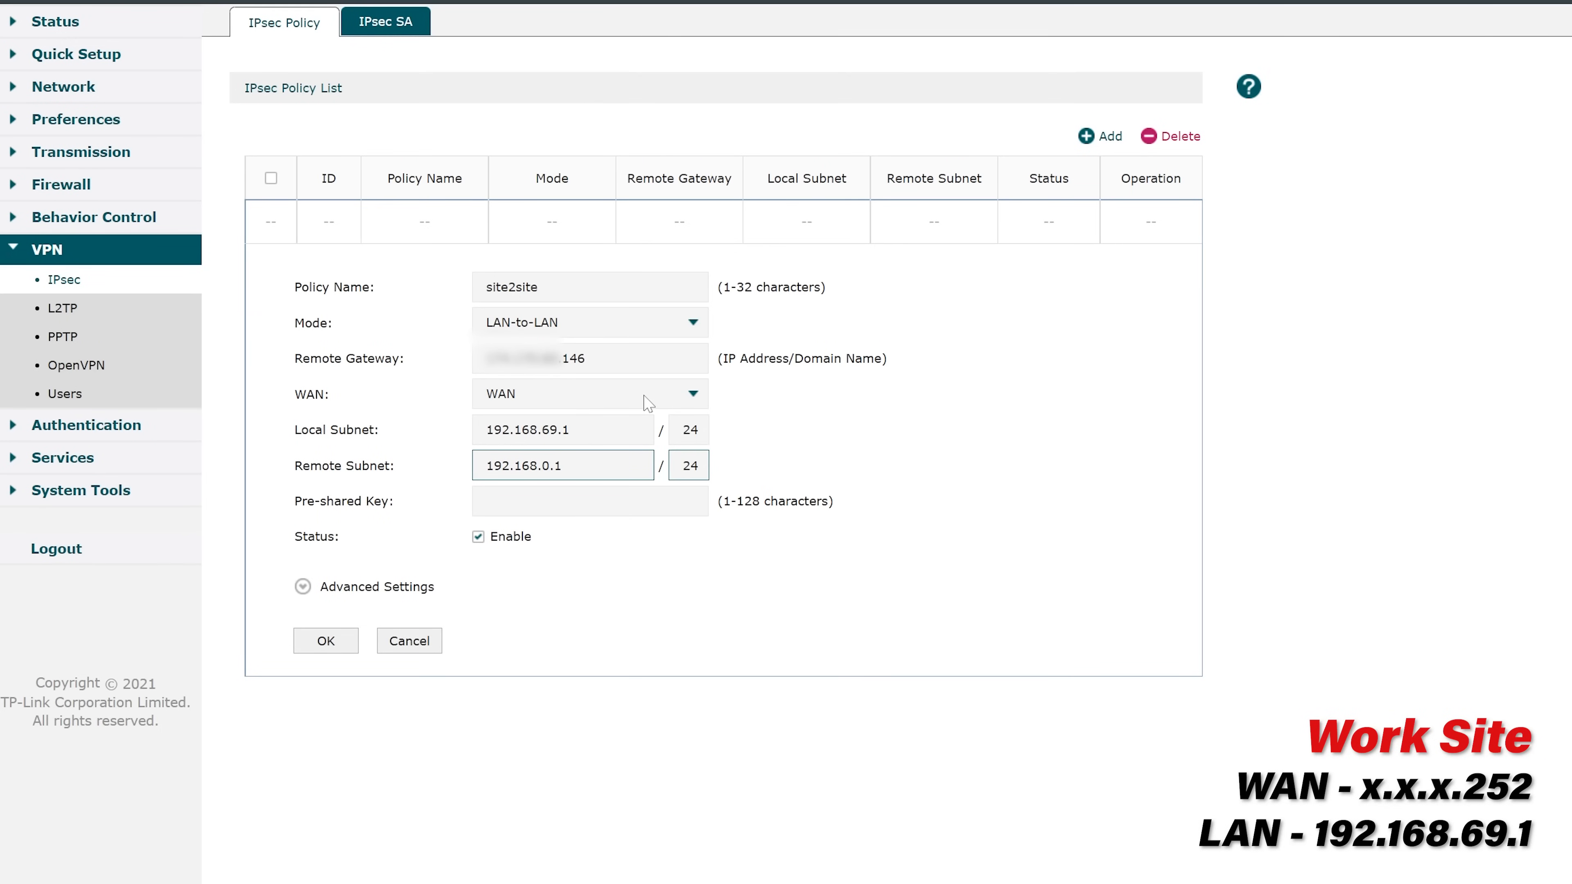
left_click(590, 501)
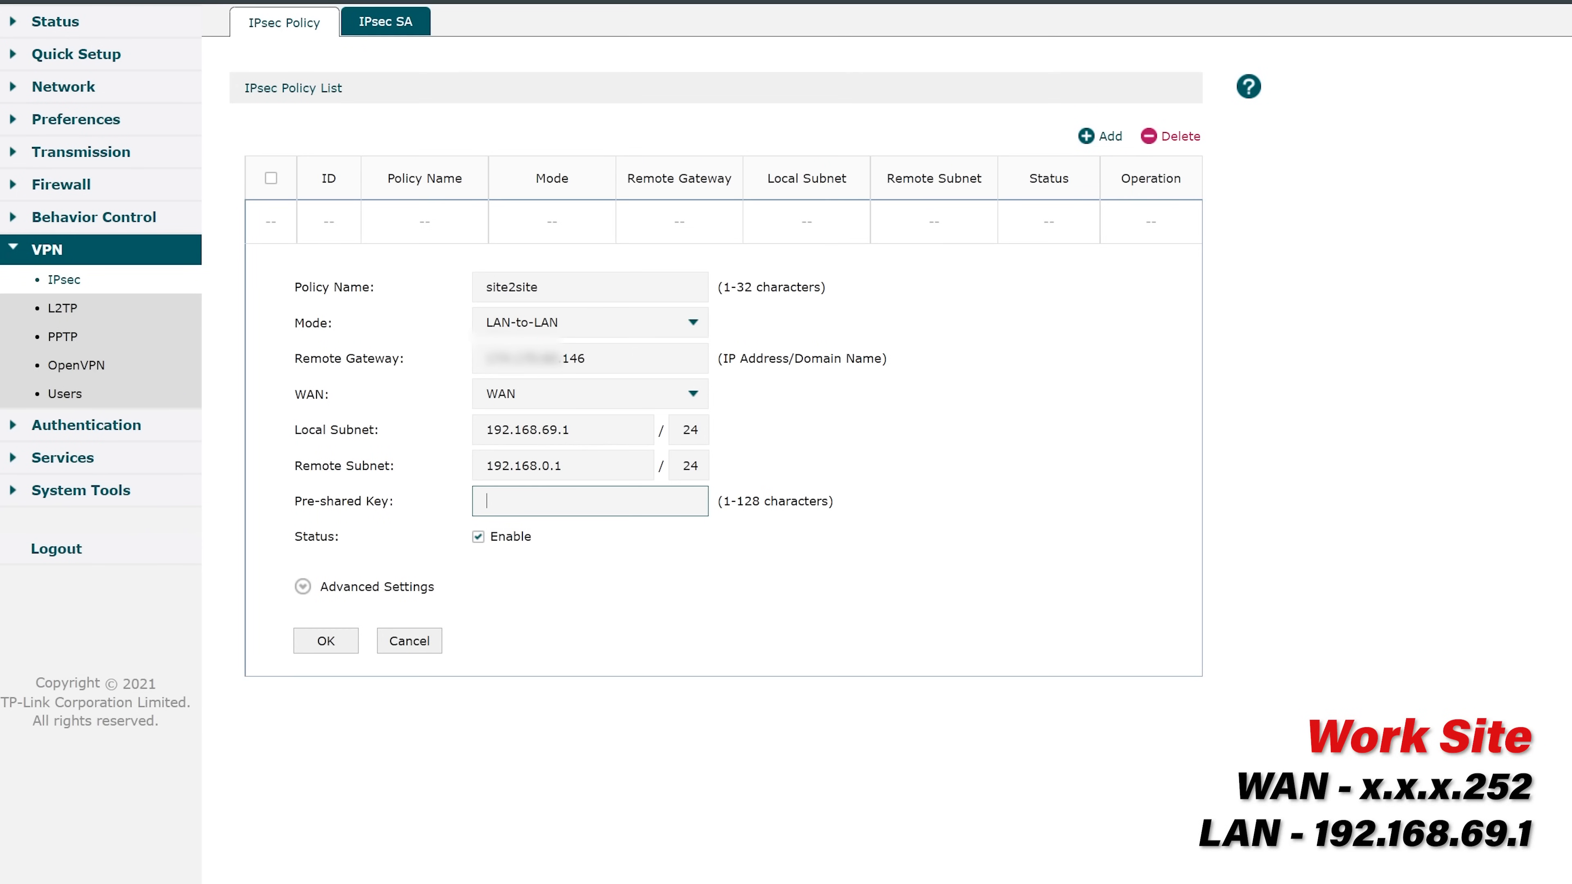
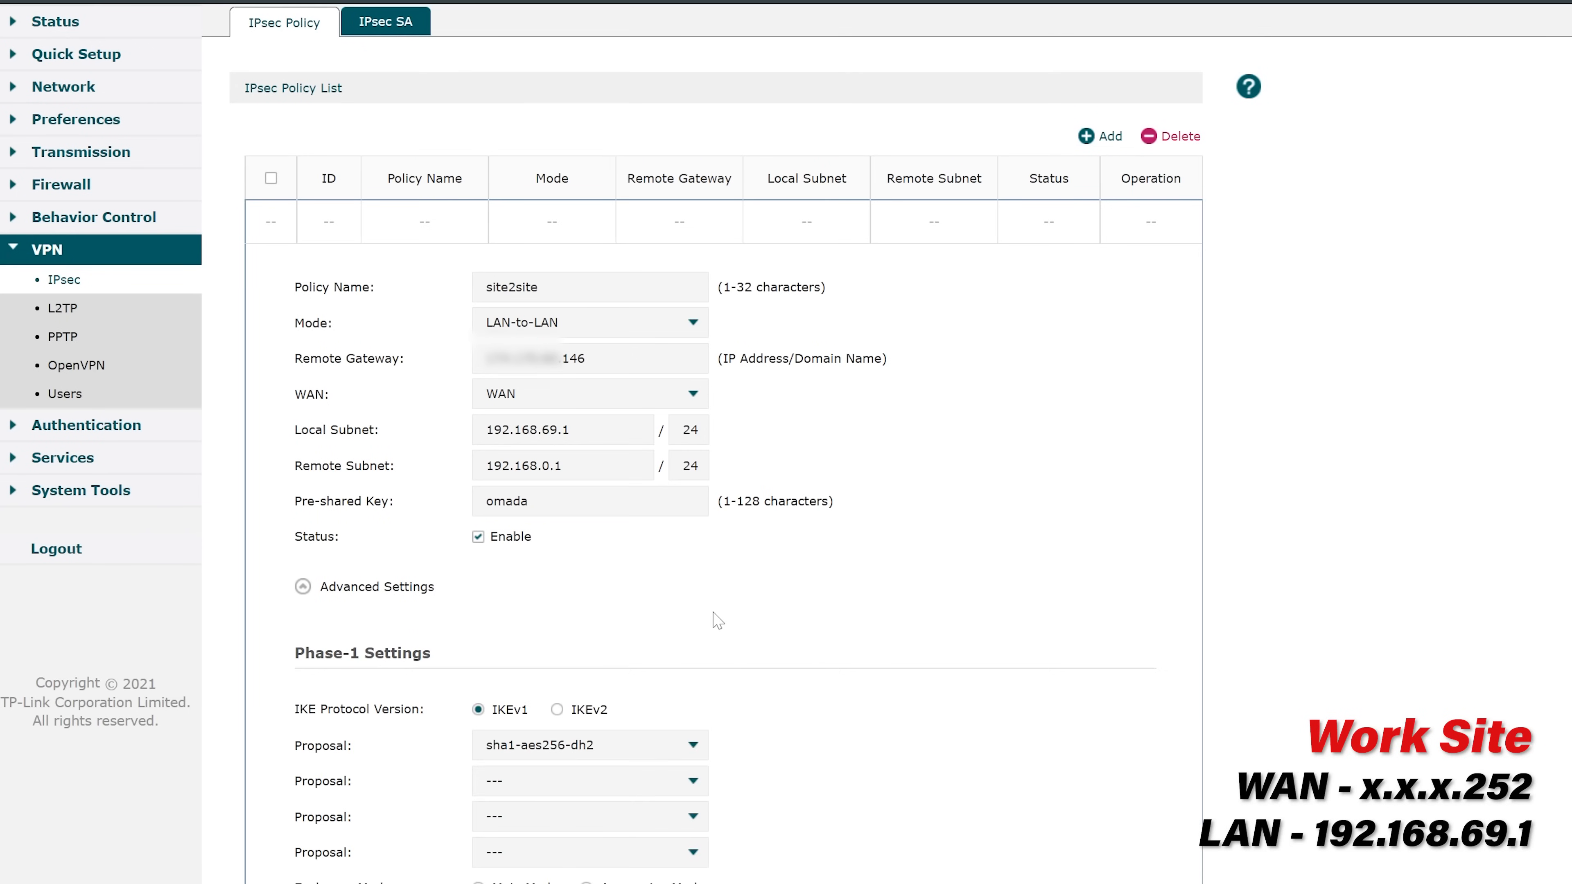
mouse_move(948, 522)
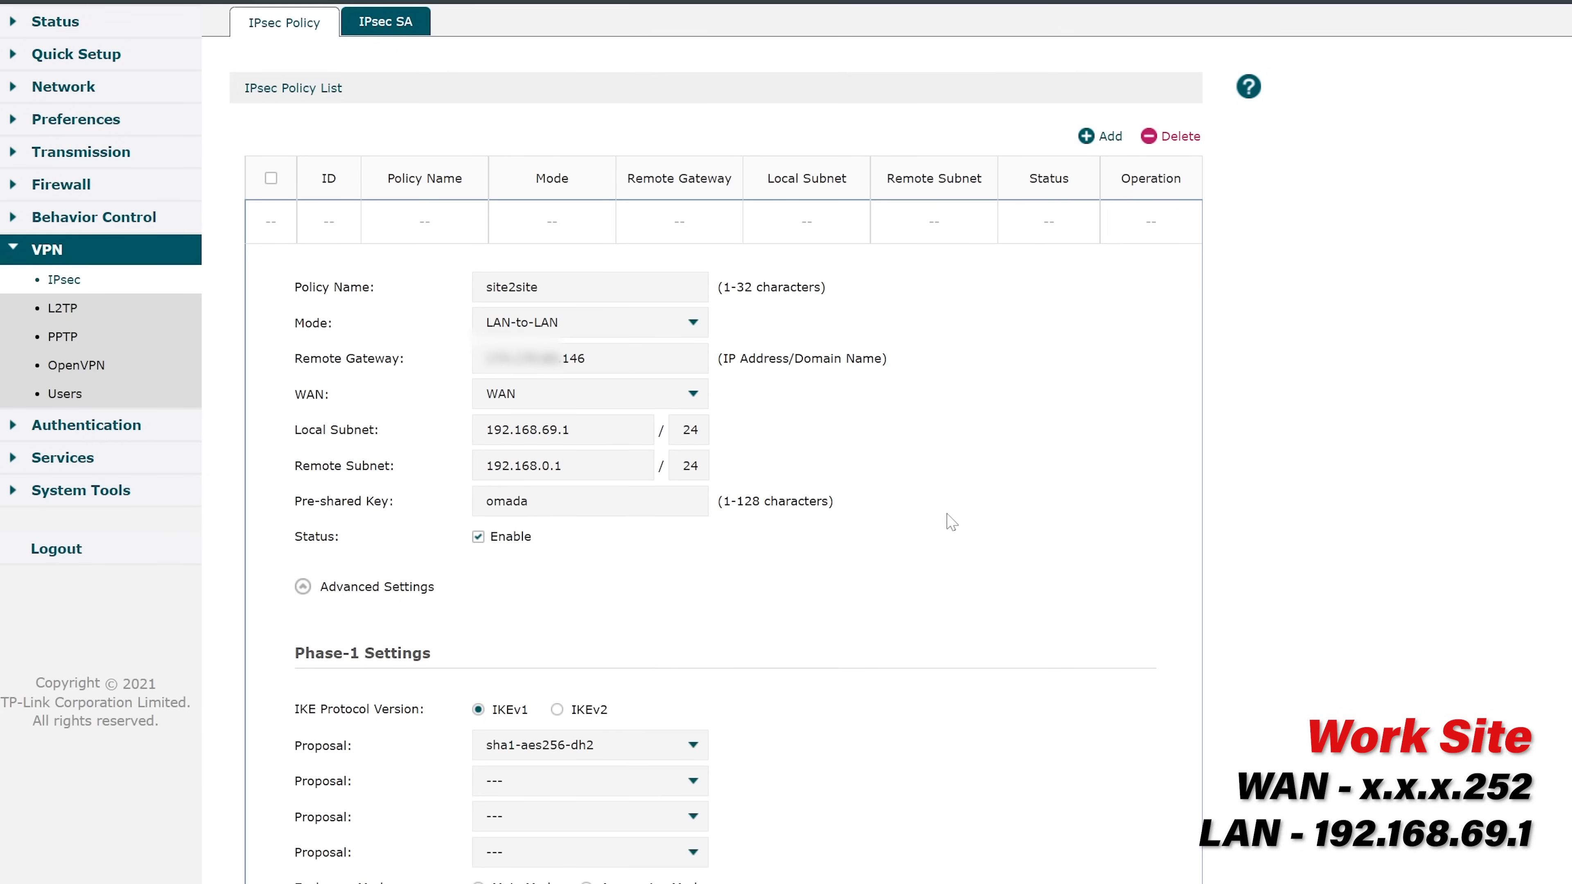
mouse_move(560, 764)
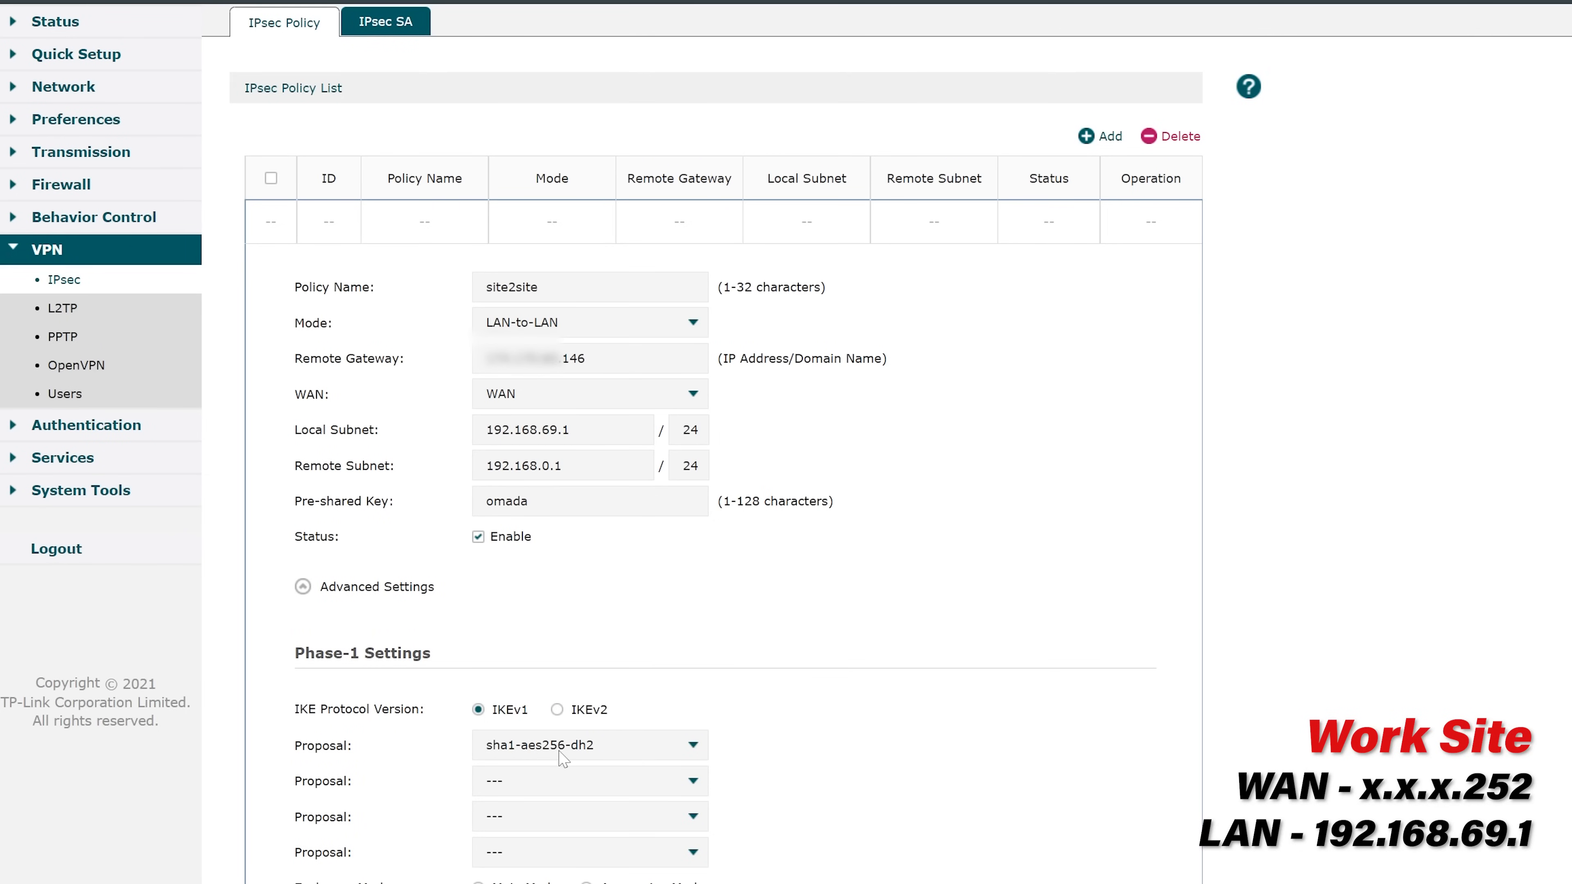
mouse_move(864, 653)
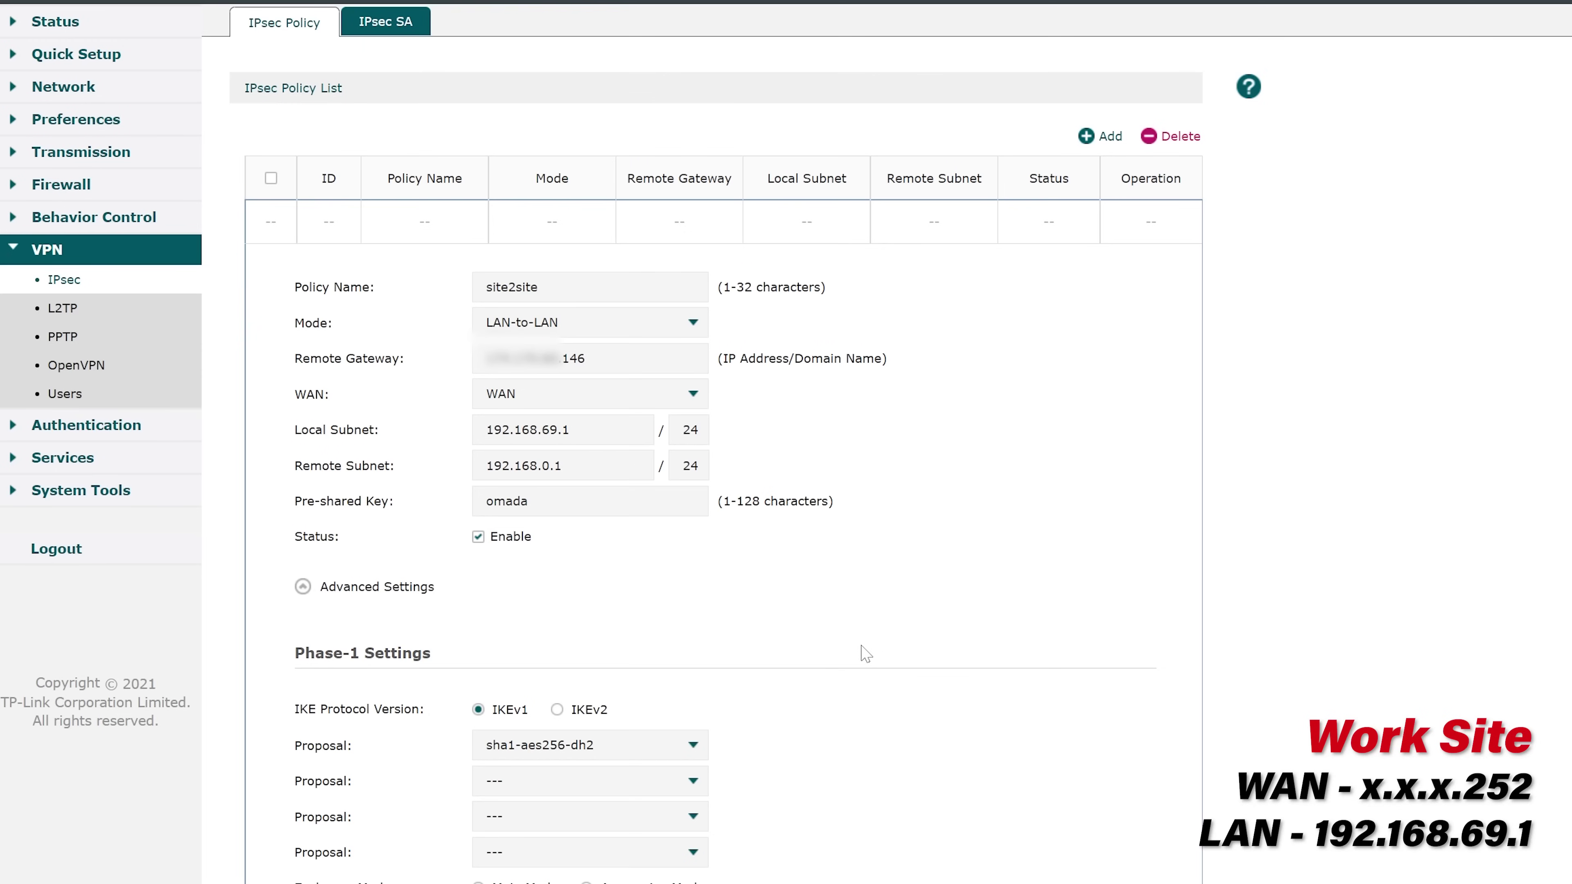
Set Phase-1 Local ID to name WorkSite and Remote ID to name HomeSite, then save.
scroll("down", 3)
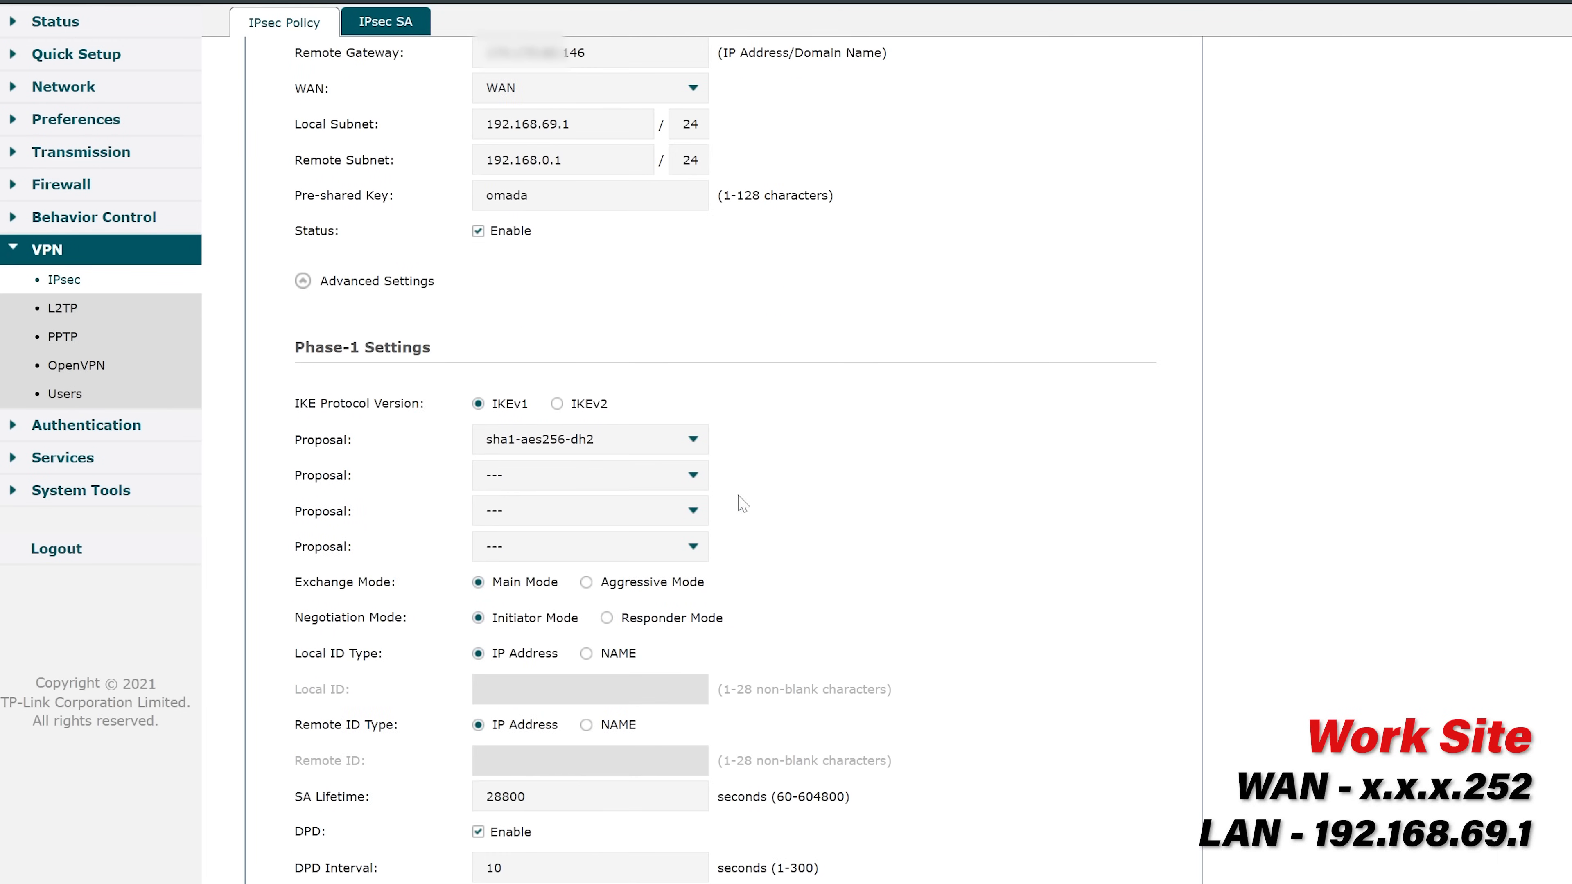
mouse_move(560, 629)
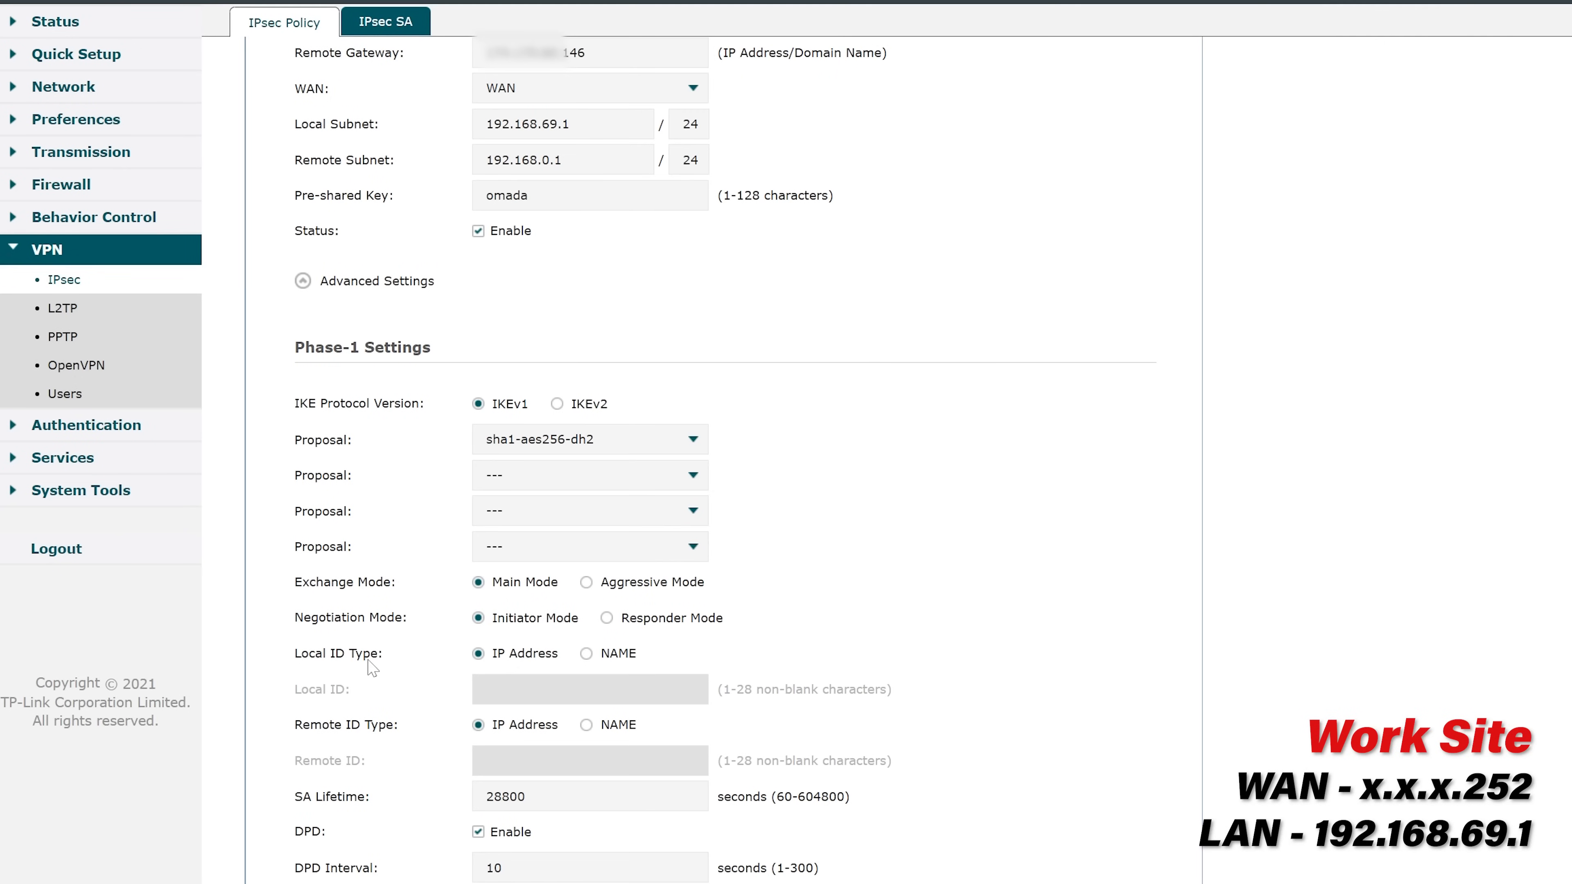
left_click(585, 653)
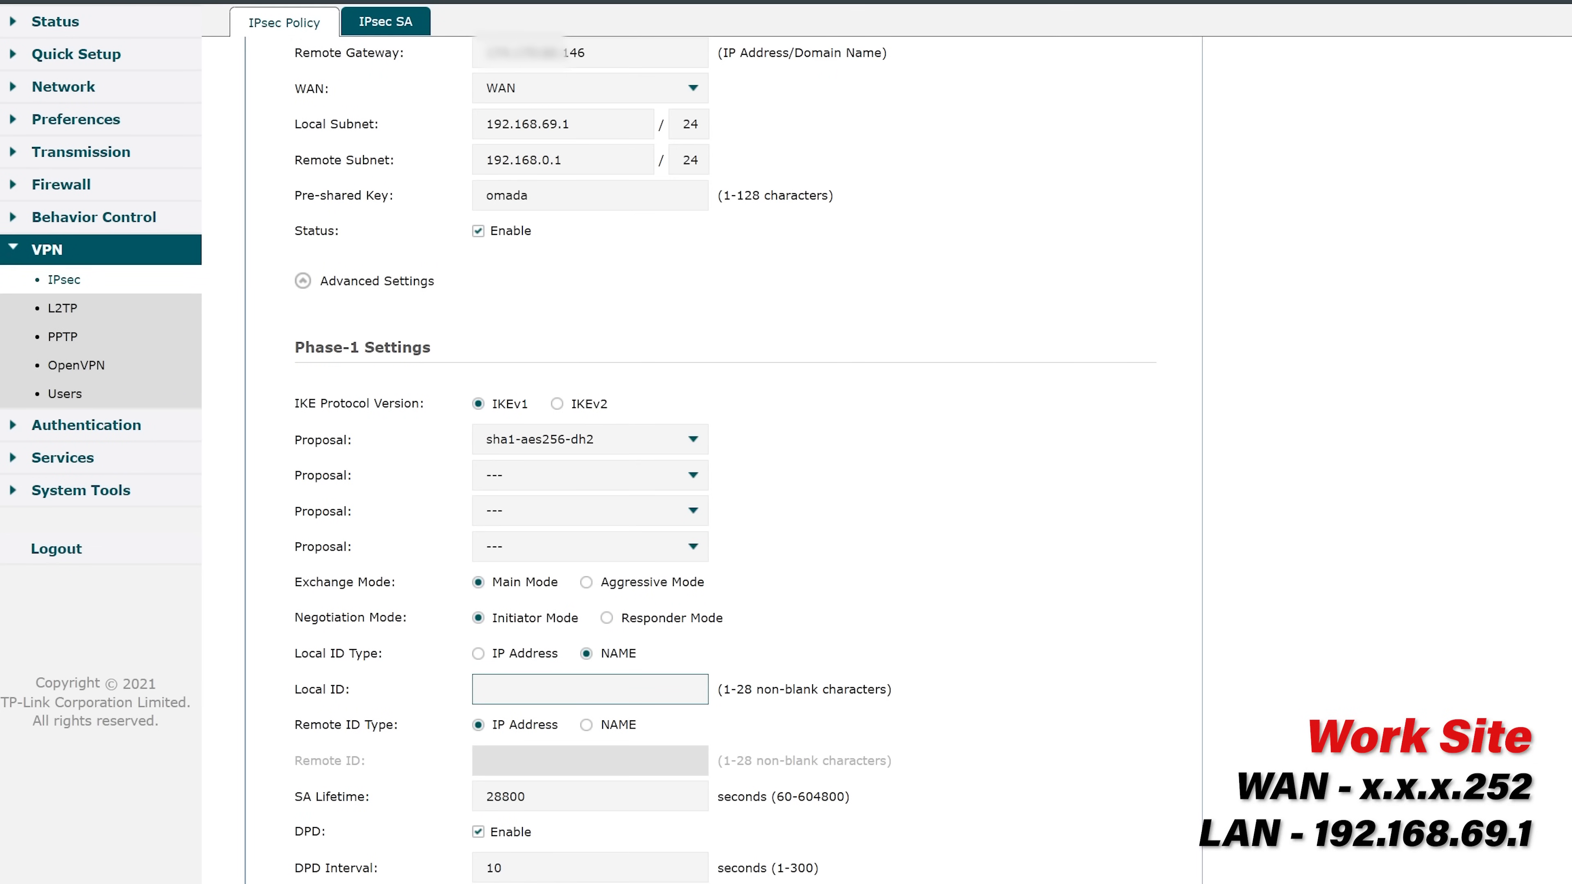
type("WorkSite")
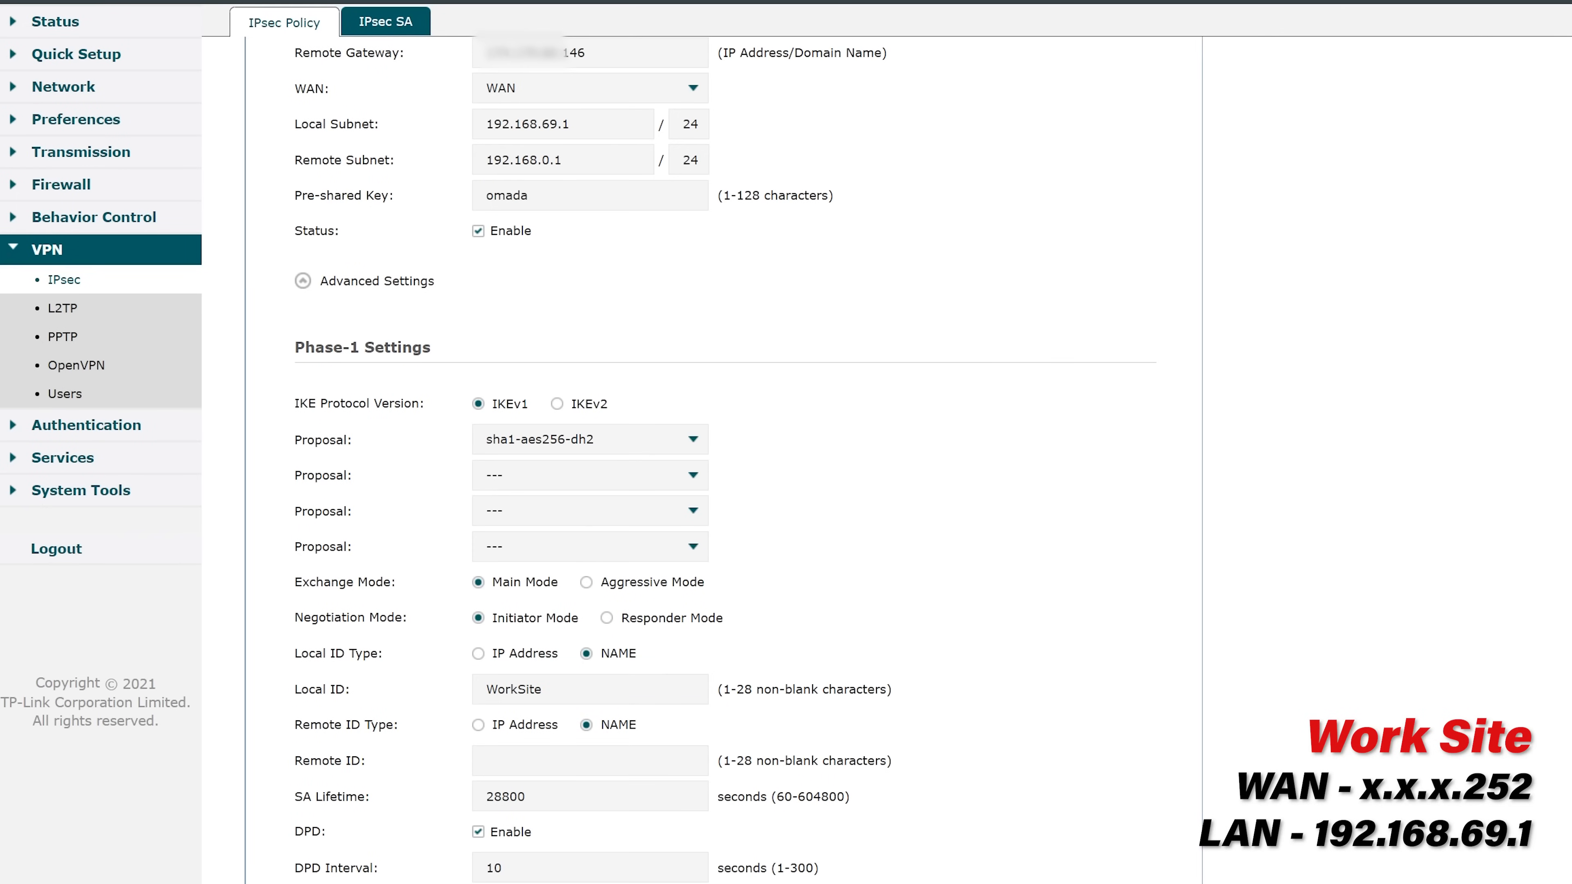
type("HomeS")
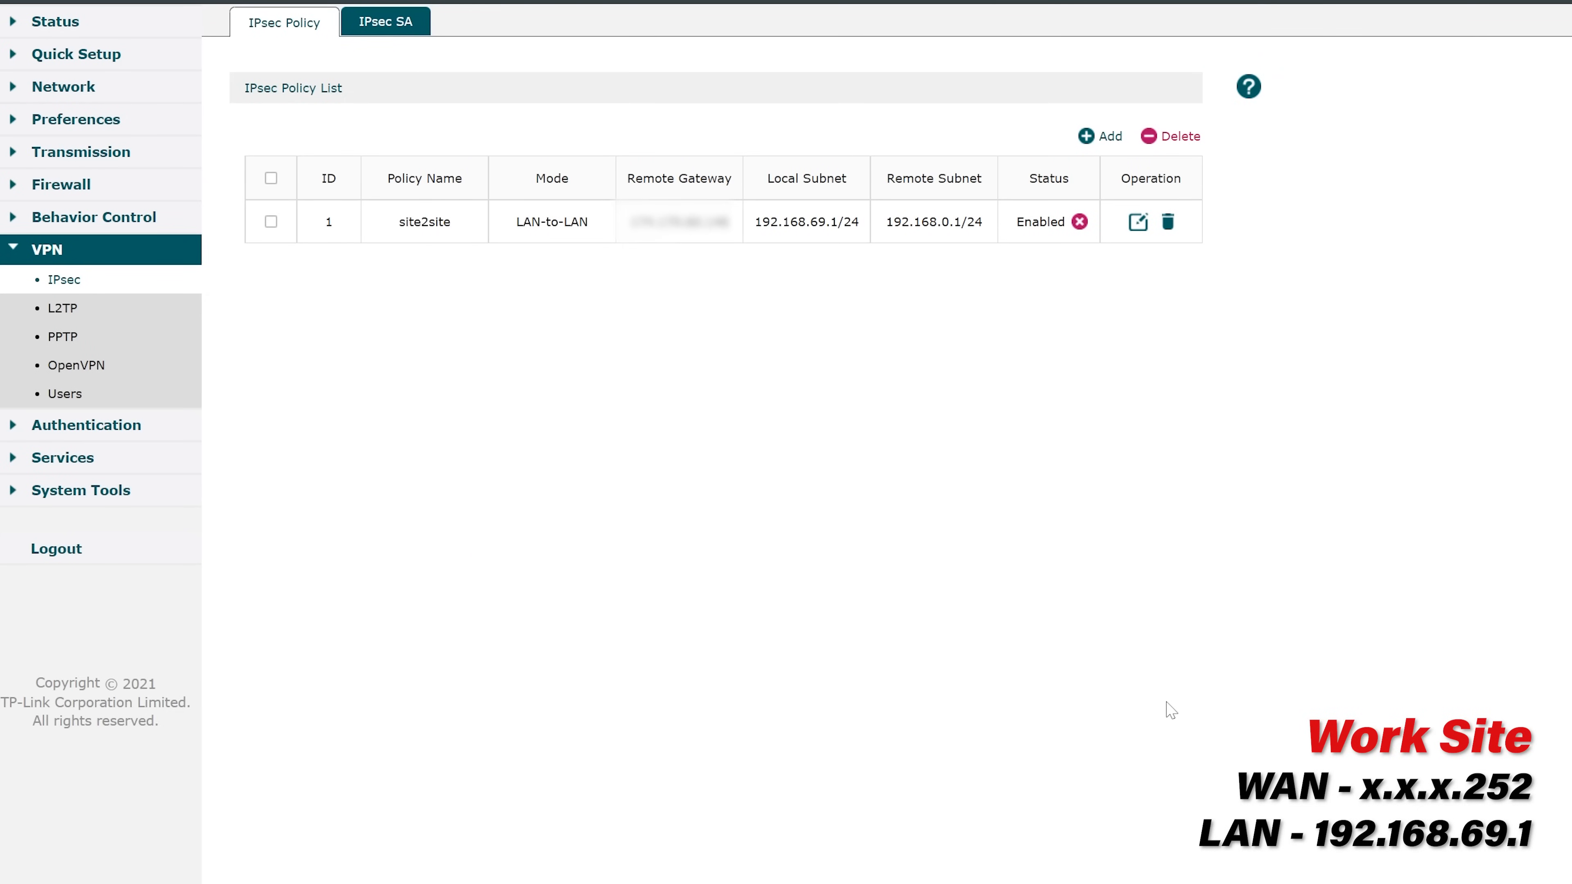
mouse_move(583, 339)
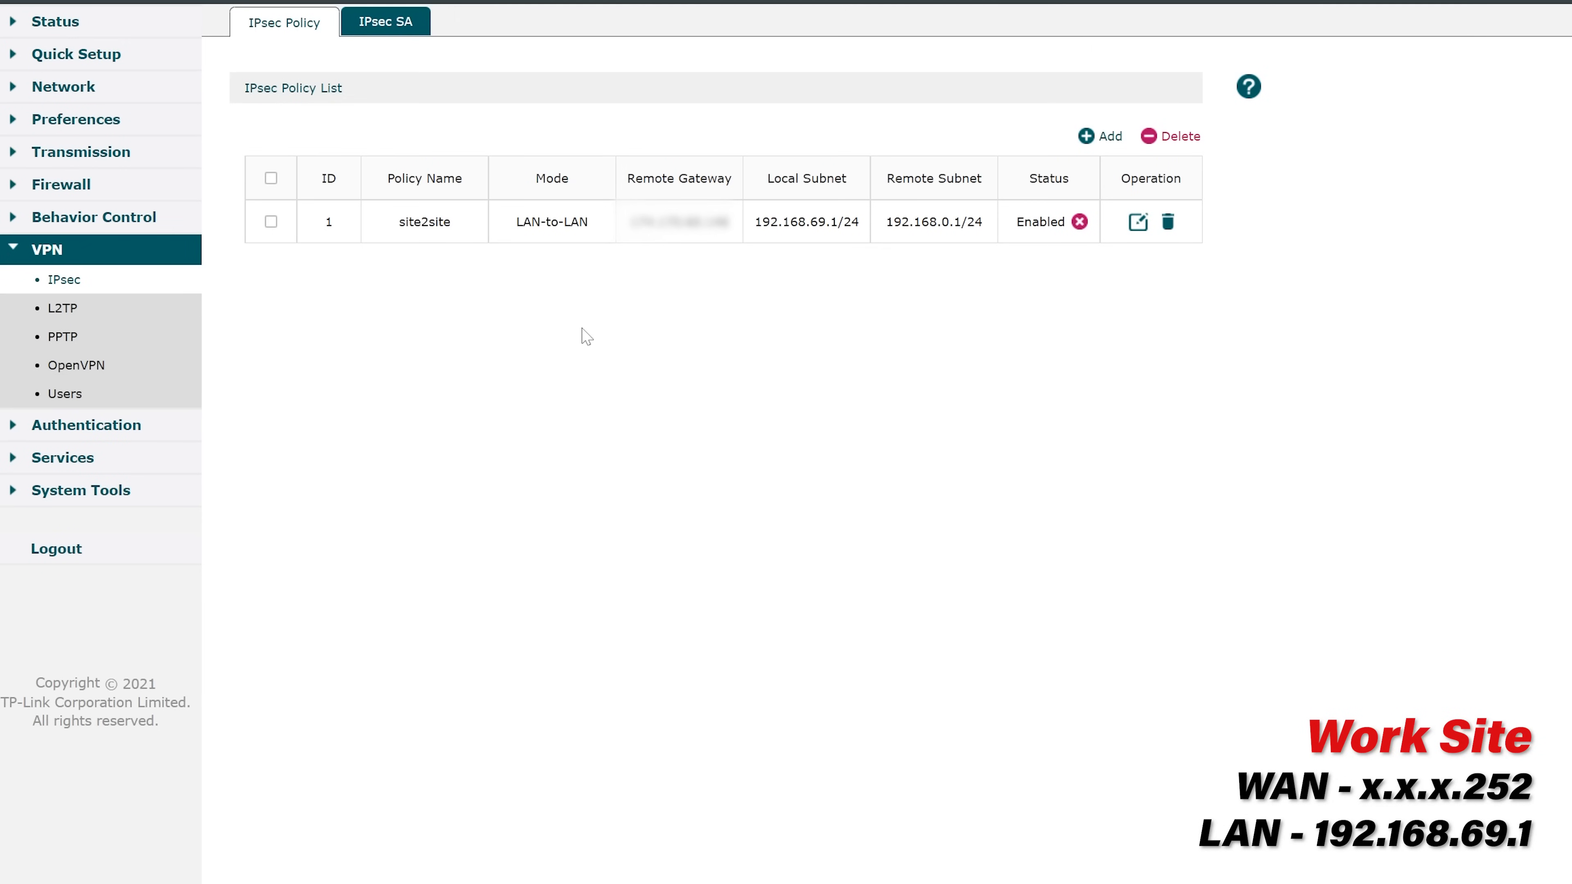
mouse_move(542, 86)
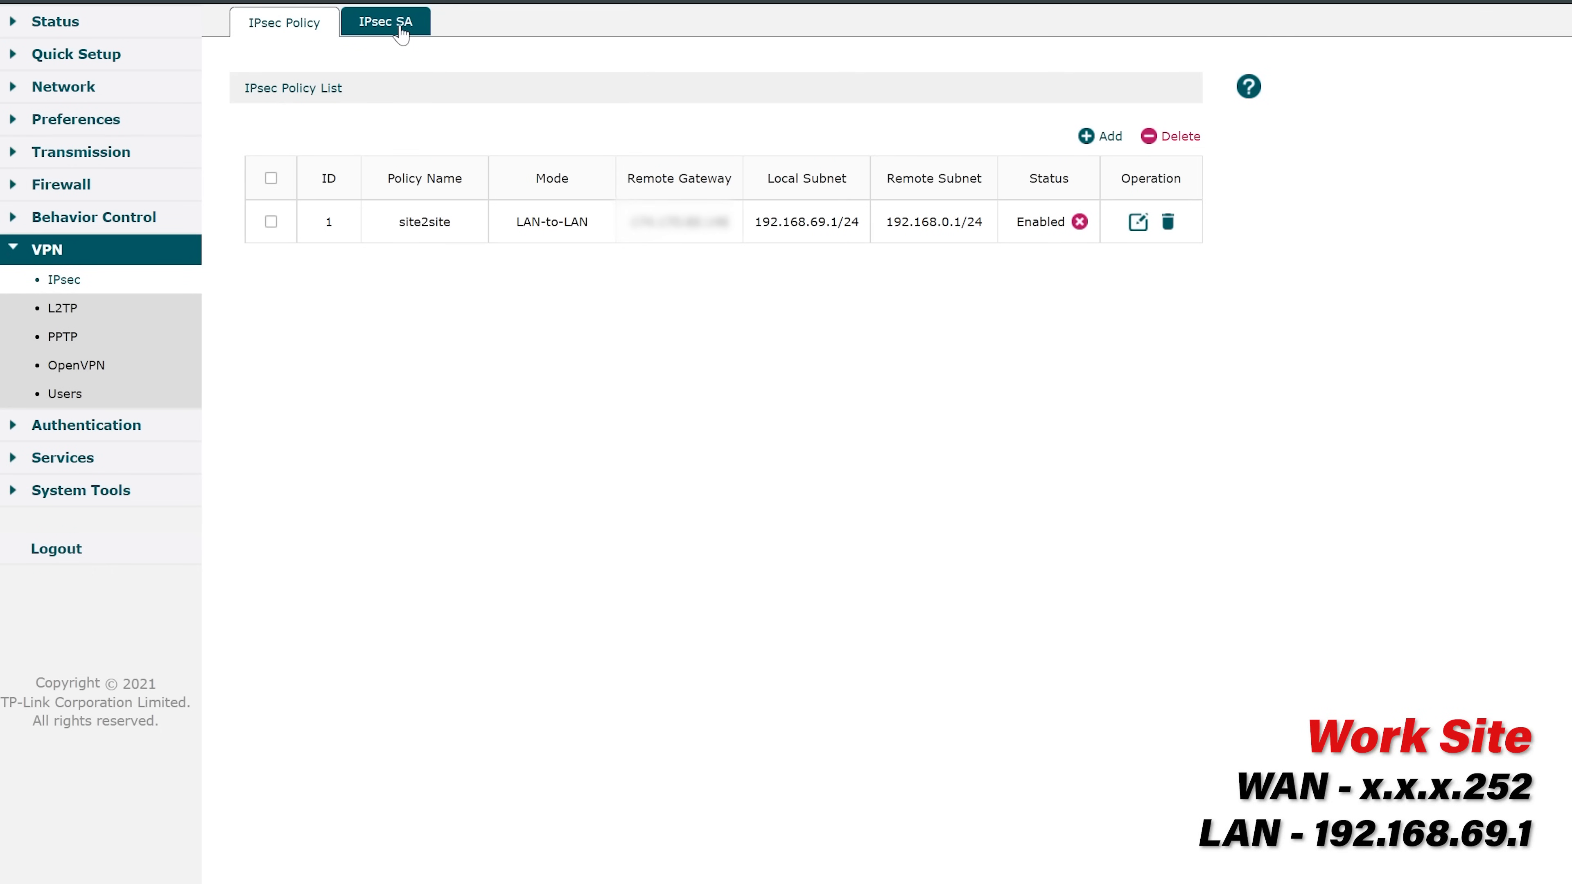
mouse_move(397, 29)
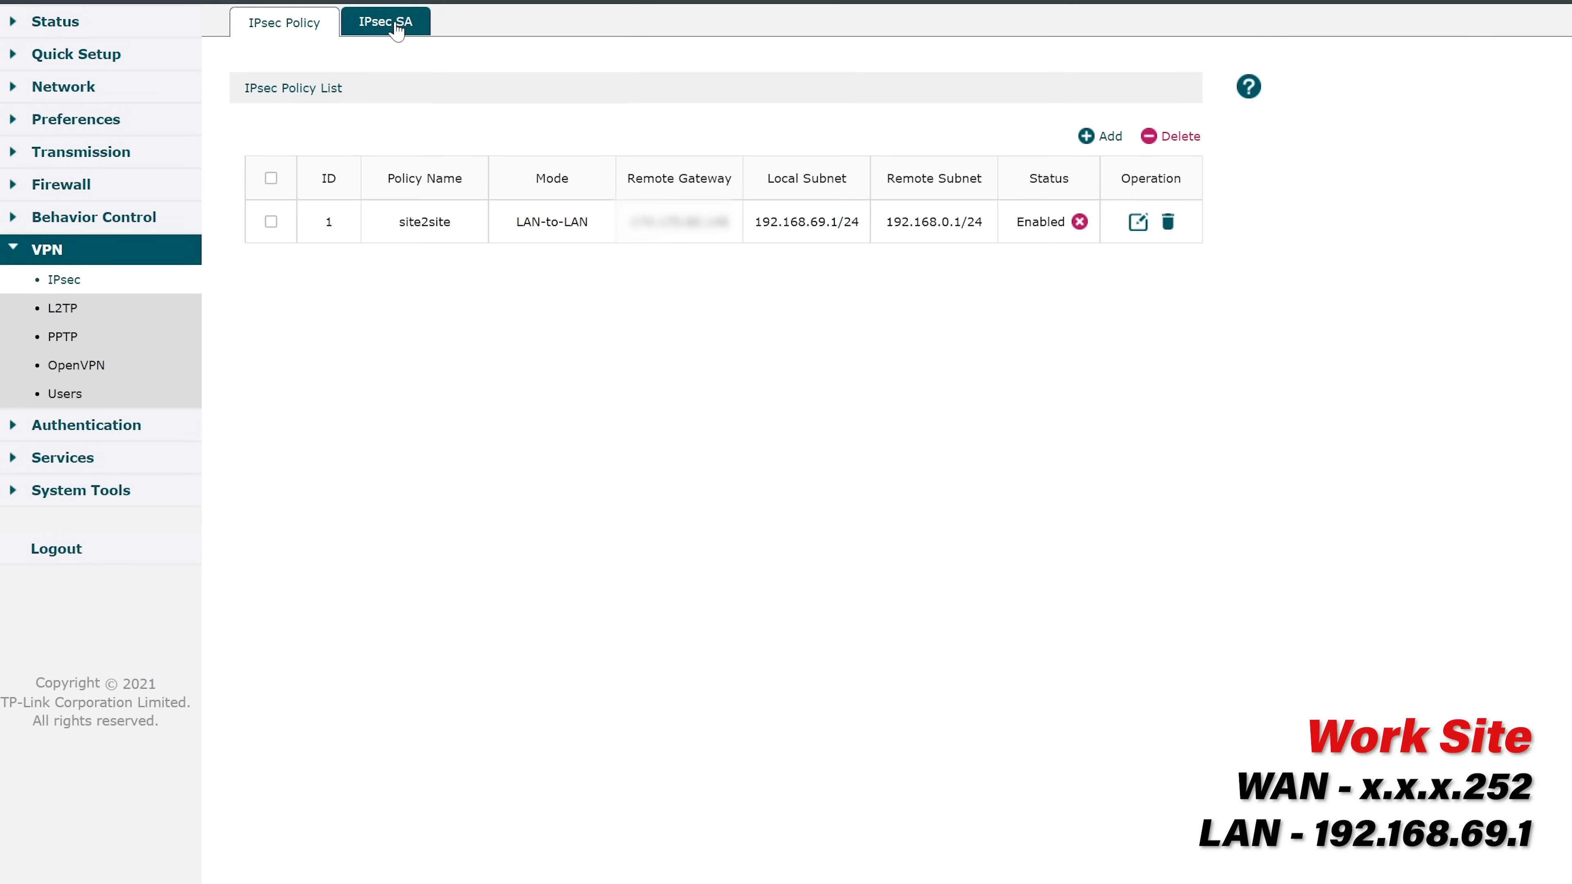
View the IPsec SA list showing inbound and outbound site2site associations established.
left_click(386, 21)
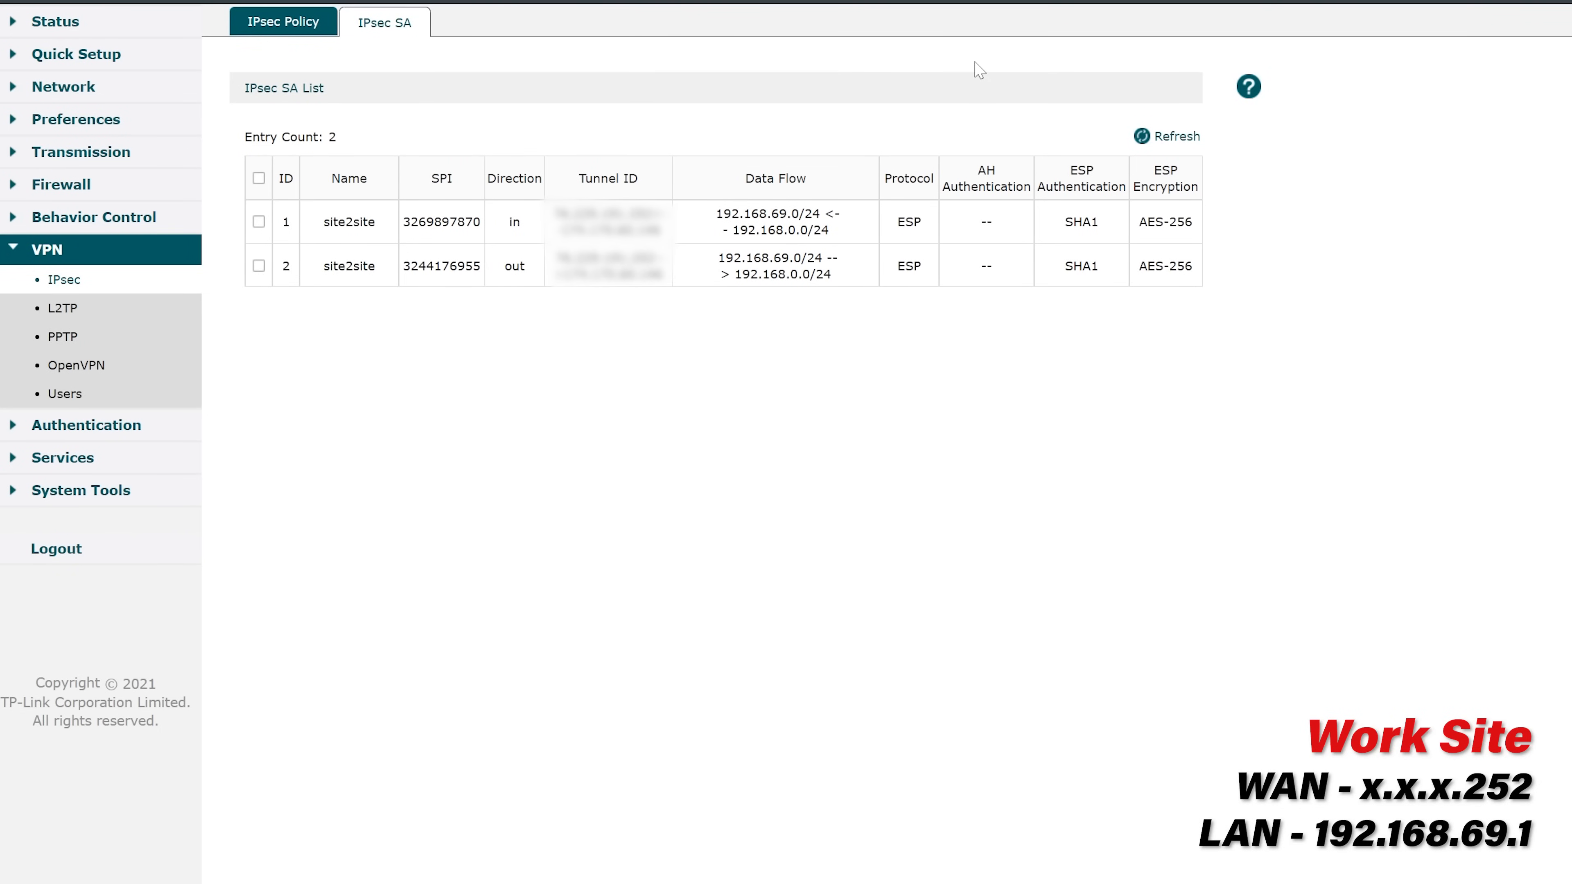
mouse_move(576, 108)
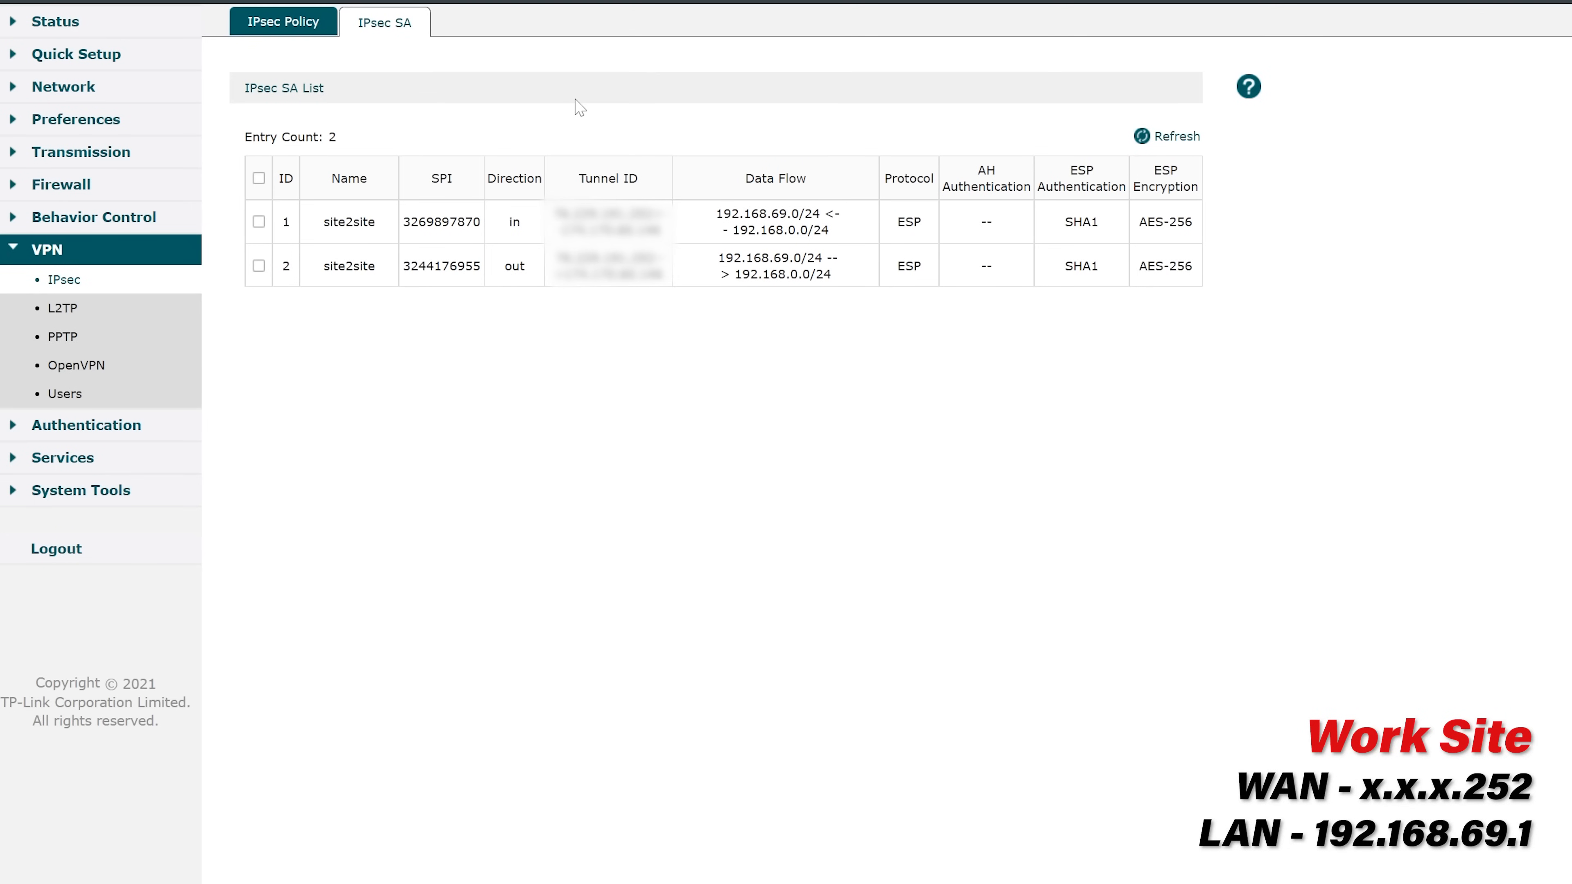
mouse_move(1426, 822)
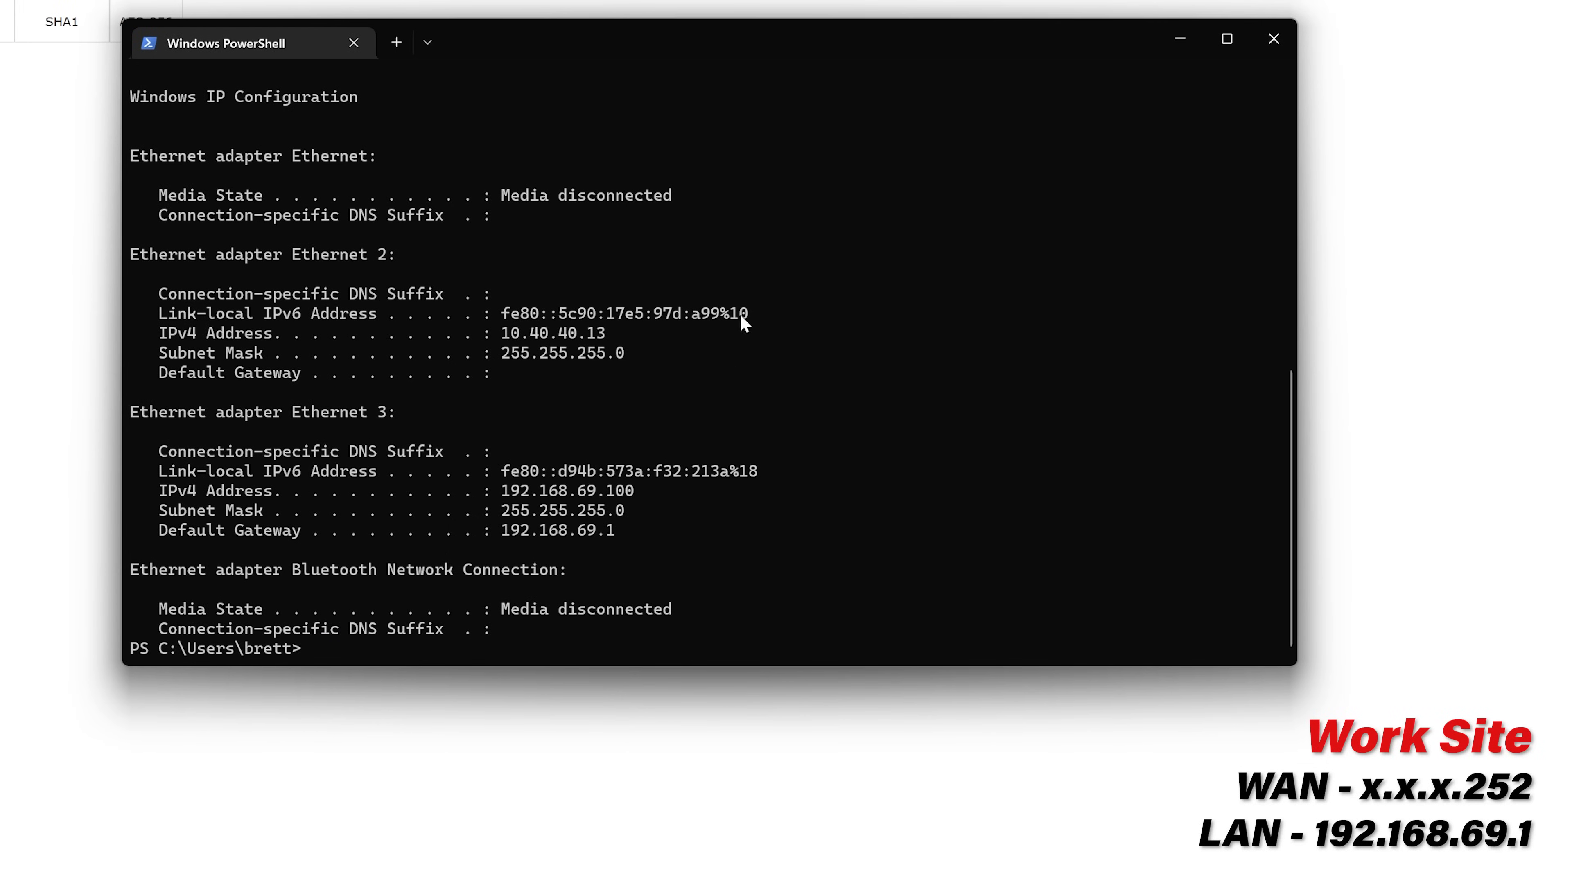
Ping 192.168.0.9 from PowerShell and confirm four replies with no loss.
double_click(621, 491)
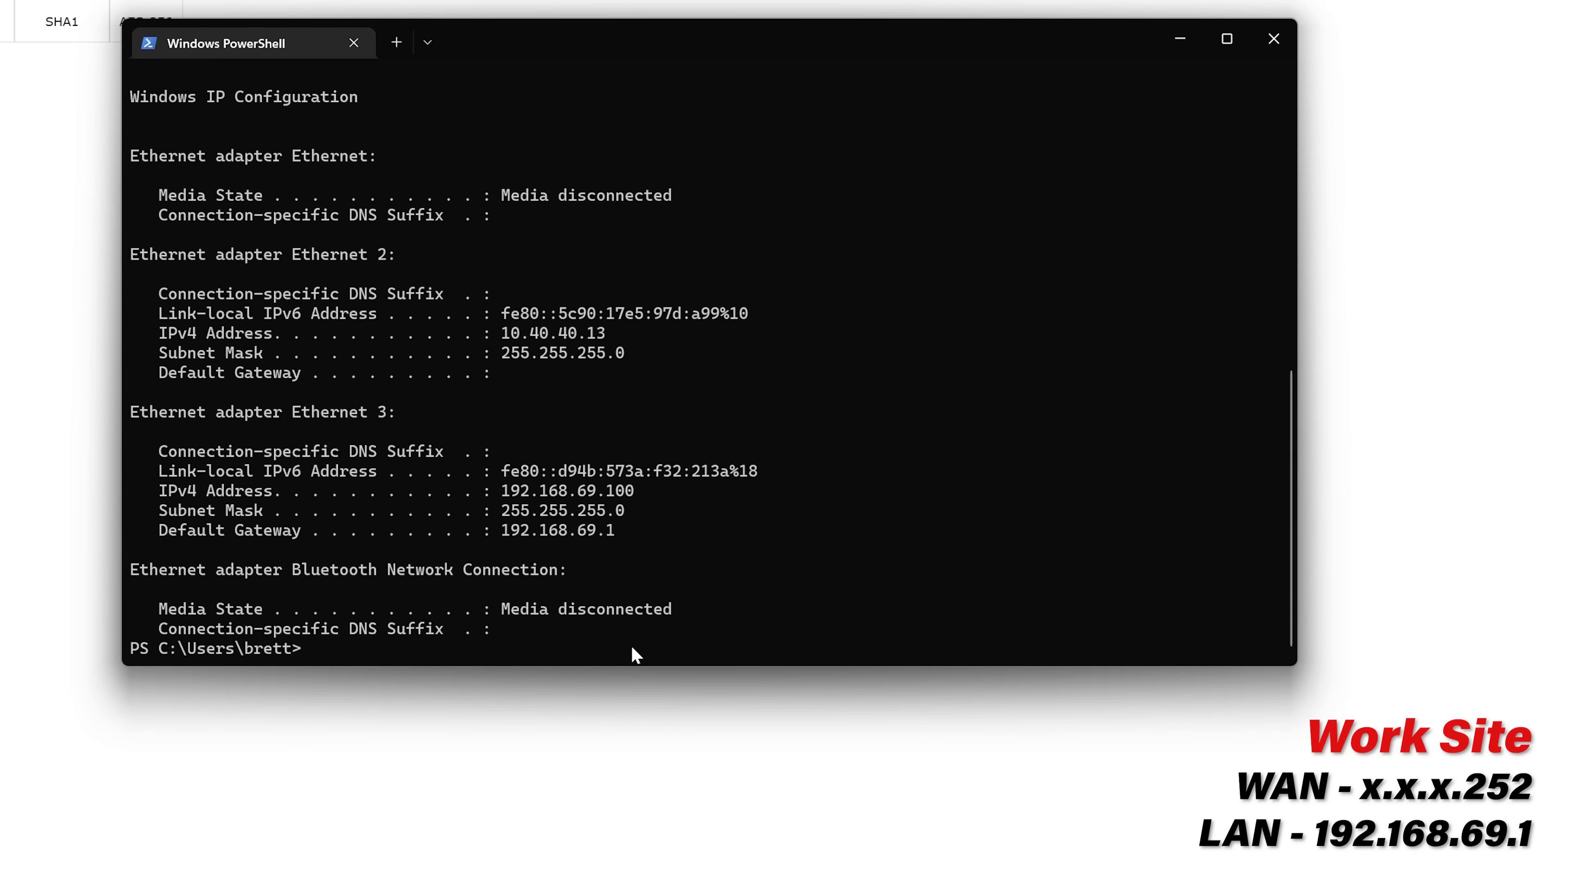
type("ping 19")
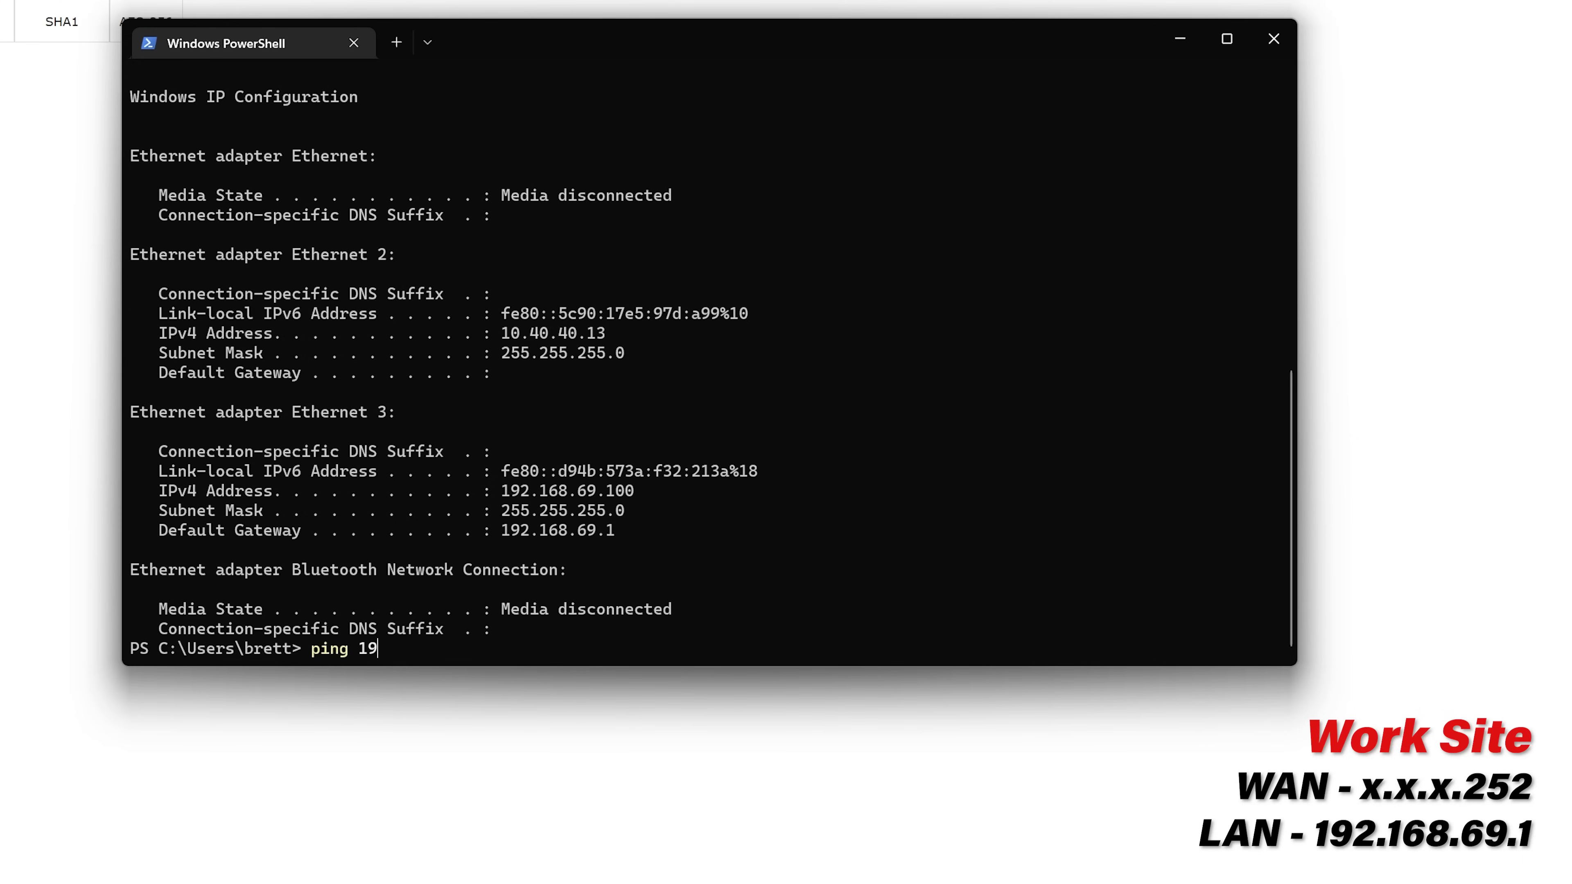
type("2.168")
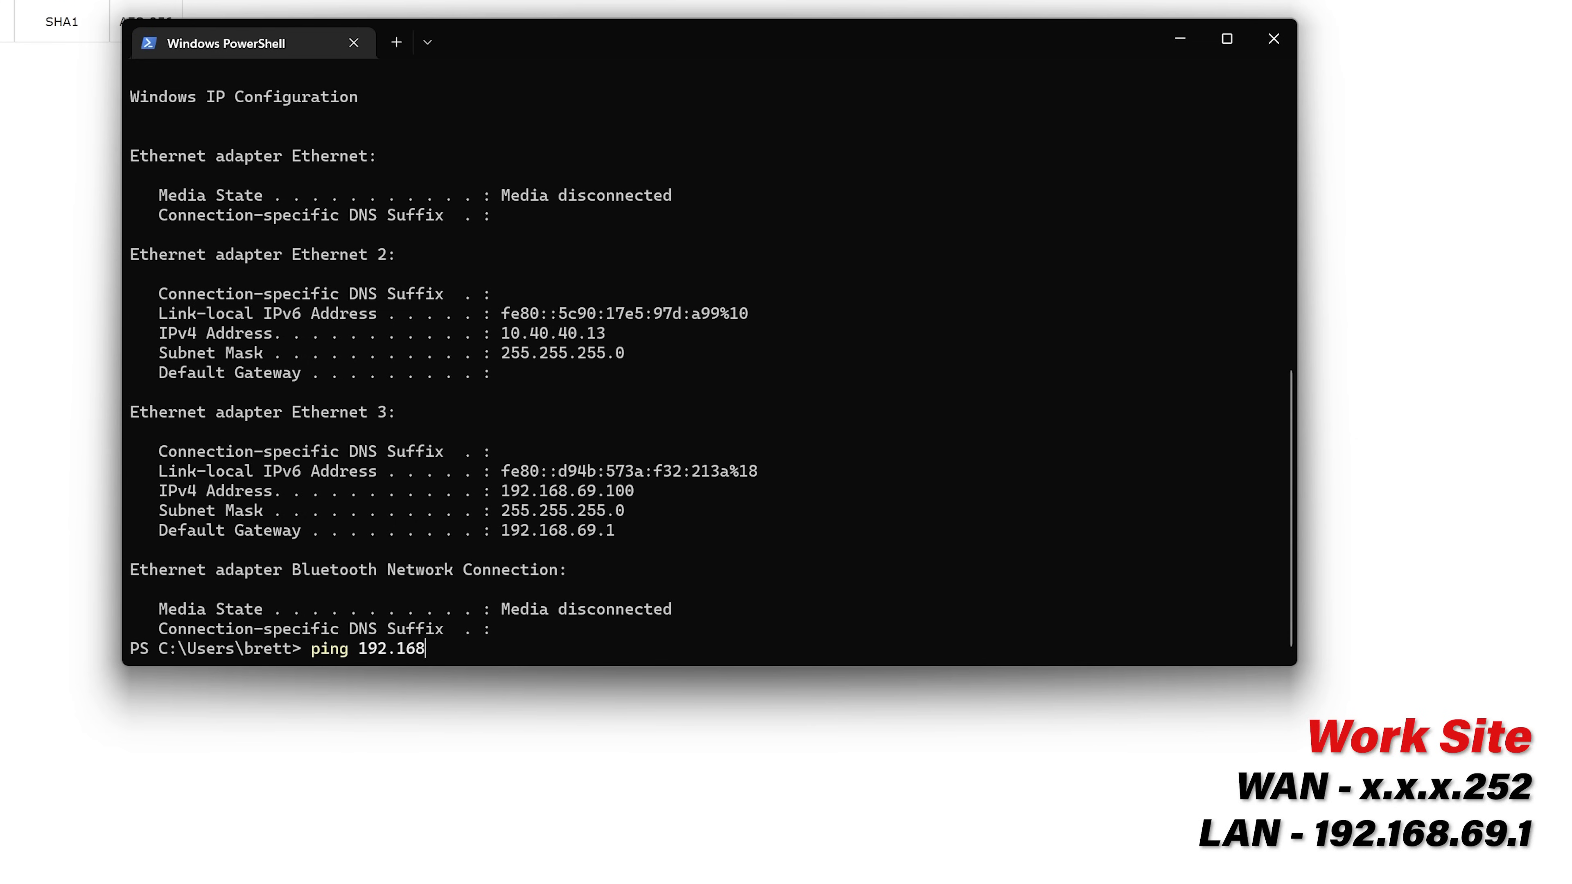
type(".0.9")
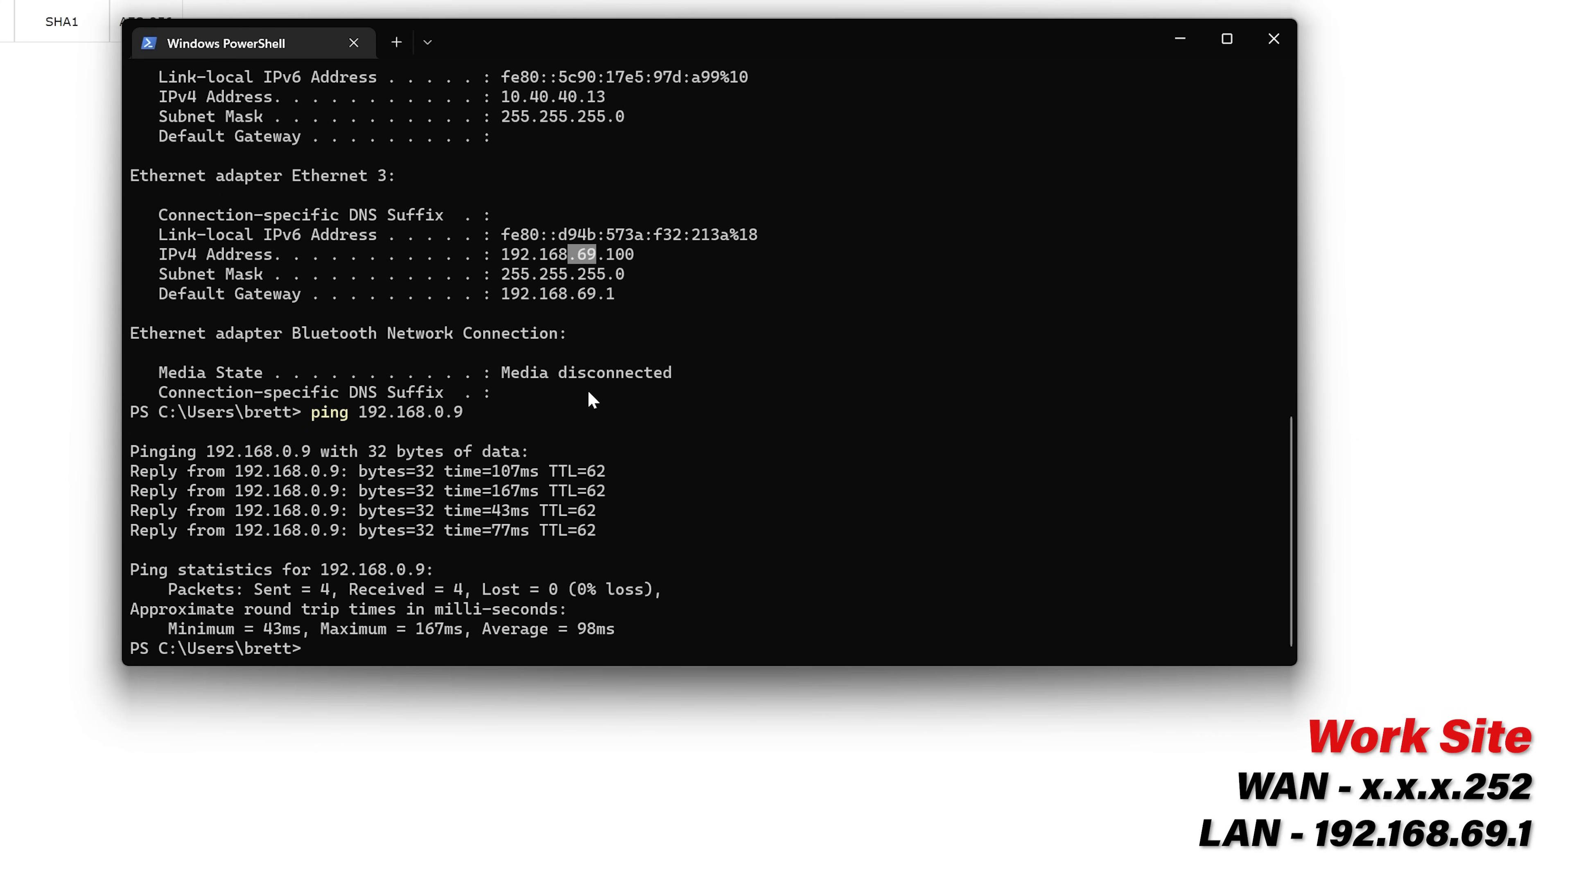
mouse_move(570, 355)
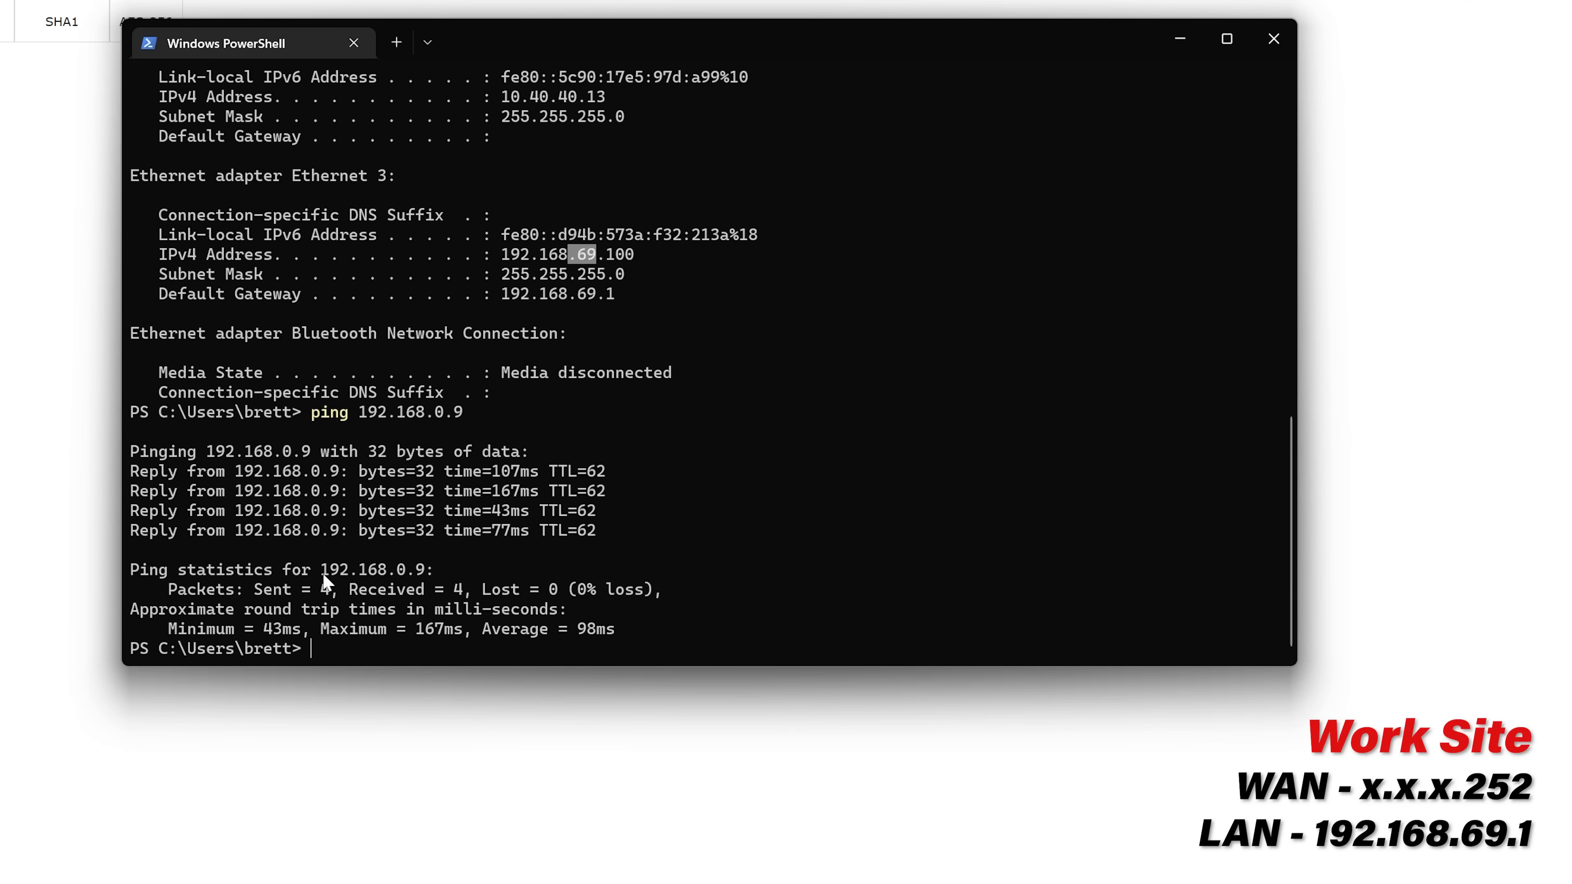
double_click(368, 570)
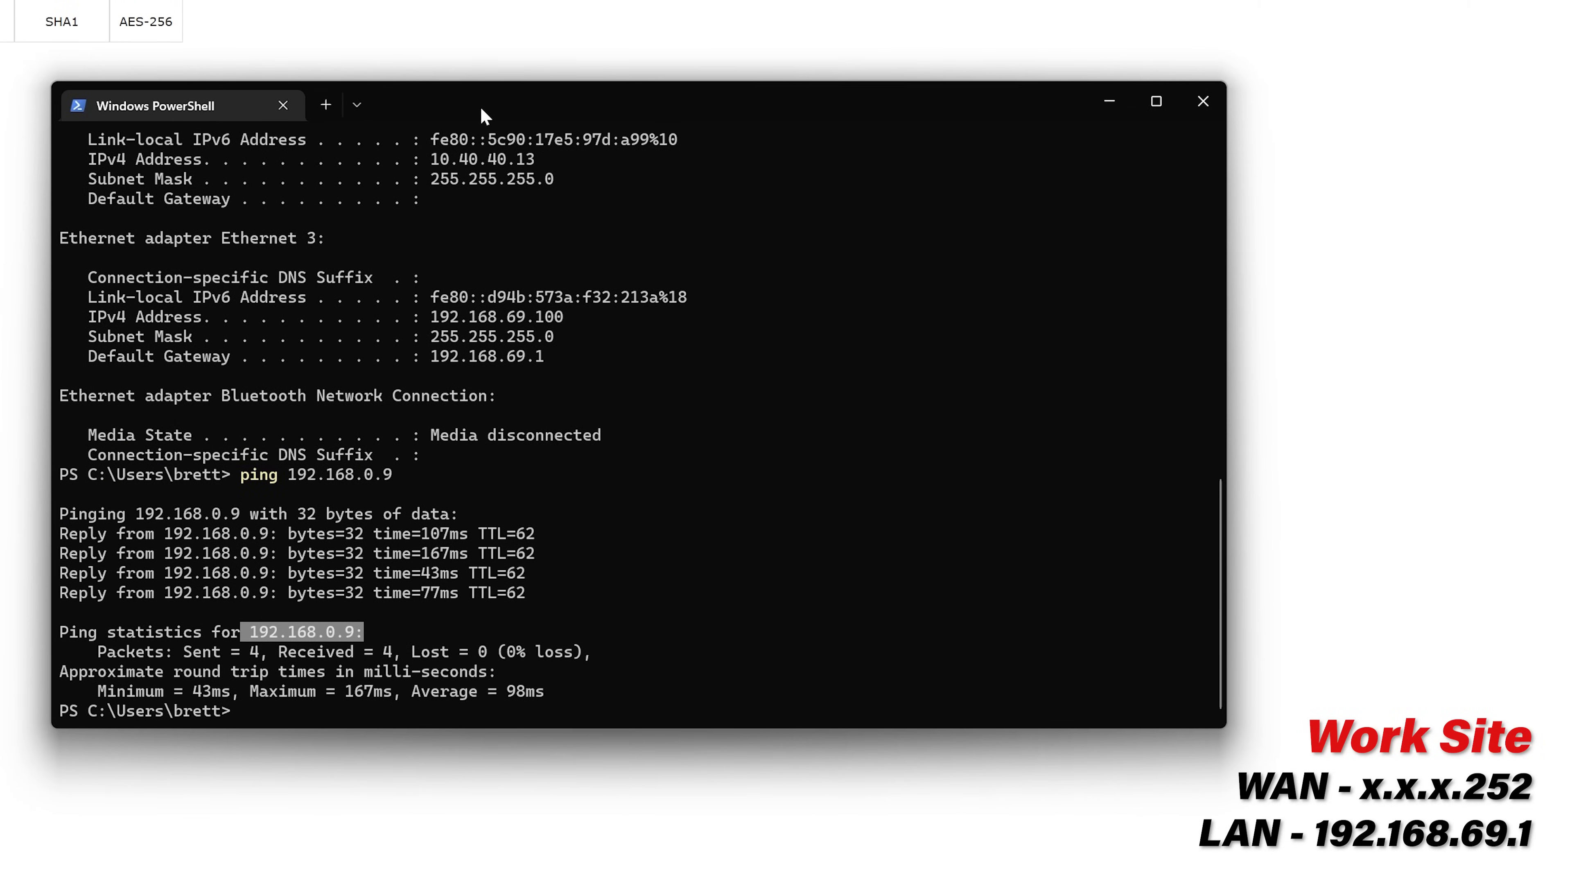
mouse_move(331, 183)
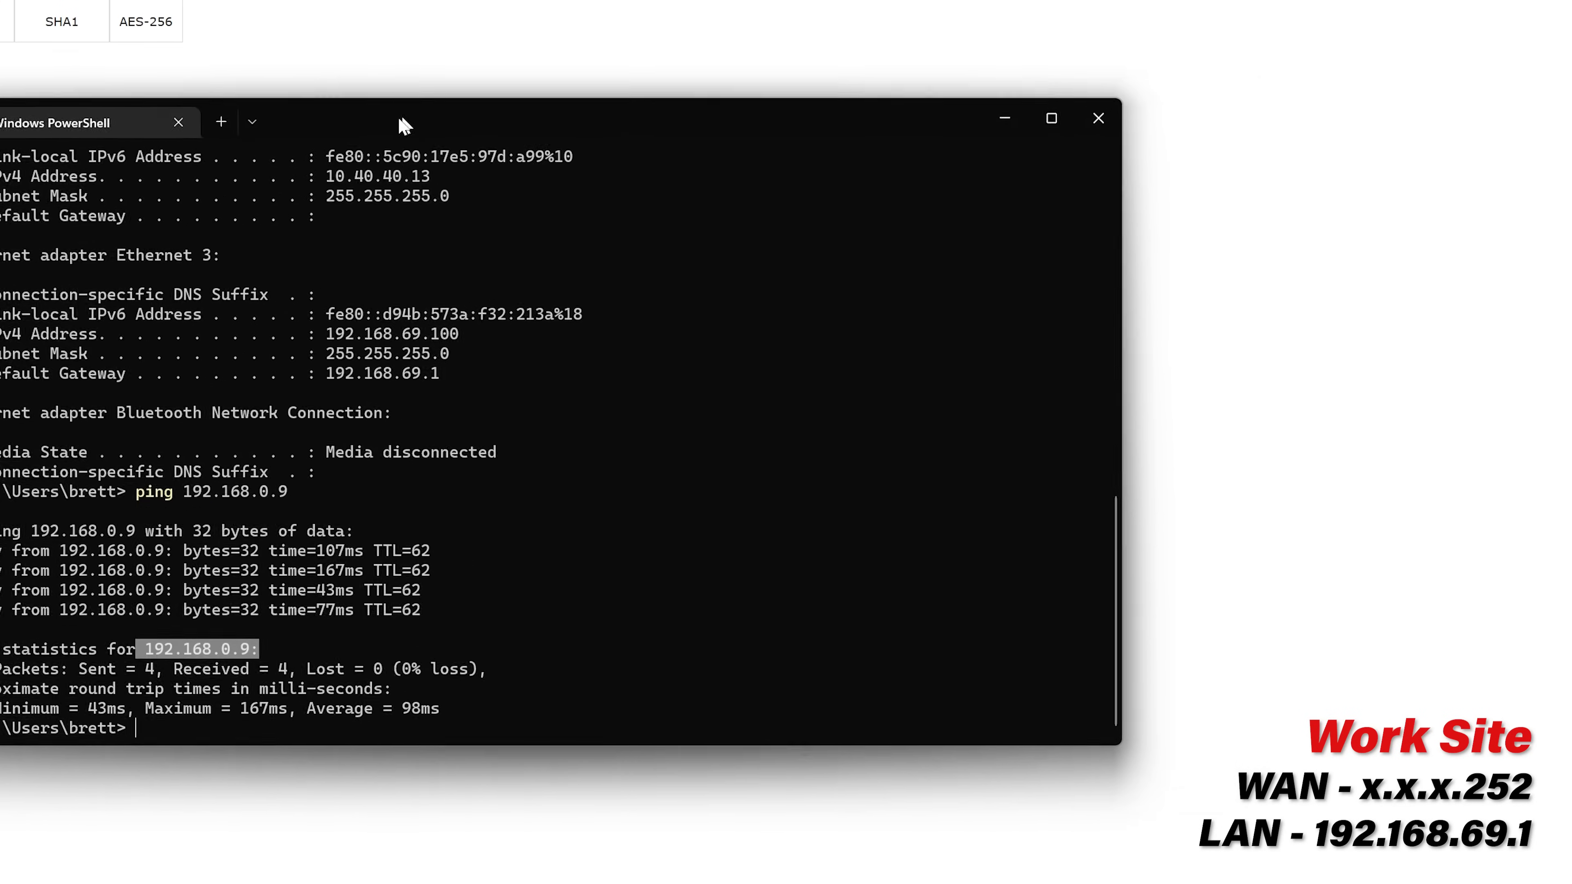
left_click_drag(401, 122, 240, 130)
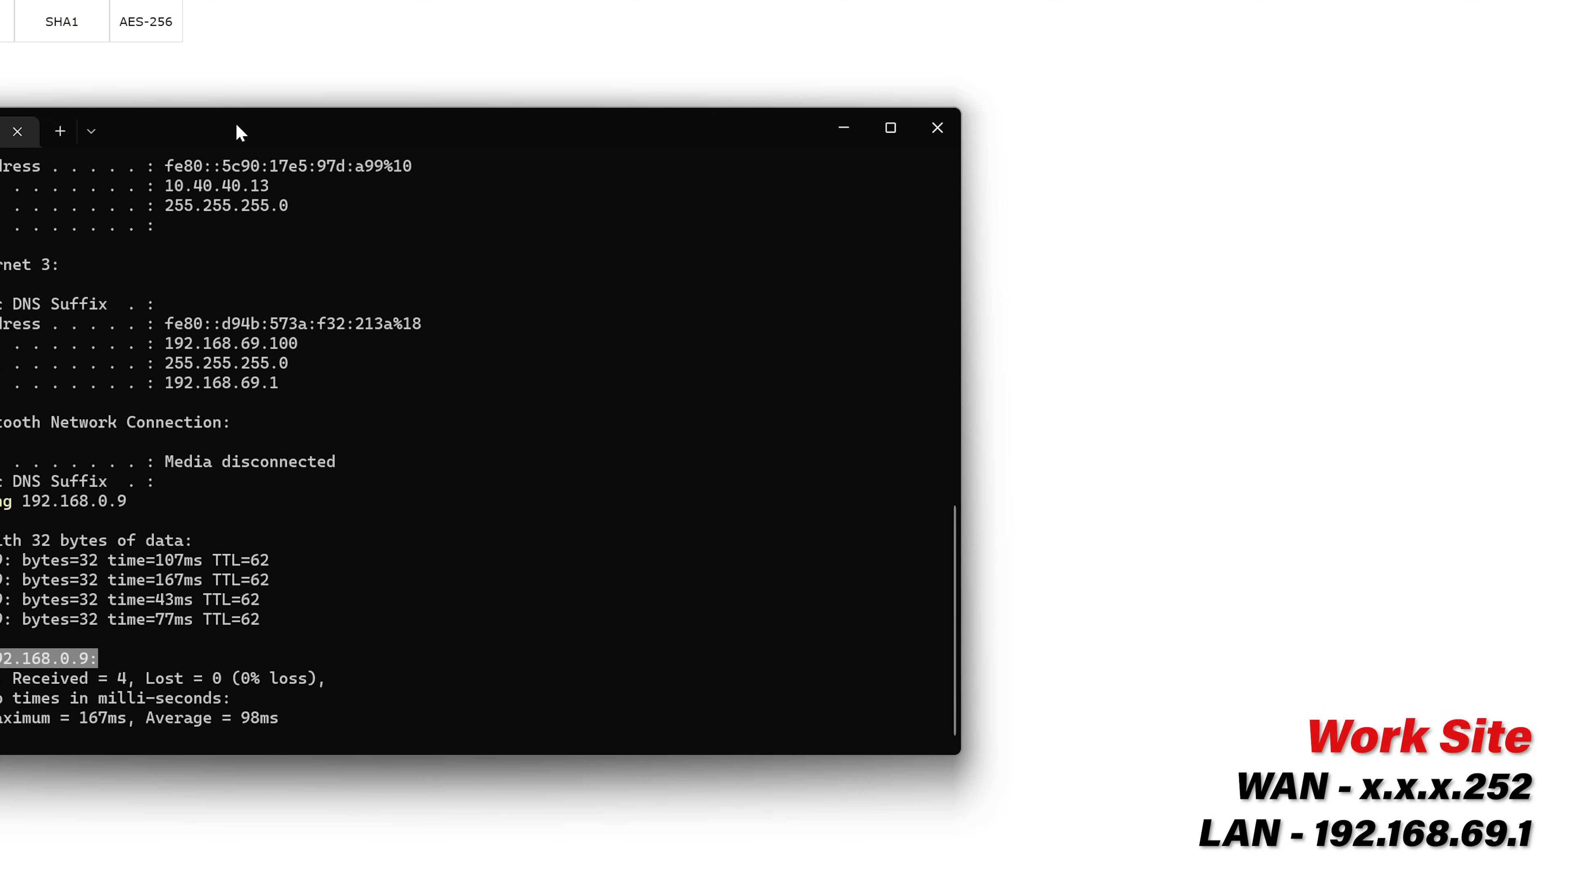